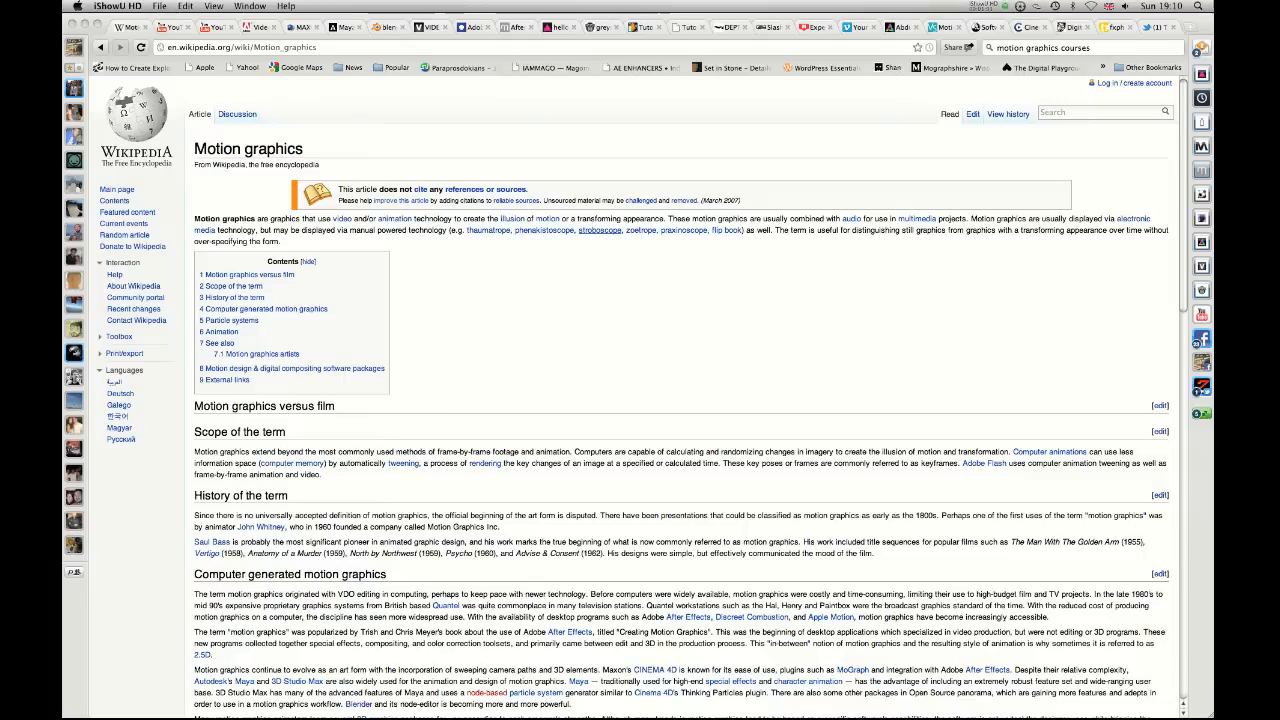
mouse_move(996, 490)
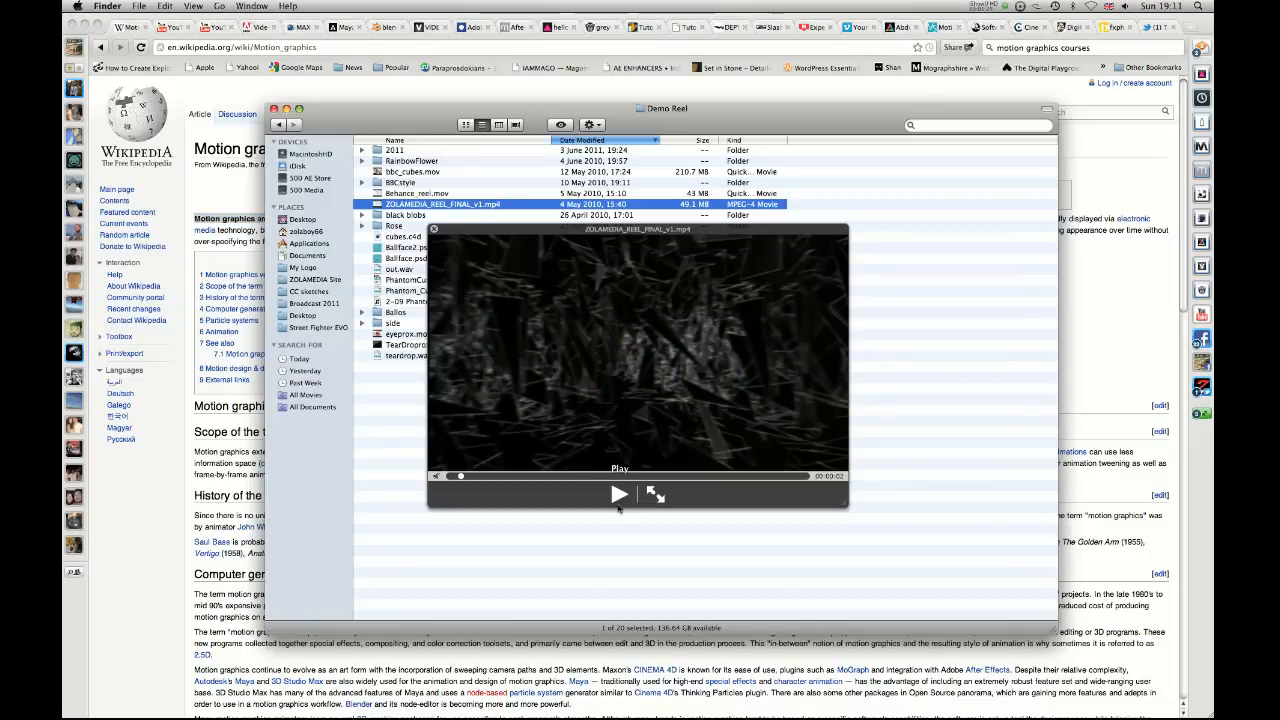
Step: Play the demo reel in Quick Look, pausing and resuming once, then close the preview
left_click(620, 494)
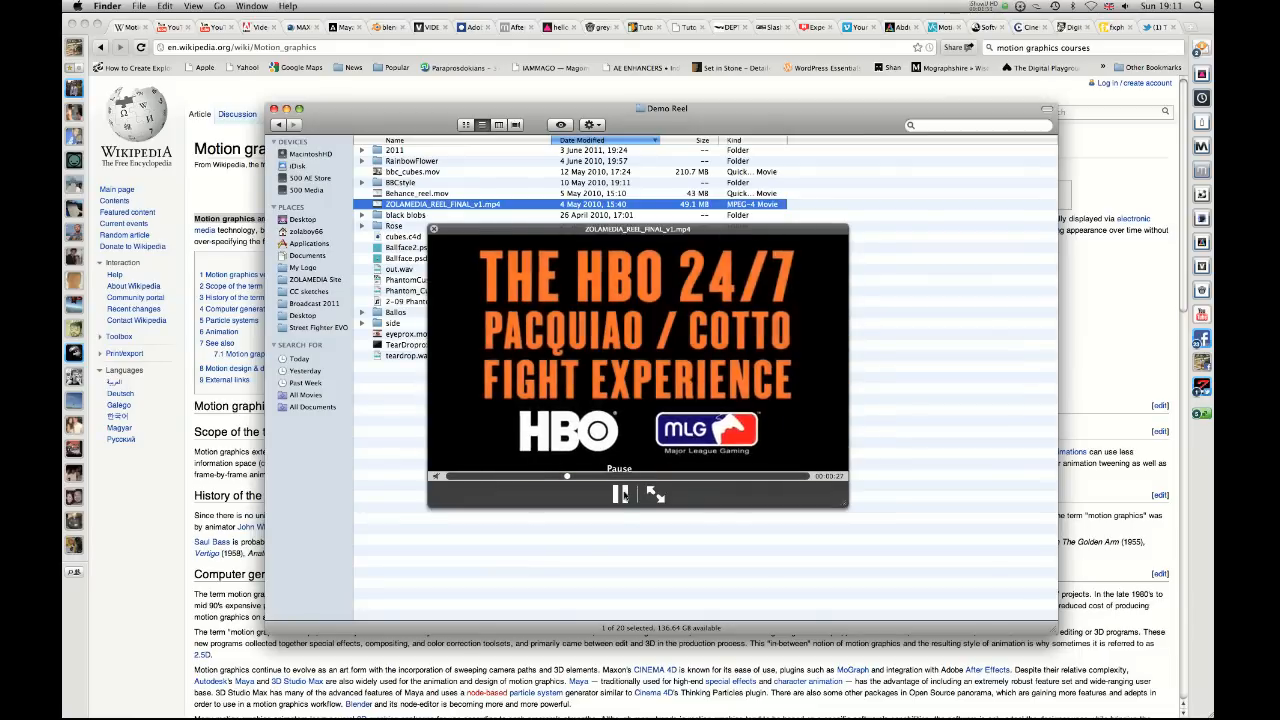
left_click(620, 494)
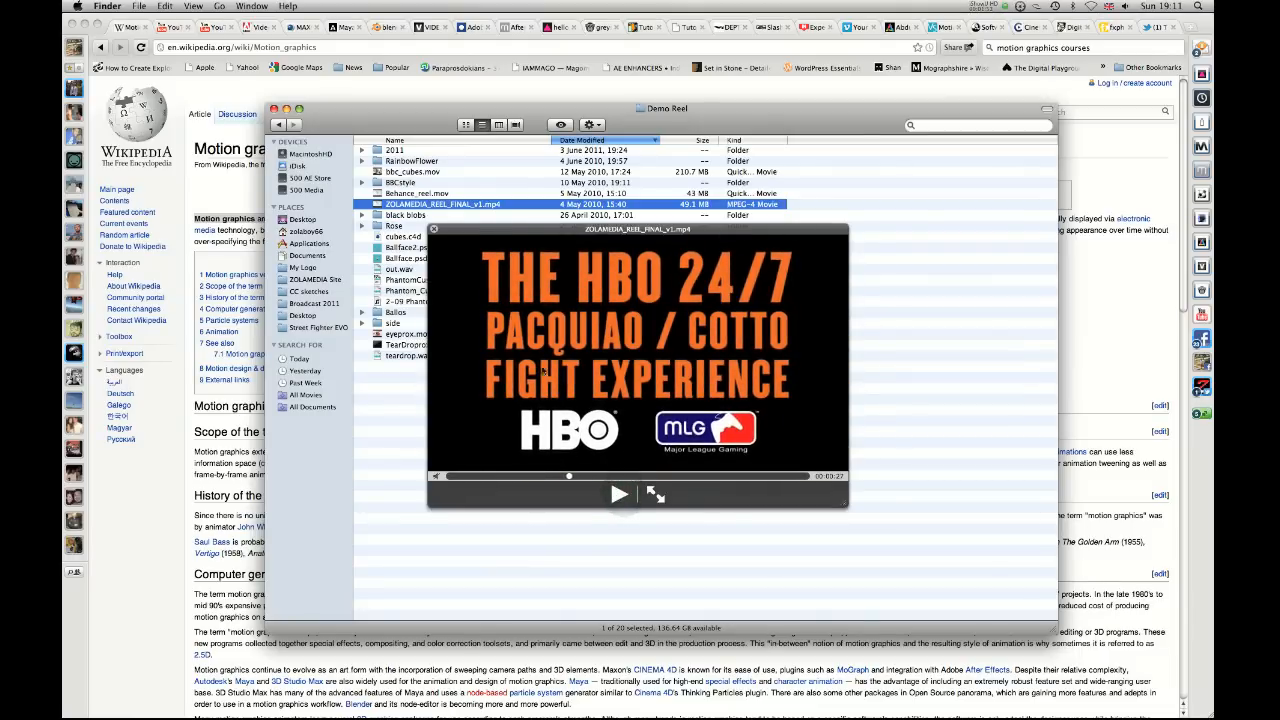
left_click(620, 494)
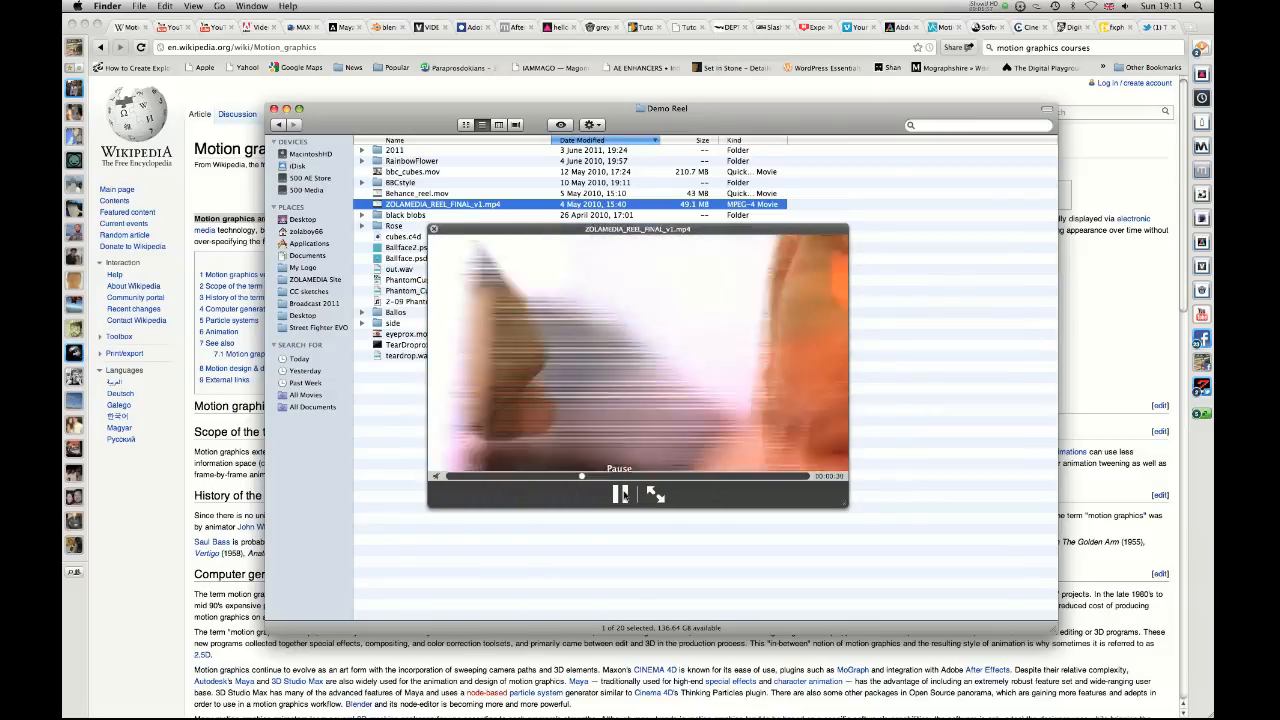
left_click(620, 494)
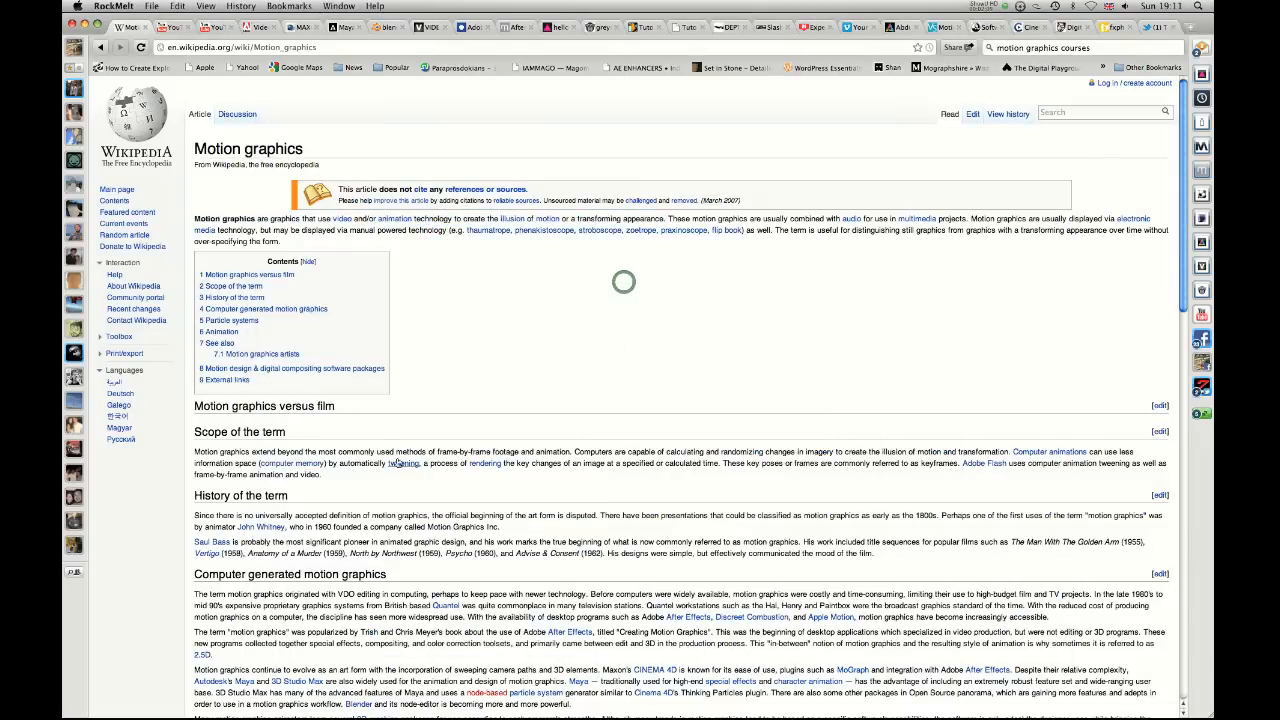
Step: Scroll the Motion graphics article down to the Particle systems section
scroll("down", 3)
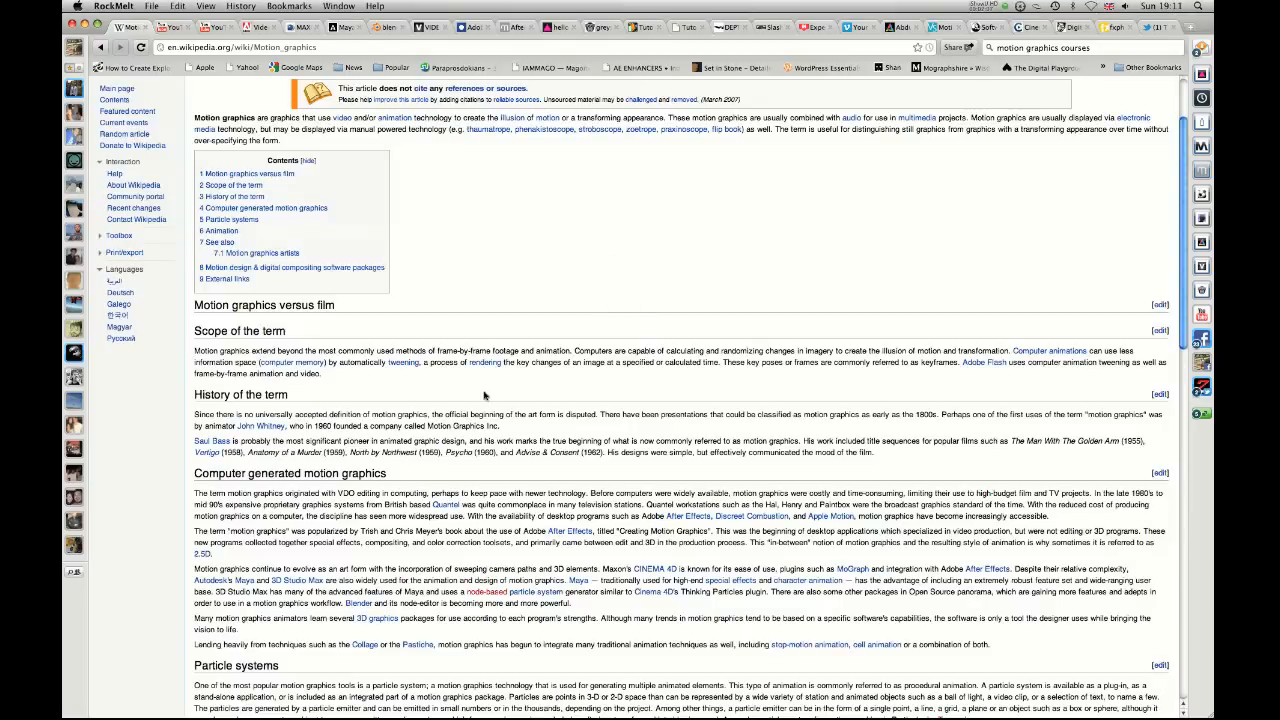
mouse_move(284, 284)
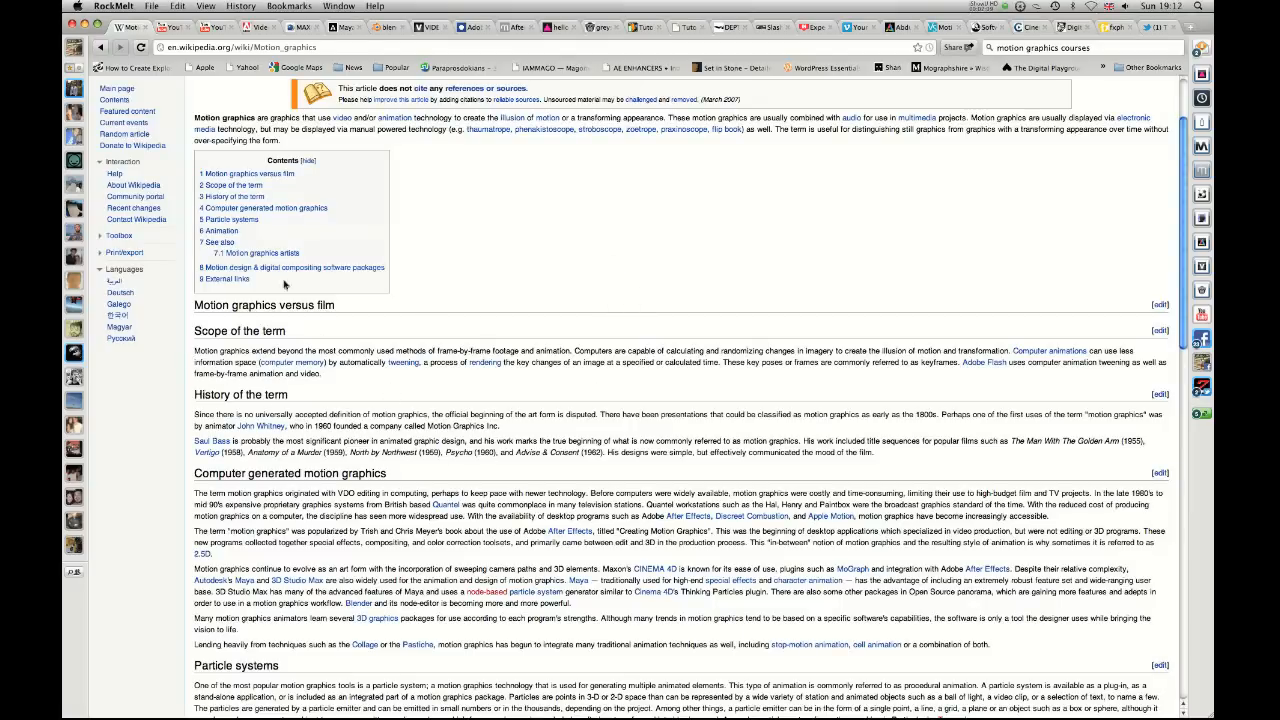
mouse_move(396, 292)
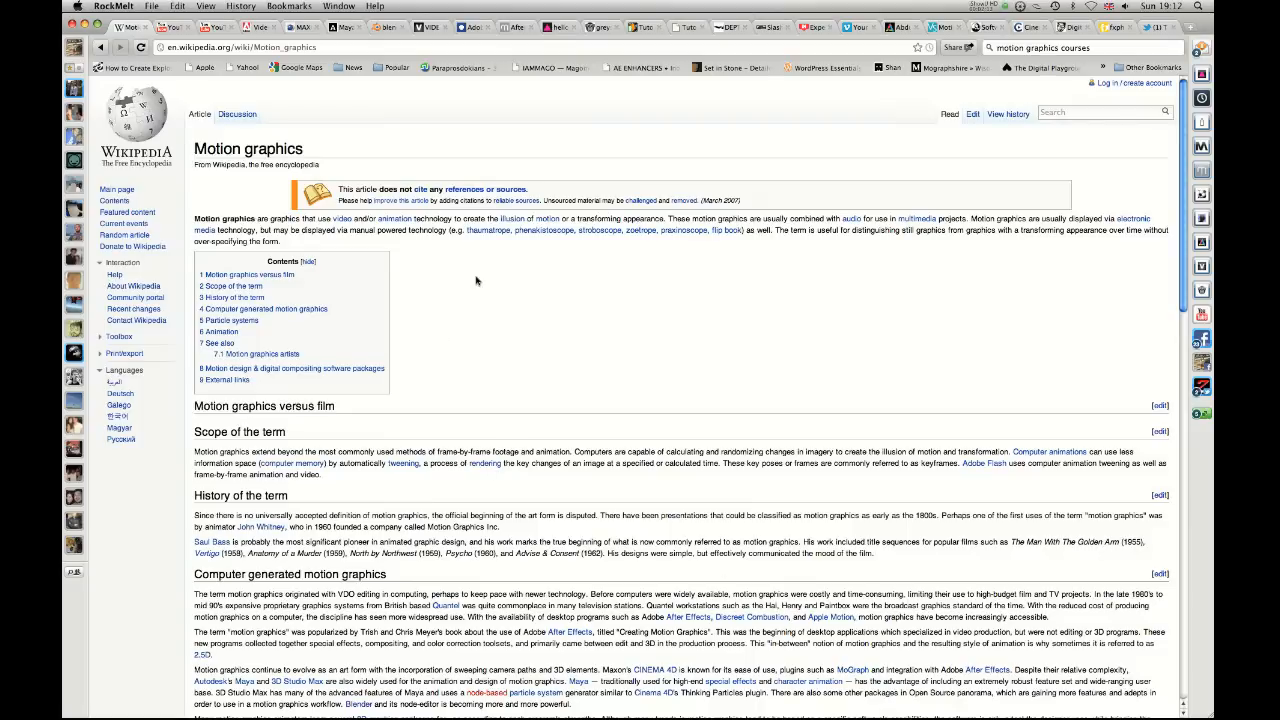
mouse_move(628, 276)
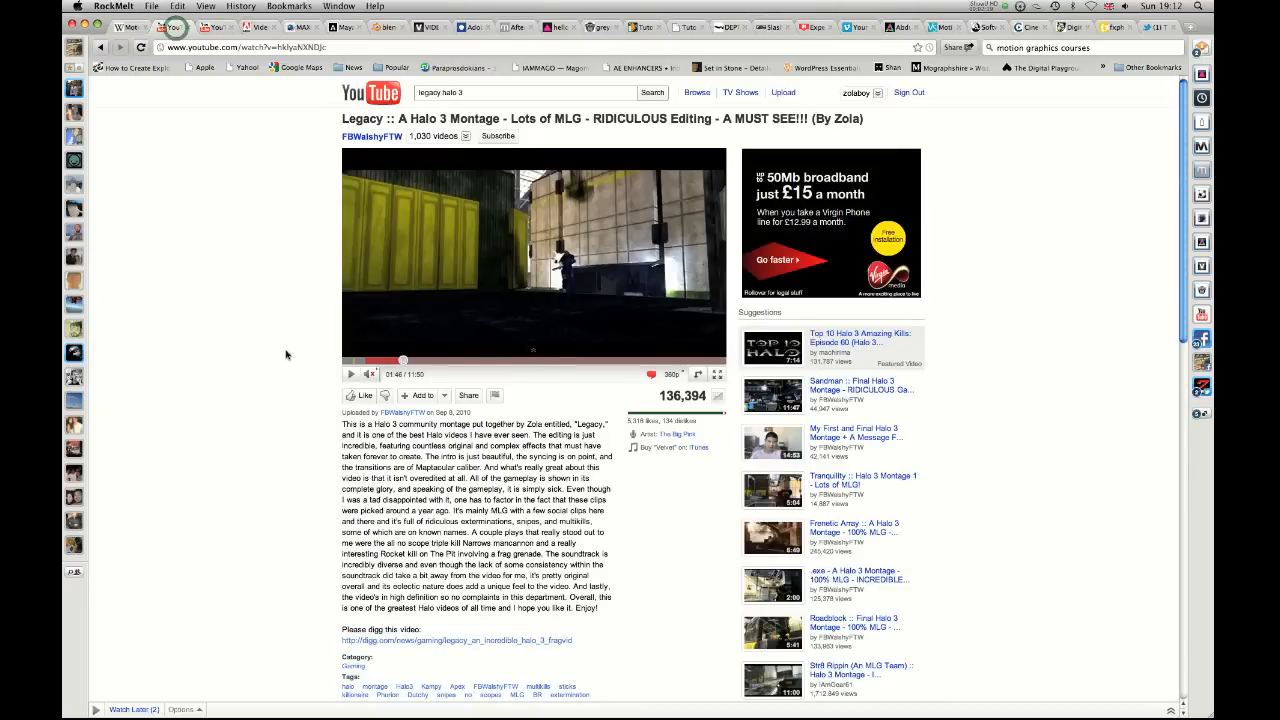
Step: Play the Legacy Halo 3 montage and let it run to about the one-minute mark
left_click(384, 360)
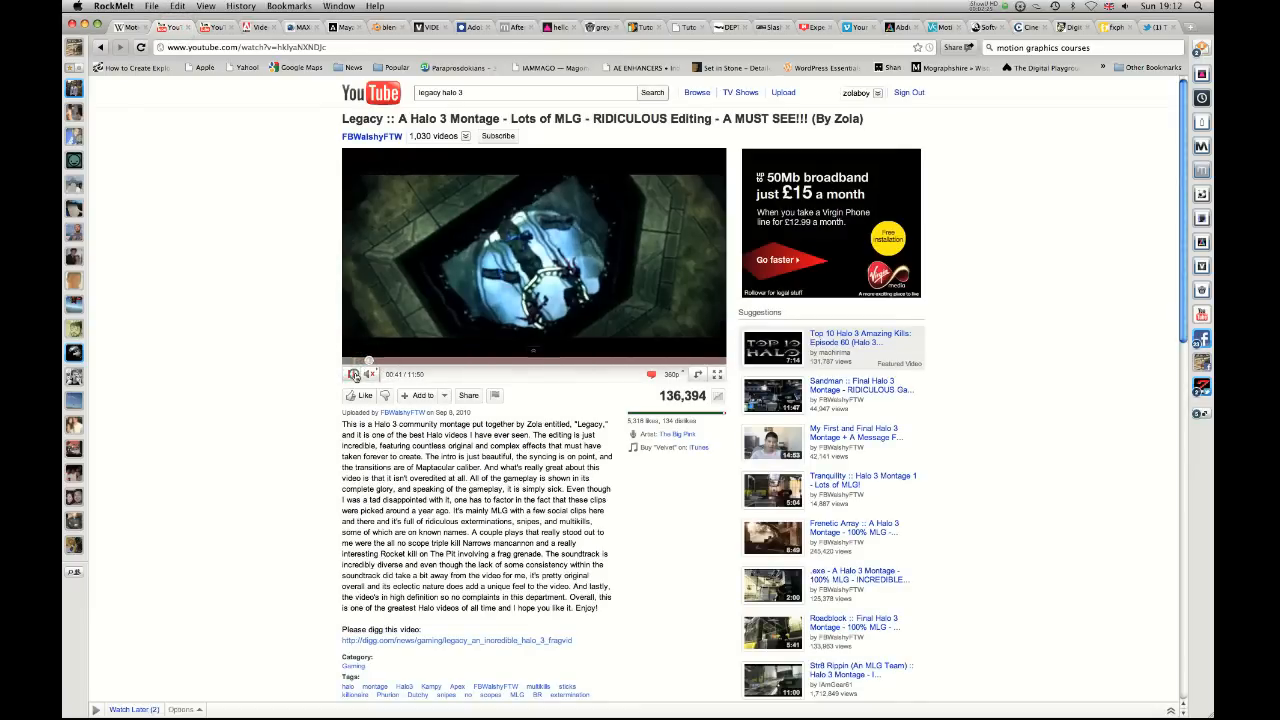
left_click(352, 374)
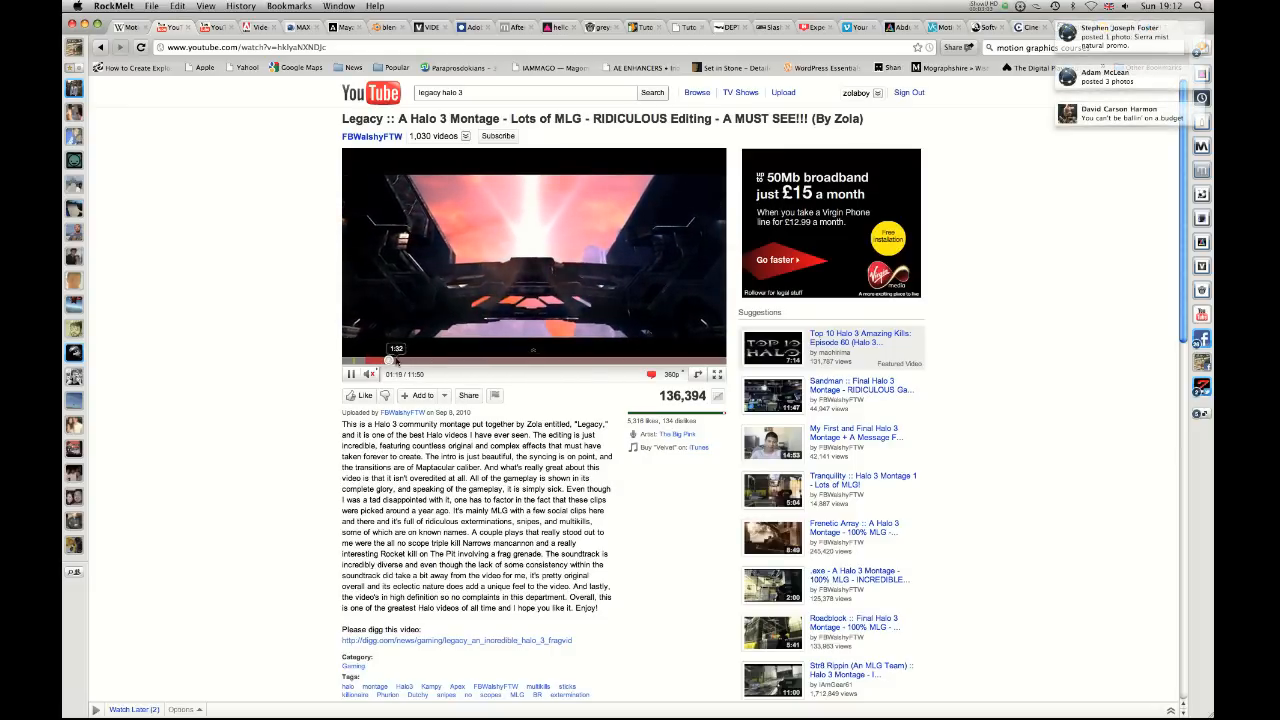
left_click(406, 360)
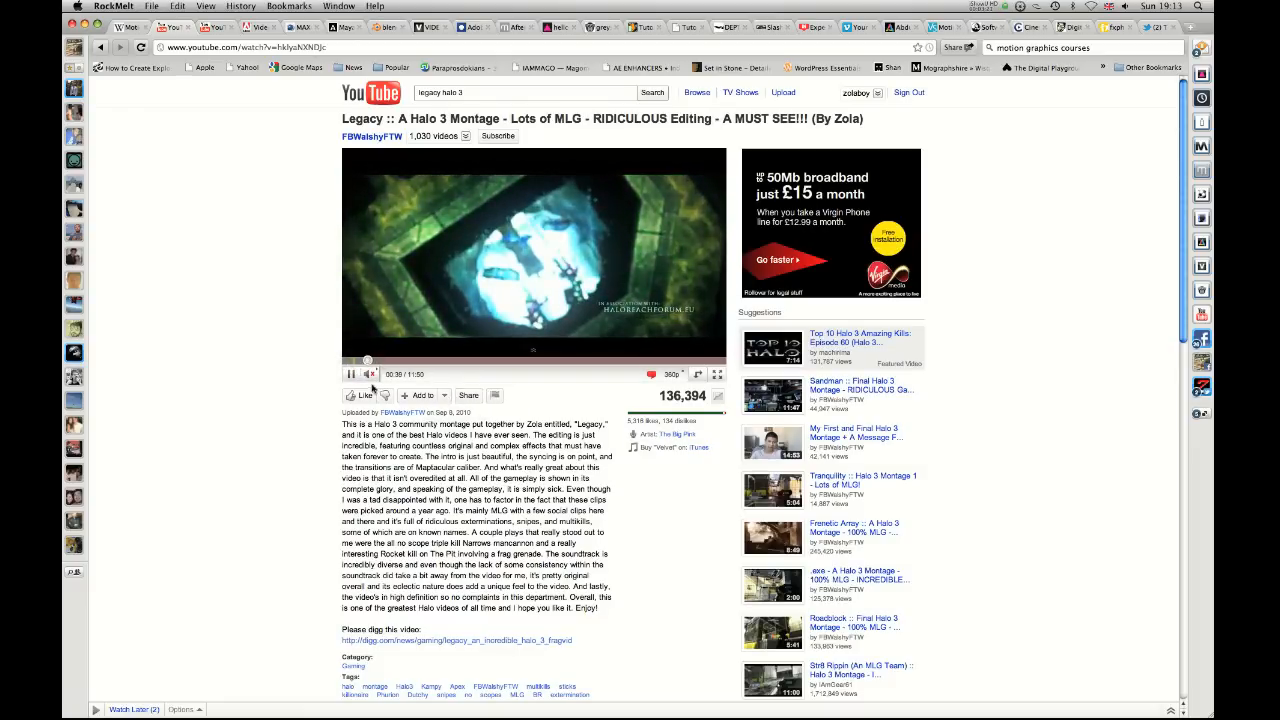
left_click(352, 374)
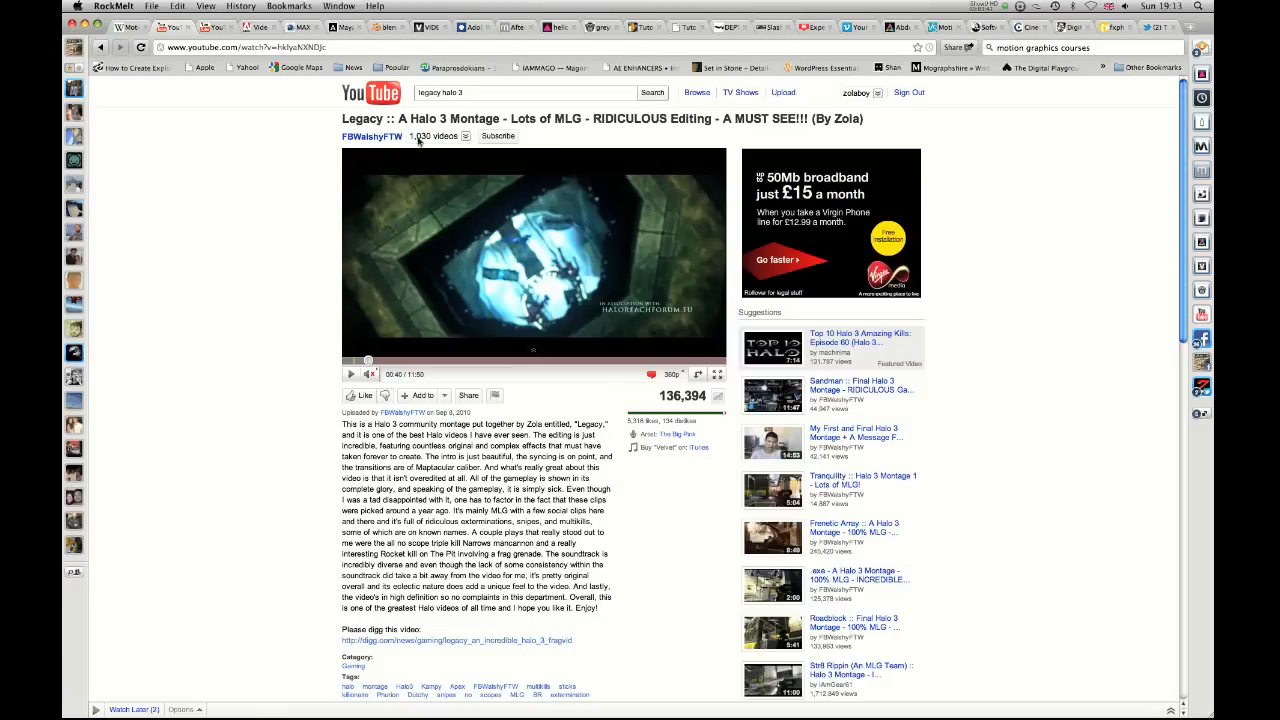
mouse_move(476, 186)
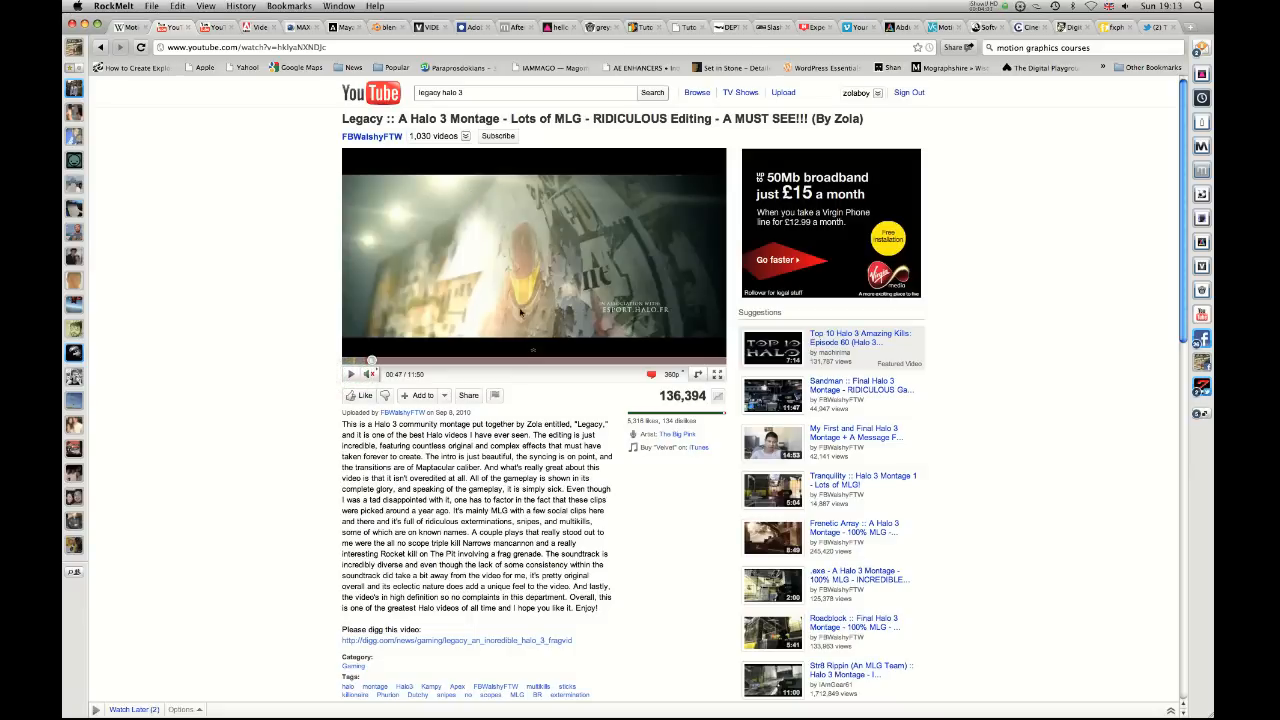
mouse_move(648, 204)
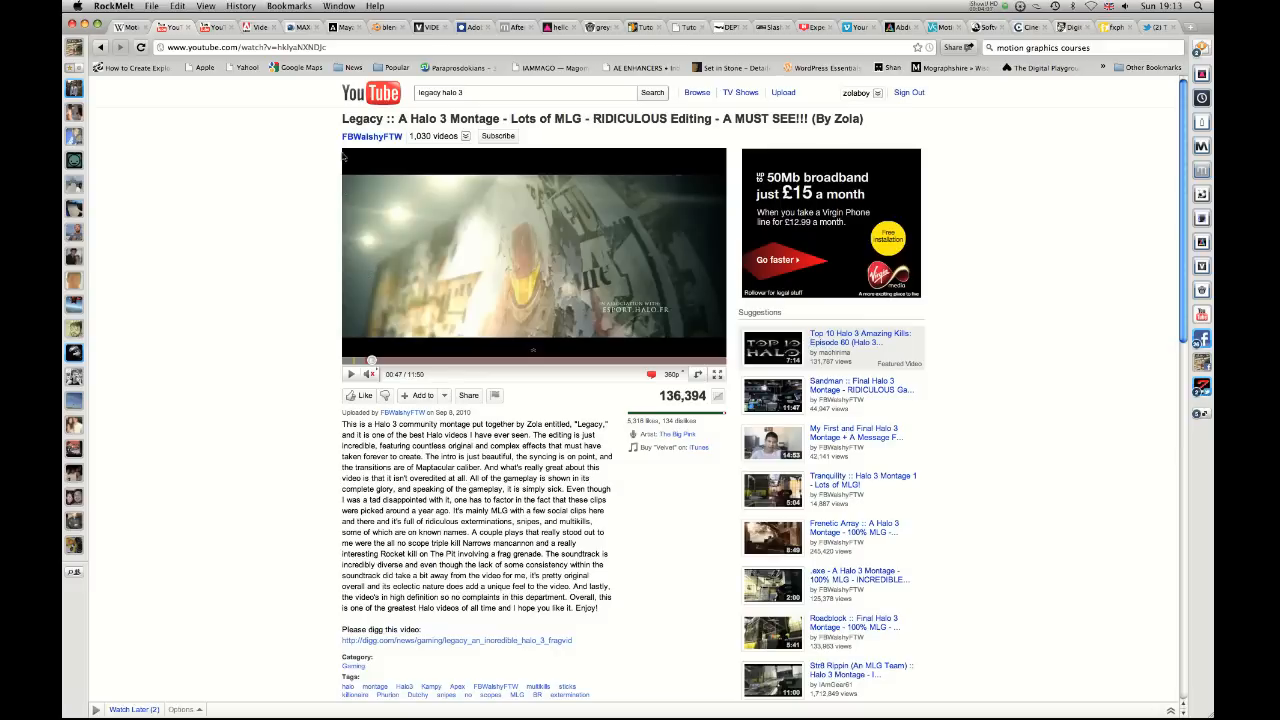
mouse_move(276, 104)
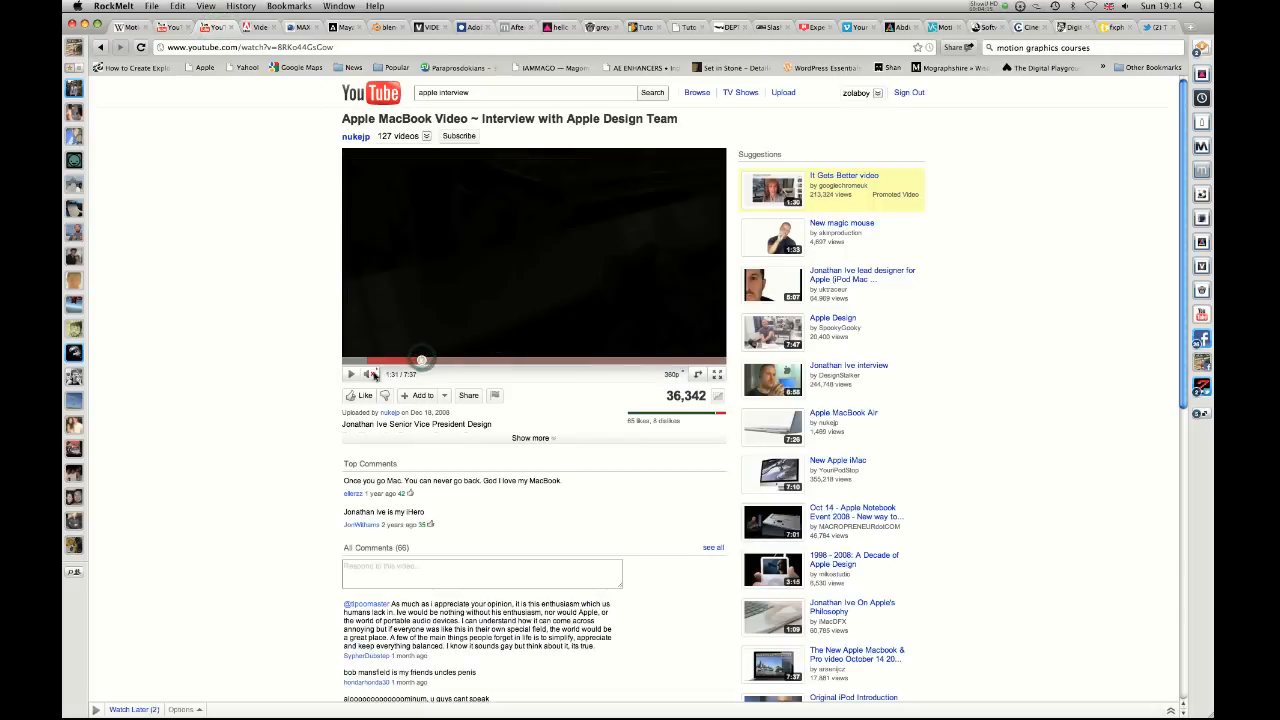
Step: Play the Apple design team interview, pausing and resuming it a couple of times
left_click(352, 374)
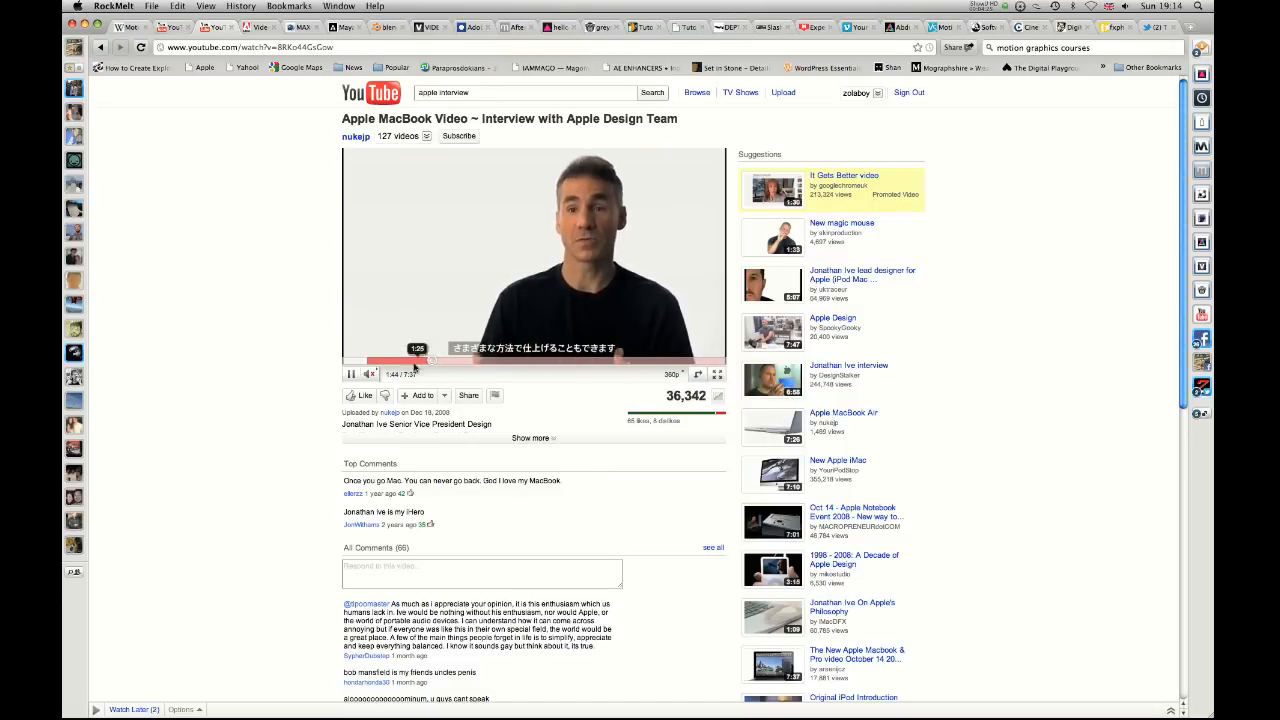
left_click(352, 374)
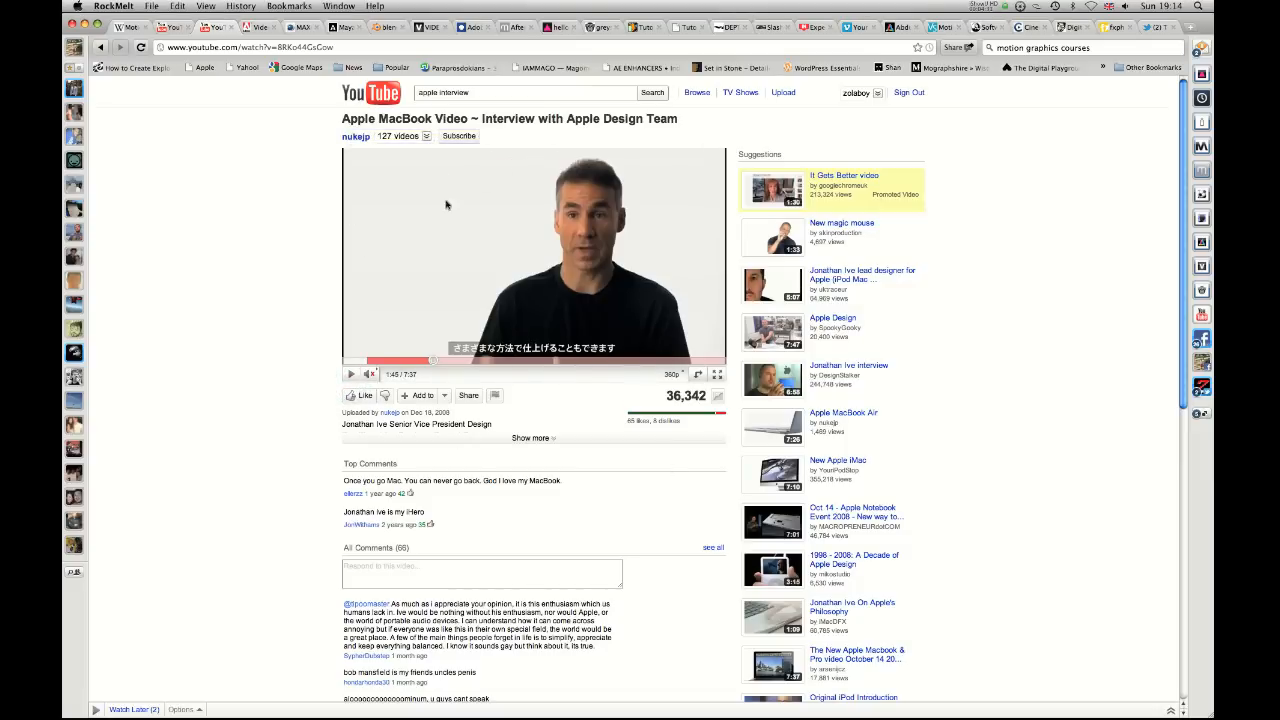
mouse_move(566, 164)
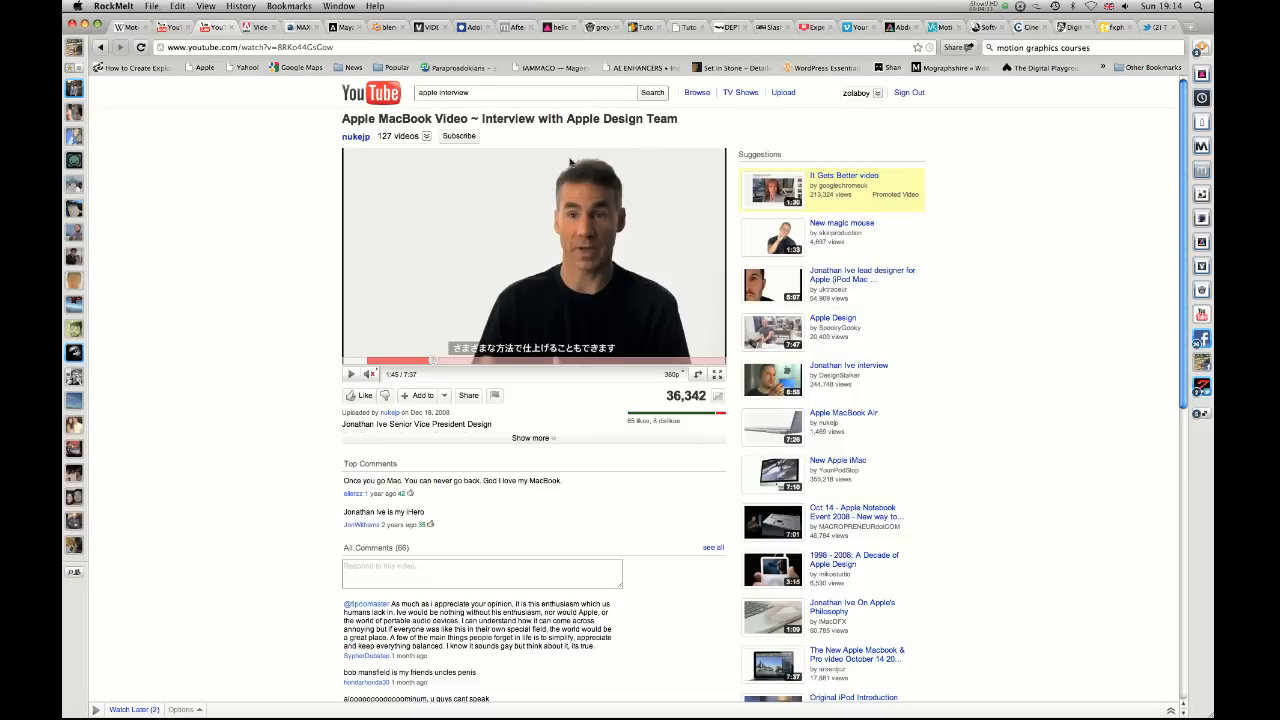
mouse_move(456, 248)
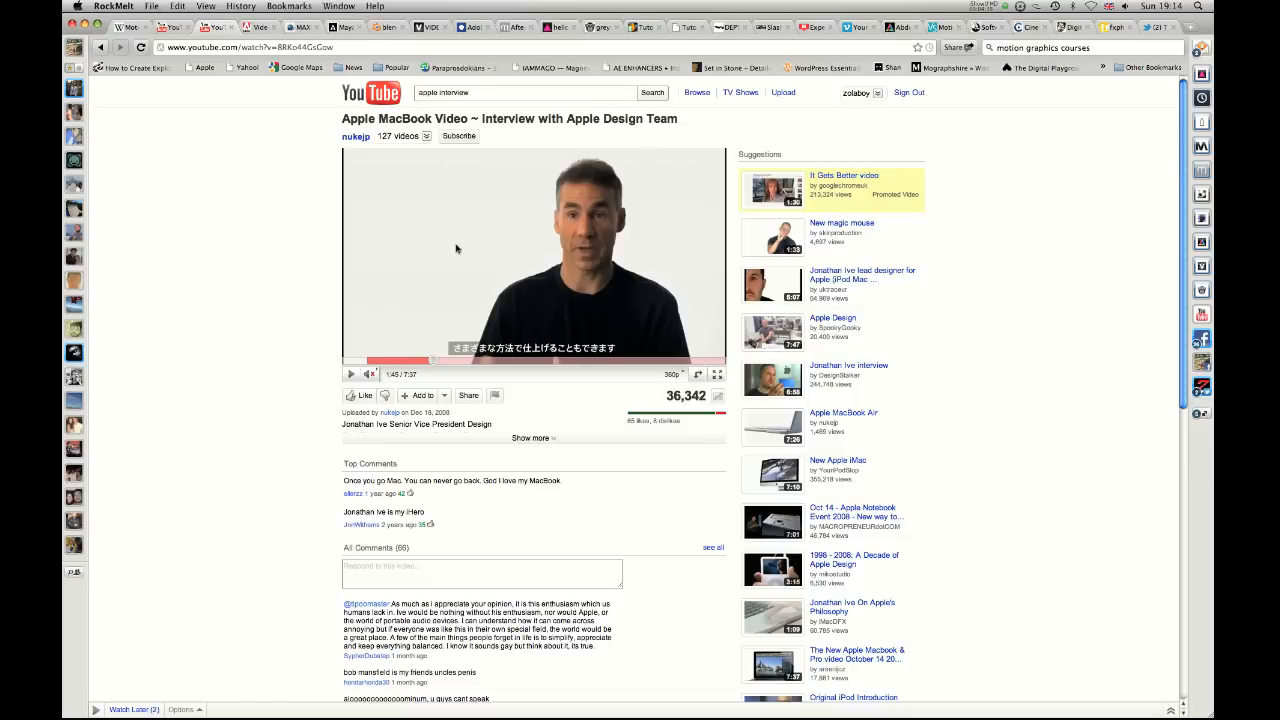
mouse_move(380, 156)
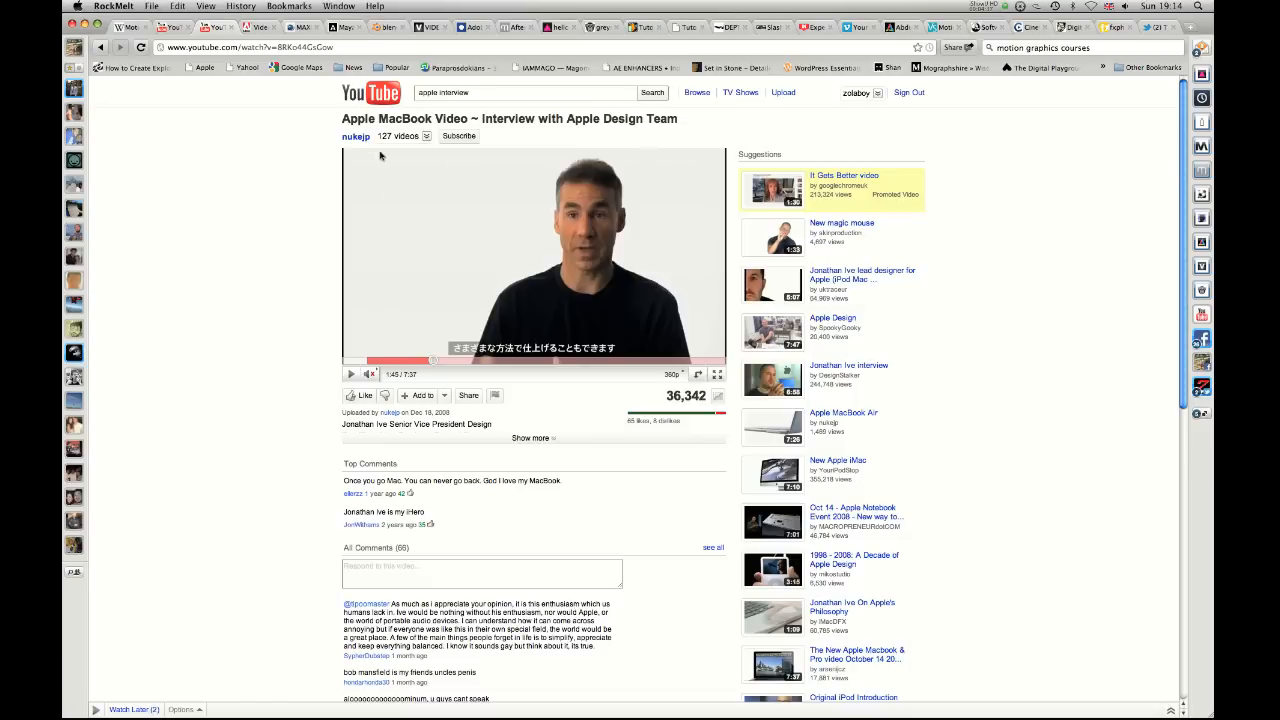
mouse_move(628, 148)
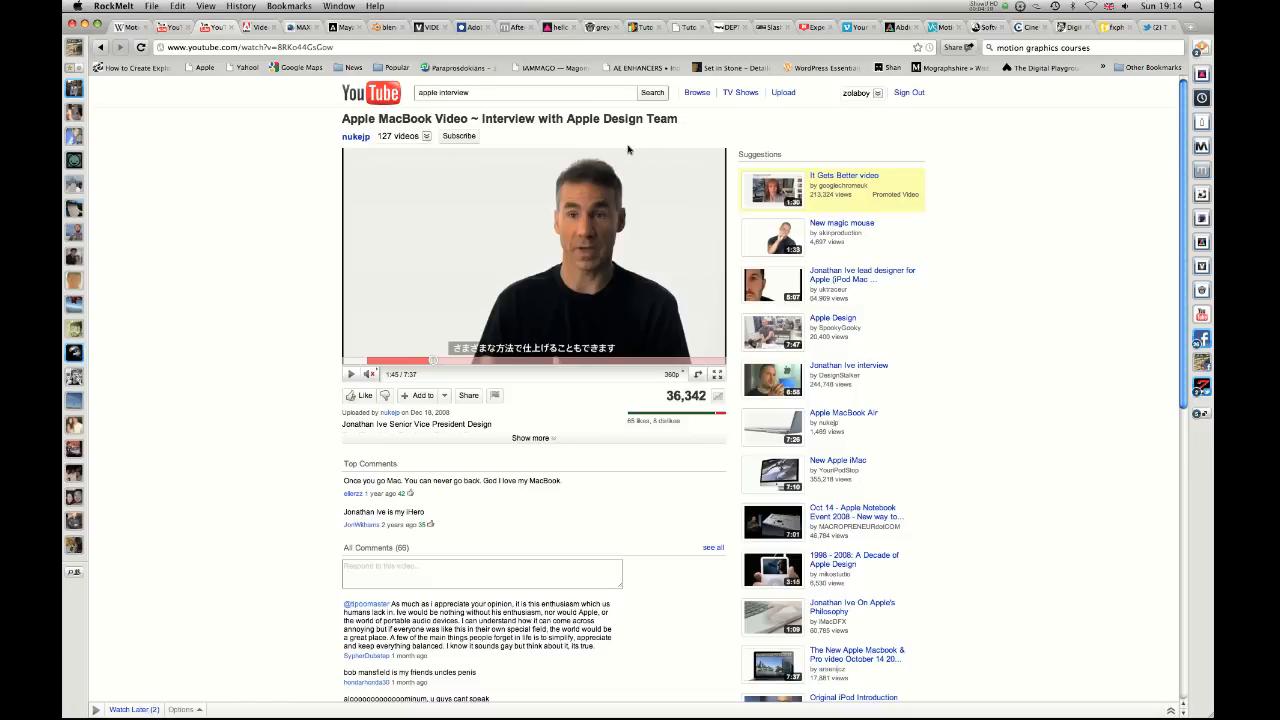
mouse_move(512, 214)
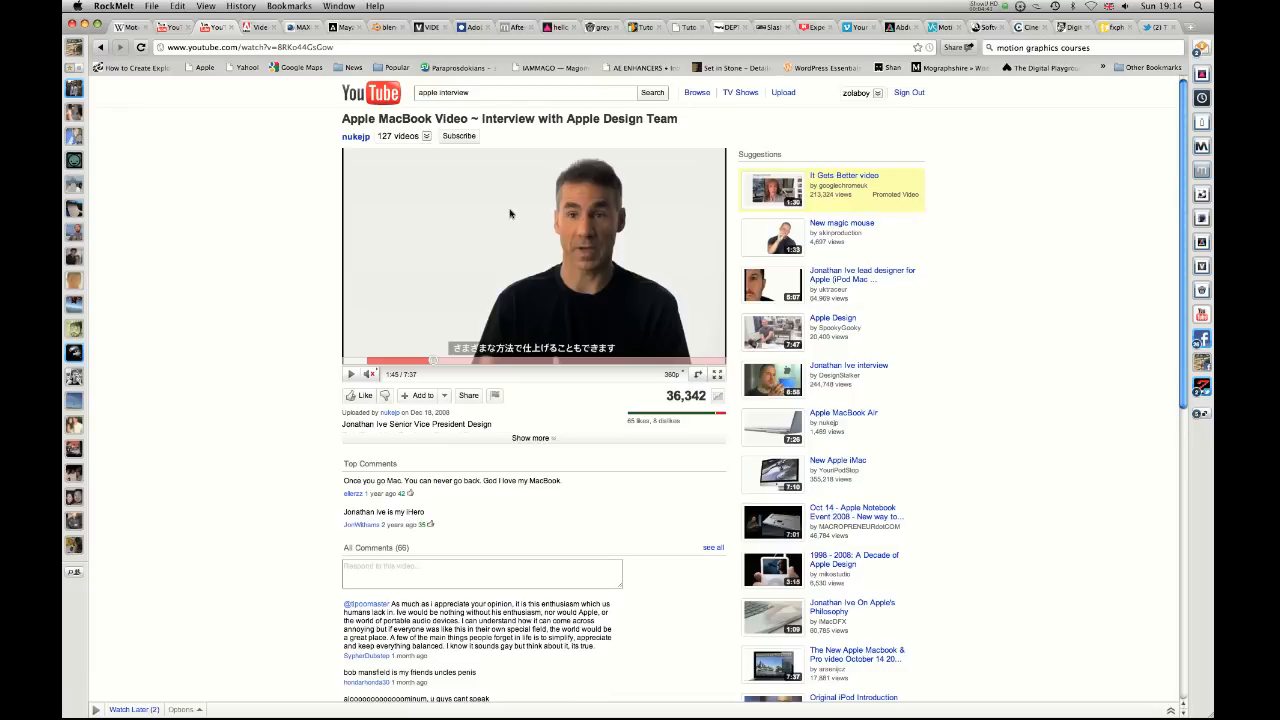
mouse_move(656, 216)
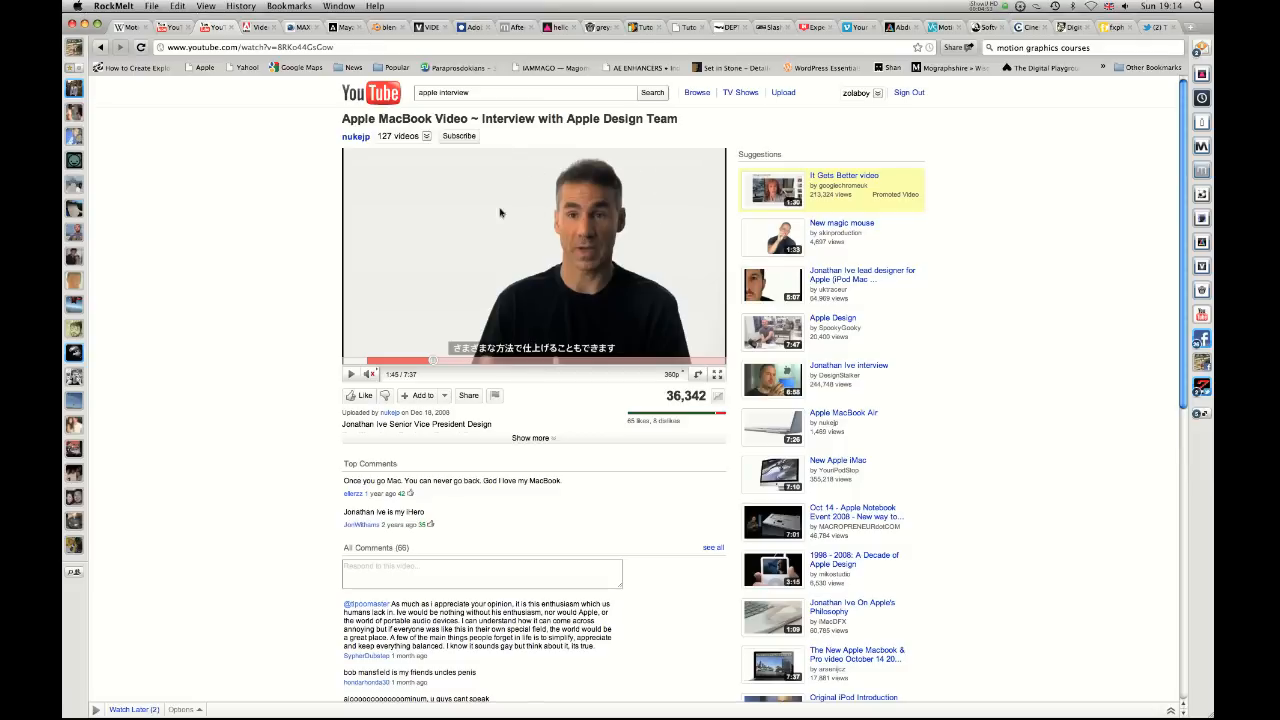
left_click(352, 374)
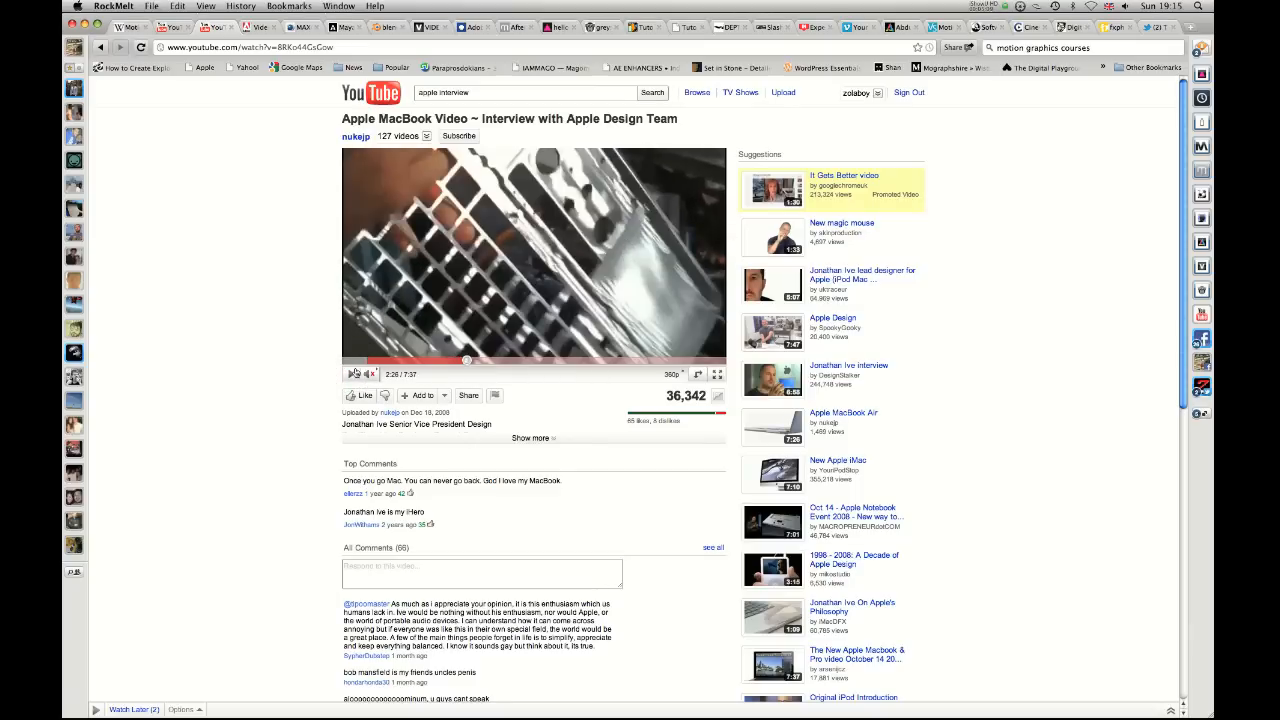
left_click(352, 374)
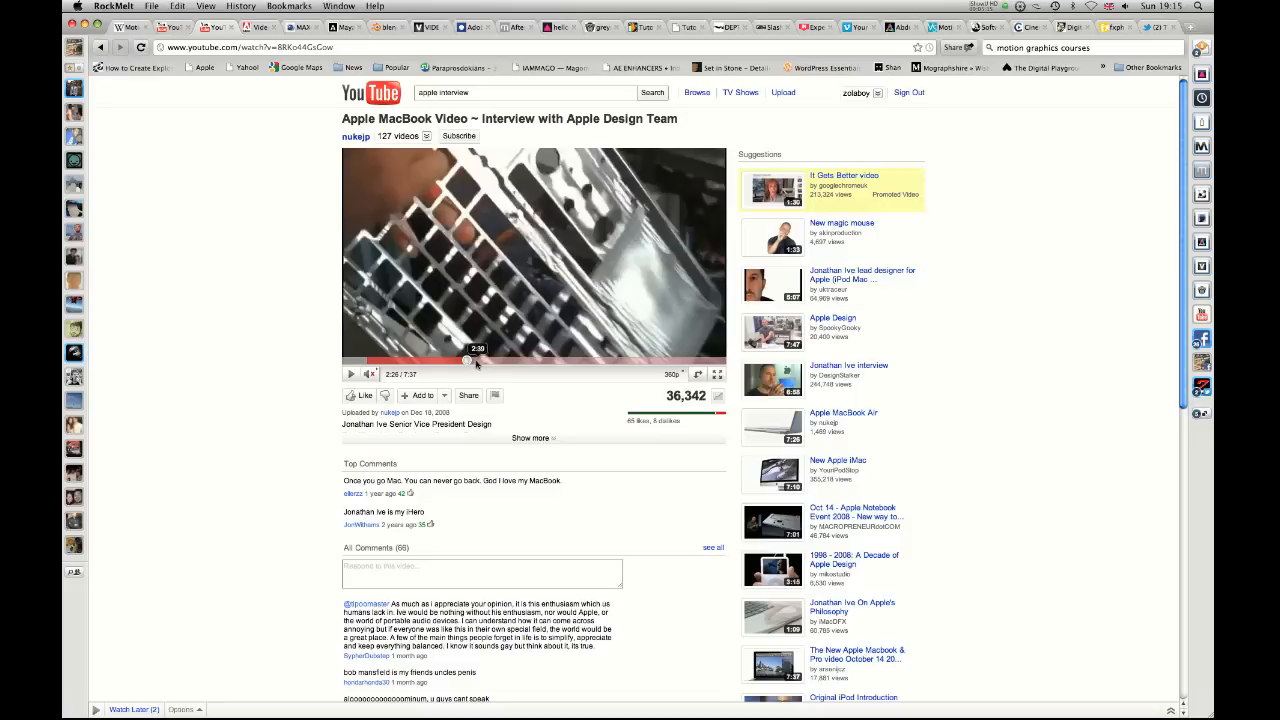
Step: Skip the interview ahead to about 3:40 and continue playing it
left_click(474, 360)
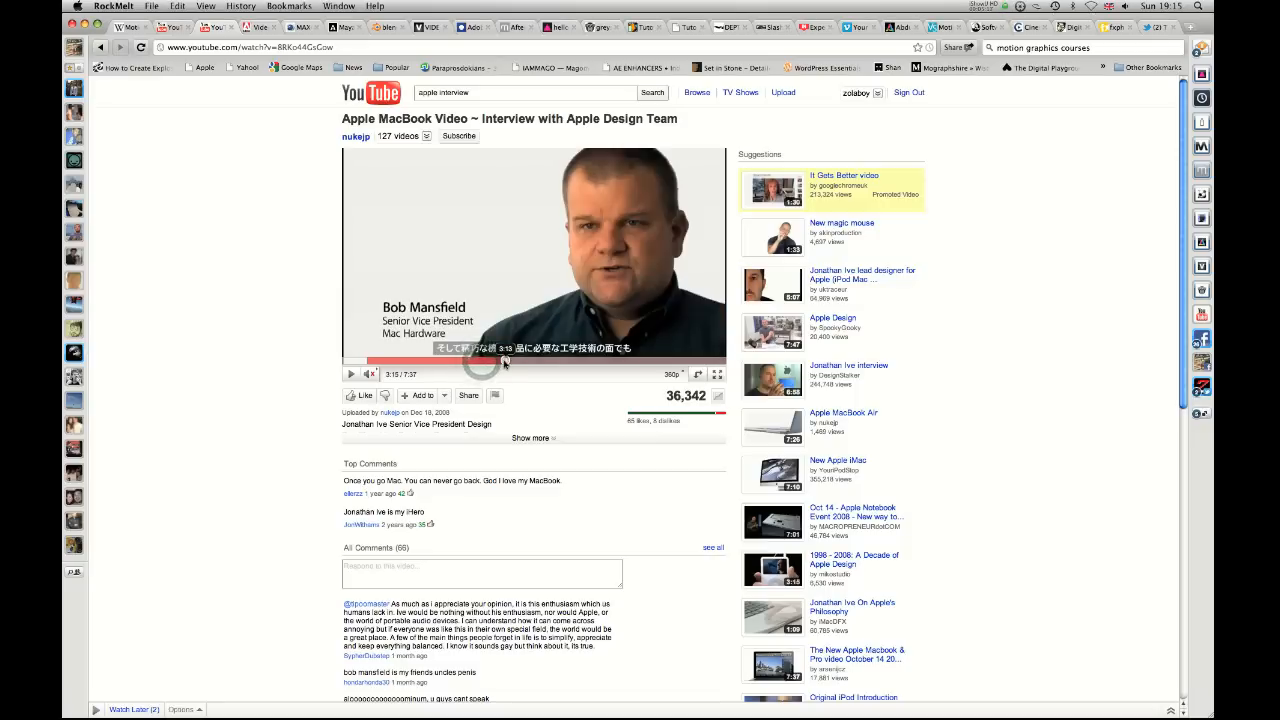
left_click(512, 360)
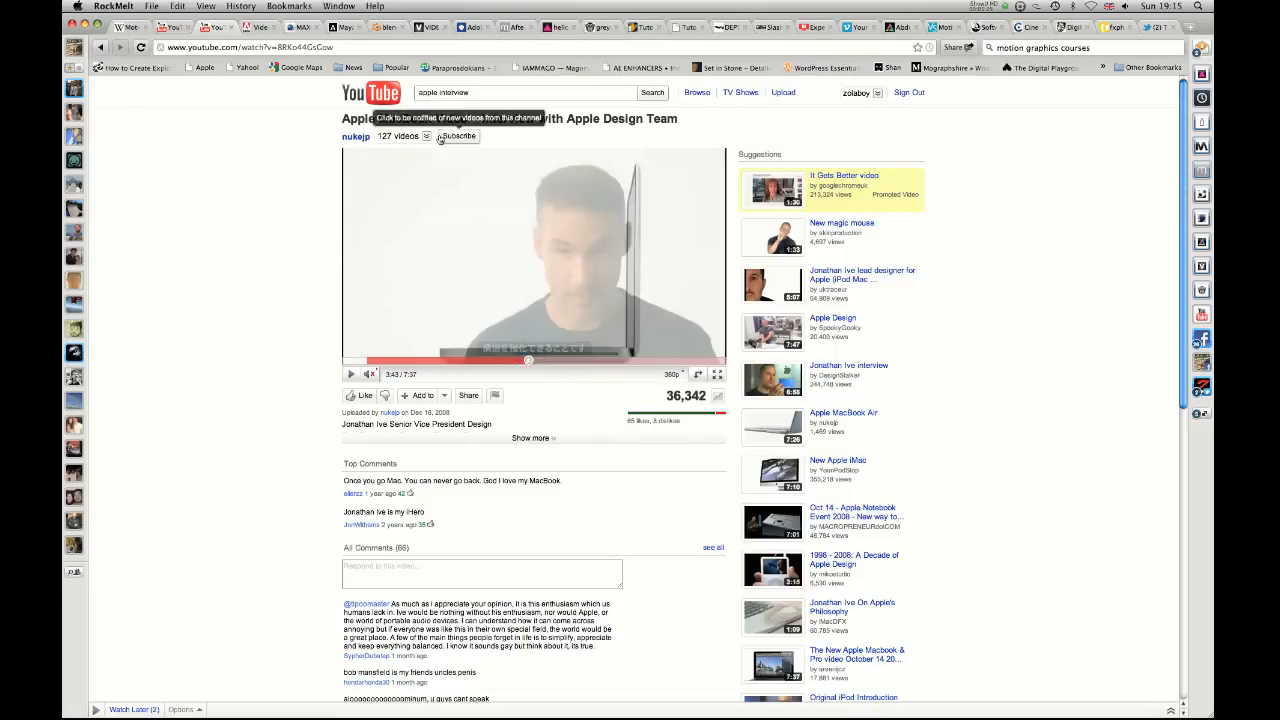
left_click(352, 374)
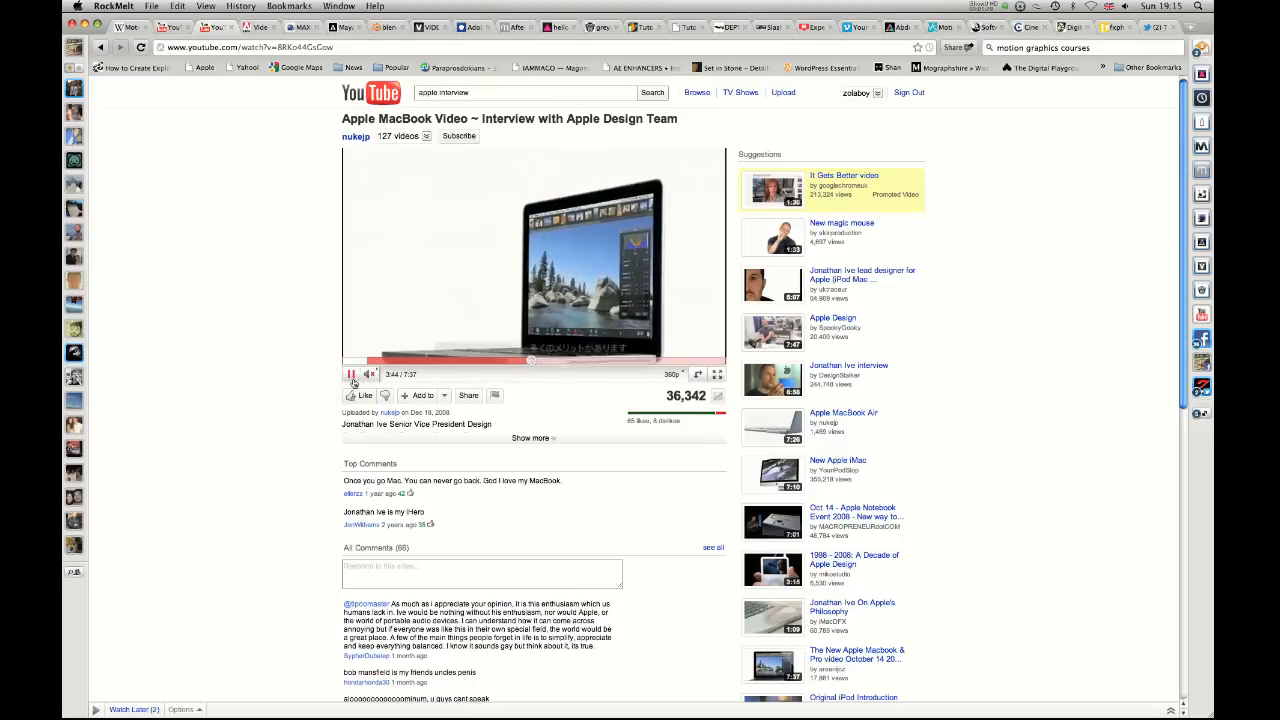
left_click(352, 374)
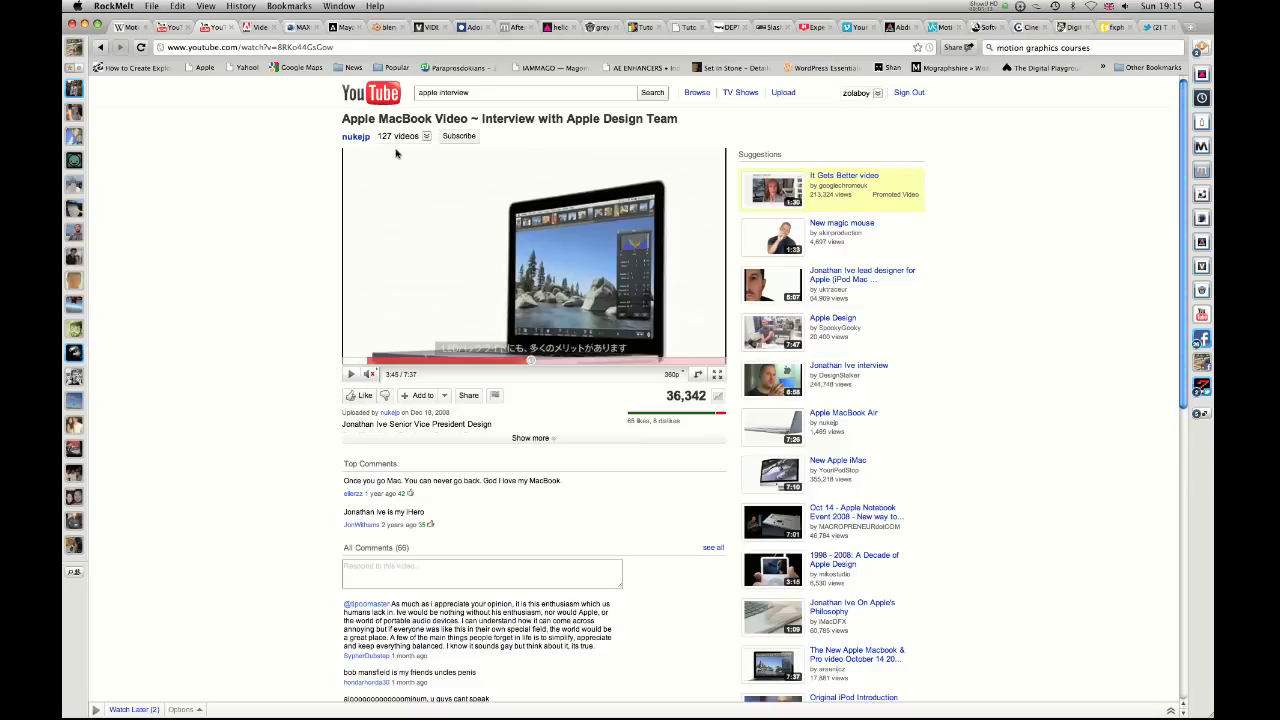
mouse_move(652, 78)
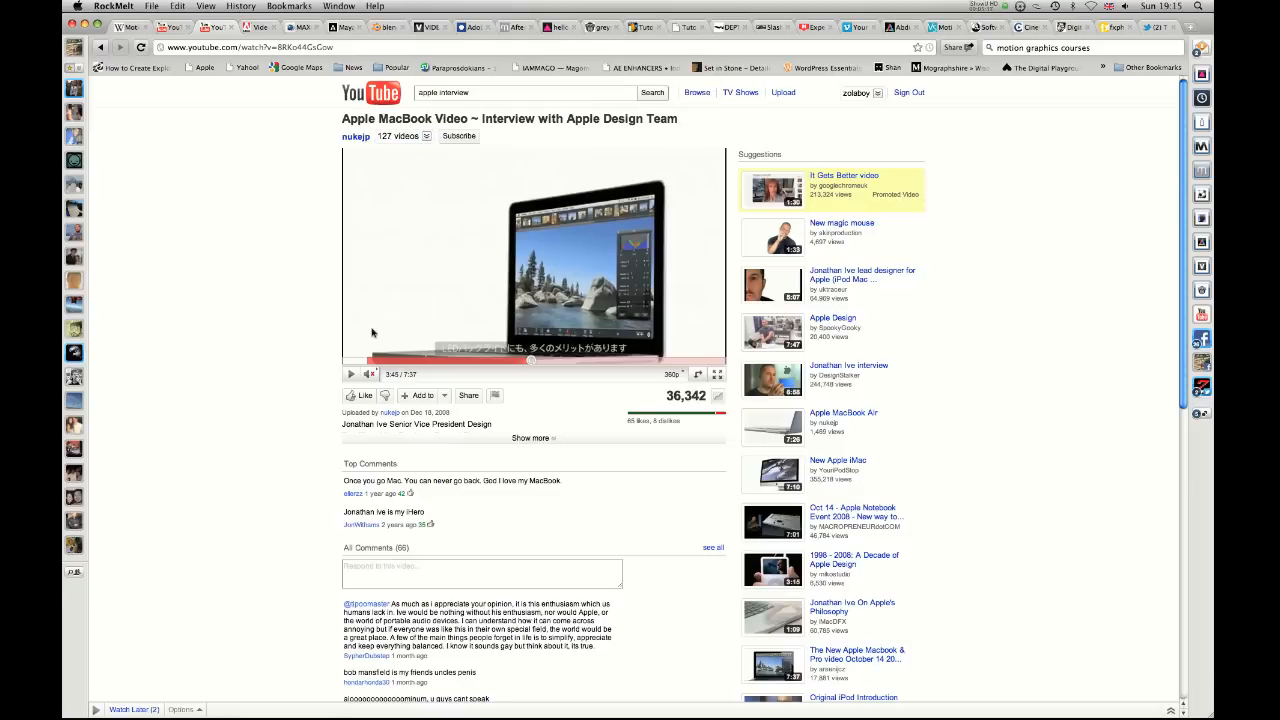
mouse_move(328, 72)
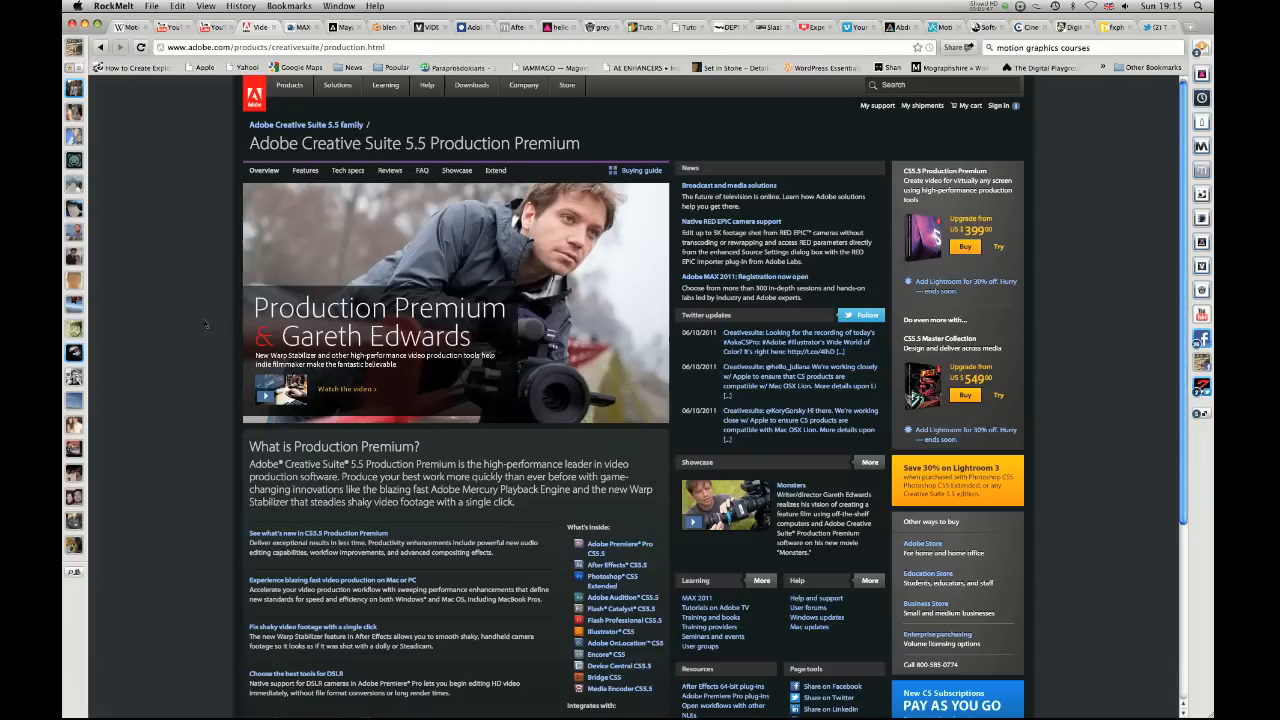
mouse_move(424, 244)
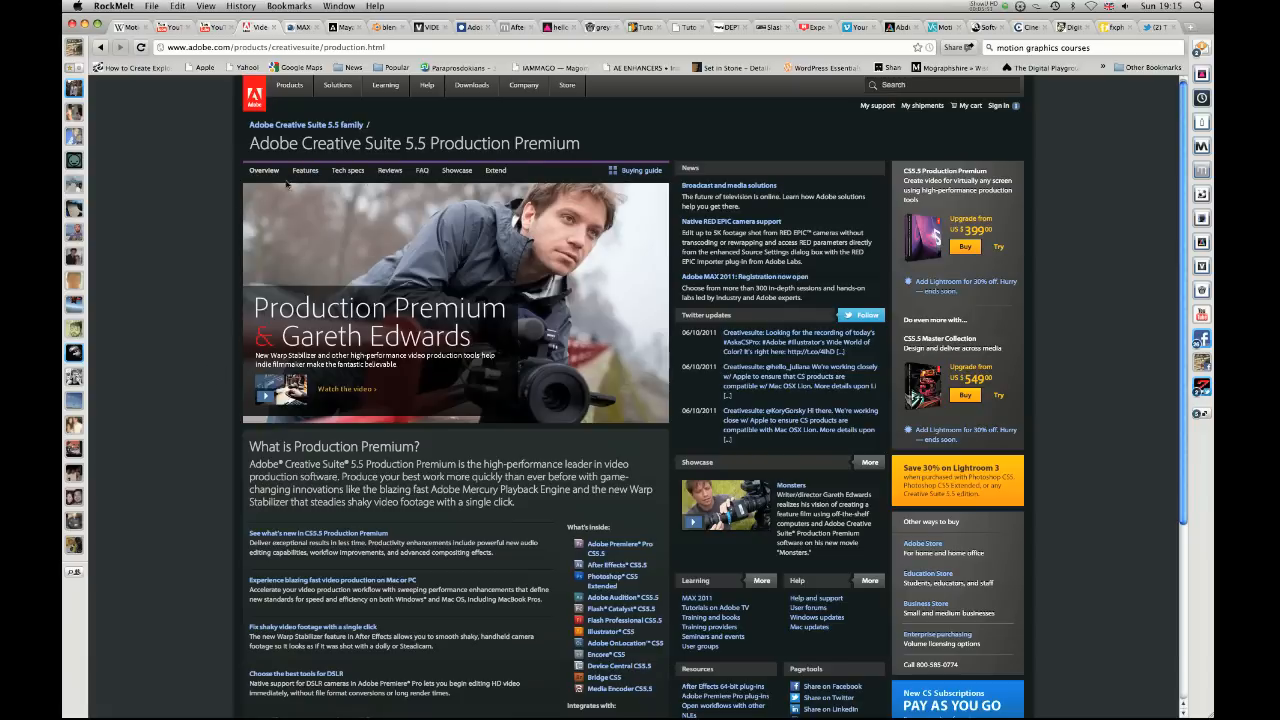
mouse_move(180, 118)
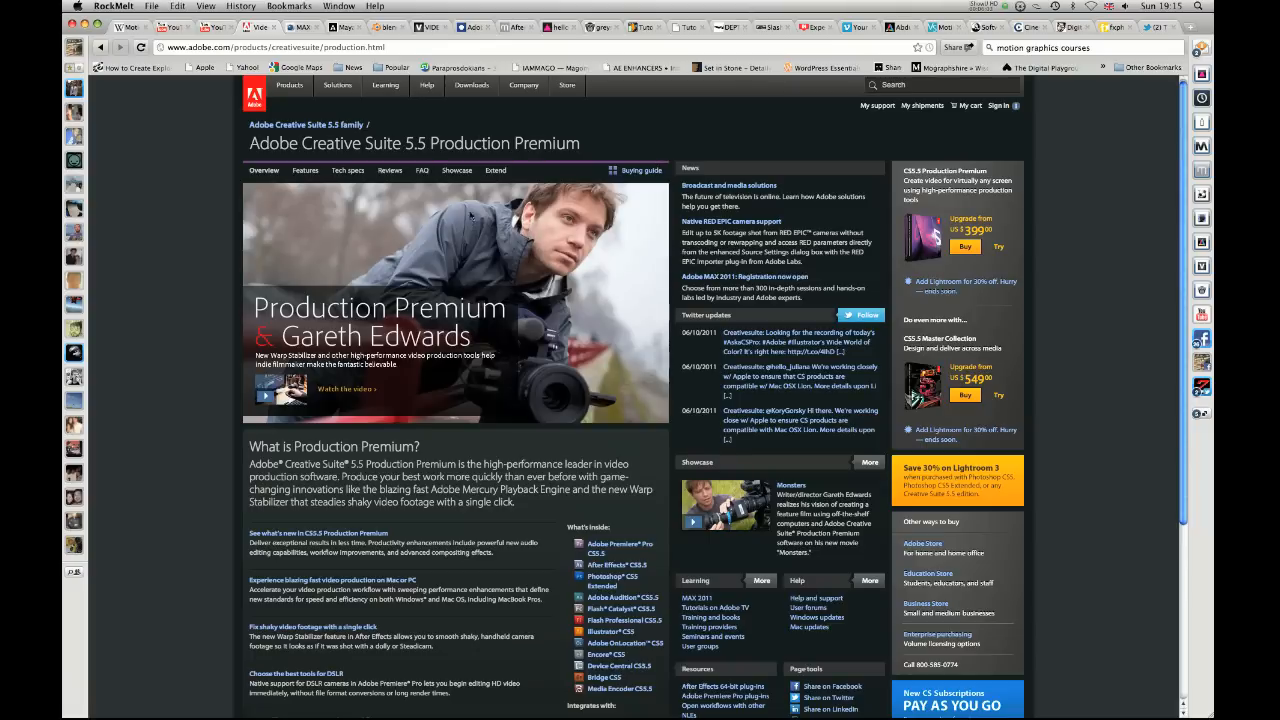
mouse_move(400, 200)
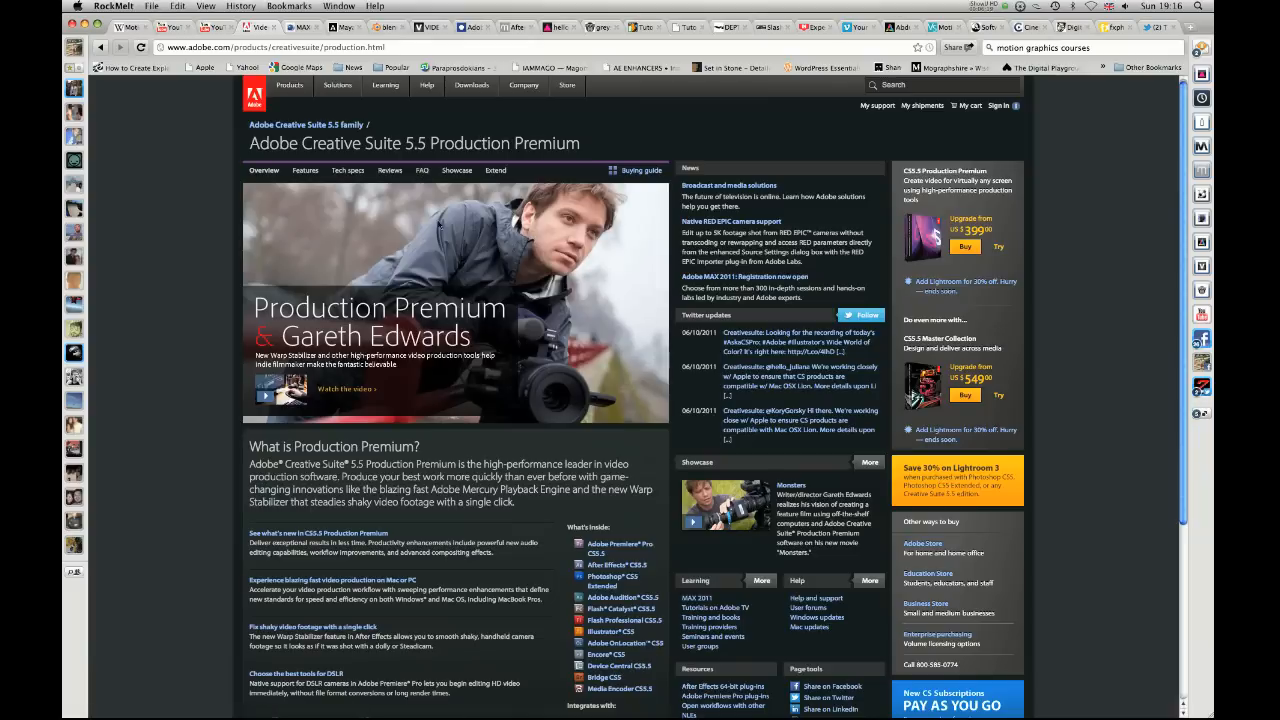
mouse_move(424, 224)
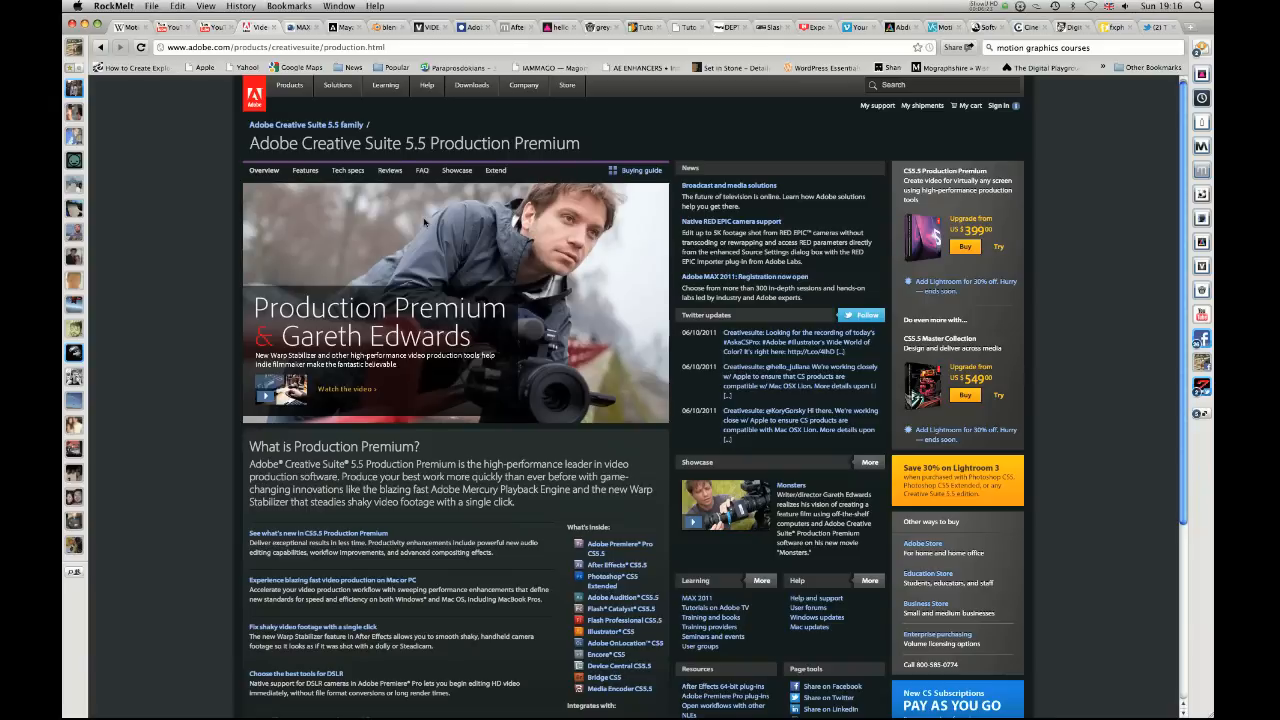
mouse_move(408, 200)
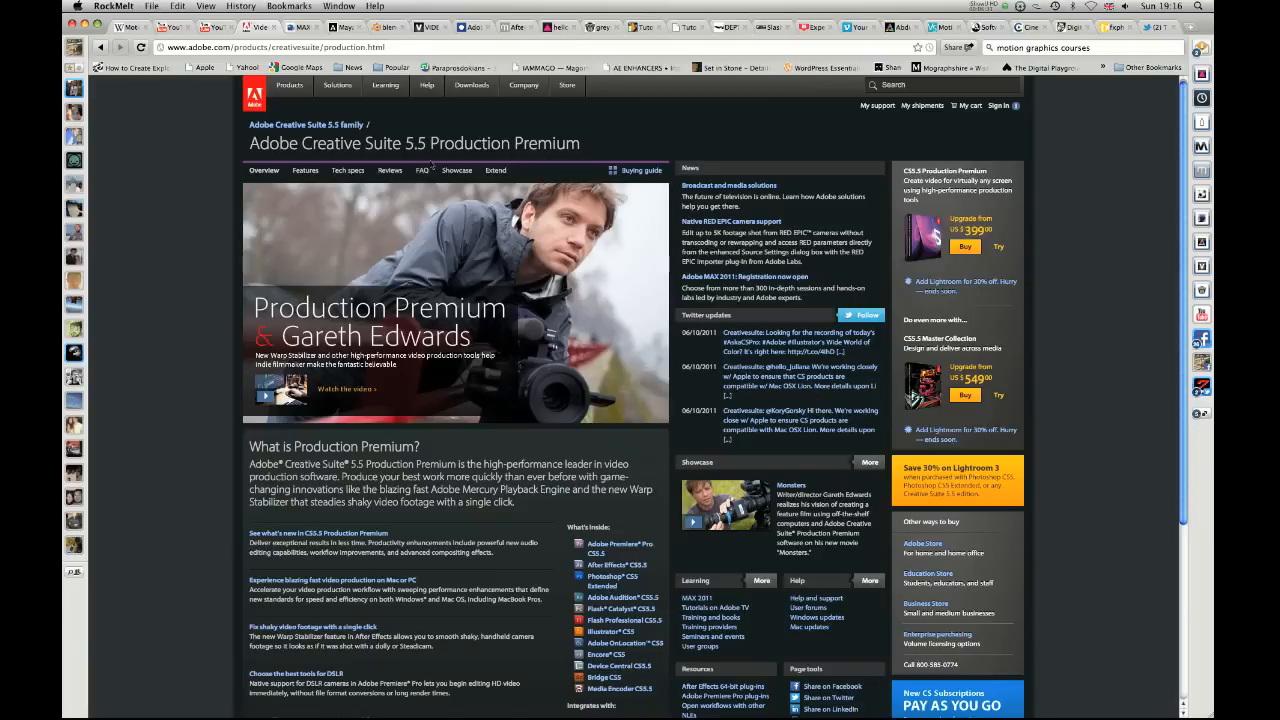
mouse_move(476, 288)
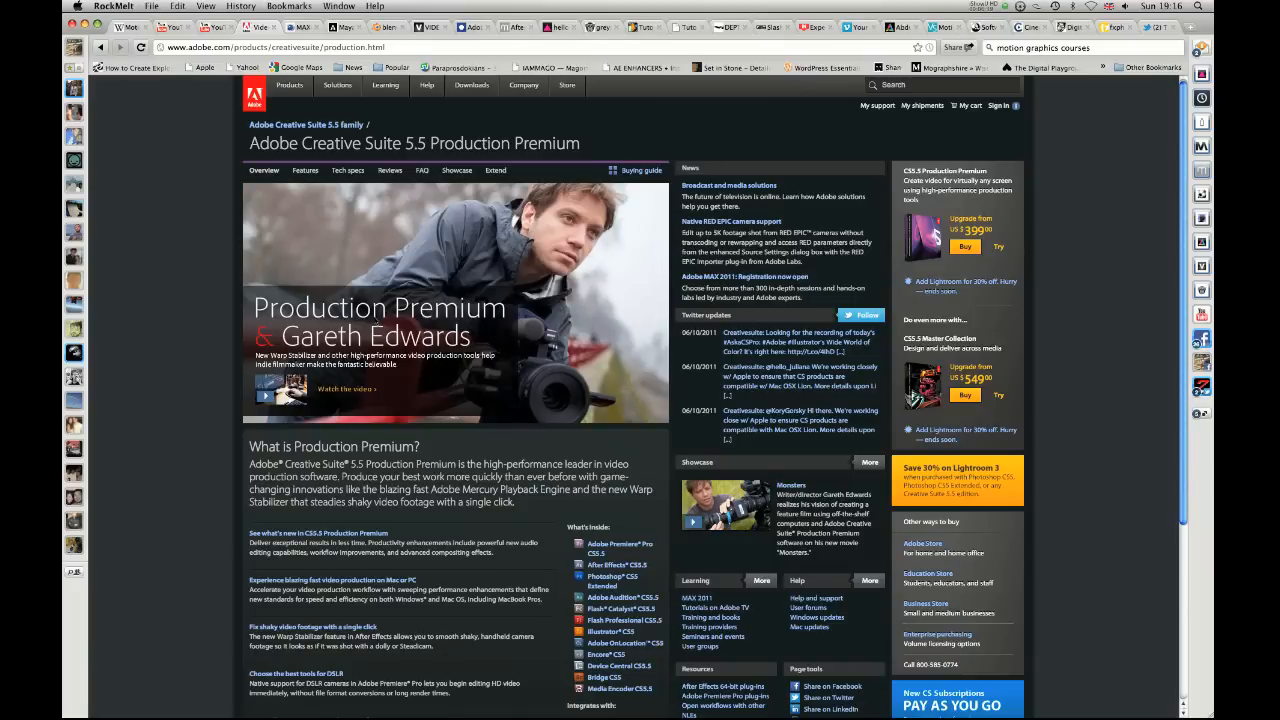
mouse_move(424, 200)
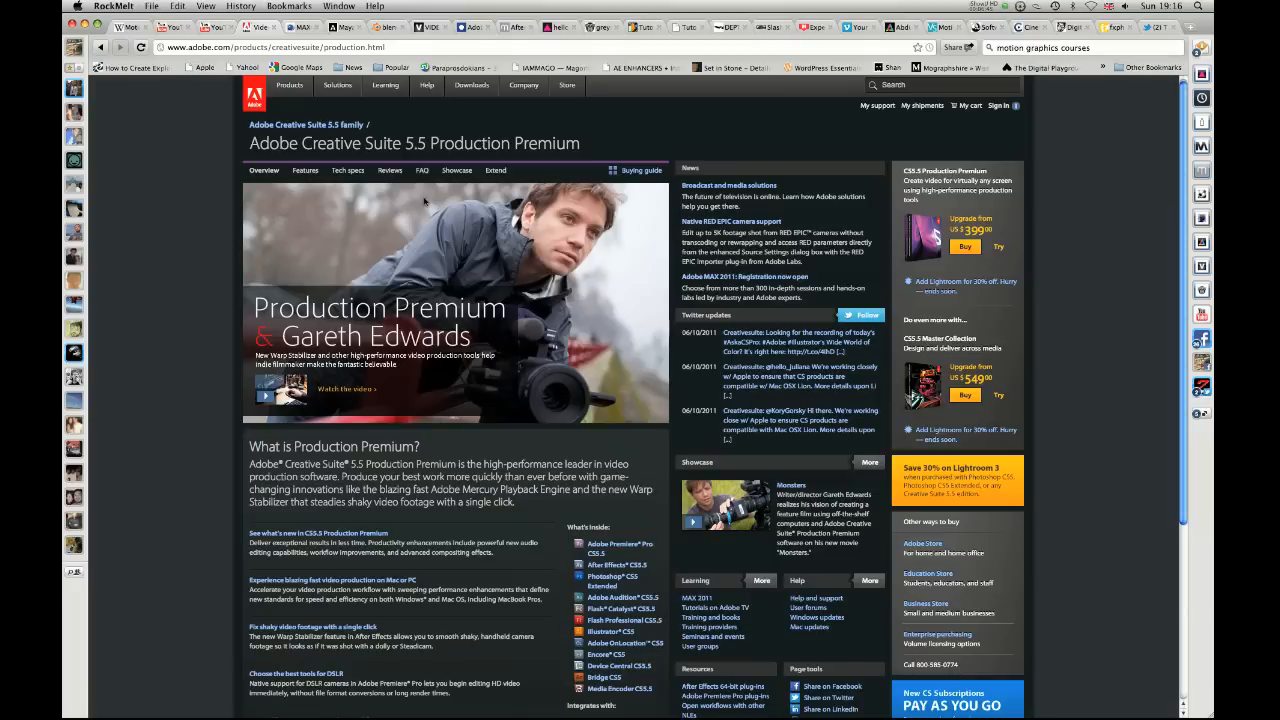
mouse_move(440, 190)
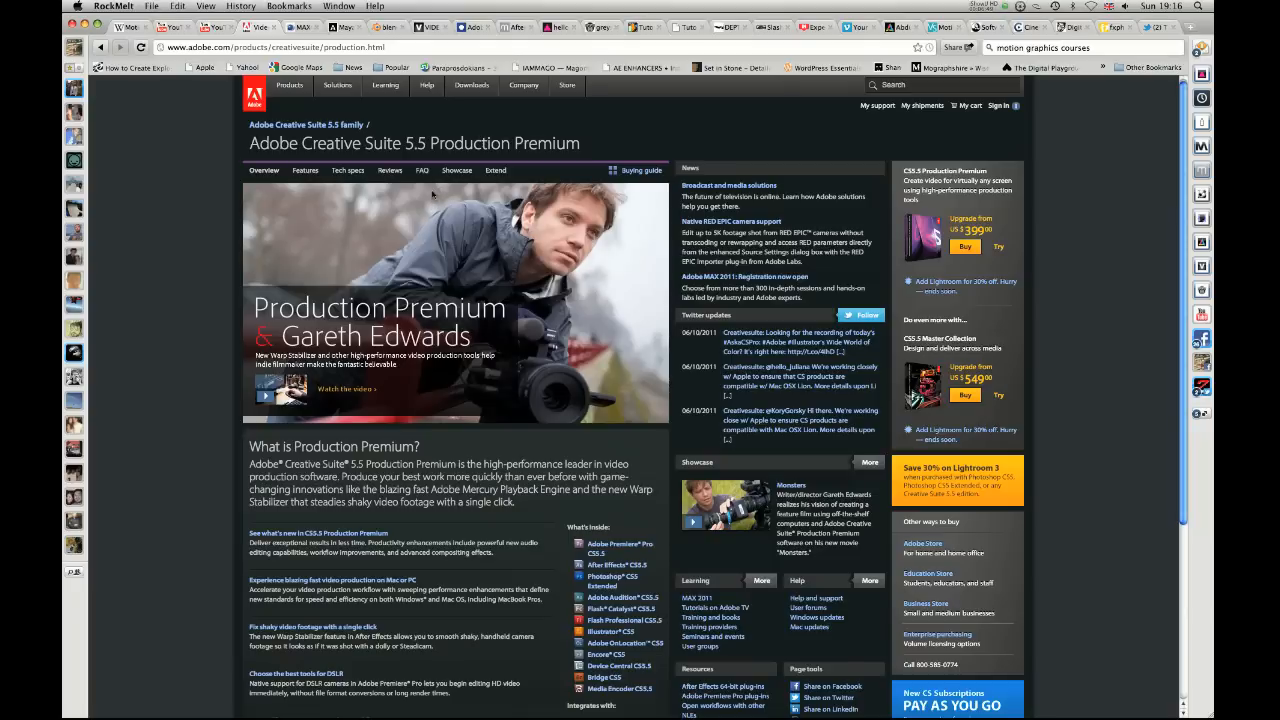
mouse_move(430, 368)
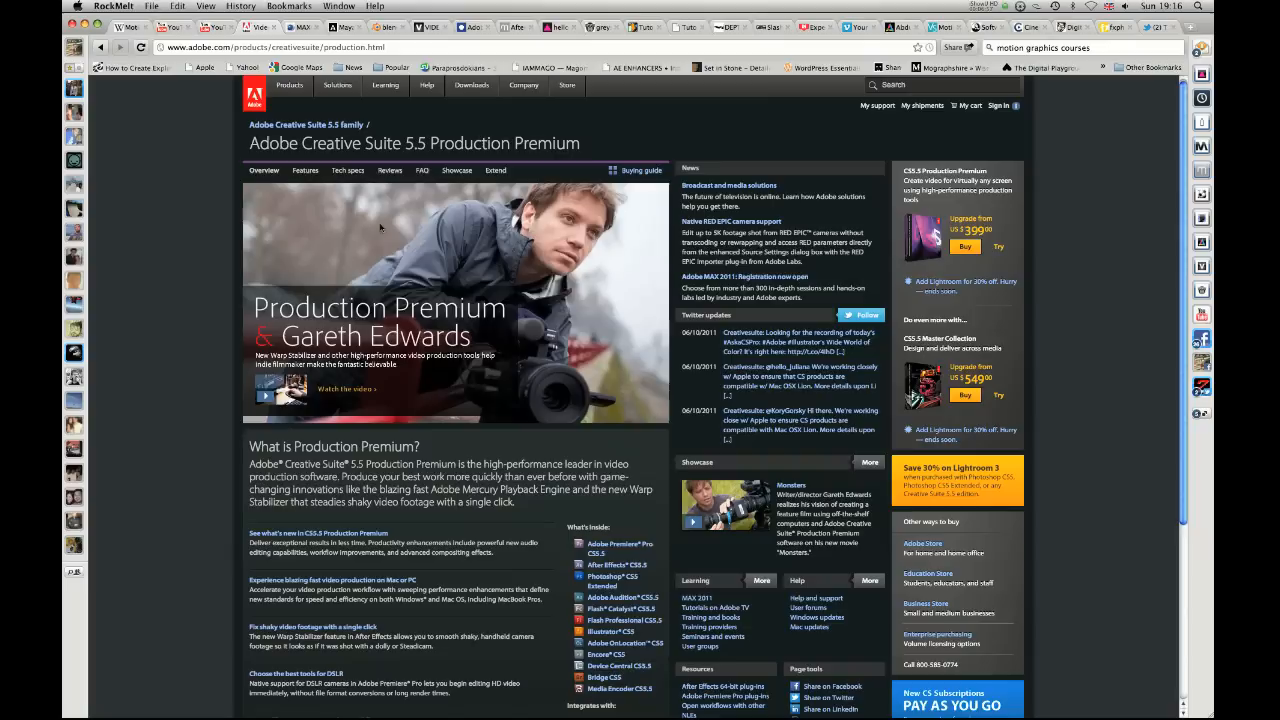
mouse_move(424, 160)
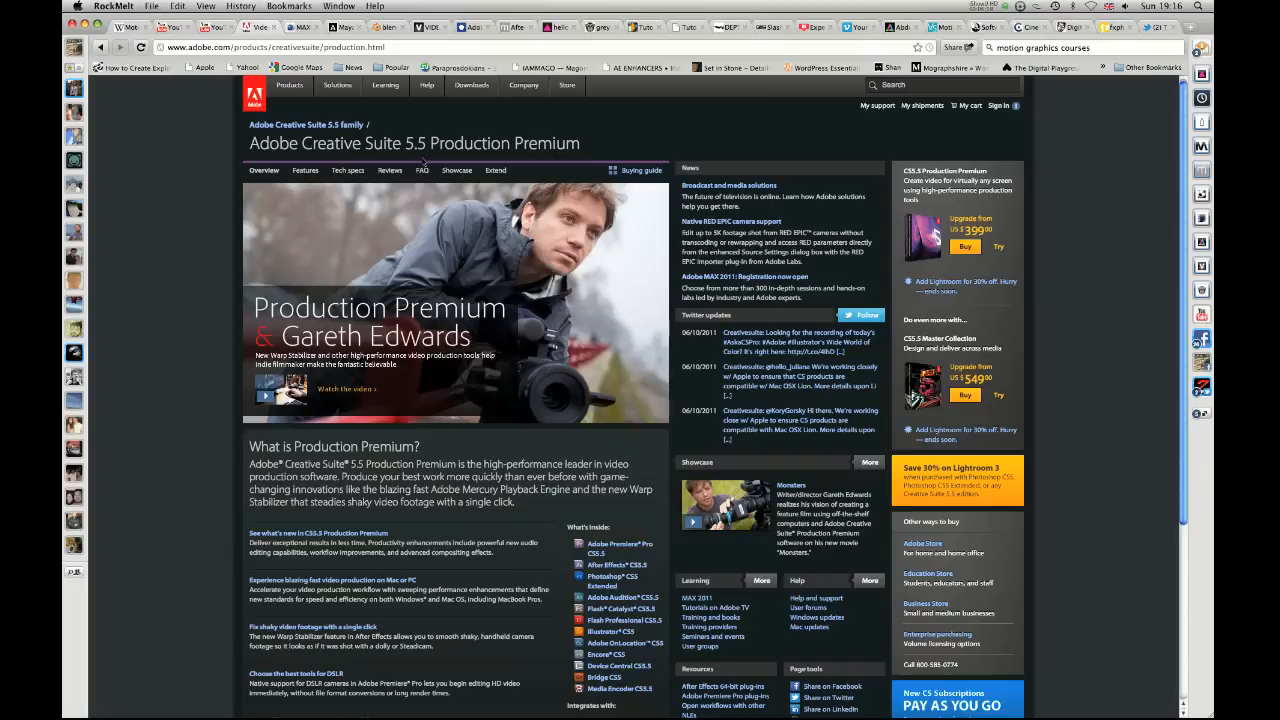
mouse_move(410, 252)
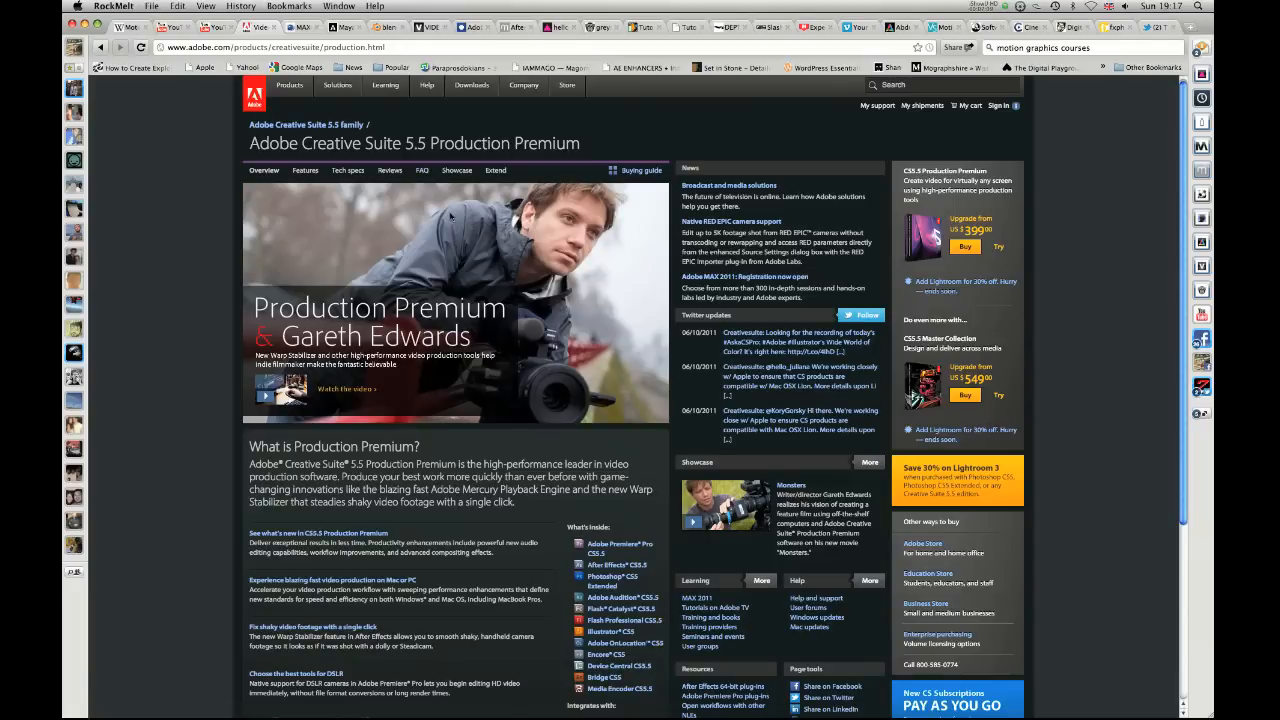
mouse_move(204, 274)
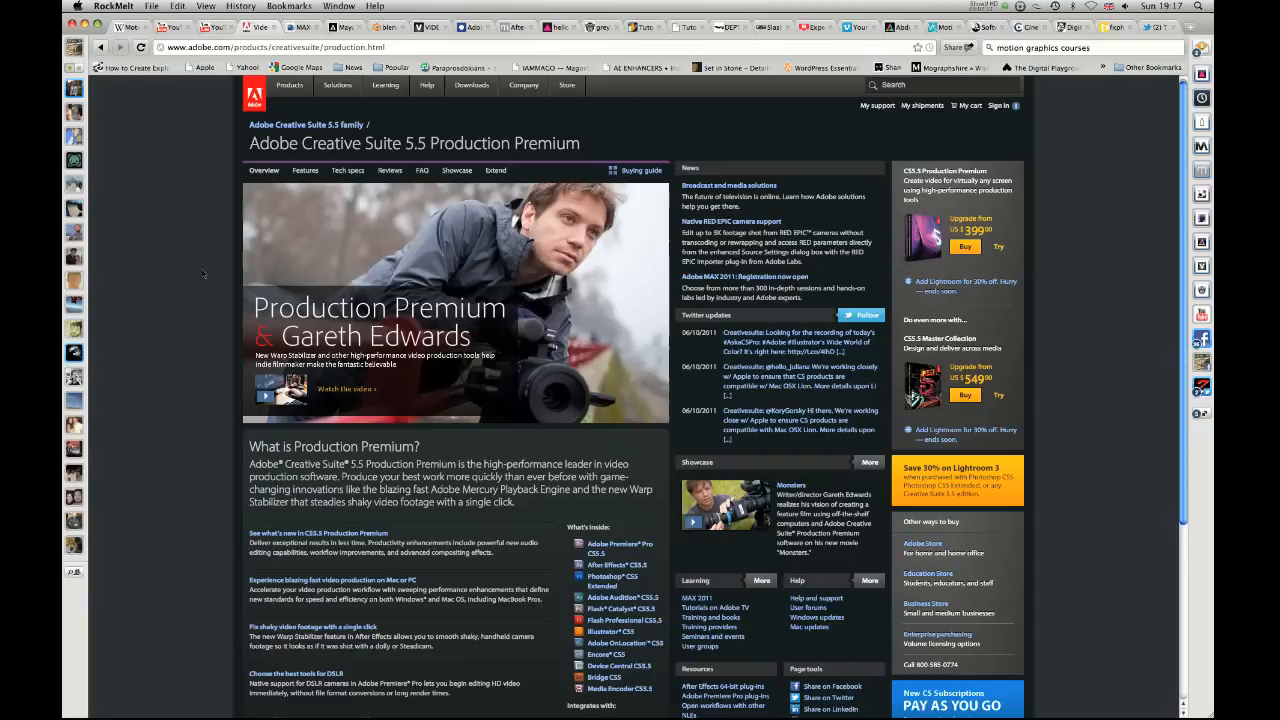
mouse_move(580, 156)
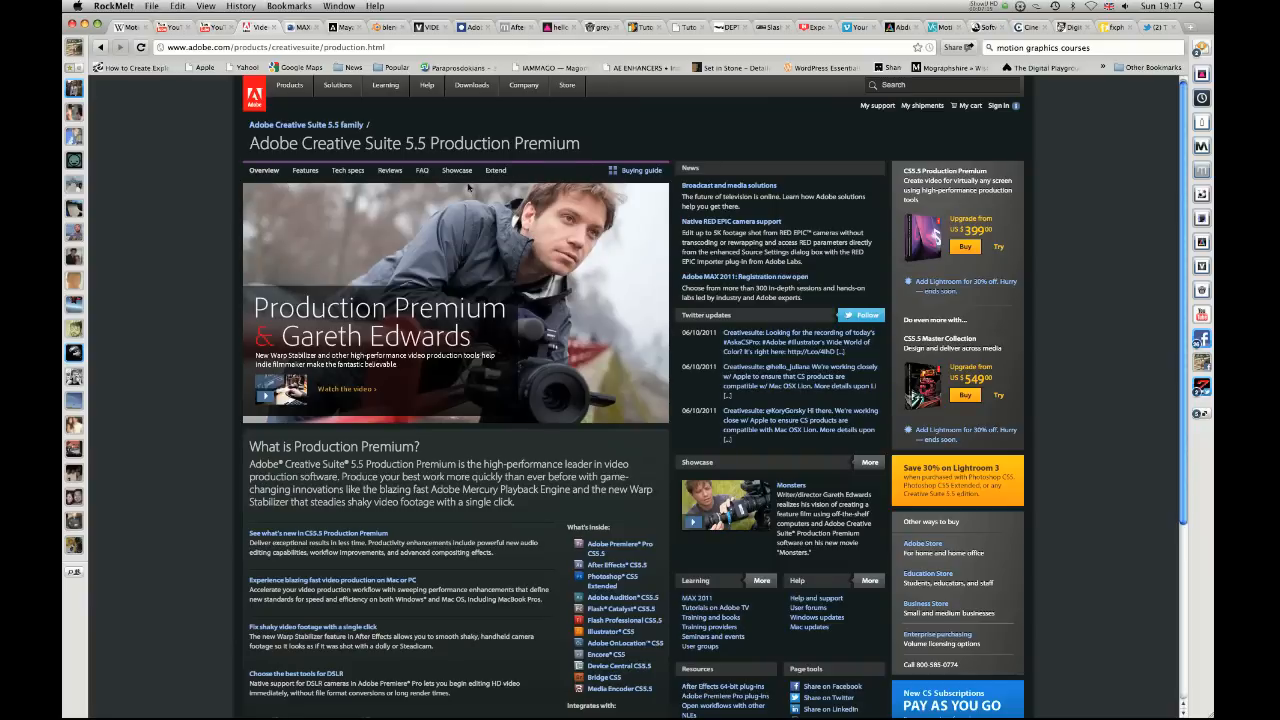
mouse_move(568, 426)
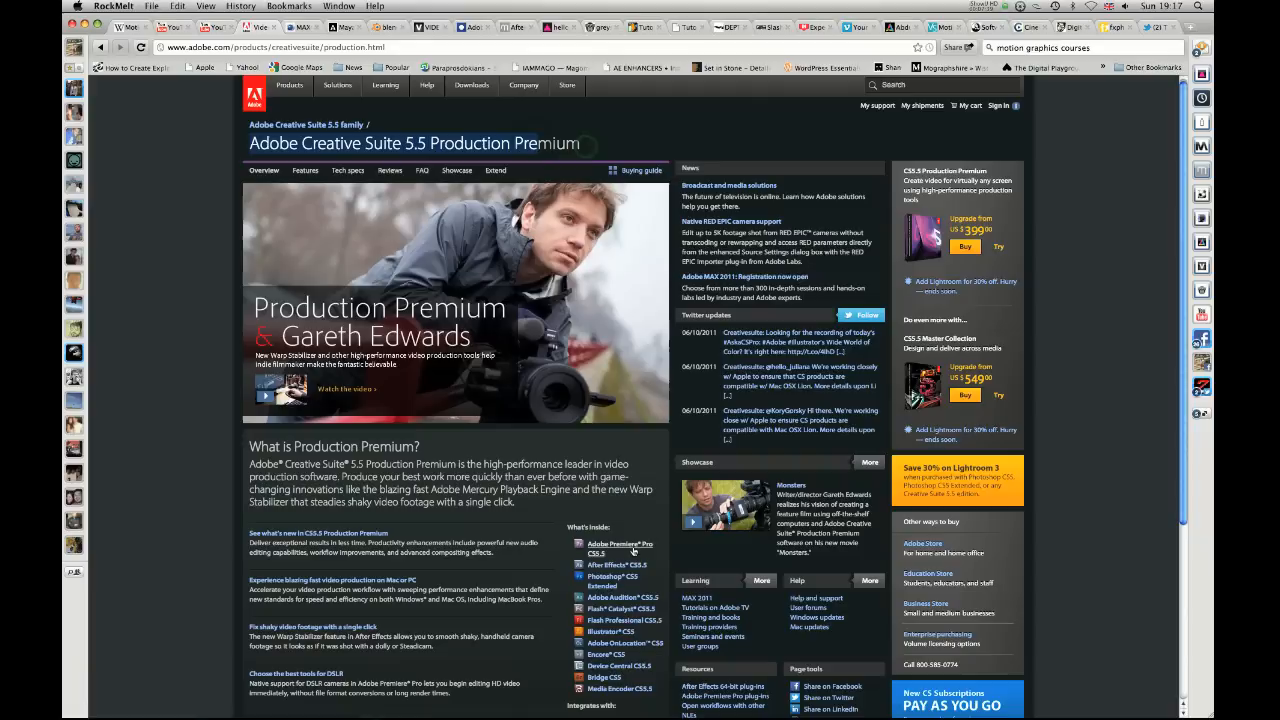
mouse_move(608, 548)
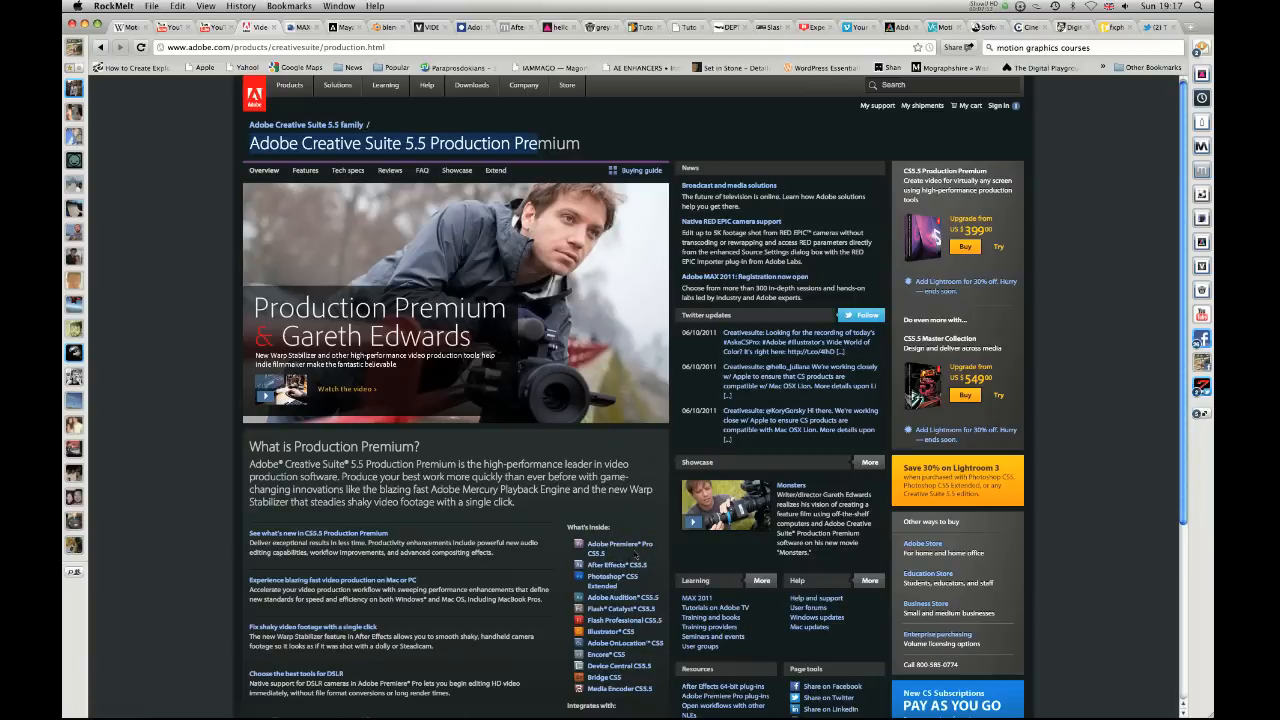
Step: Scroll down to the overview of the Creative Suite 5.5 Production Premium page
scroll("down", 3)
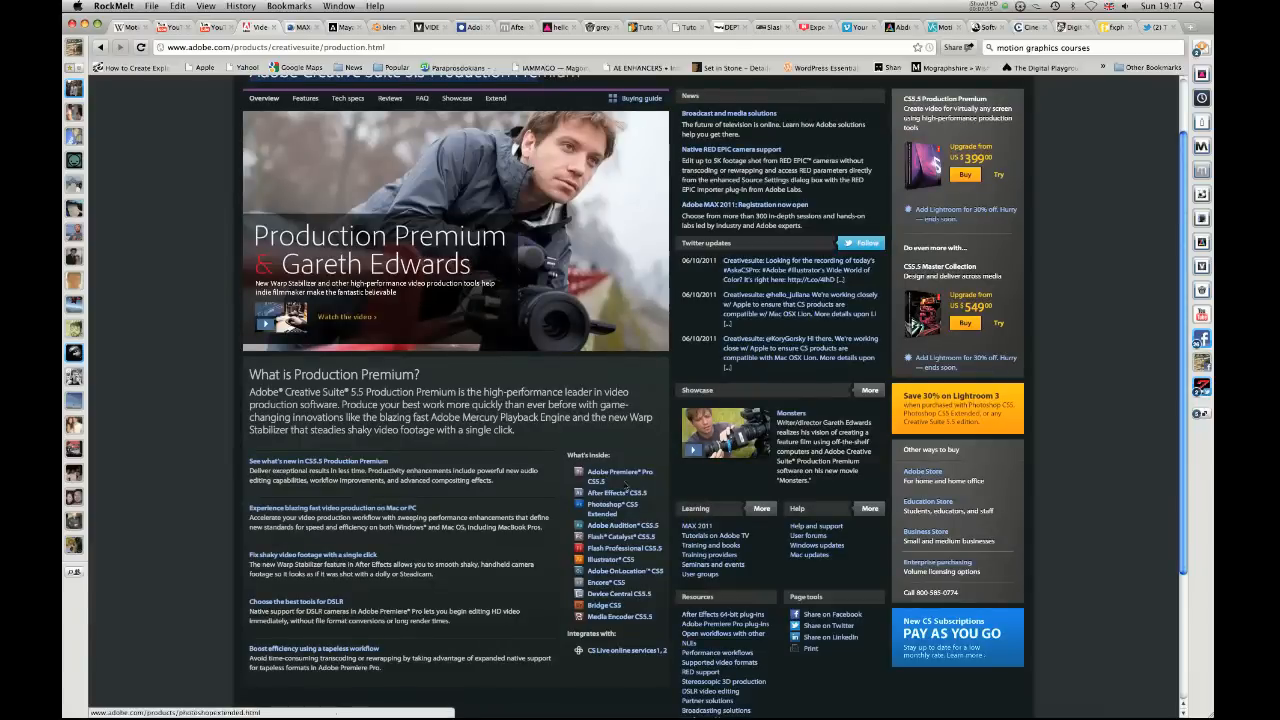
mouse_move(604, 492)
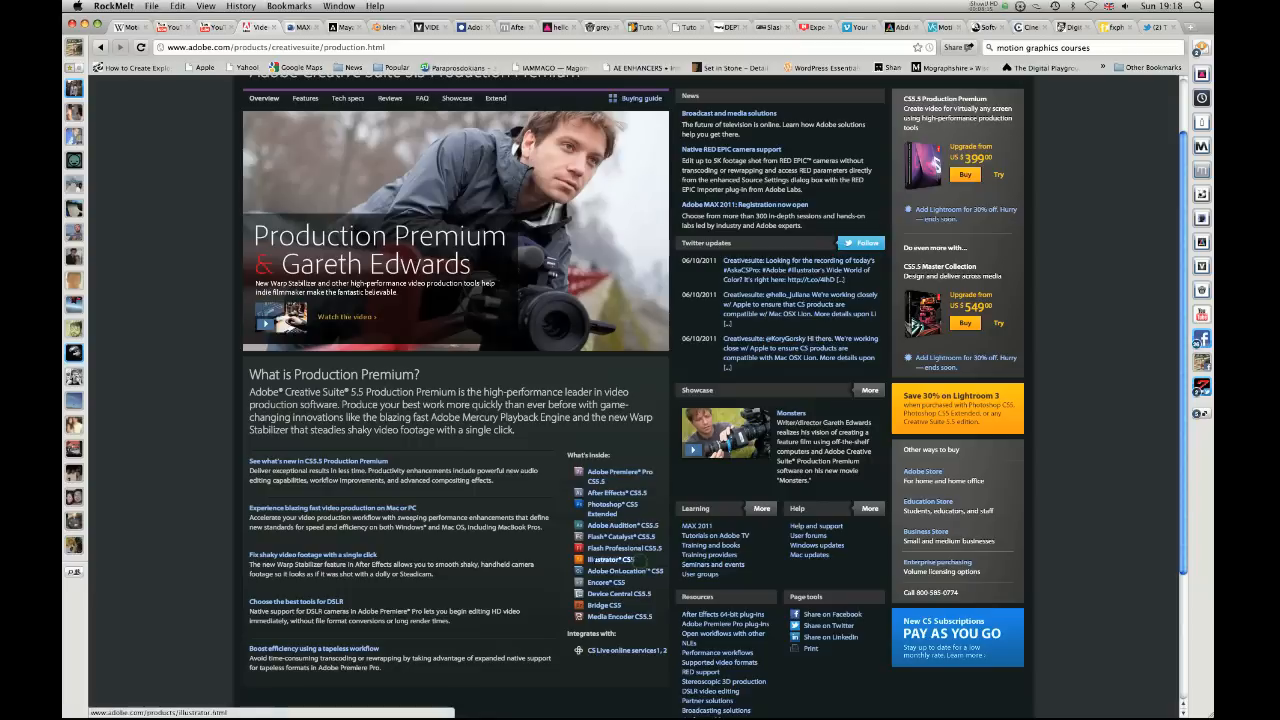
mouse_move(602, 560)
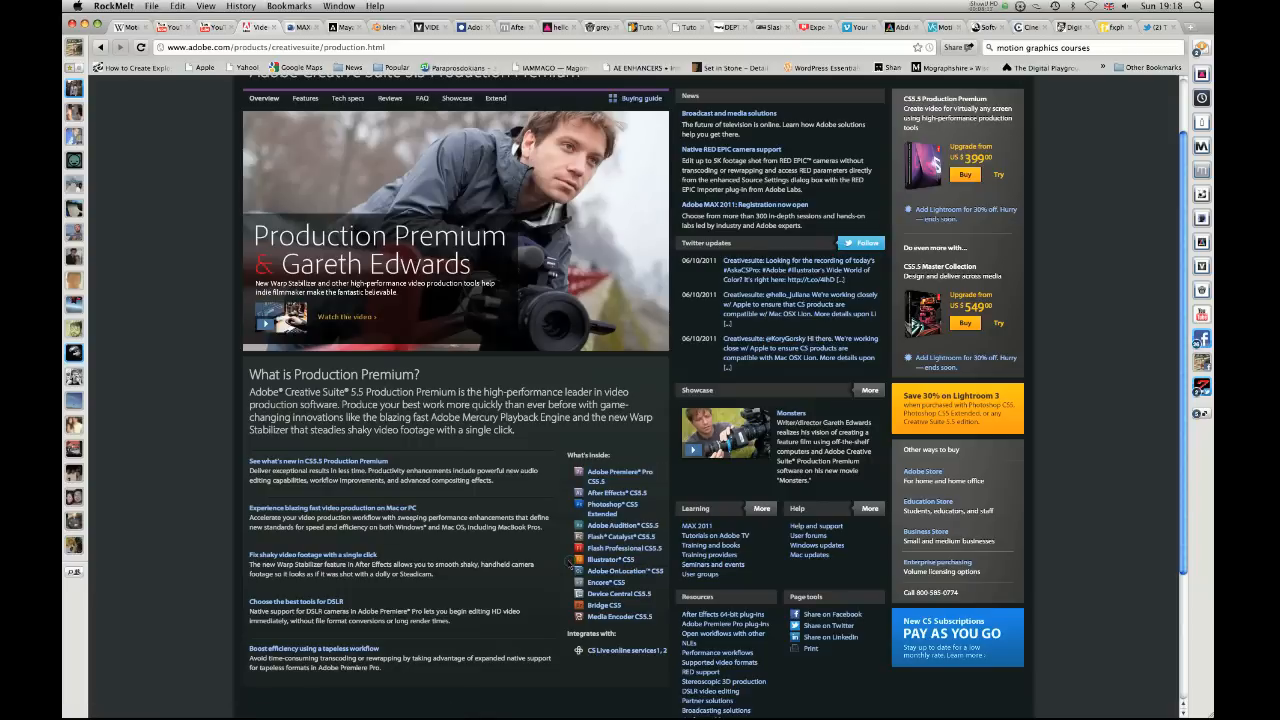
mouse_move(596, 560)
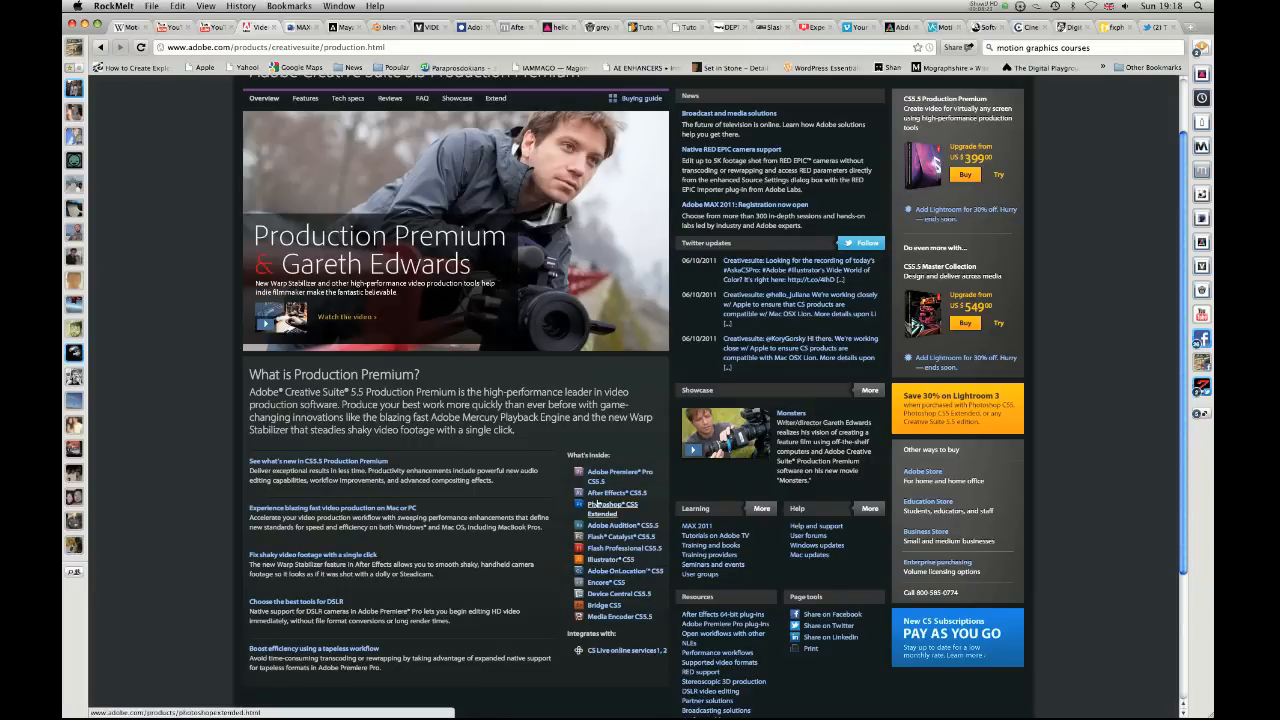
mouse_move(602, 492)
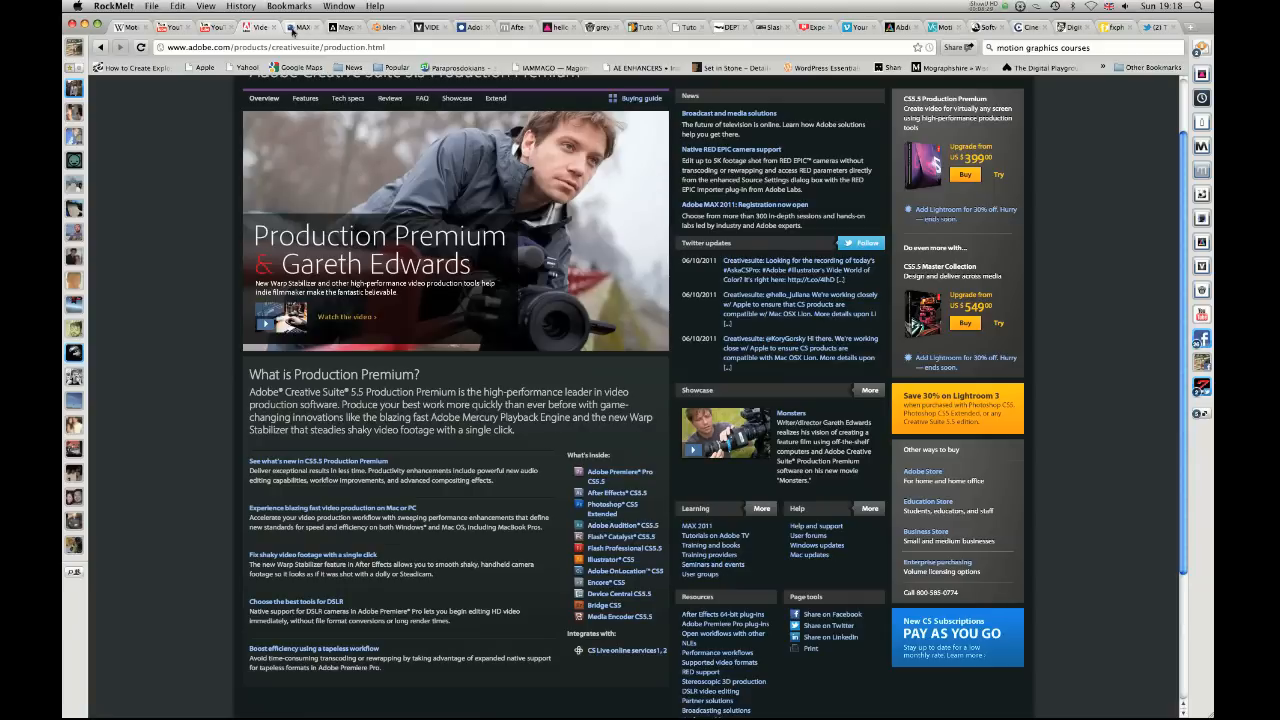
Step: Switch to the maxon.net tab showing the MAXON homepage
left_click(308, 28)
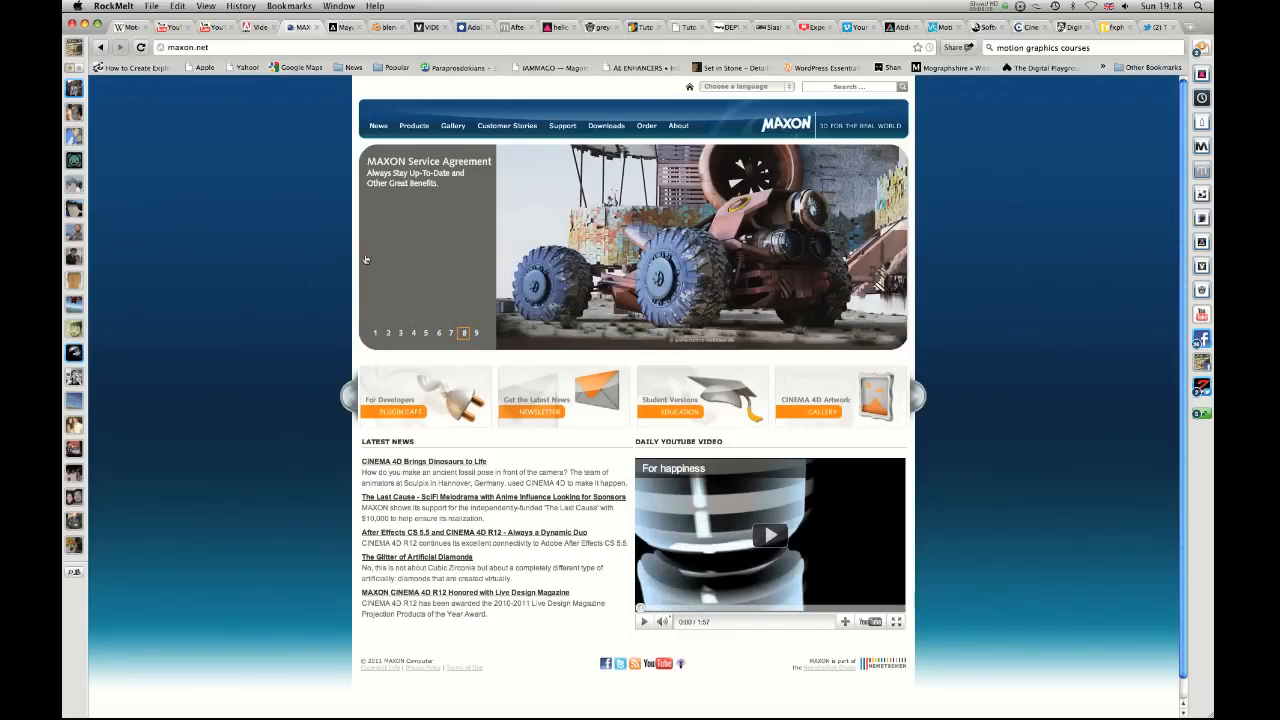
mouse_move(572, 156)
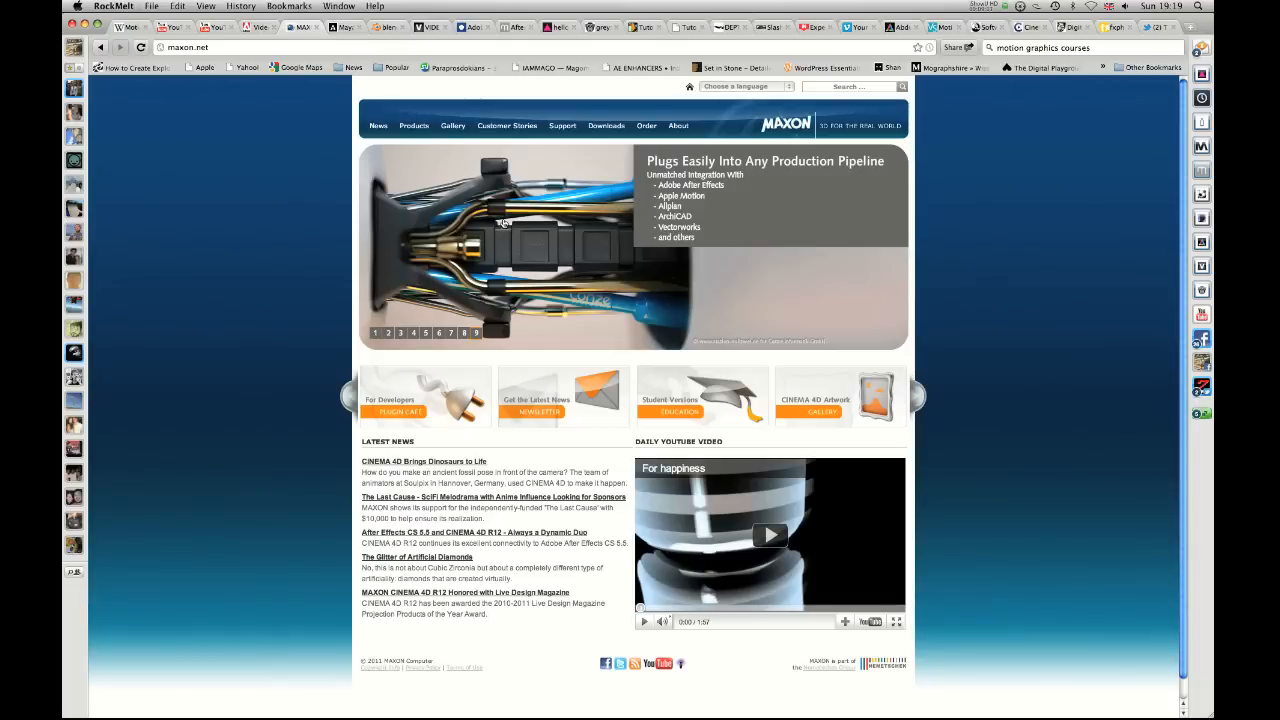
mouse_move(1008, 184)
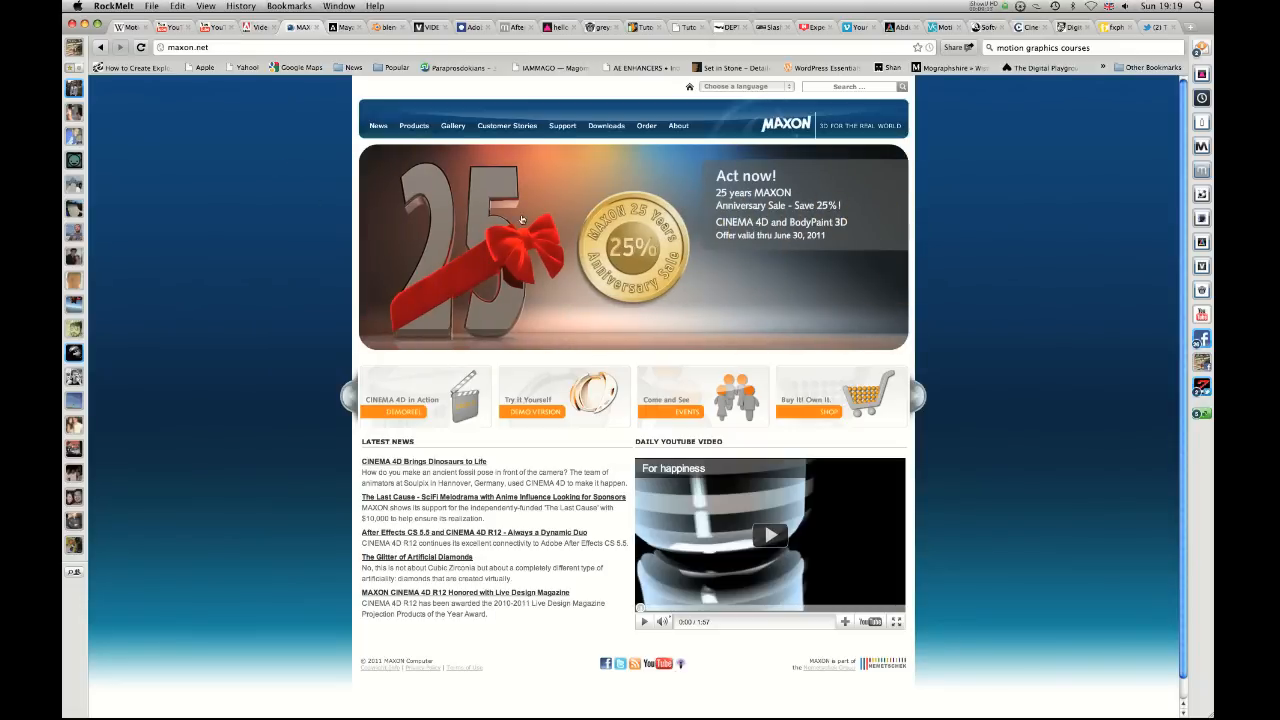
mouse_move(474, 188)
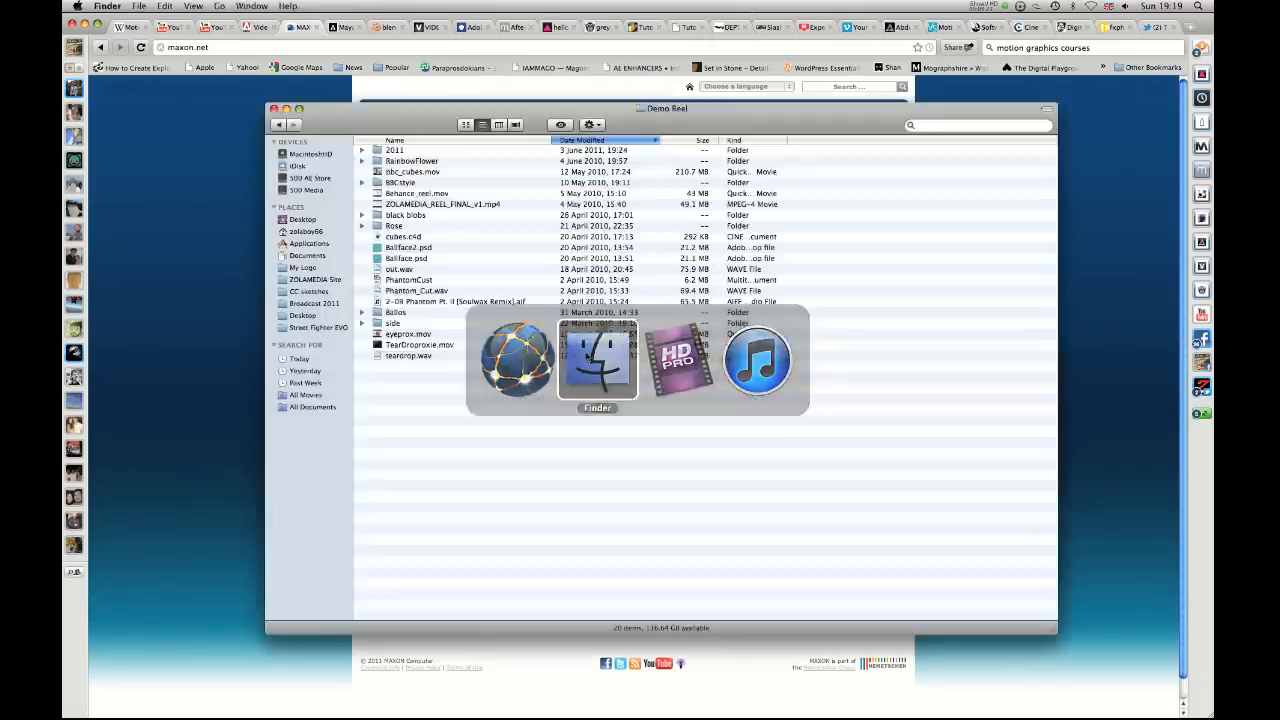
left_click(458, 204)
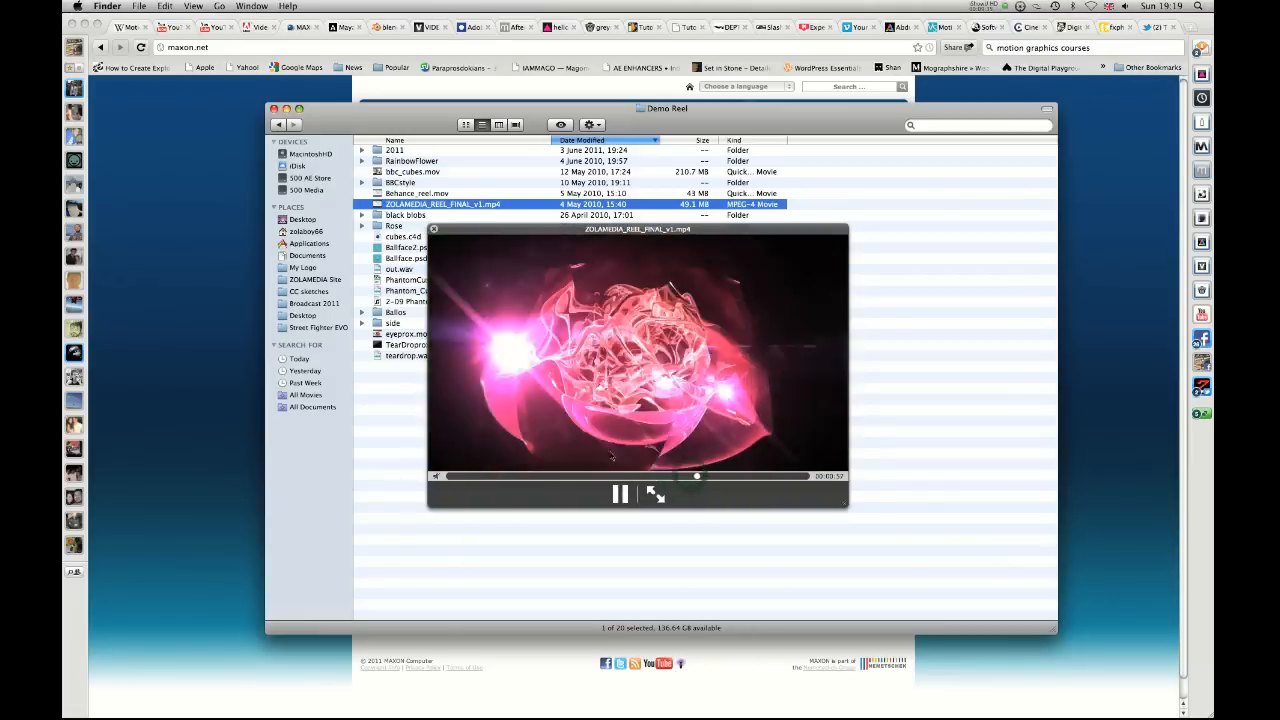
left_click(618, 494)
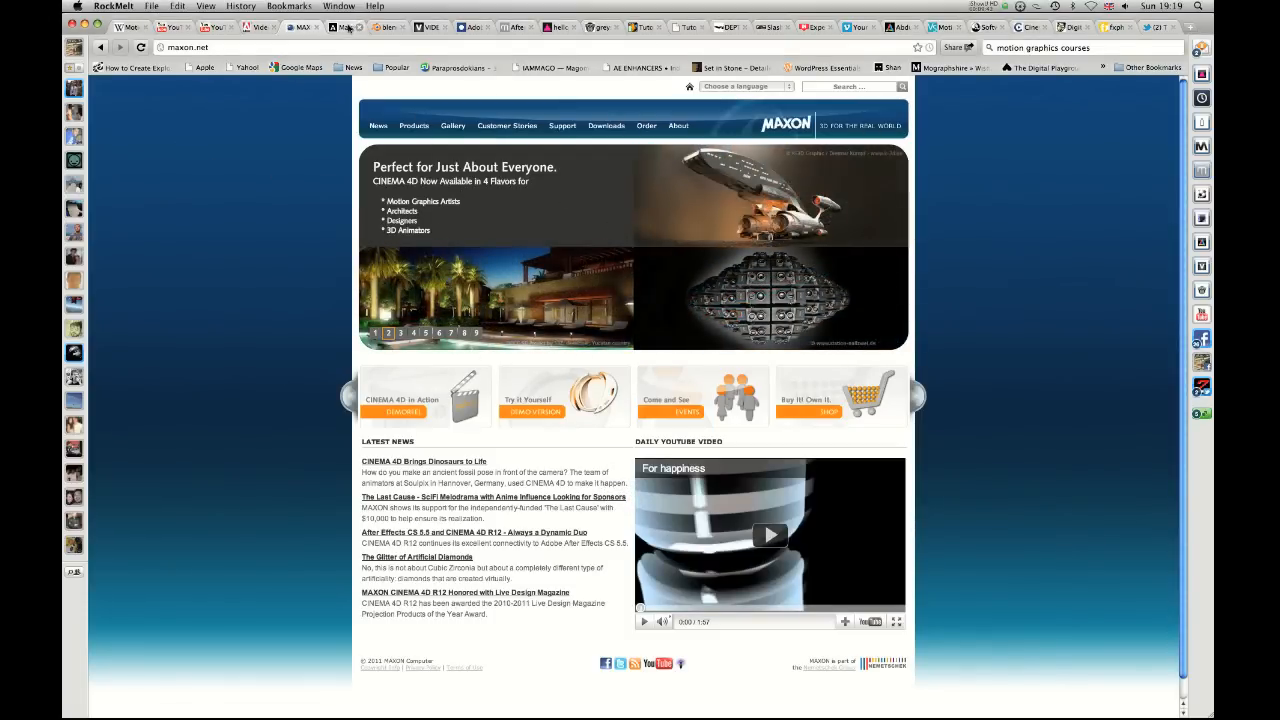
Step: Visit the Autodesk Maya product page, then switch to the Blender 2.57b download page
left_click(344, 28)
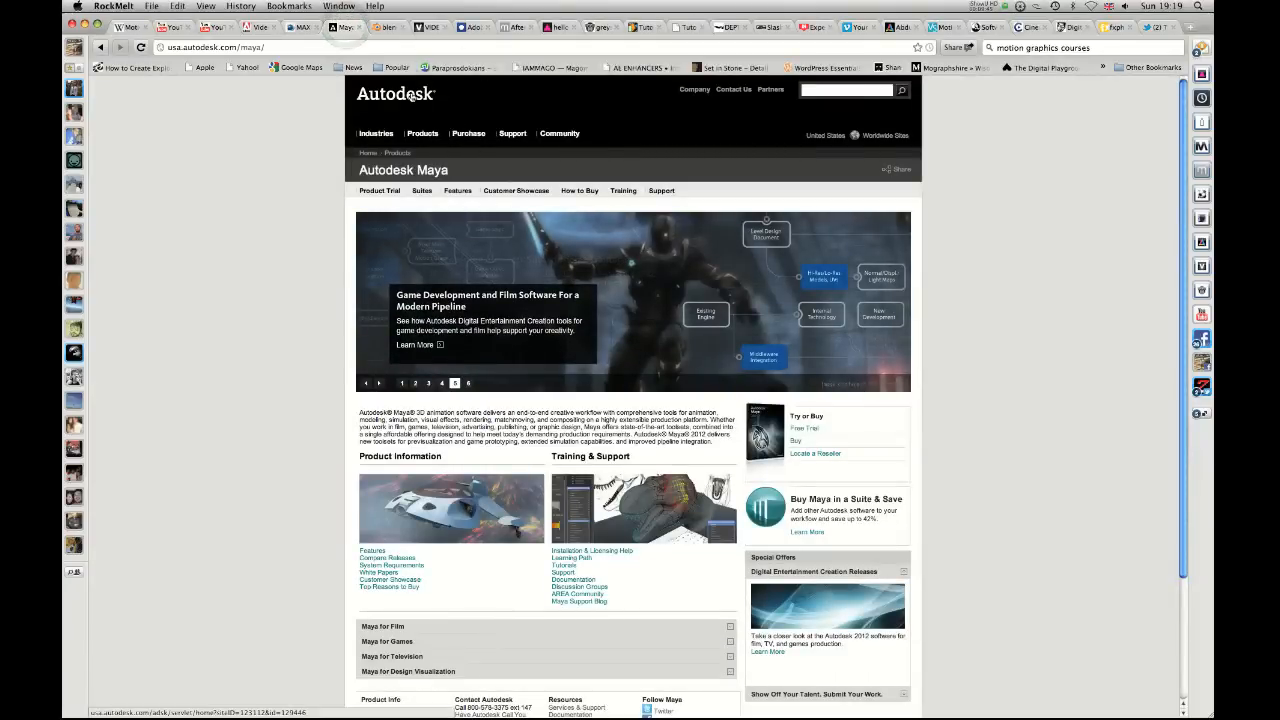
left_click(422, 132)
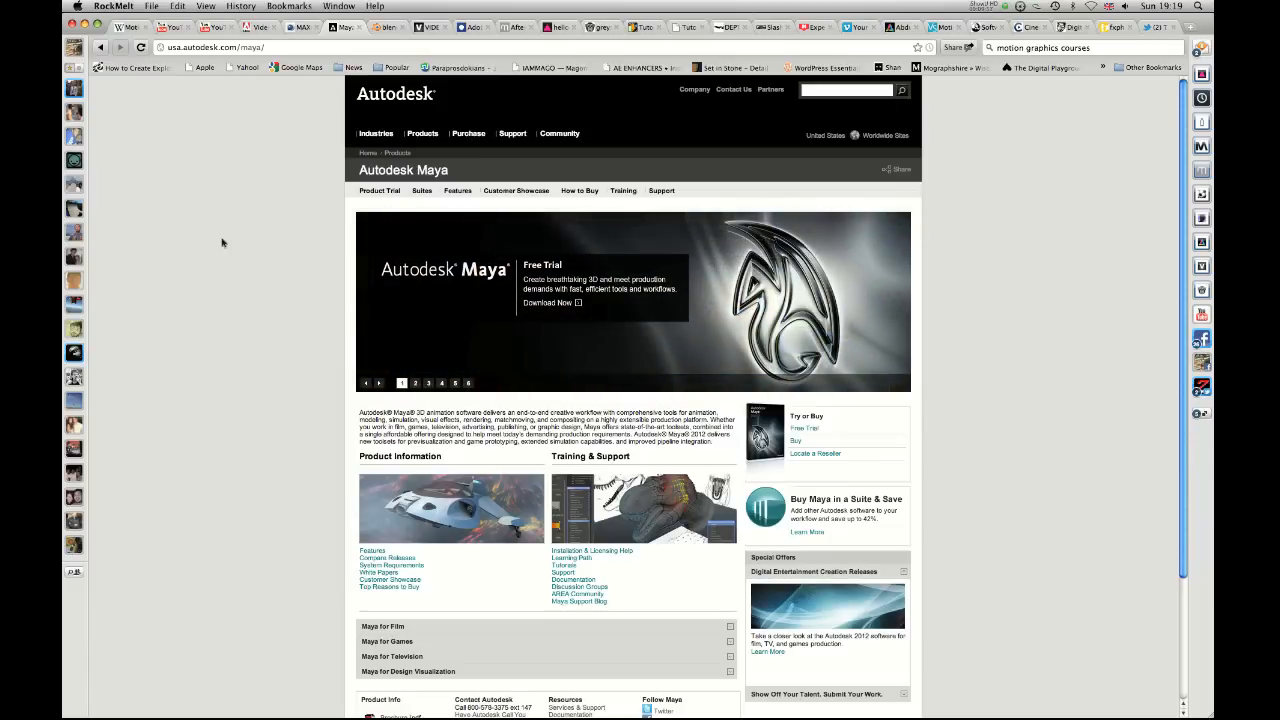
left_click(384, 28)
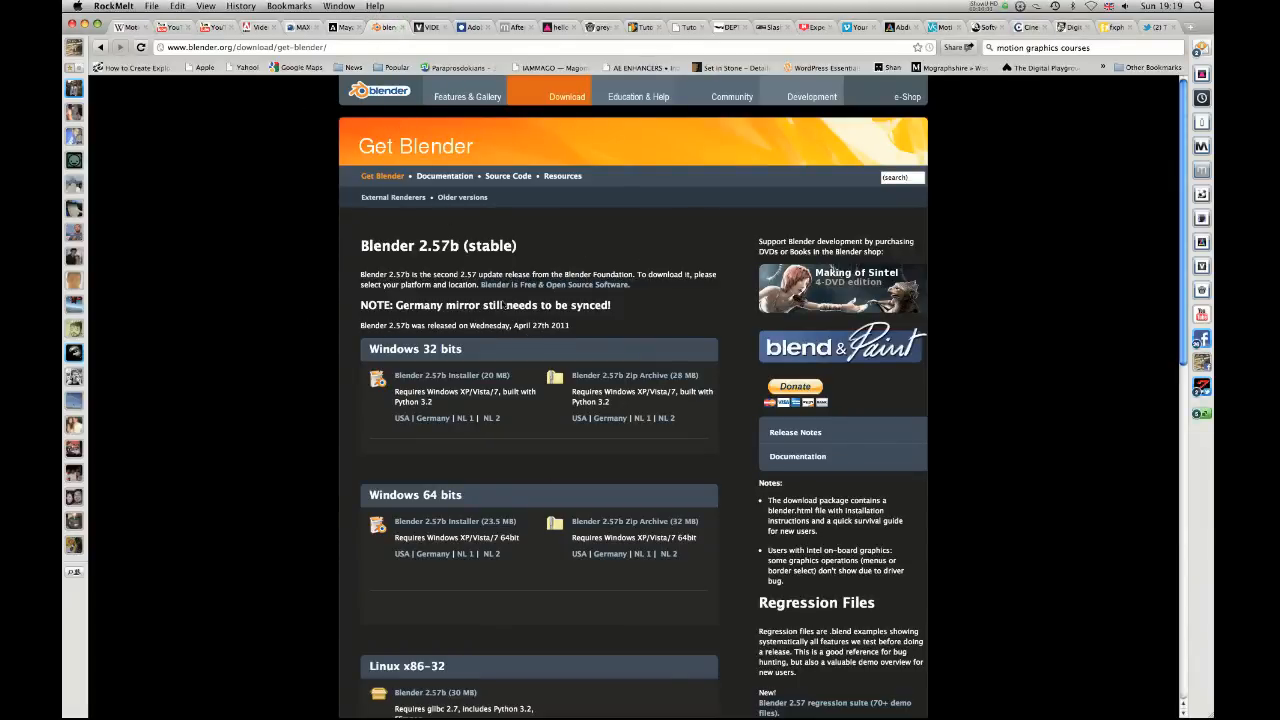
Step: Scroll through the Blender downloads for Windows, Linux and Mac OS X, return to top, then switch to Video Copilot
scroll("down", 3)
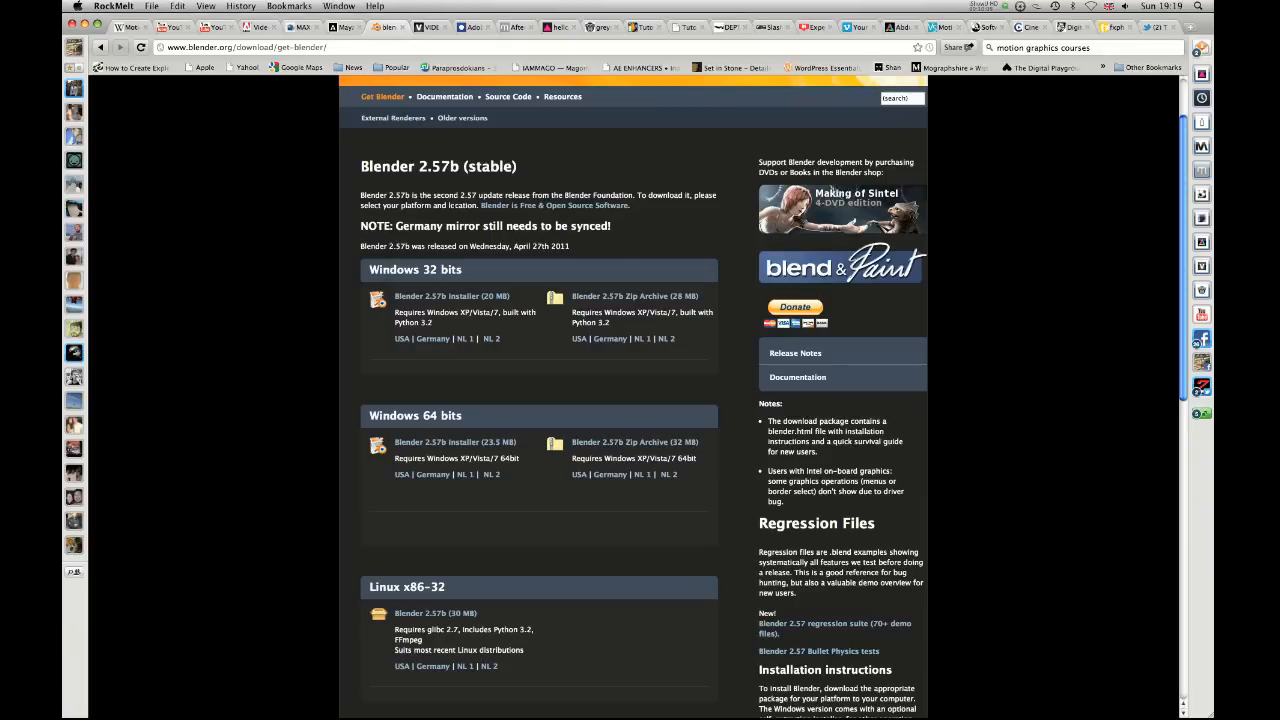
mouse_move(466, 460)
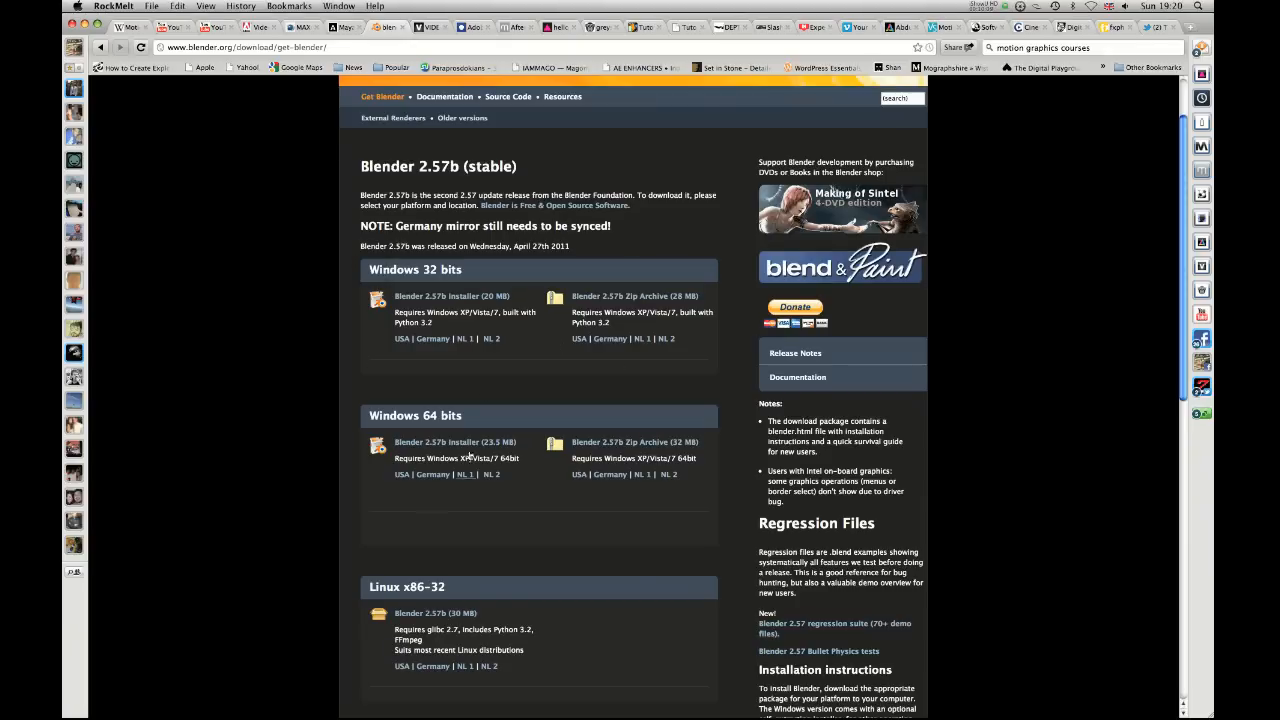
mouse_move(748, 380)
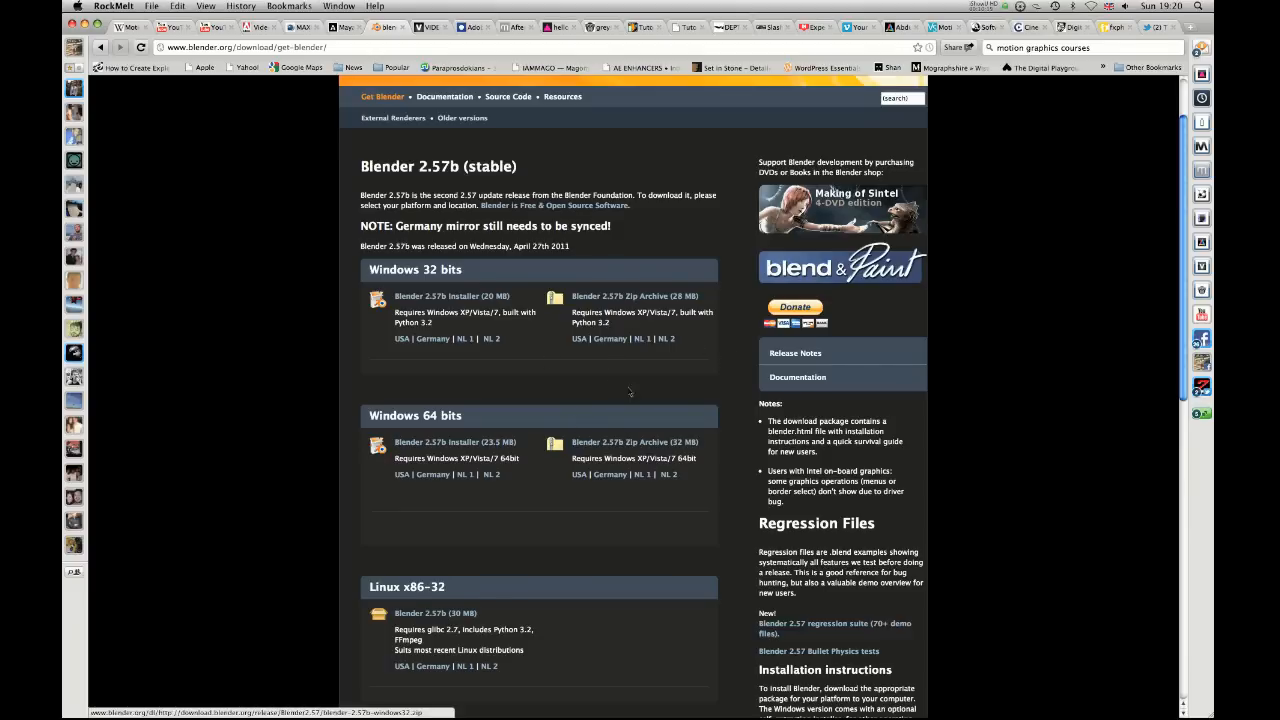
mouse_move(452, 532)
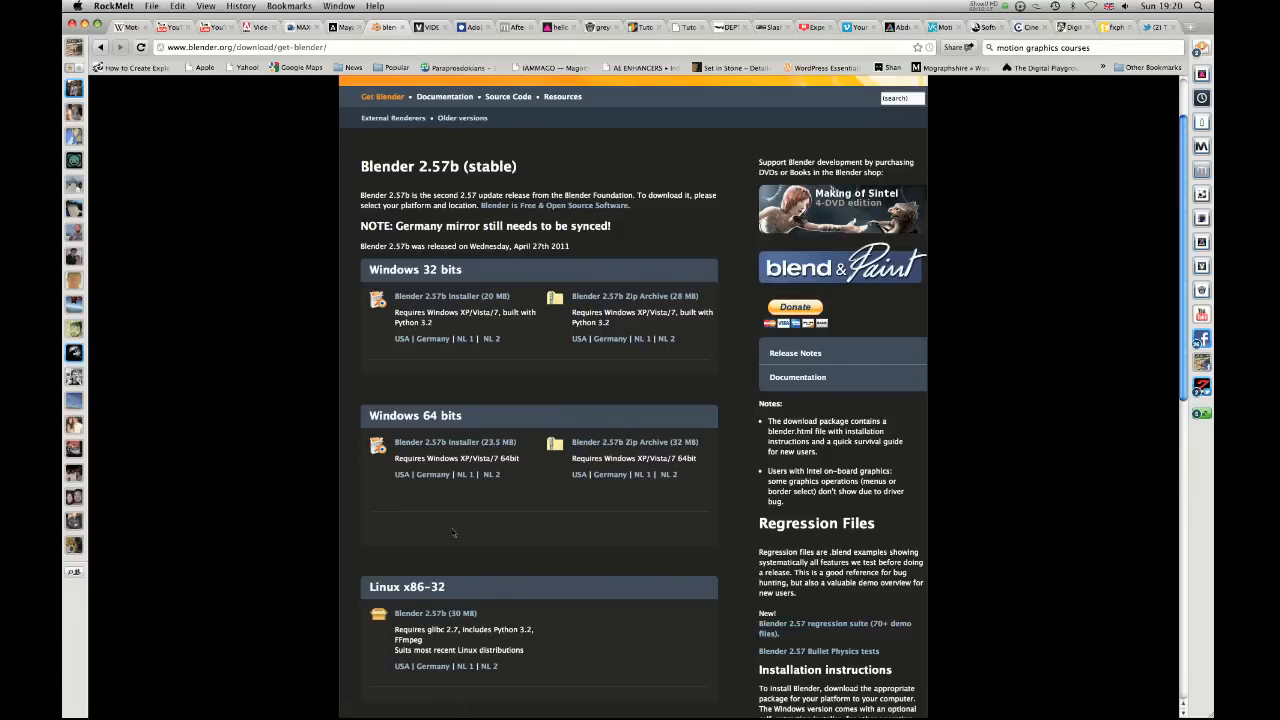
mouse_move(468, 508)
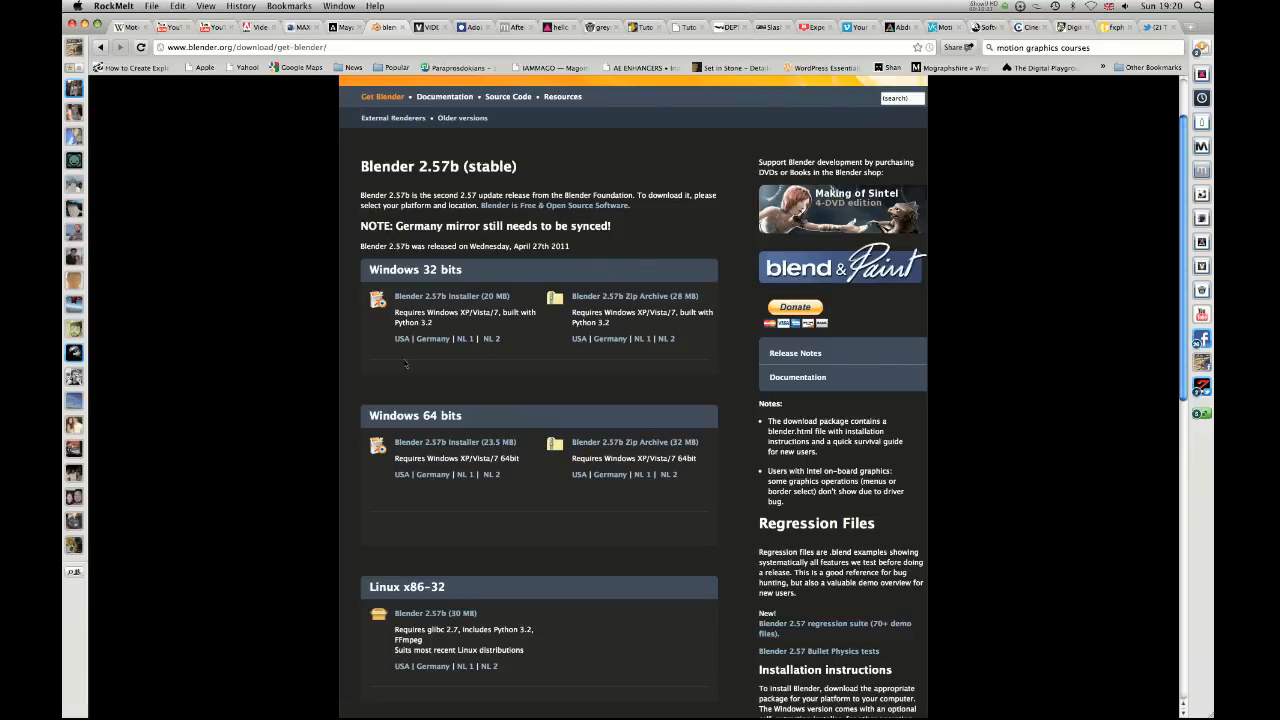
mouse_move(456, 488)
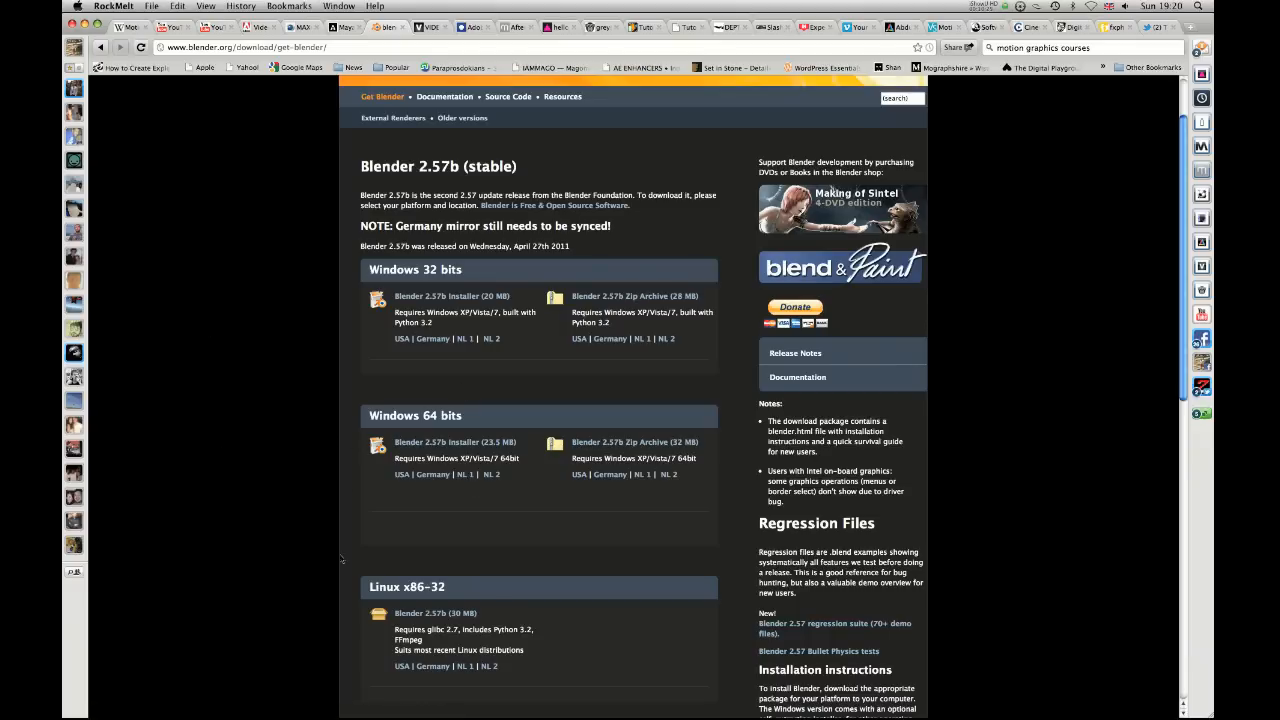
mouse_move(290, 384)
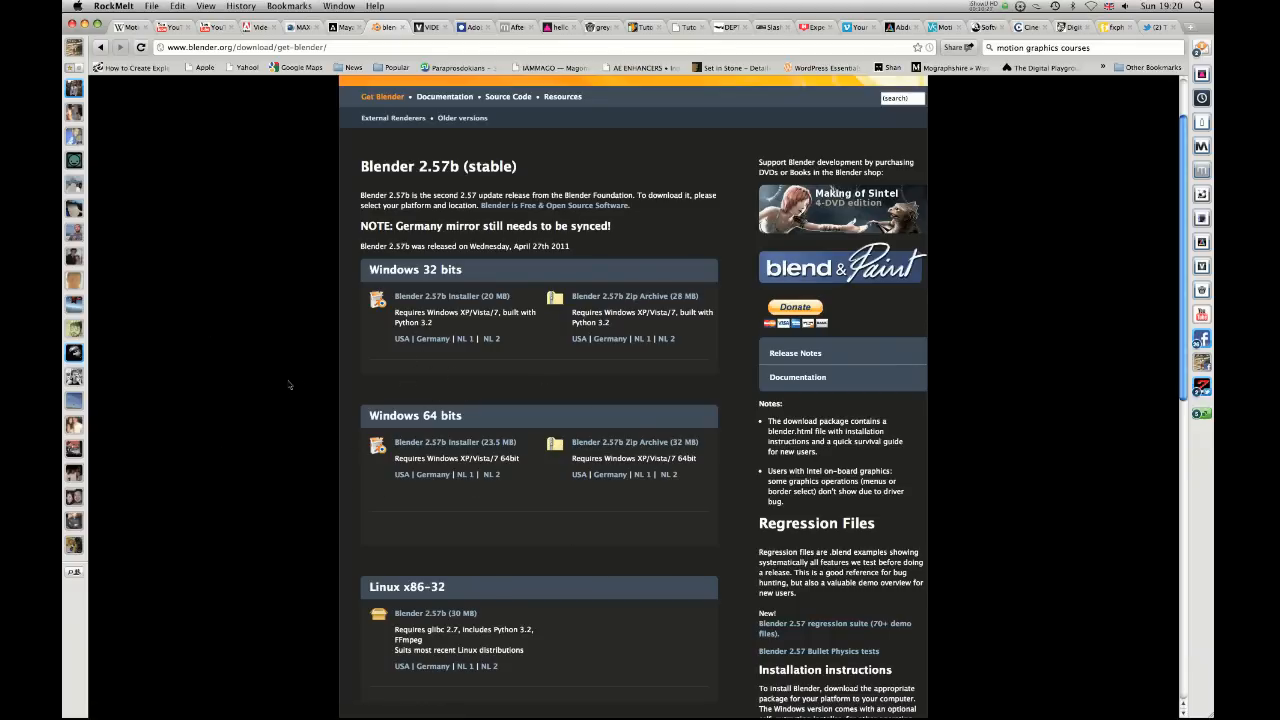
scroll("down", 3)
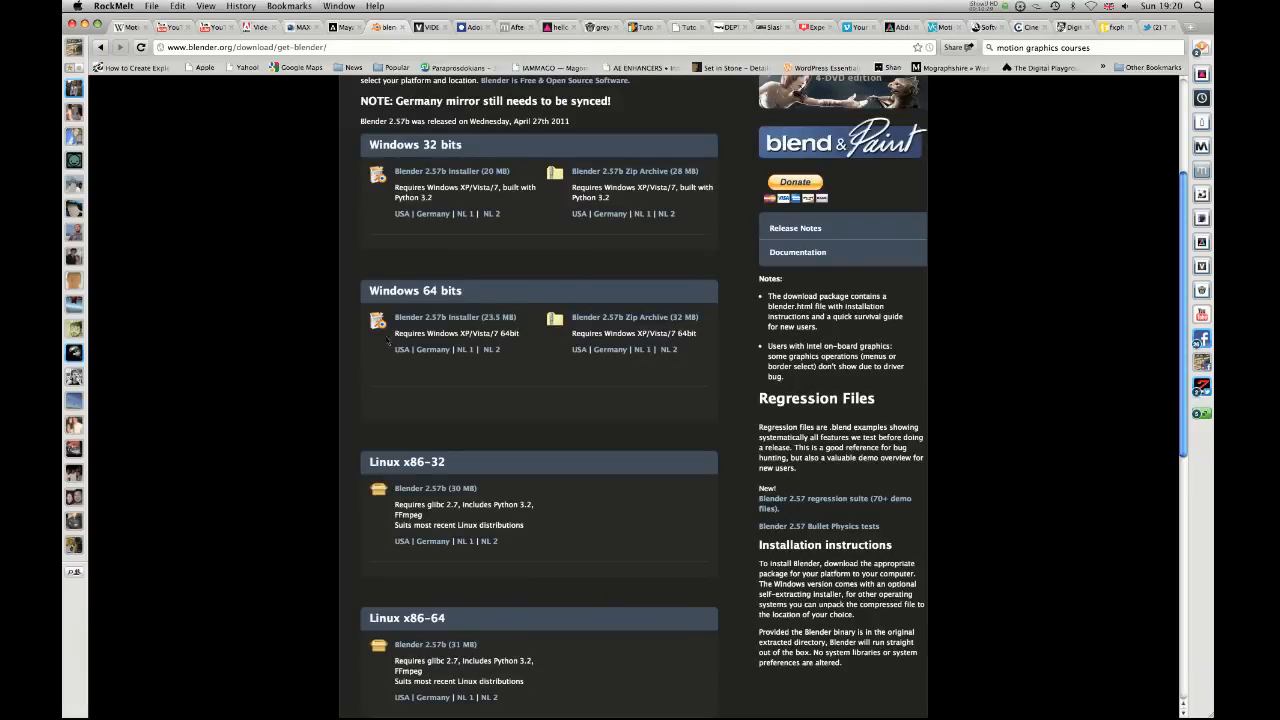
mouse_move(436, 272)
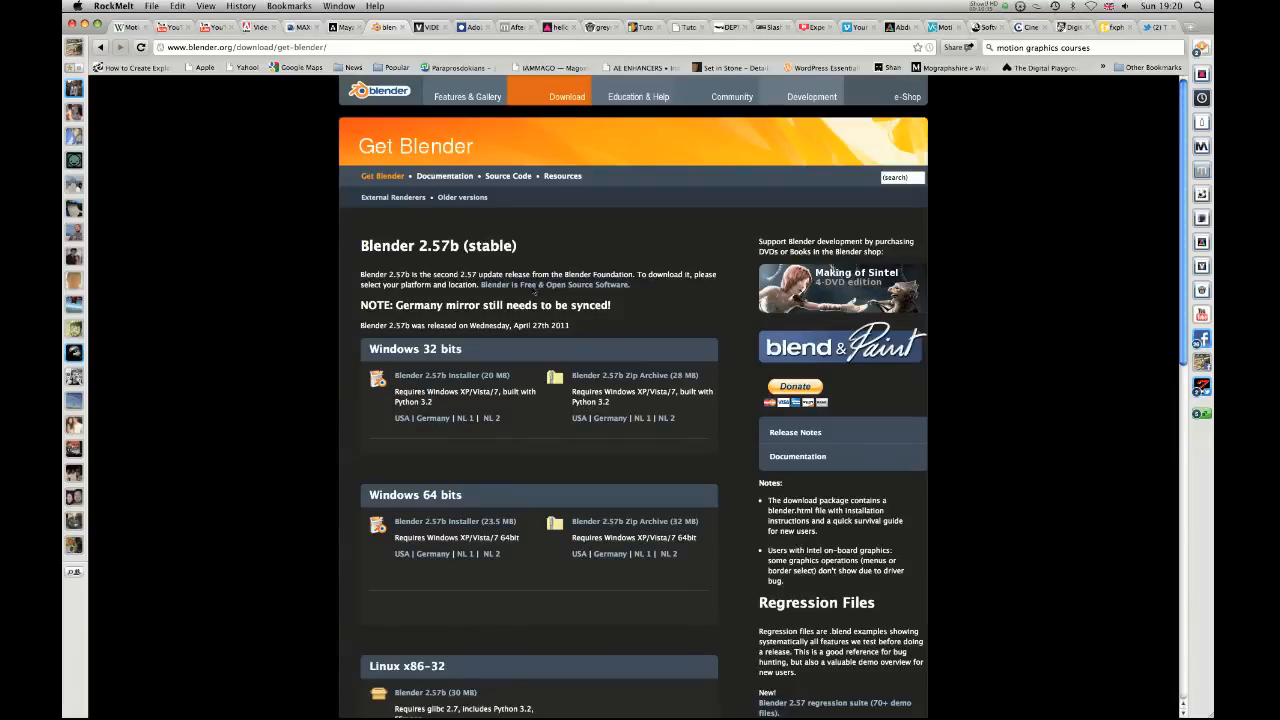
scroll("down", 3)
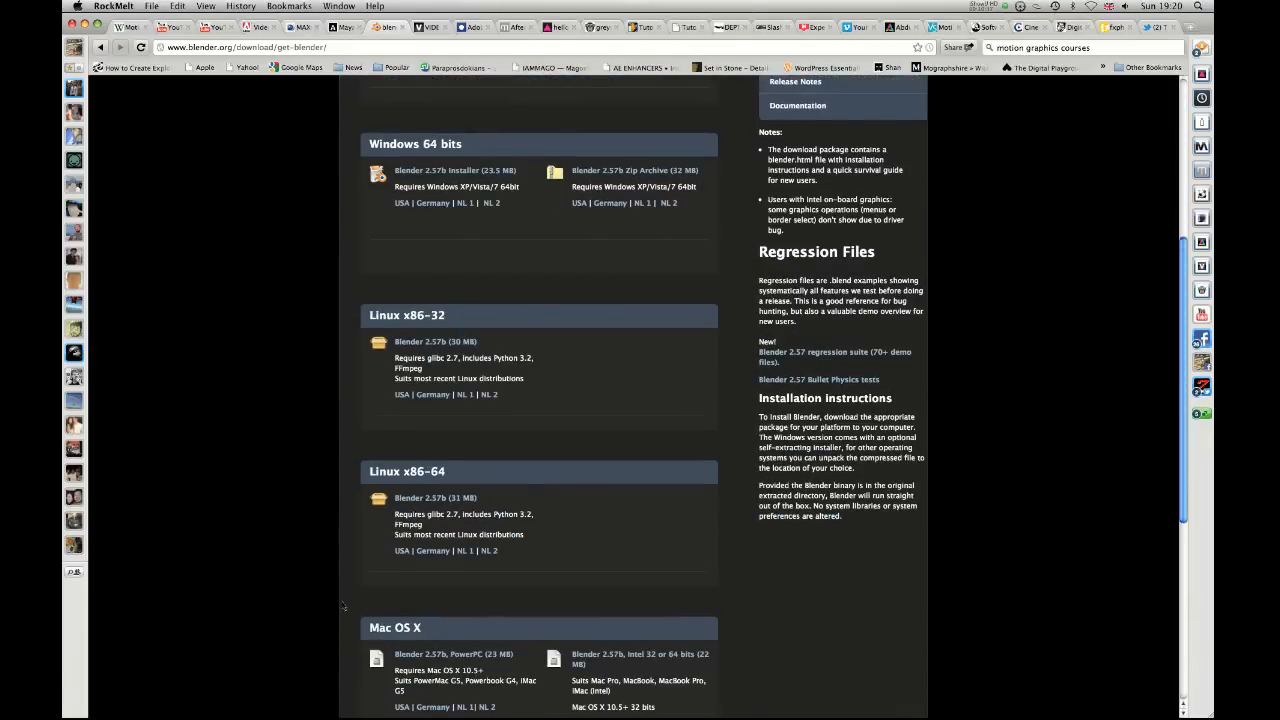
scroll("down", 3)
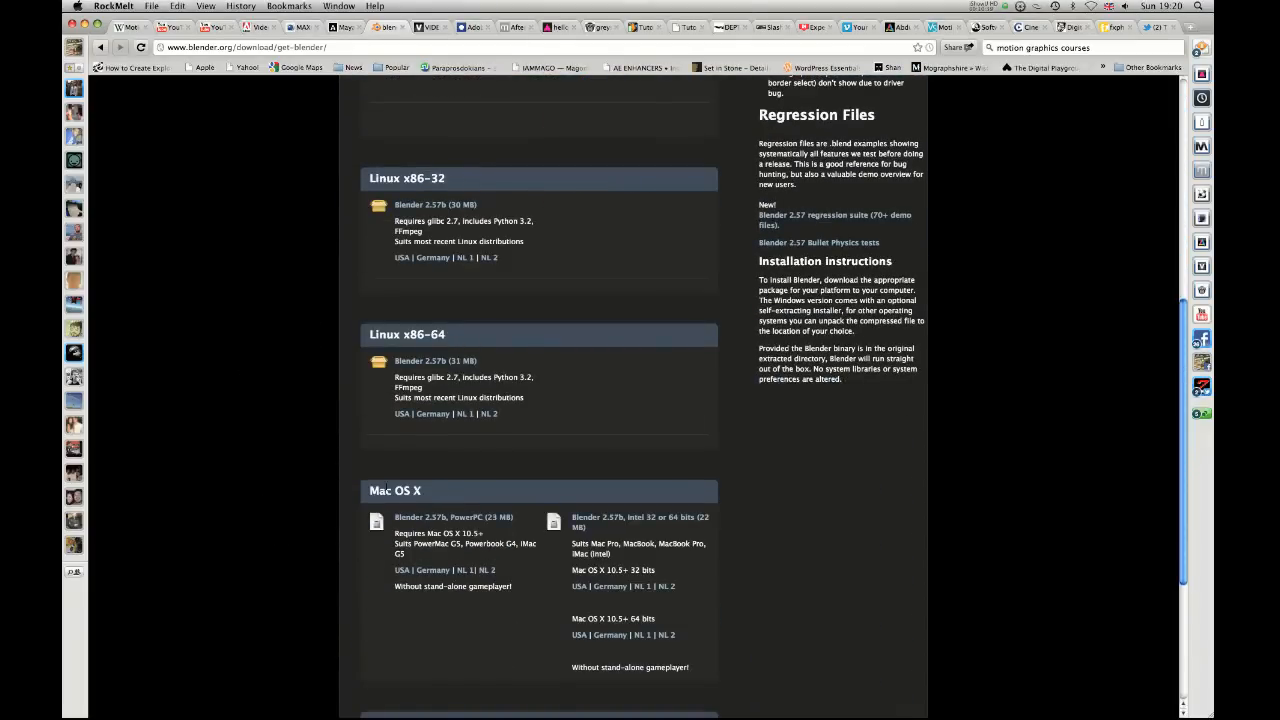
scroll("up", 3)
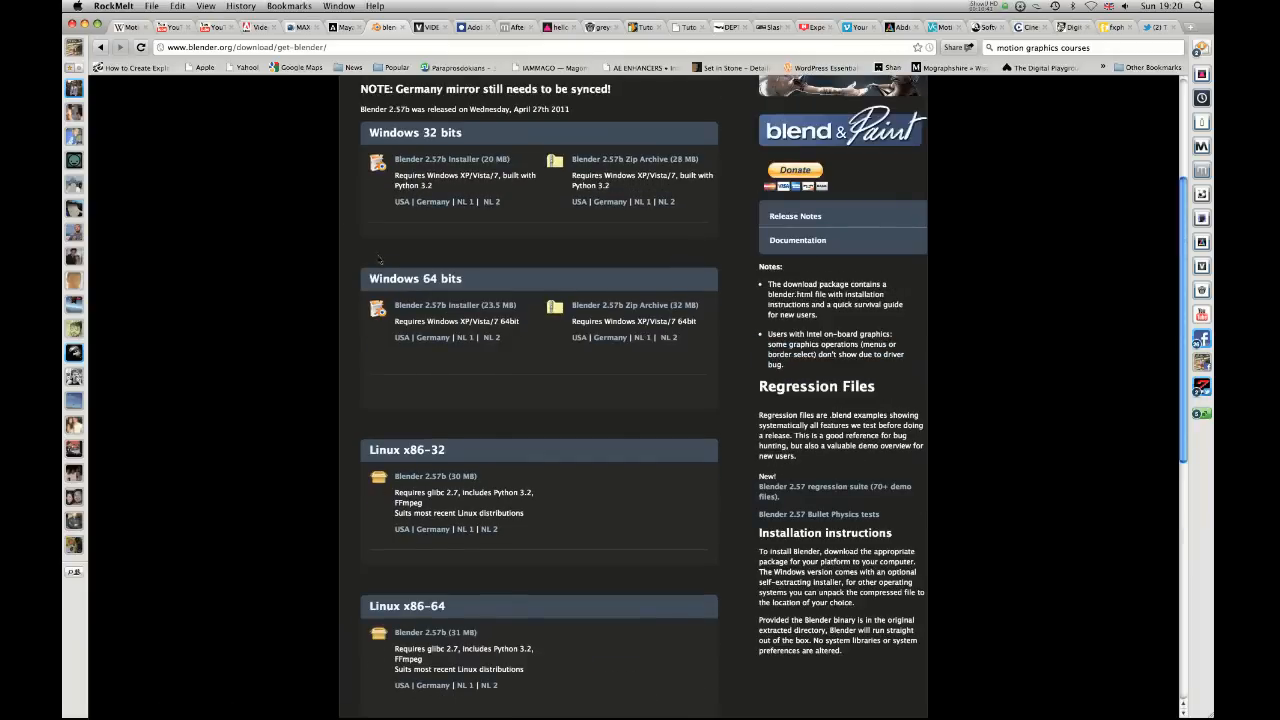
scroll("up", 3)
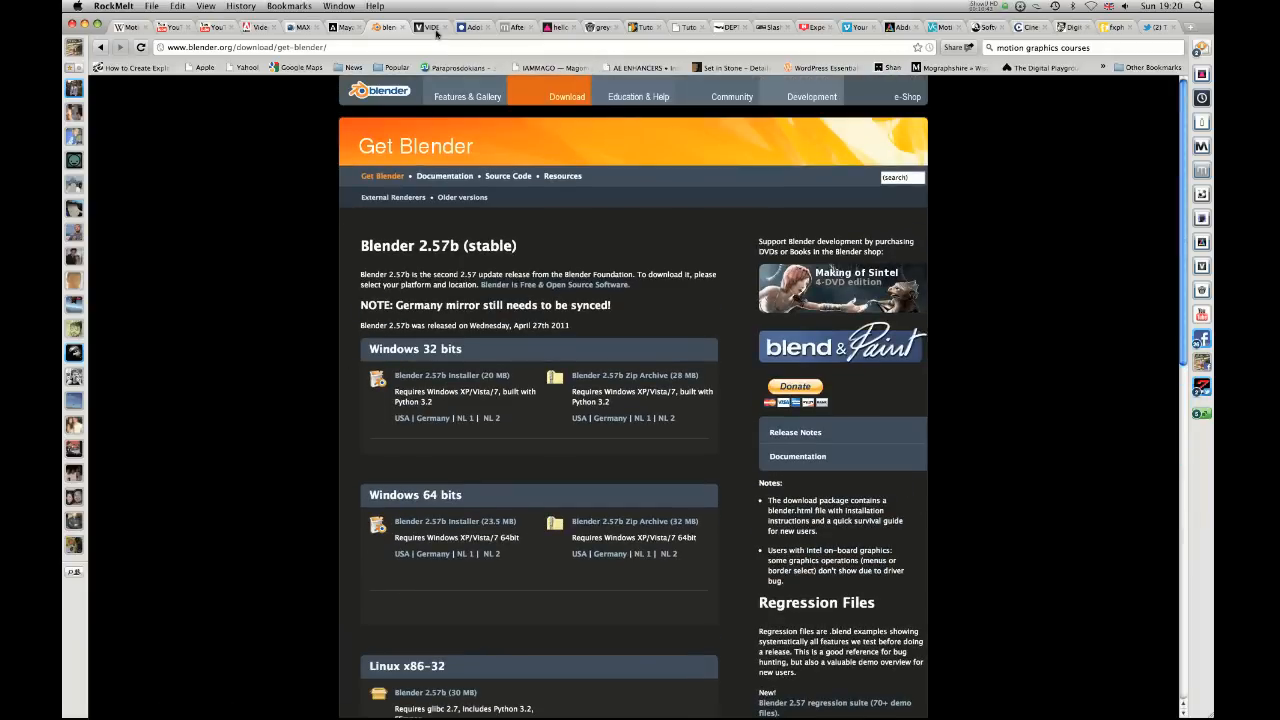
left_click(460, 28)
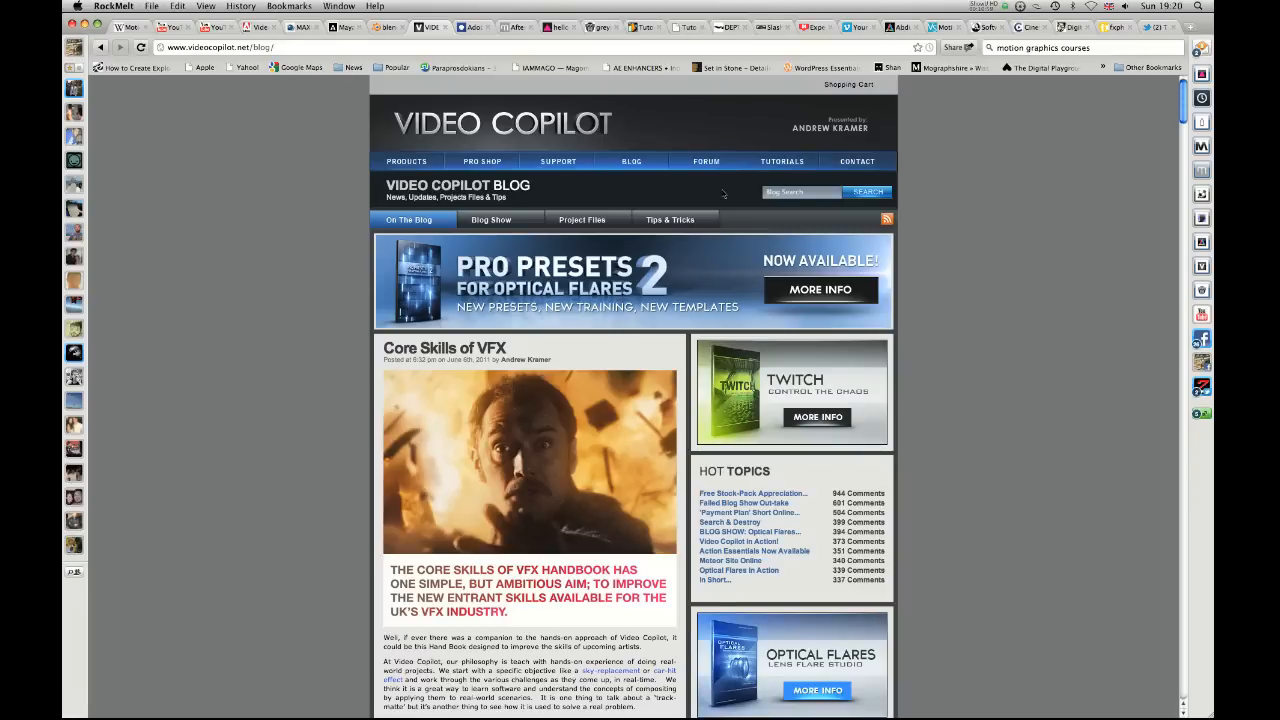
mouse_move(516, 218)
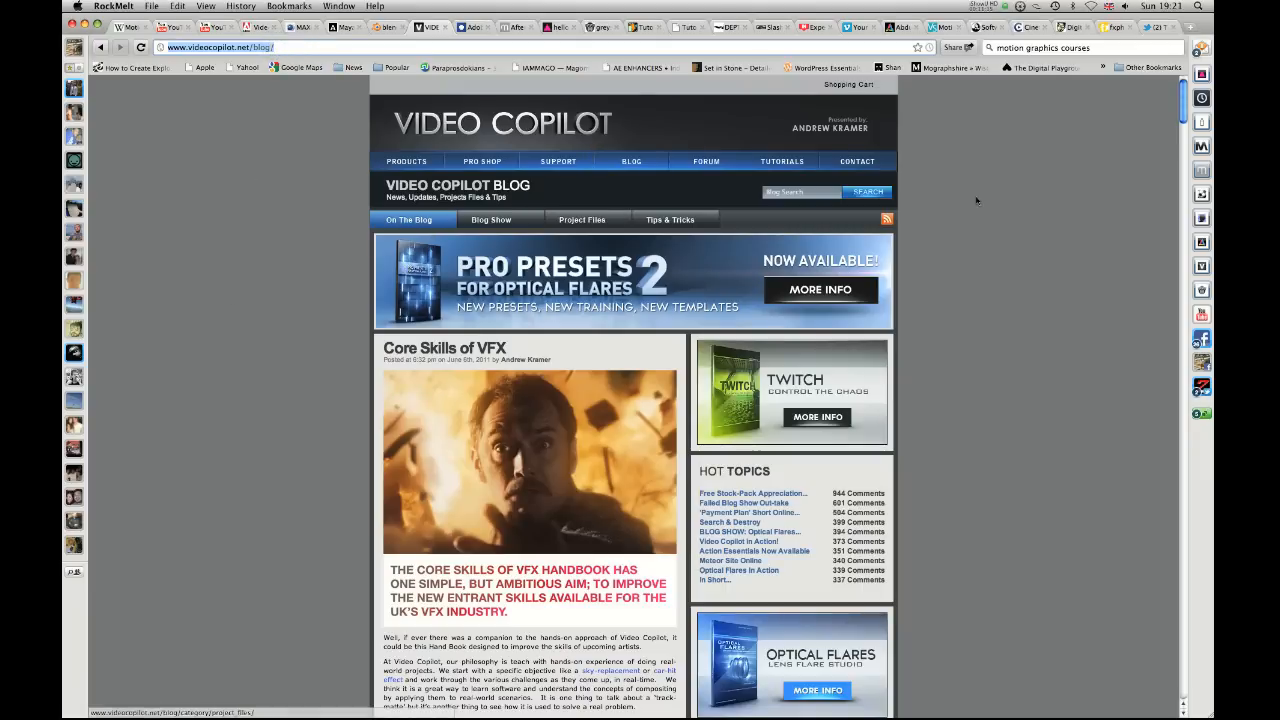
mouse_move(944, 300)
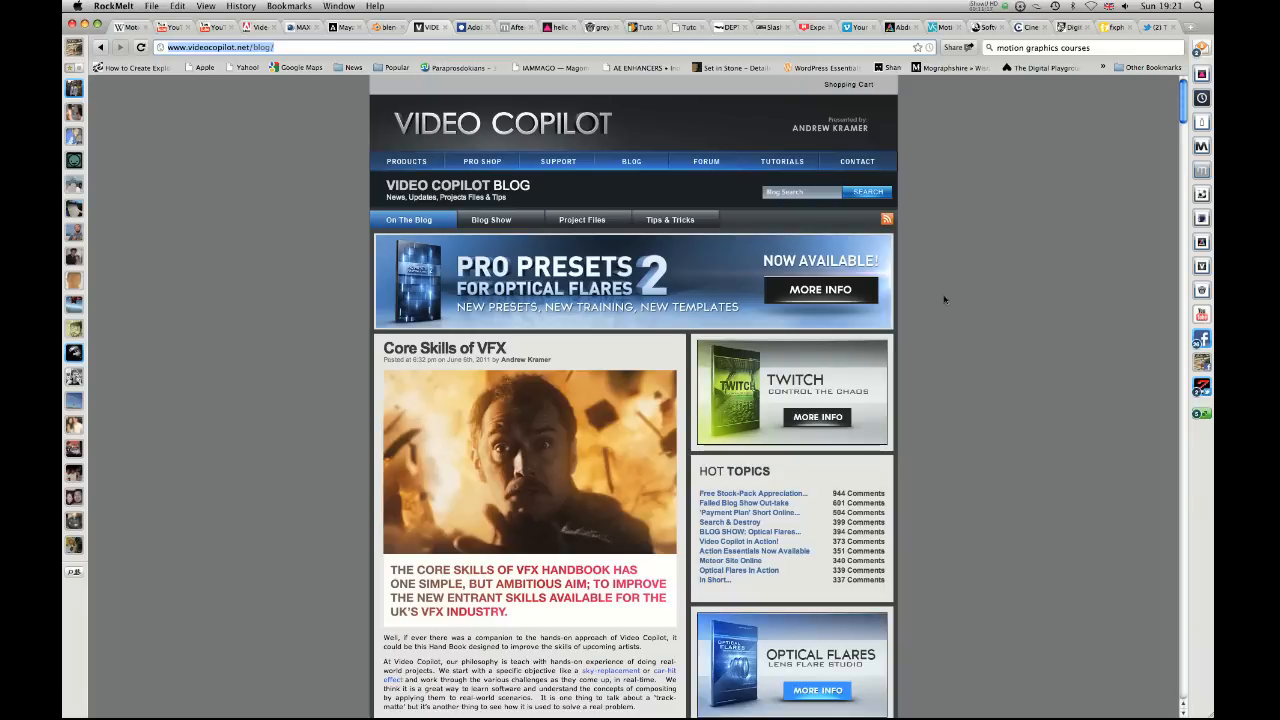
mouse_move(752, 184)
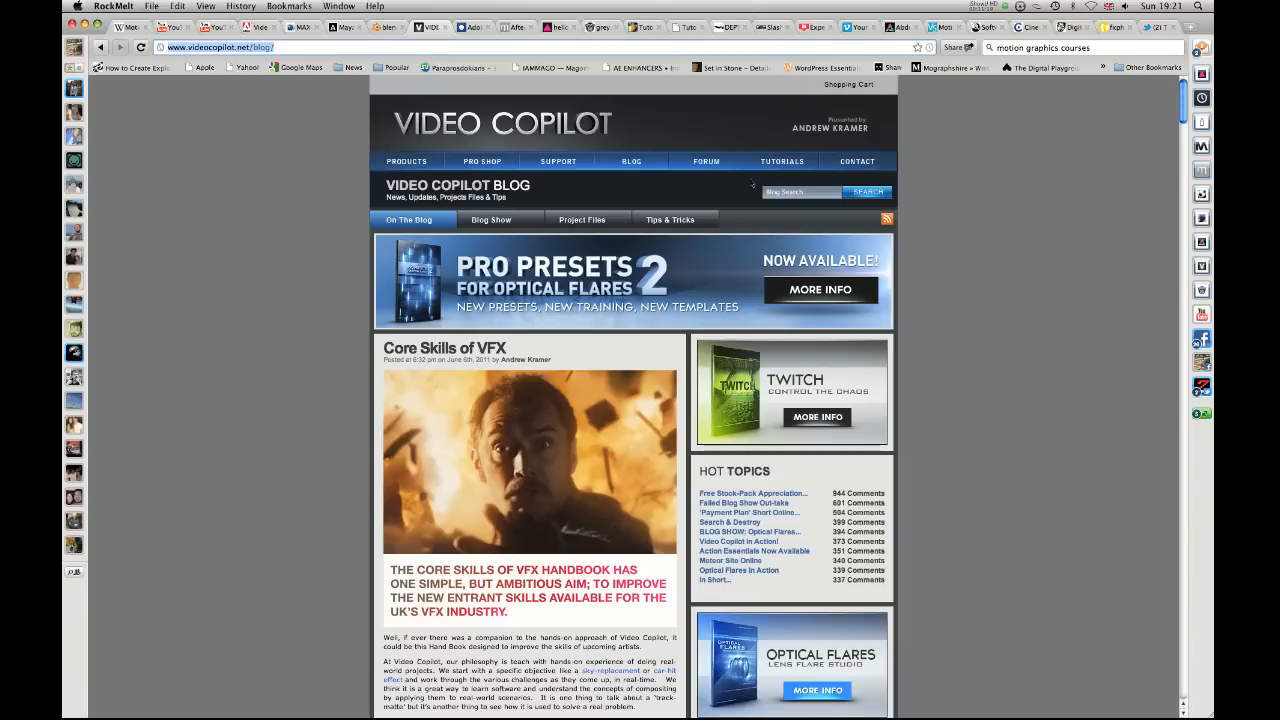
Step: Scroll through the Video Copilot VFX blog posts, back up, then switch to the Vectortuts+ tab
scroll("down", 3)
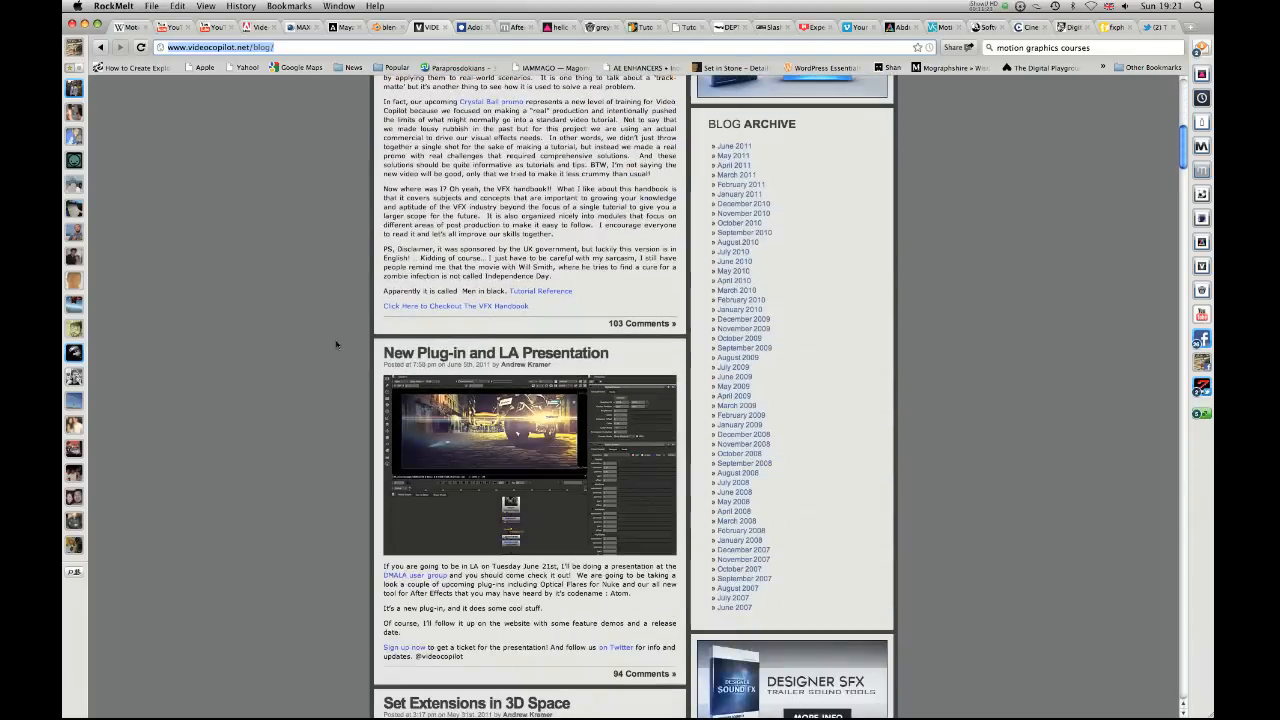
scroll("down", 3)
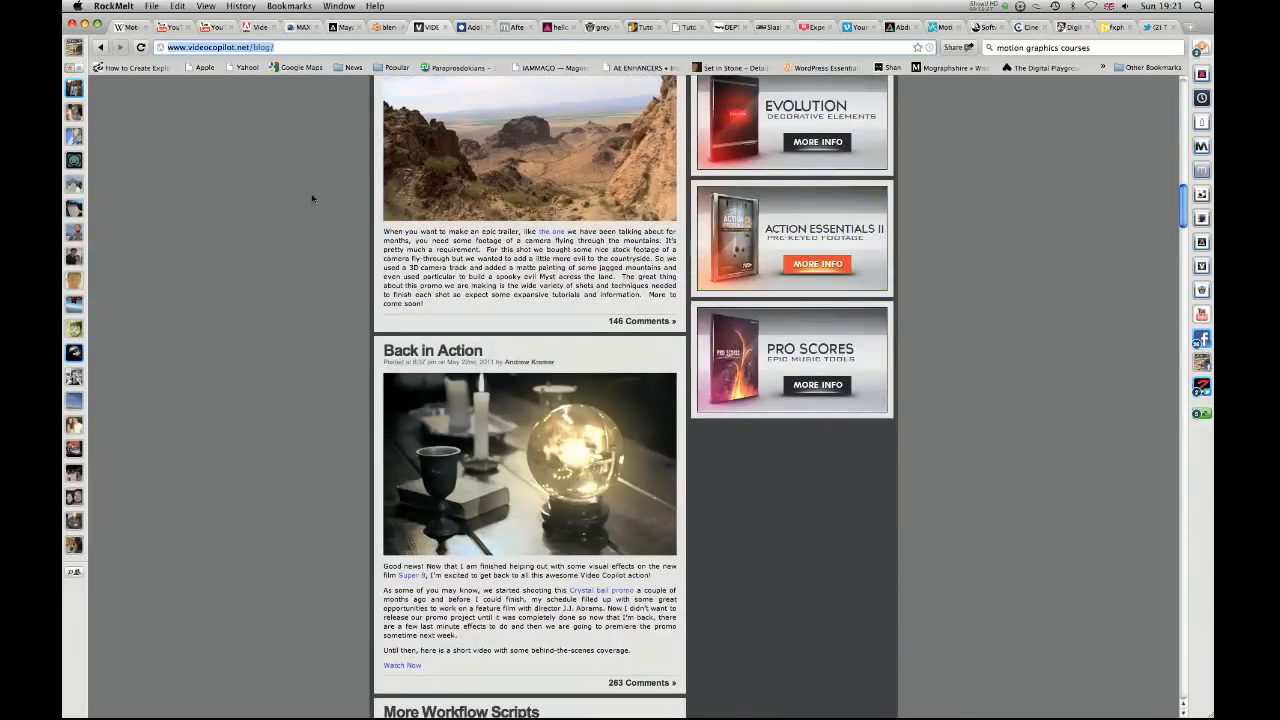
scroll("down", 3)
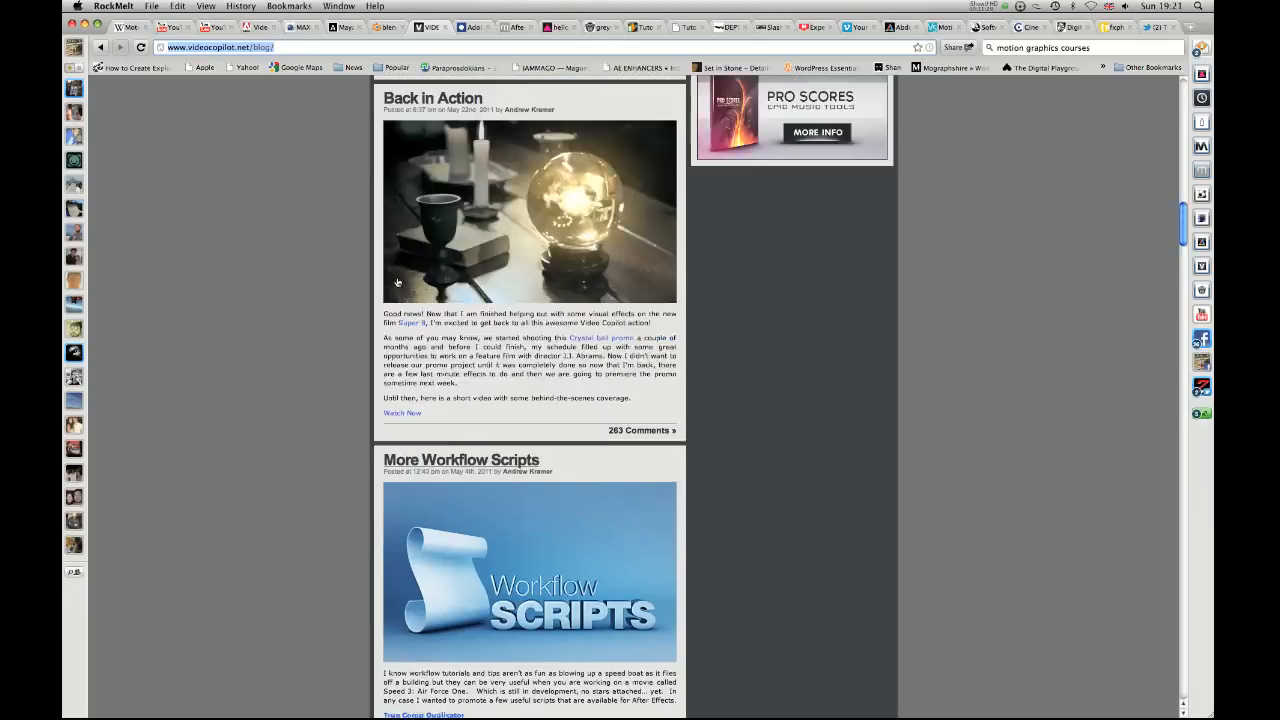
scroll("down", 3)
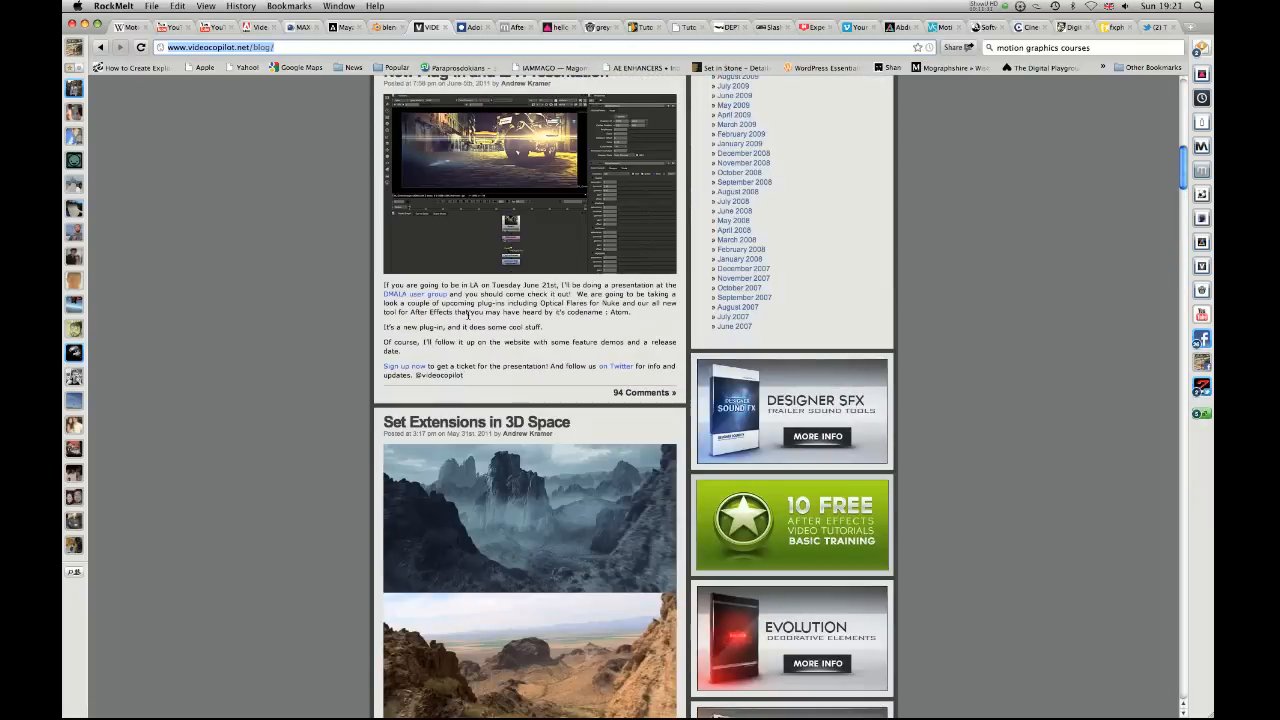
mouse_move(550, 468)
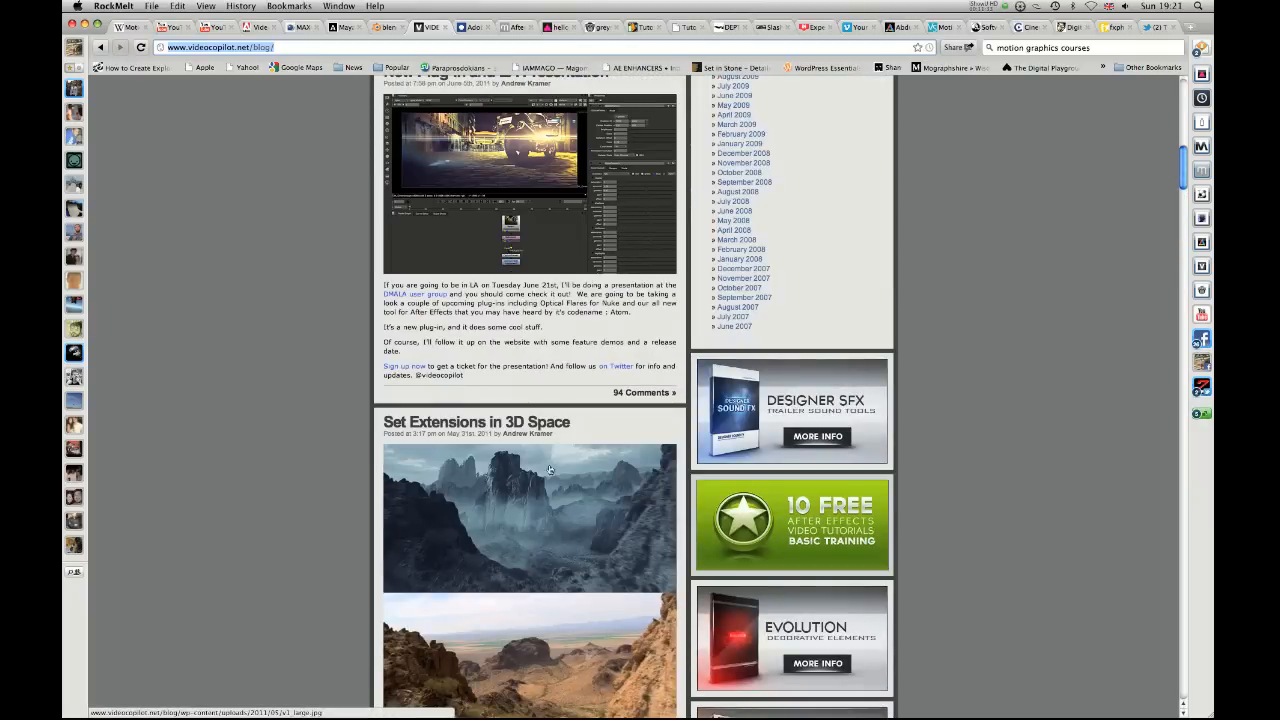
mouse_move(418, 532)
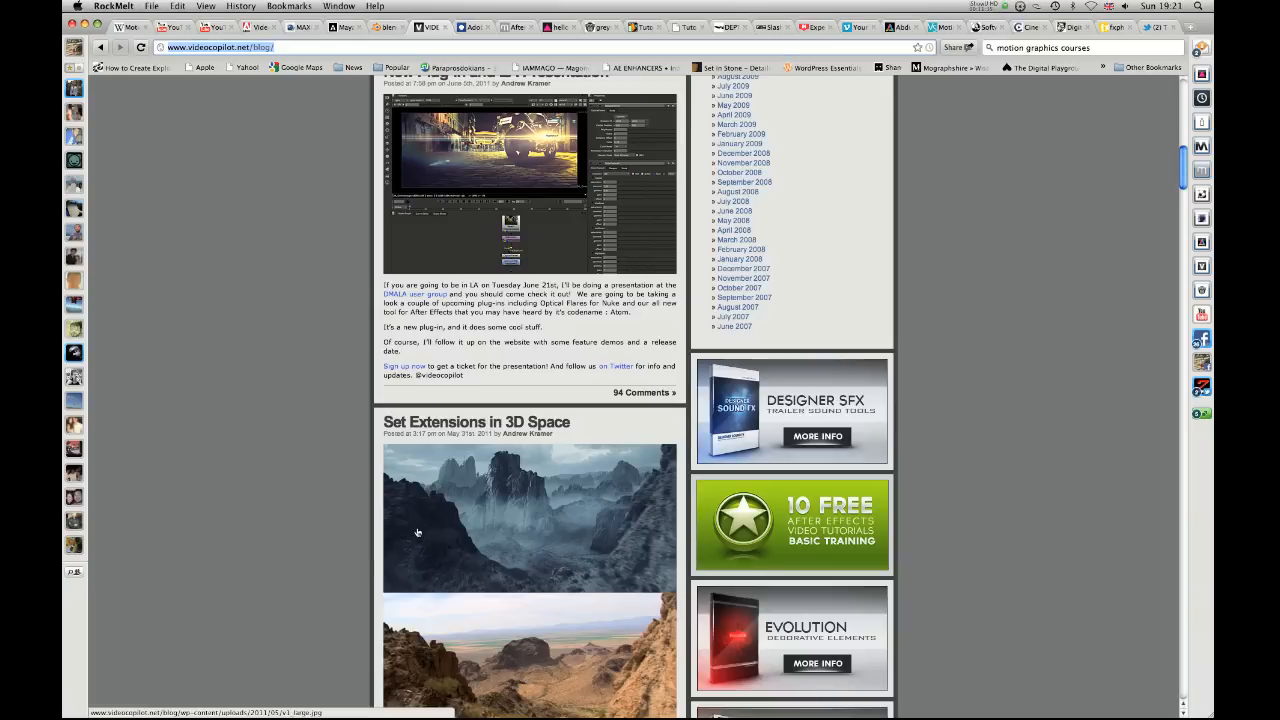
scroll("down", 3)
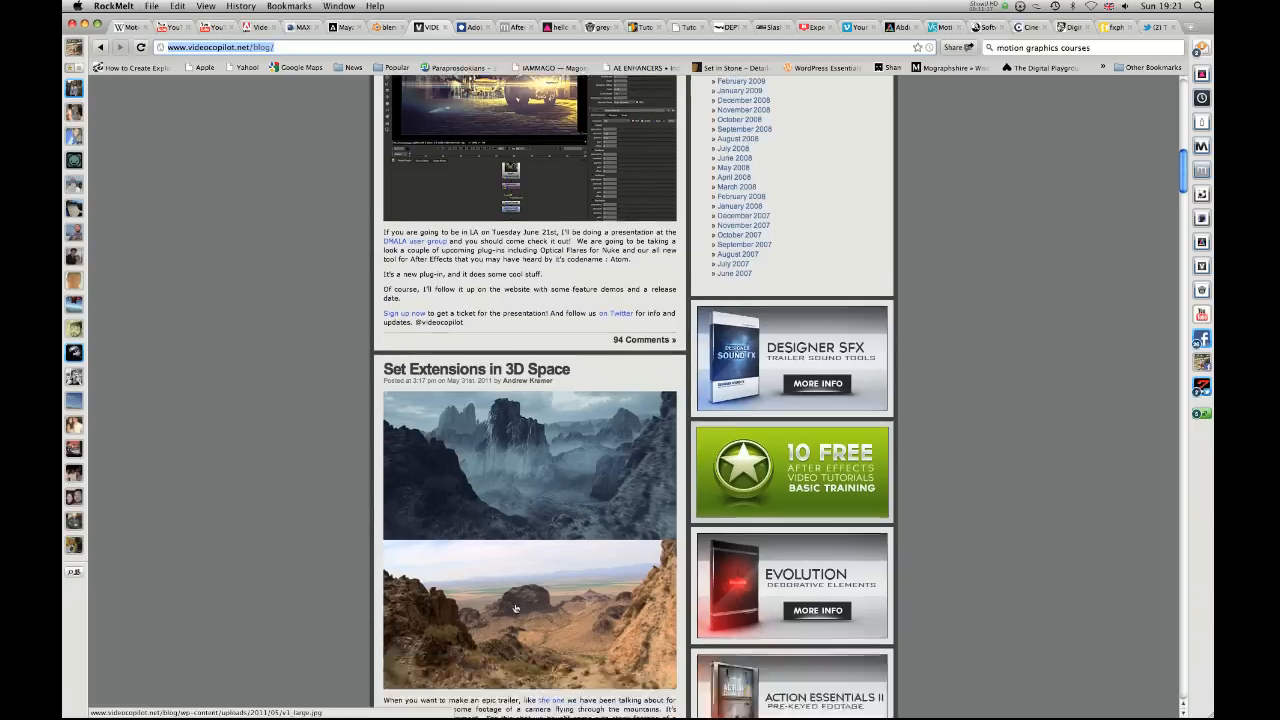
scroll("down", 3)
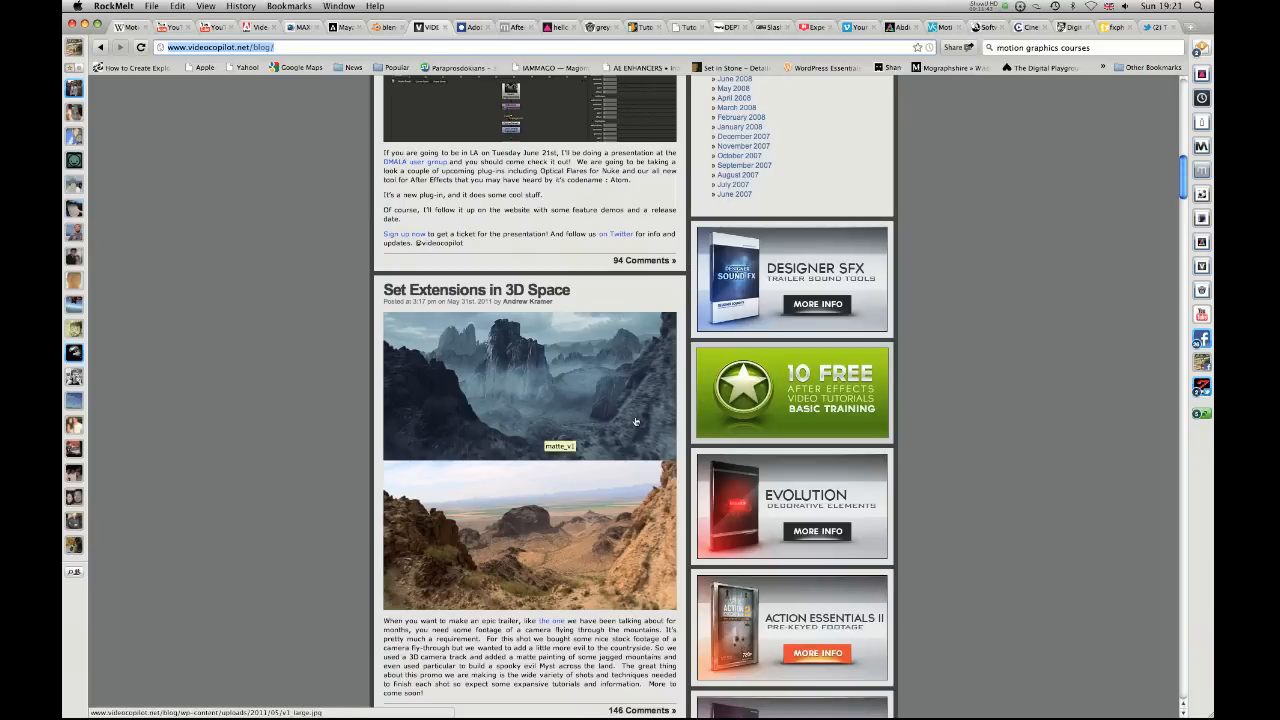
mouse_move(770, 640)
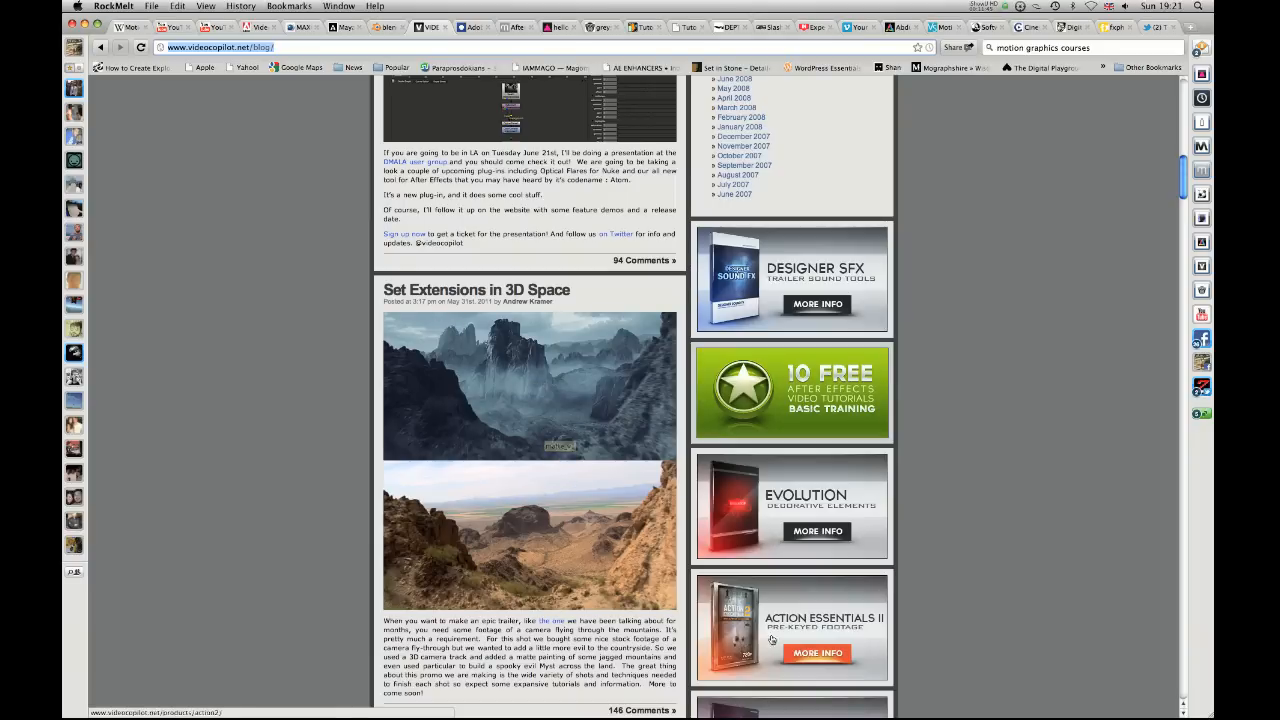
scroll("down", 3)
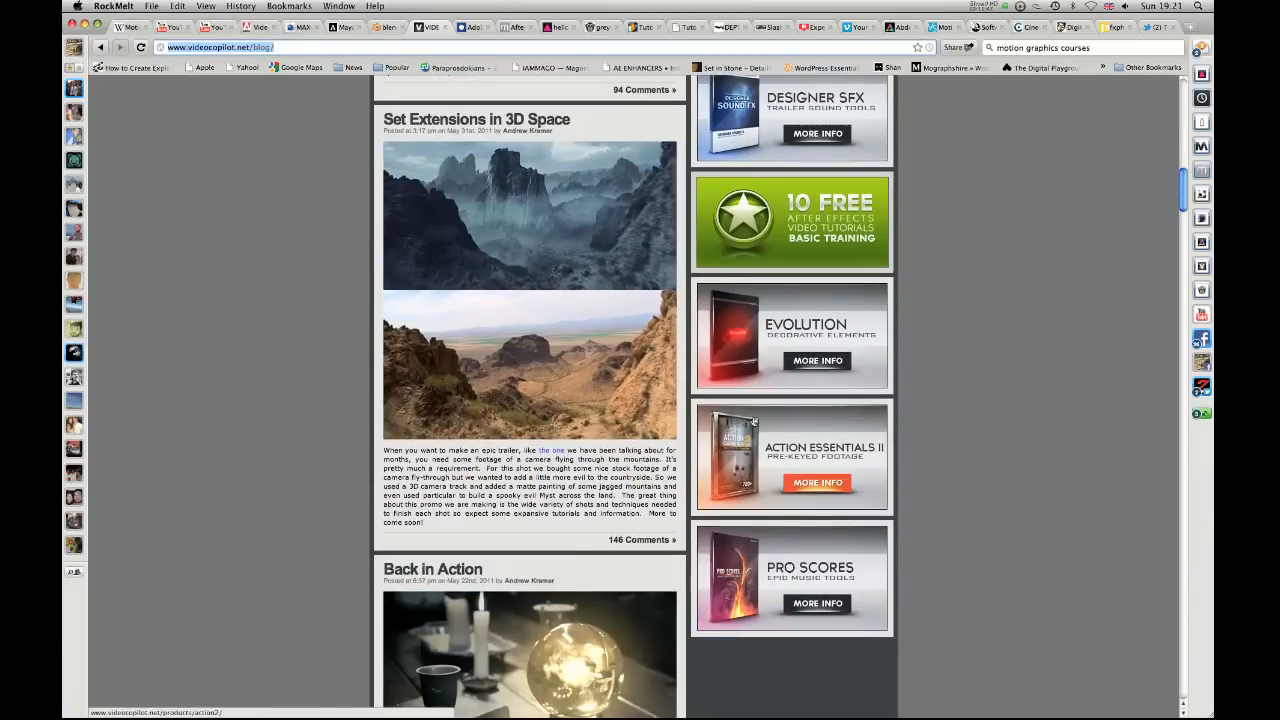
scroll("up", 3)
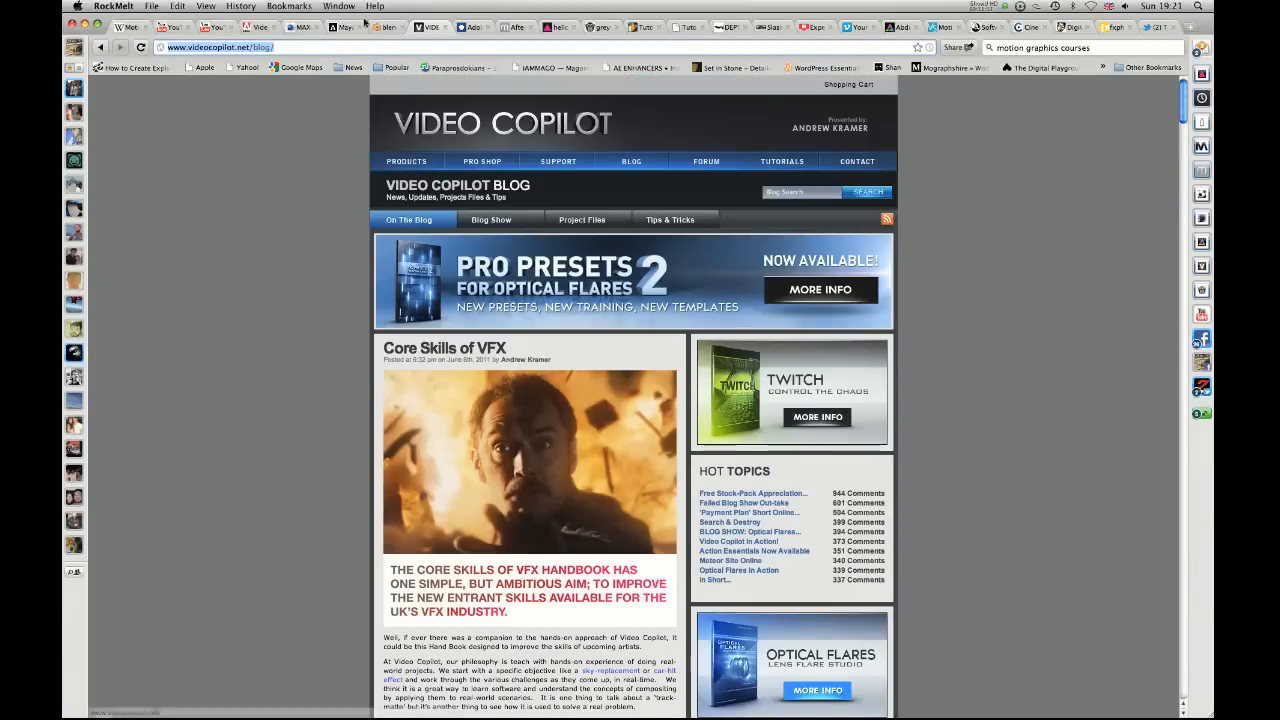
left_click(464, 28)
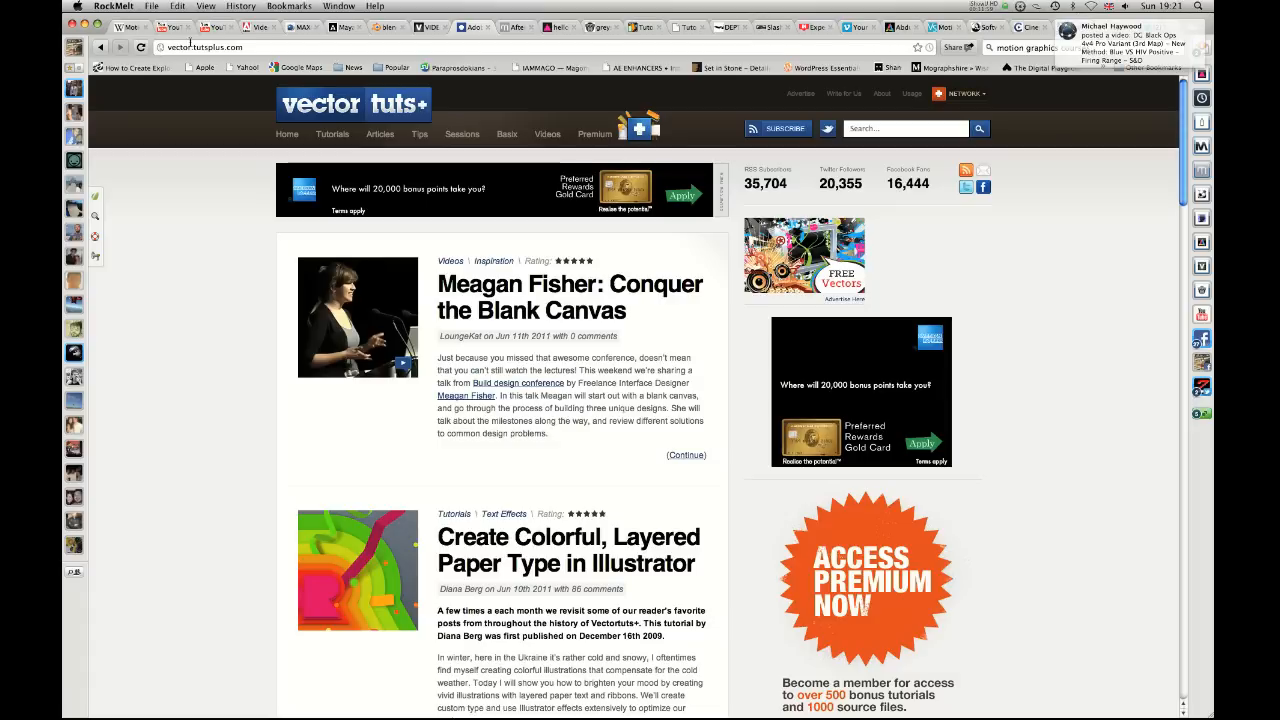
Step: View the Tuts+ Network dropdown of sister sites, then scroll down the Vectortuts+ homepage
left_click(960, 92)
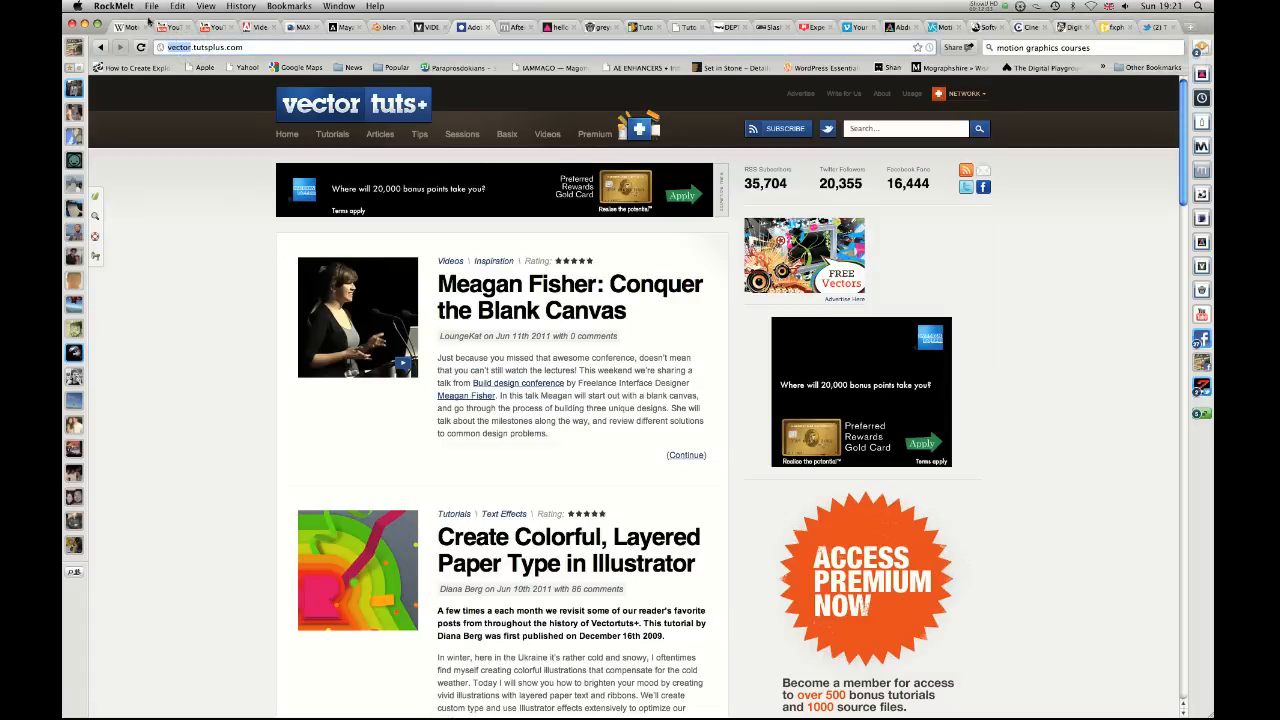
left_click(960, 94)
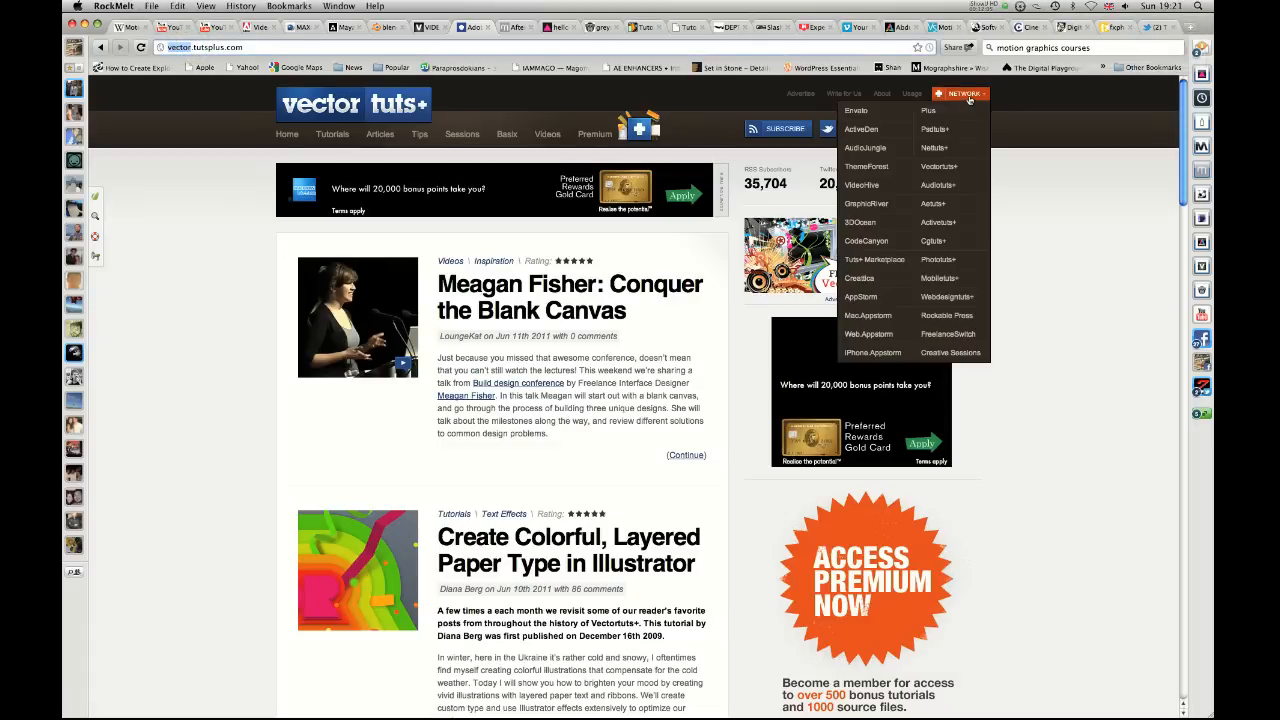
mouse_move(932, 204)
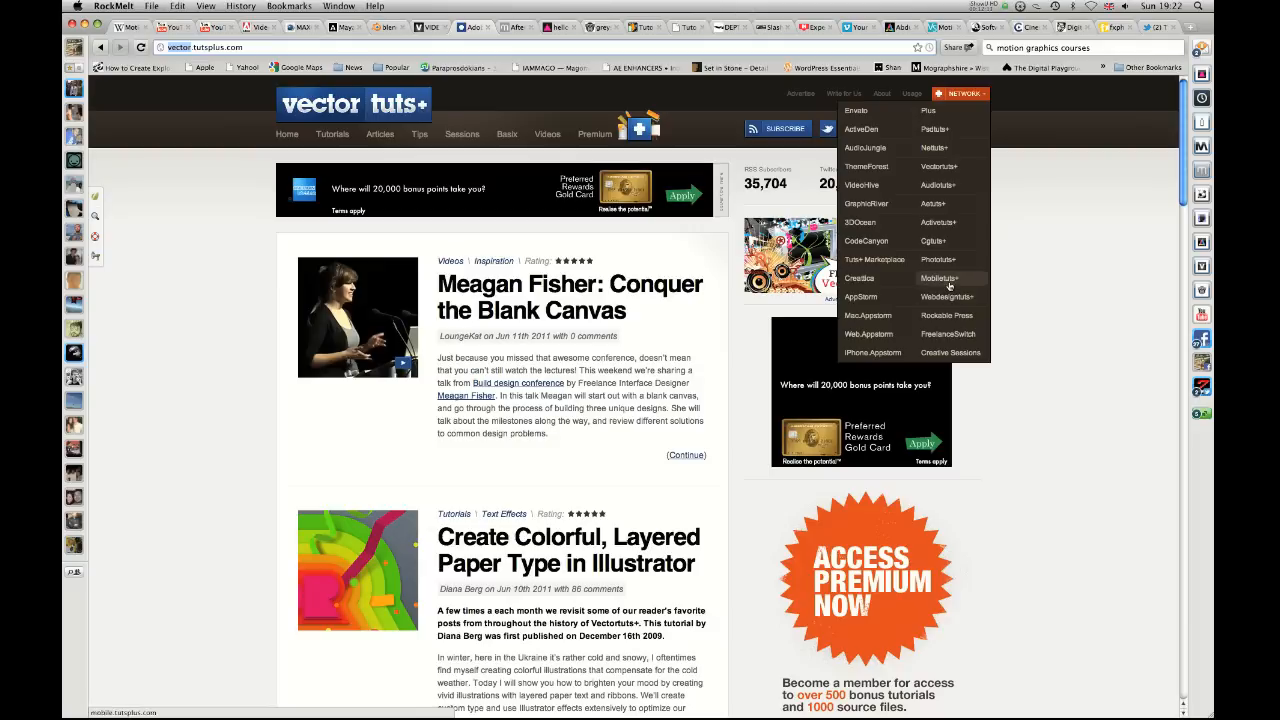
mouse_move(934, 244)
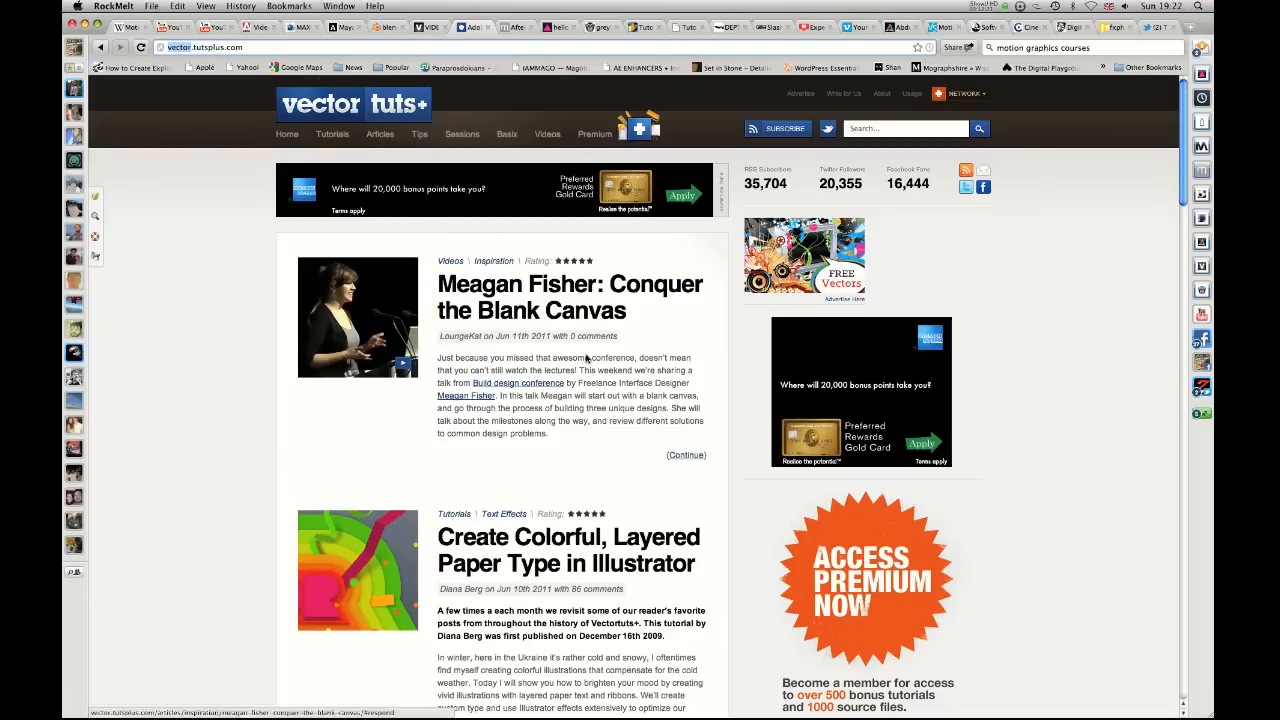
mouse_move(376, 288)
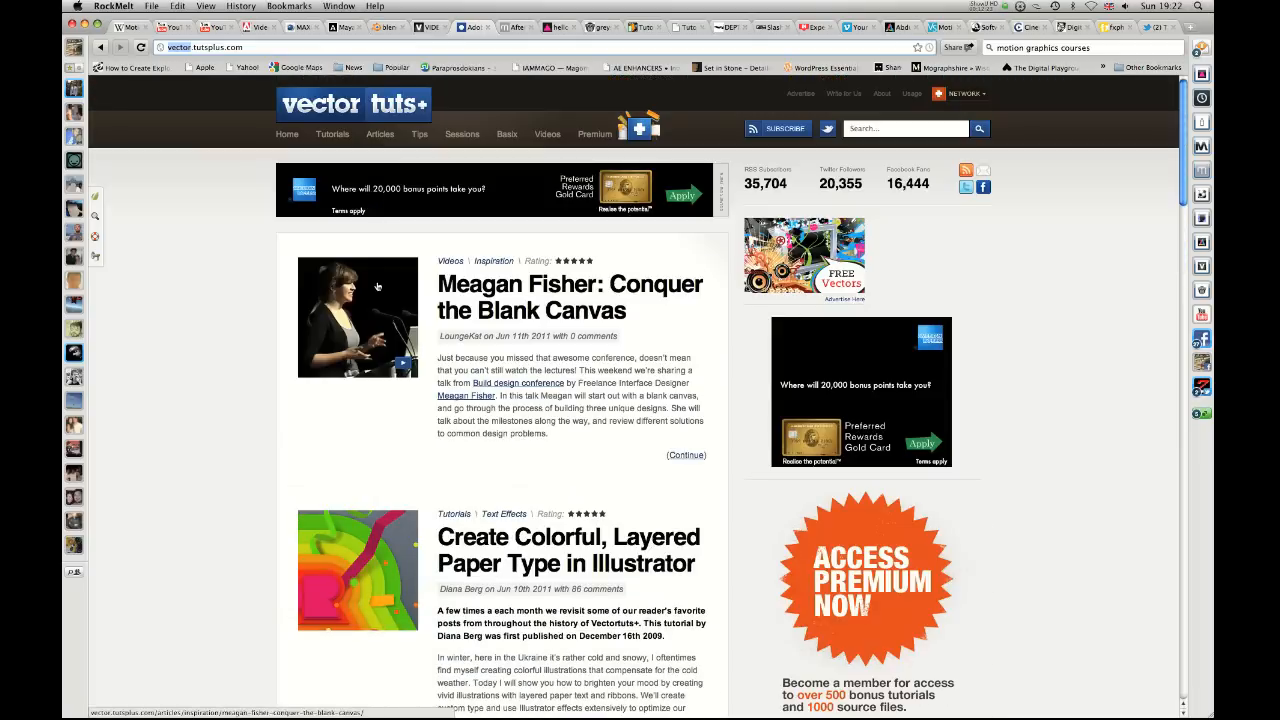
scroll("down", 3)
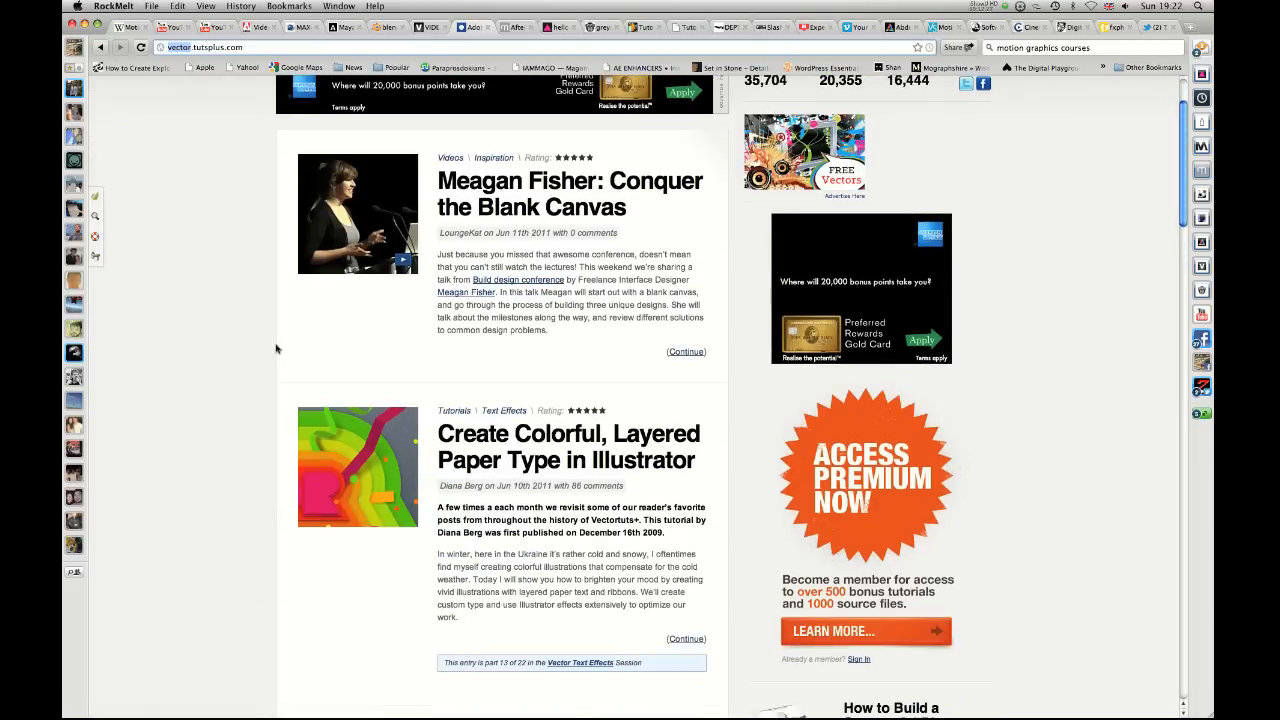
scroll("down", 3)
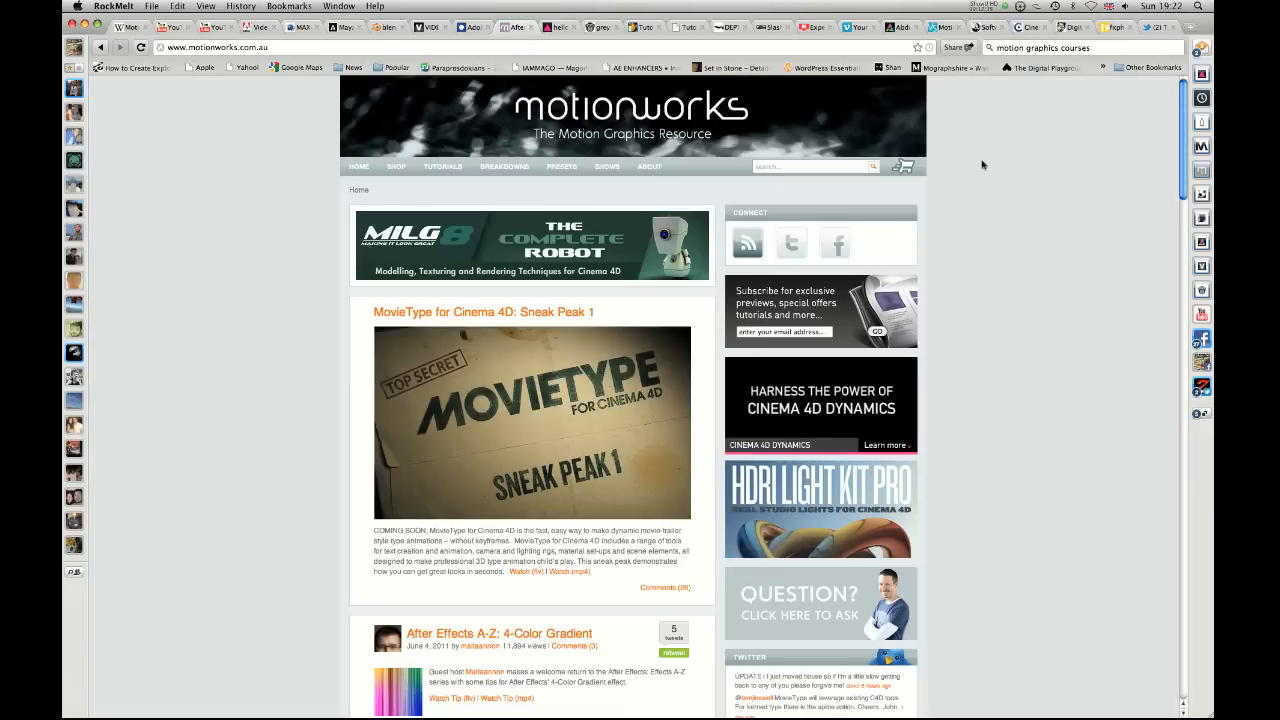
Step: Scroll down through Motionworks' Cinema 4D and After Effects blog posts
scroll("down", 3)
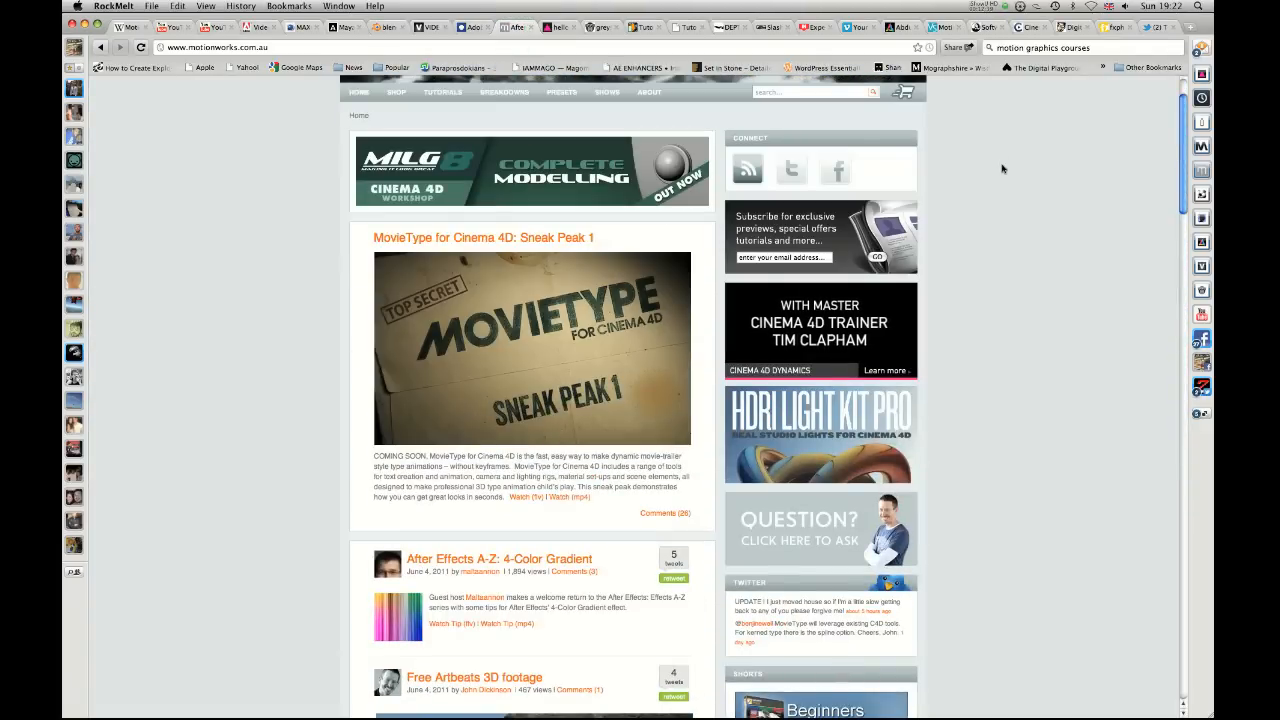
scroll("down", 3)
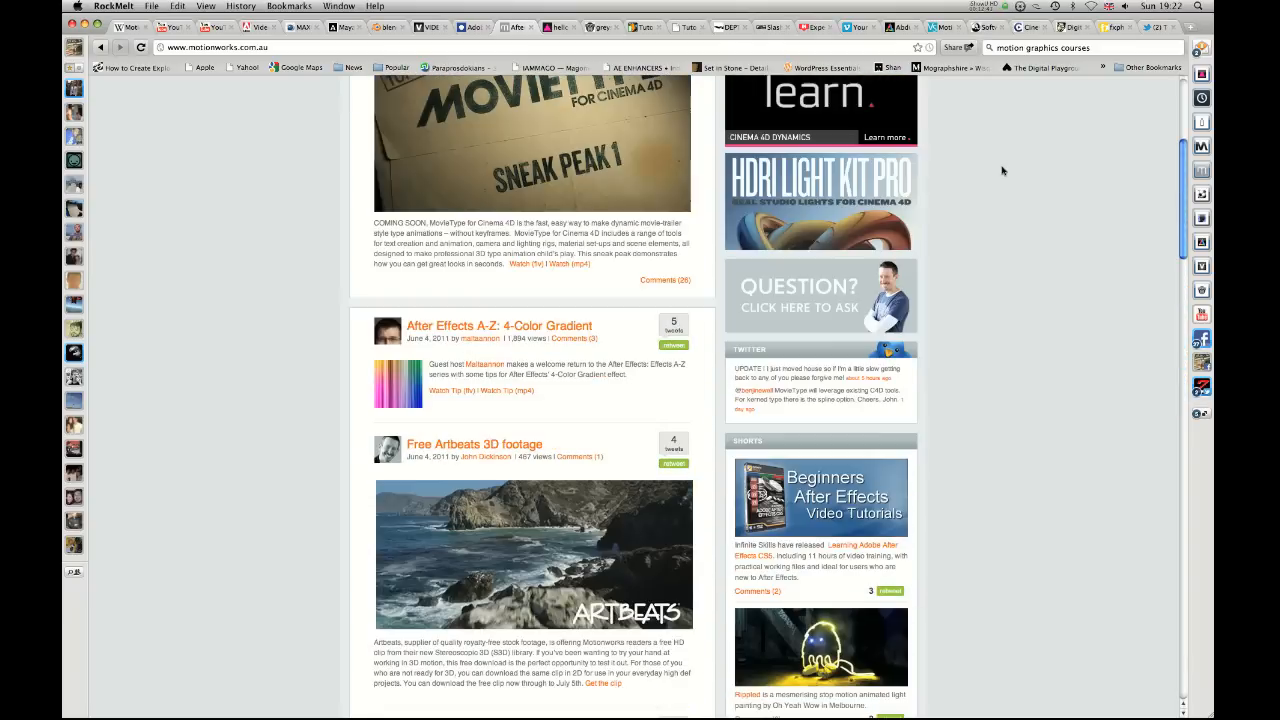
mouse_move(296, 344)
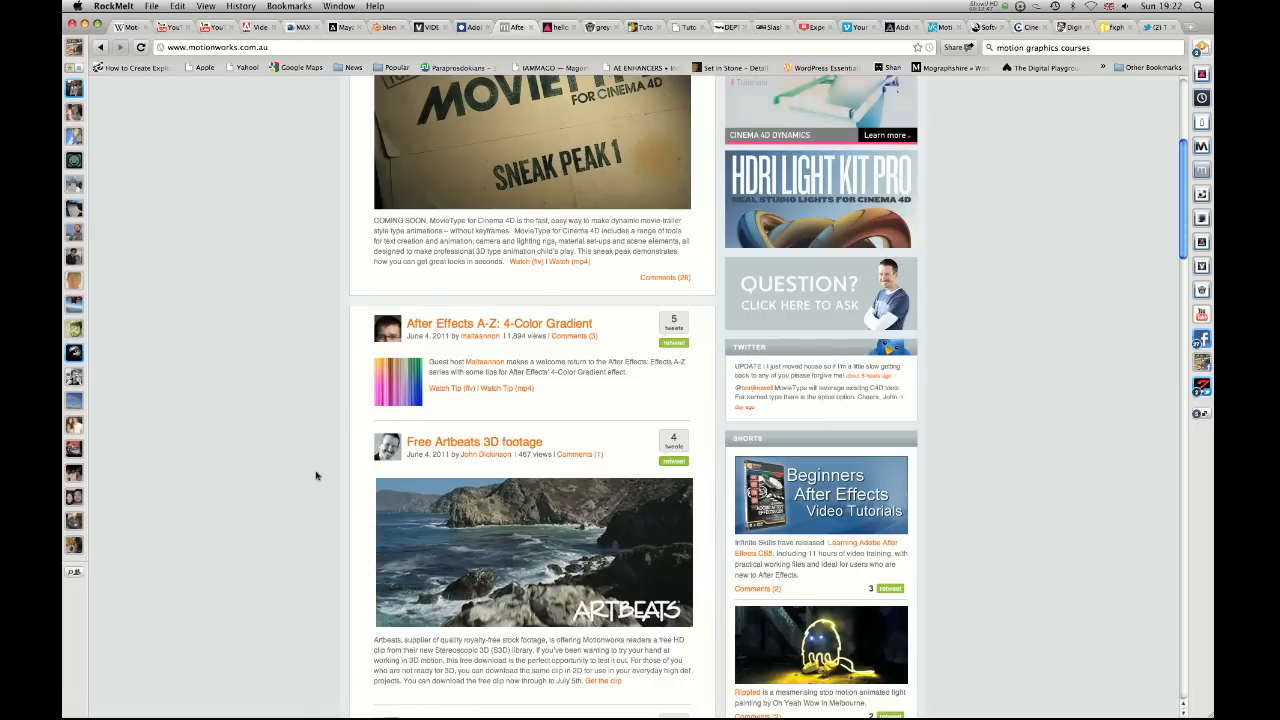
scroll("down", 3)
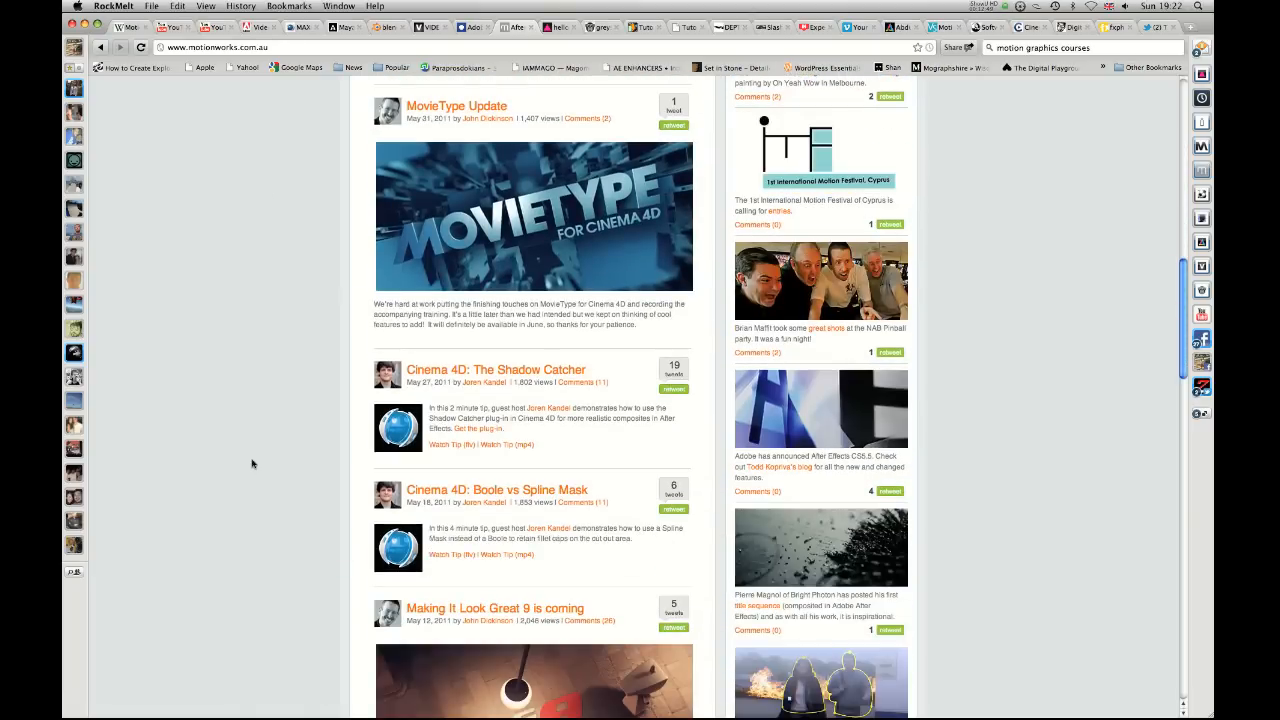
scroll("down", 3)
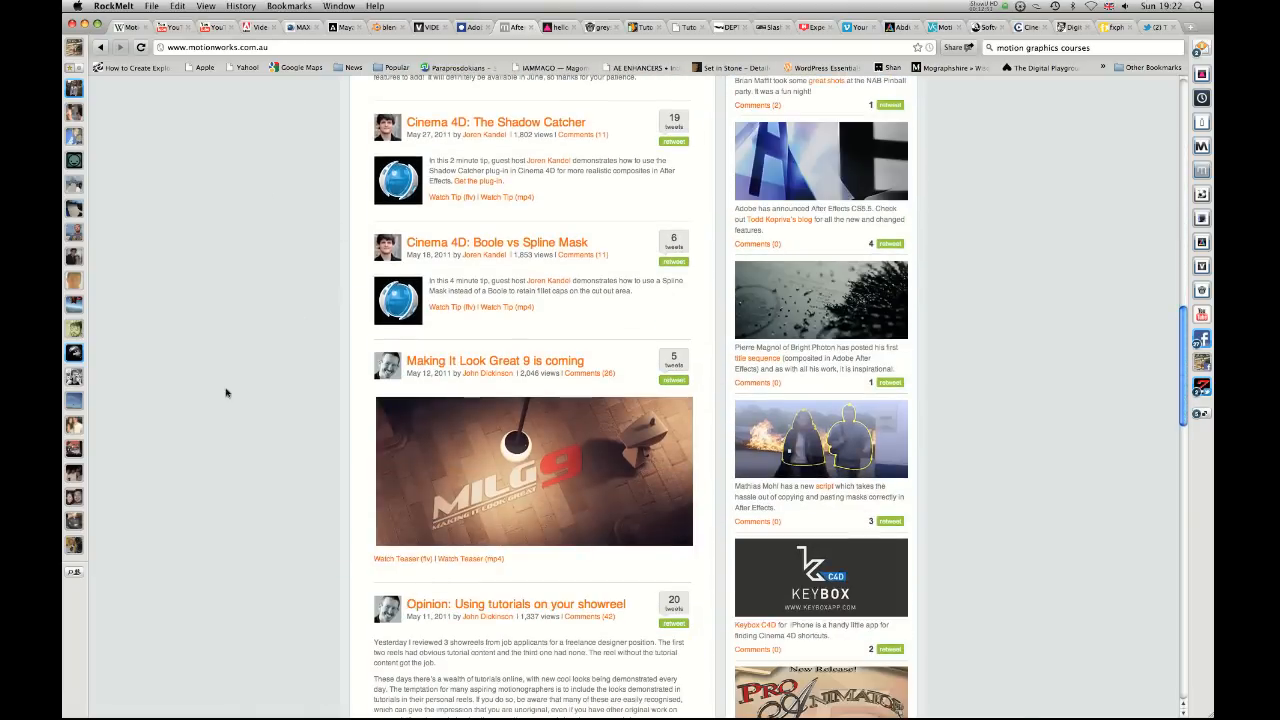
scroll("down", 3)
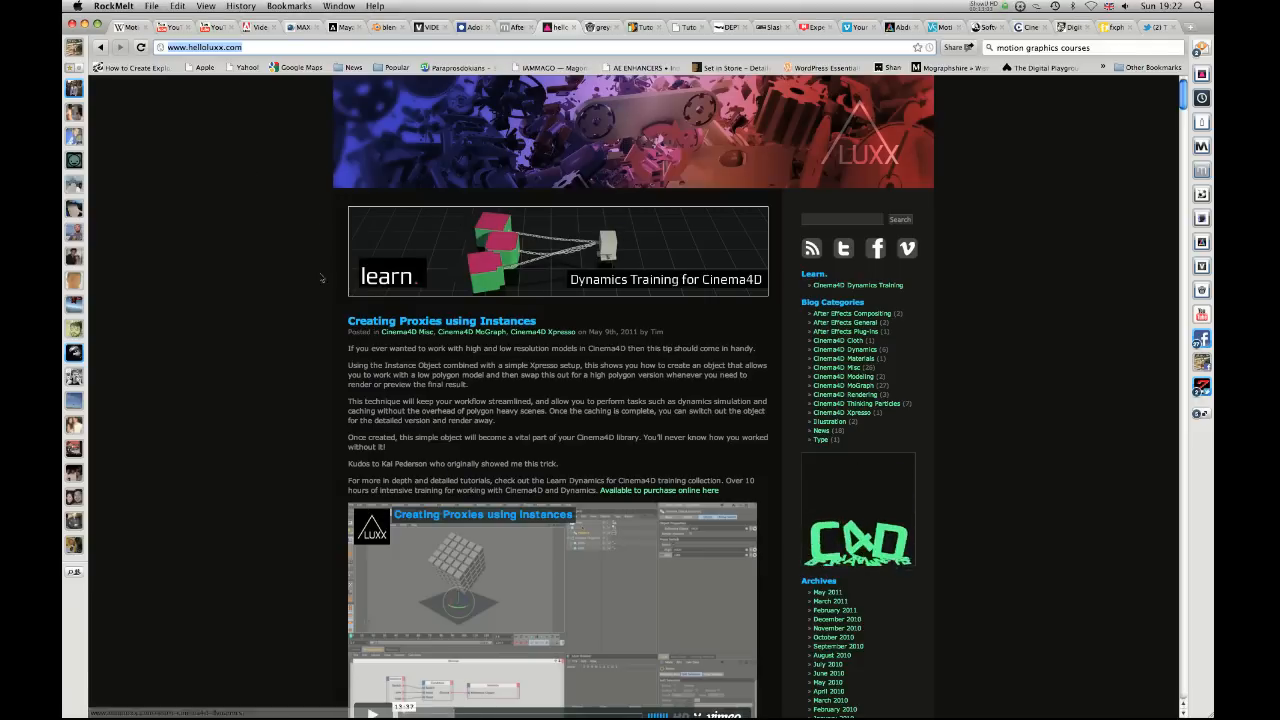
Step: Scroll through the Luxx blog's Thinking Particles and Creating Proxies posts
scroll("down", 3)
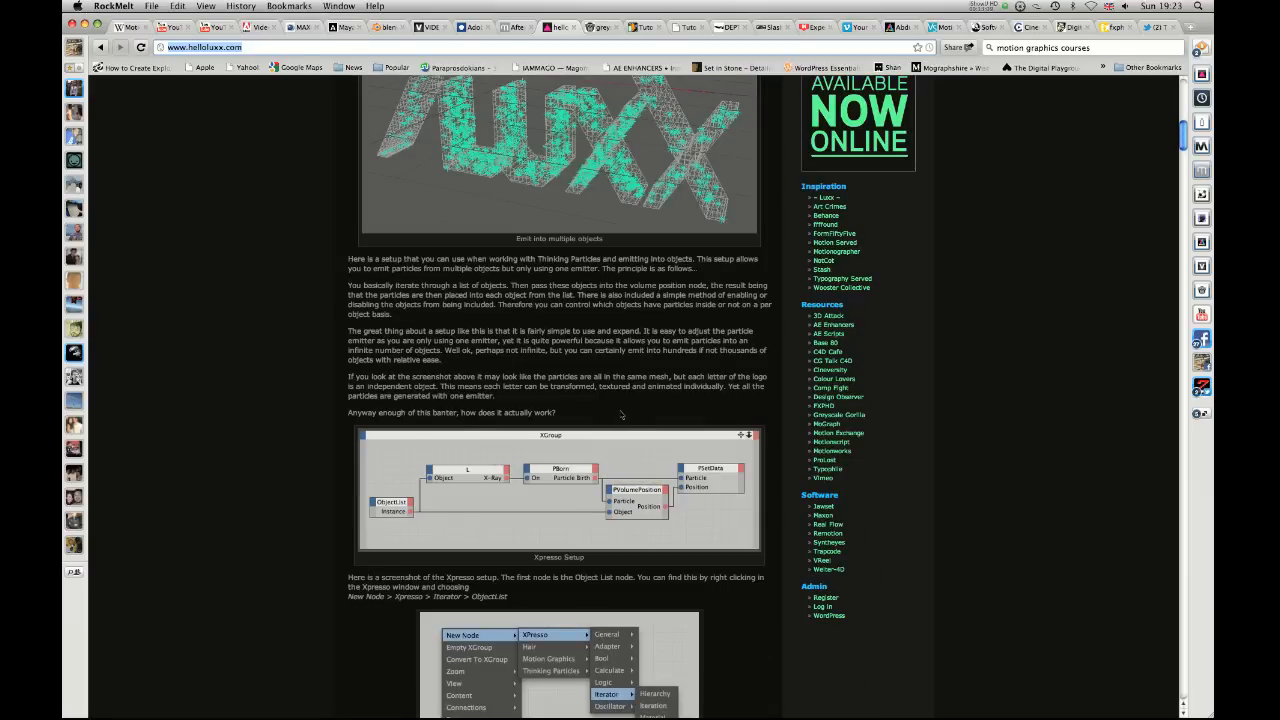
scroll("down", 3)
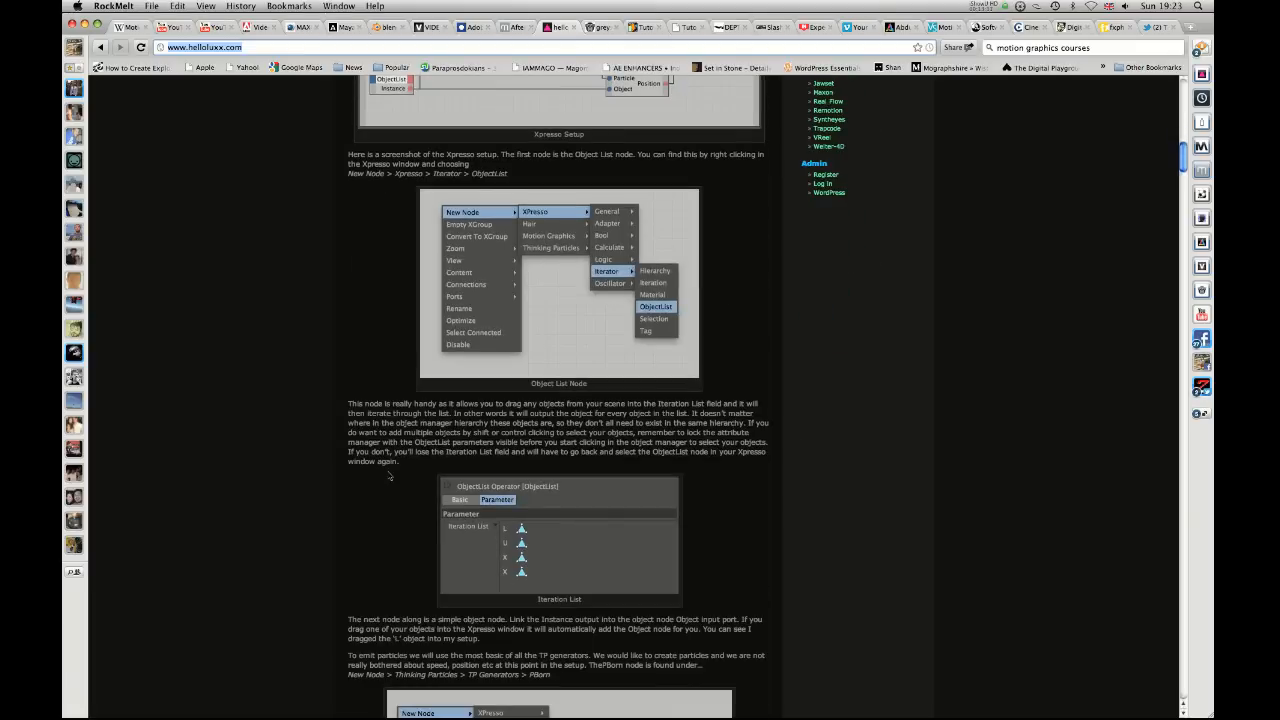
mouse_move(204, 302)
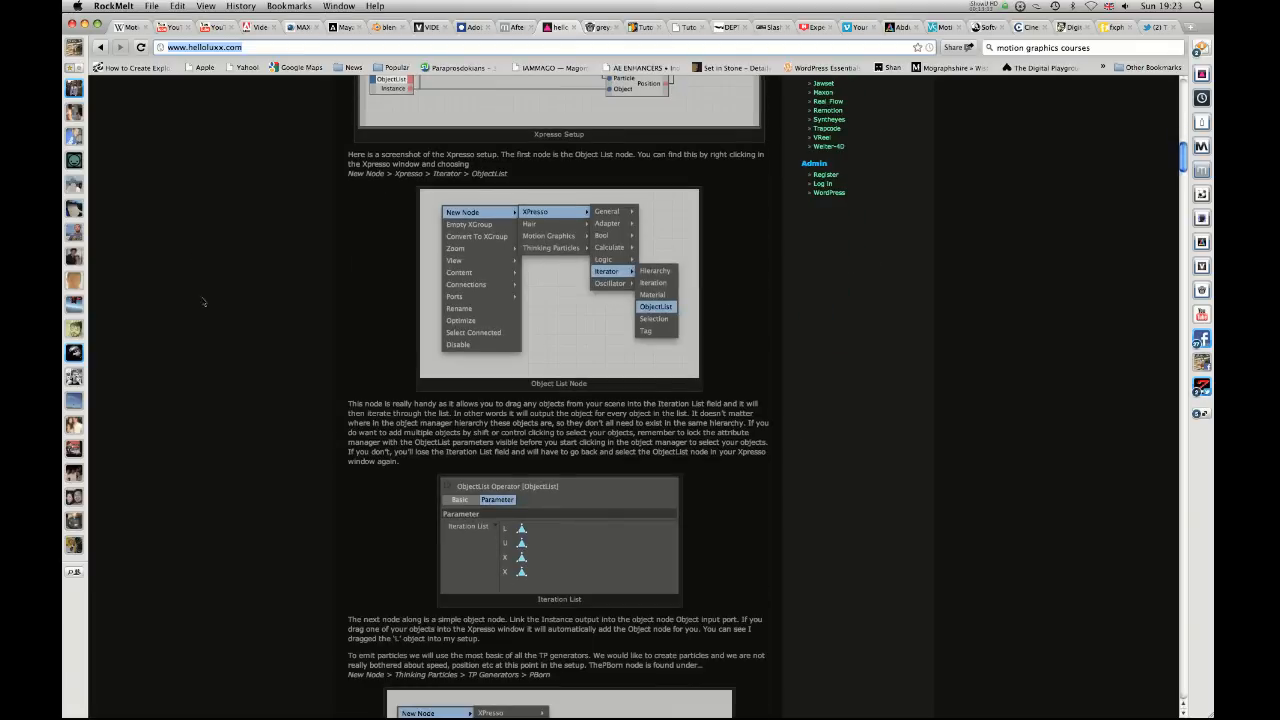
scroll("down", 3)
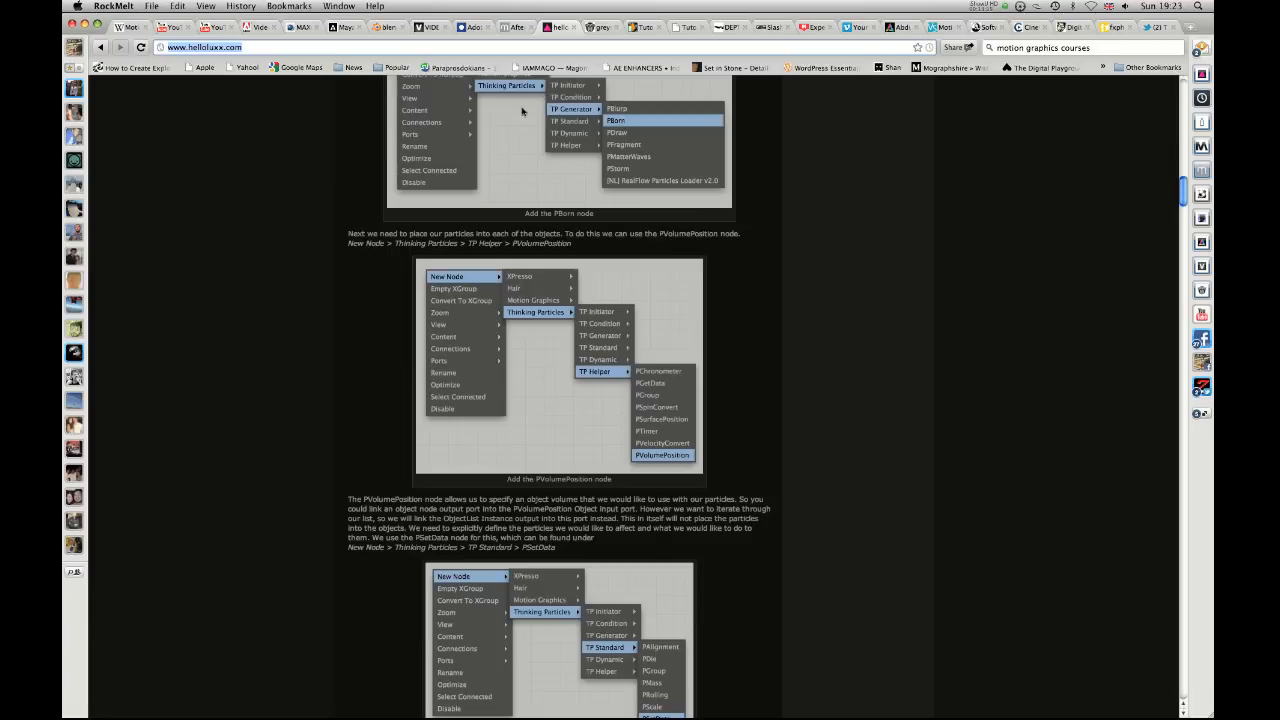
scroll("down", 3)
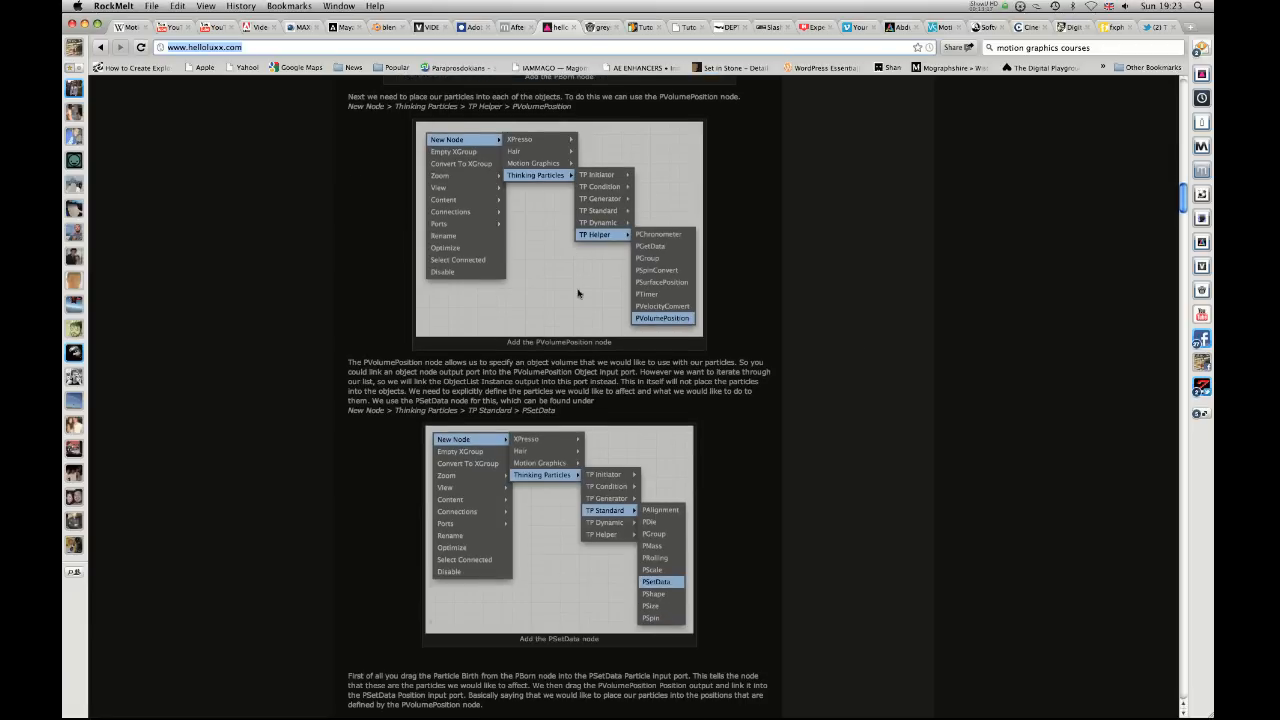
scroll("down", 3)
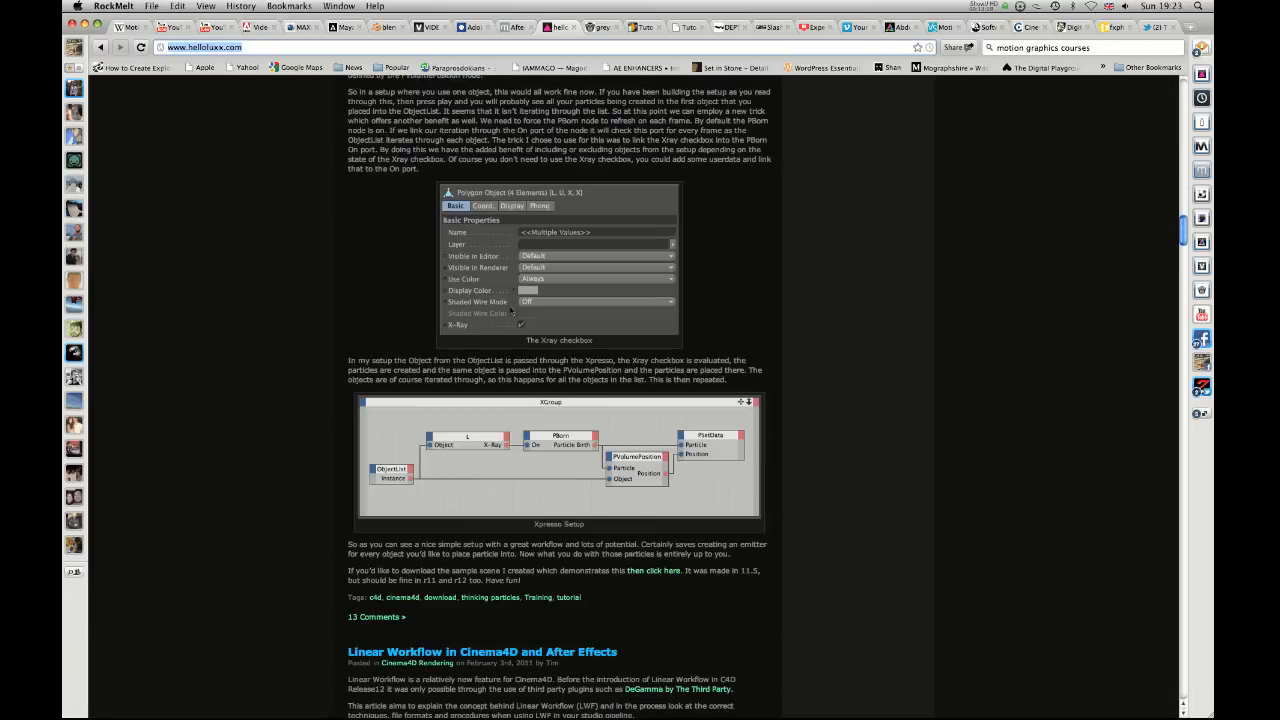
scroll("down", 3)
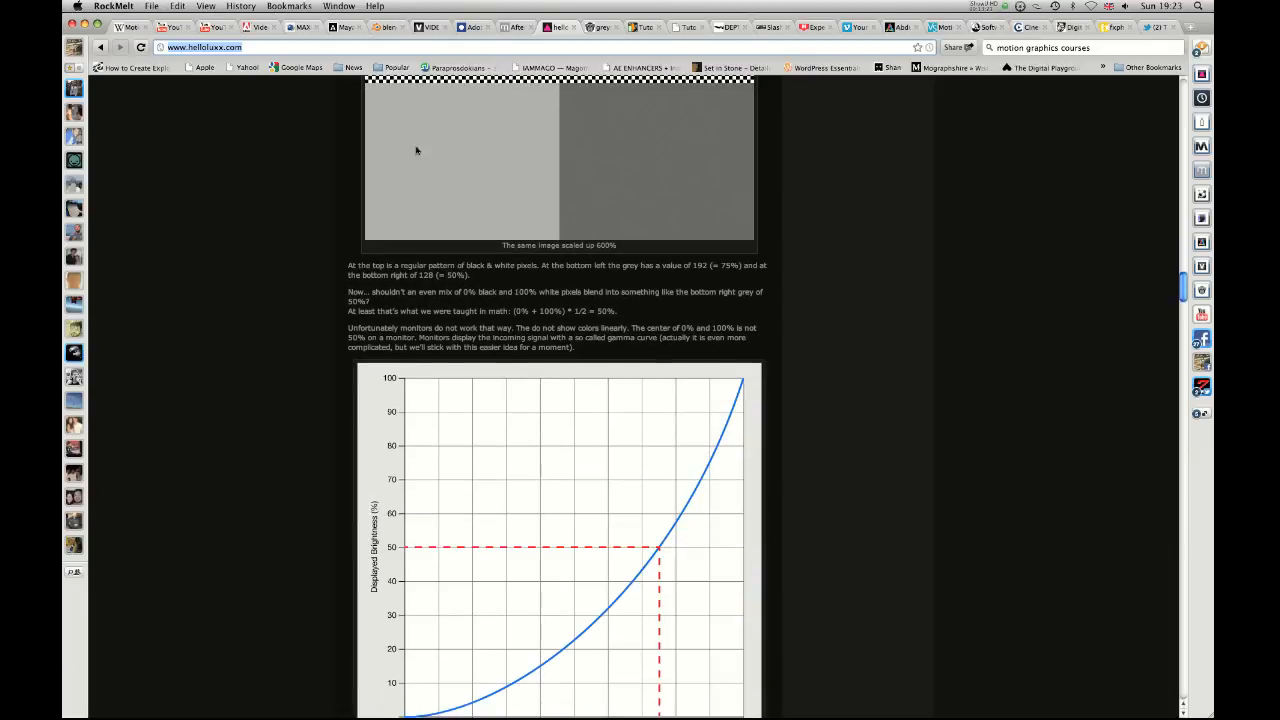
Step: Read down the Linear Workflow article, return to the top, and move to Greyscalegorilla
scroll("down", 3)
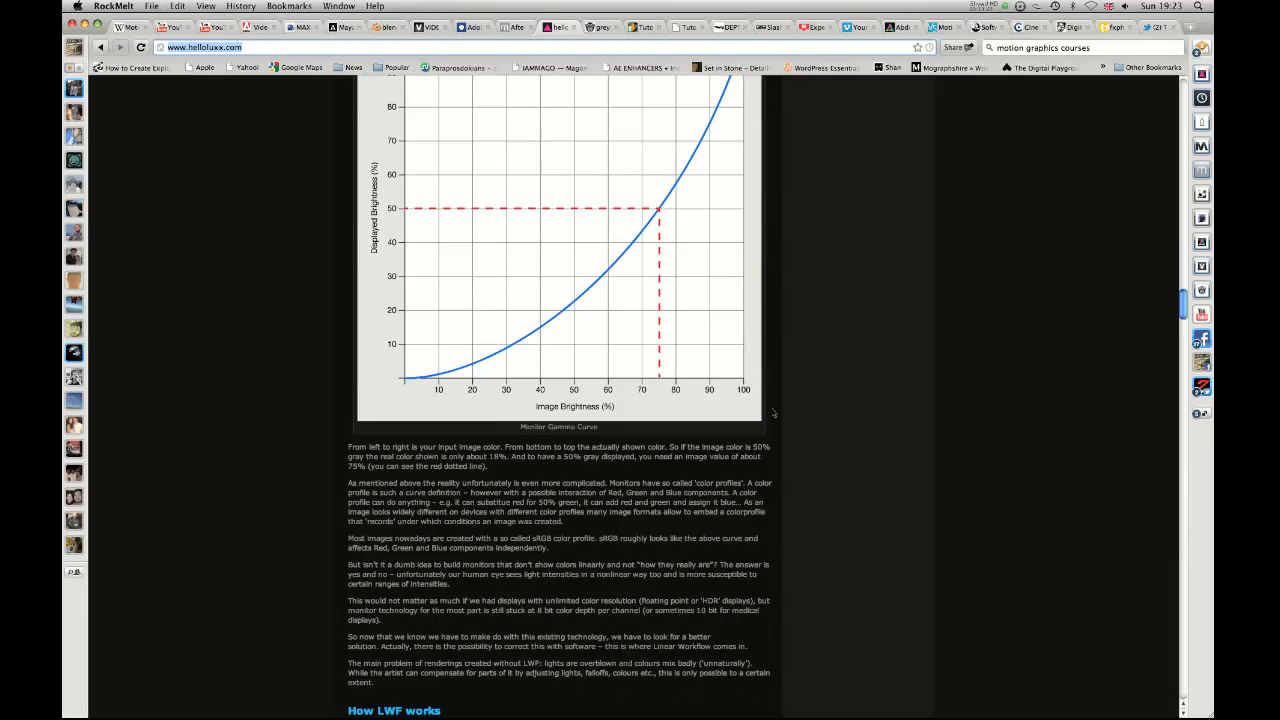
scroll("down", 3)
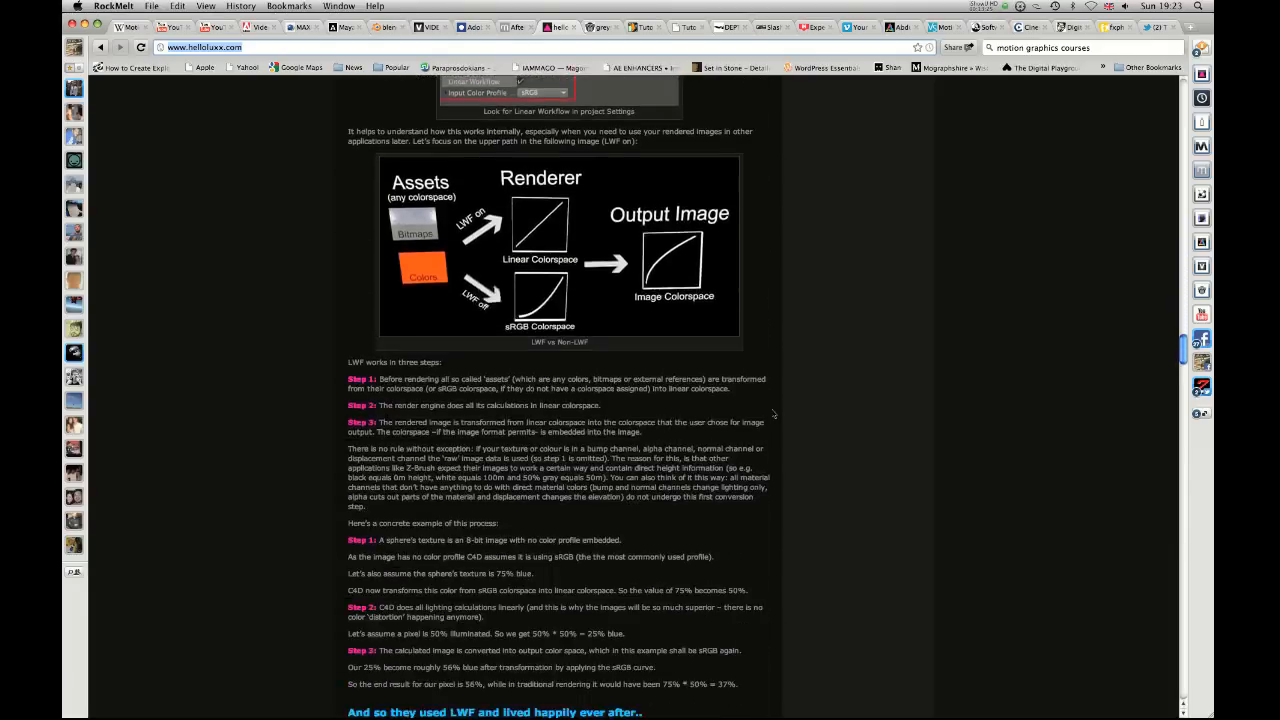
scroll("down", 3)
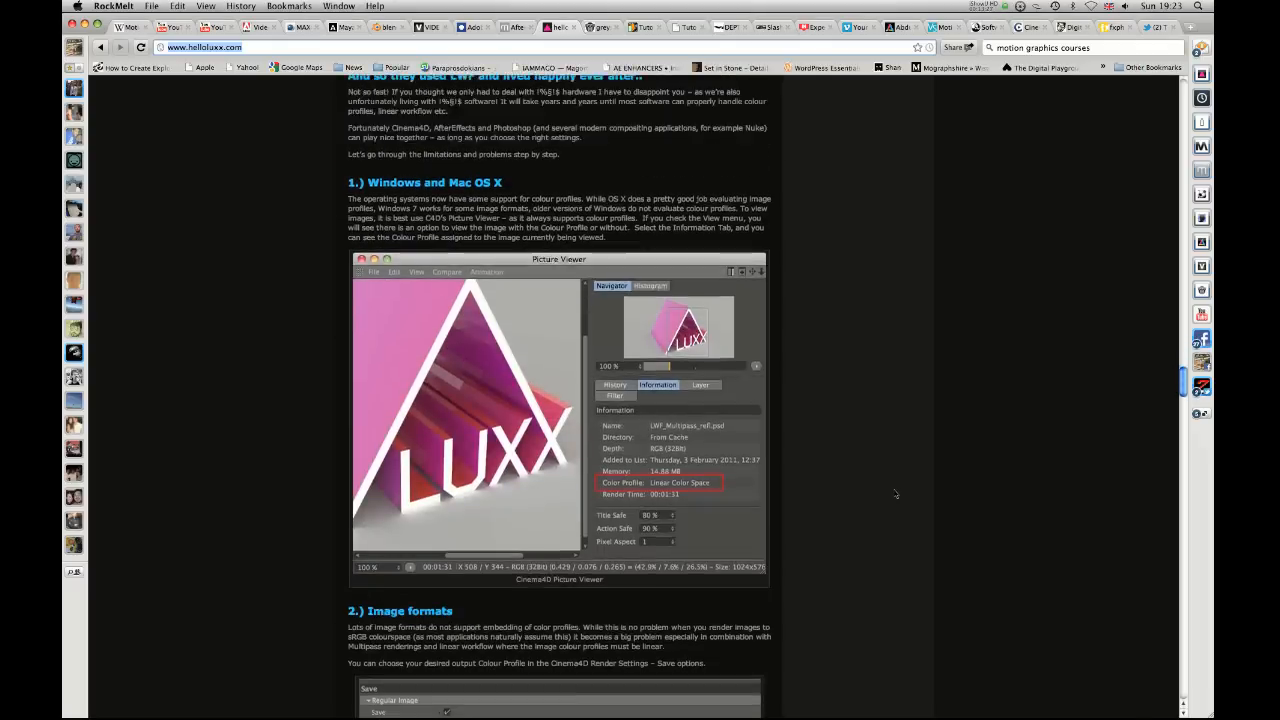
scroll("up", 3)
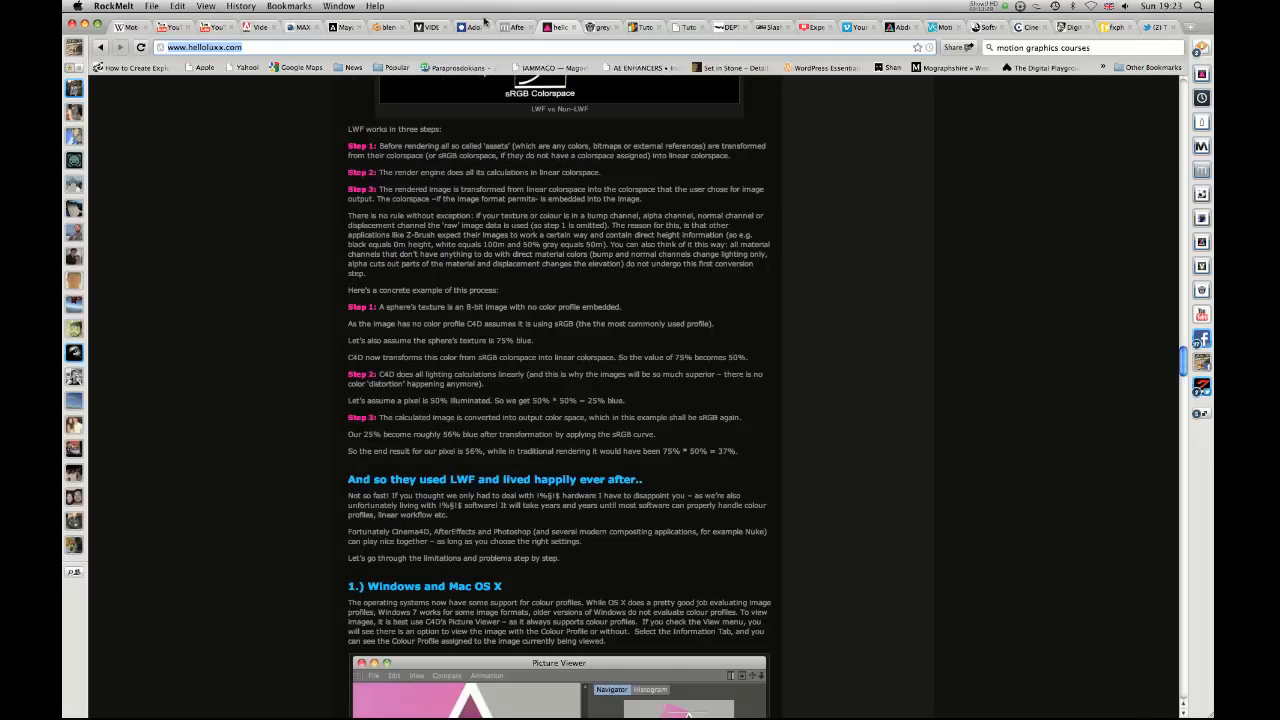
scroll("down", 3)
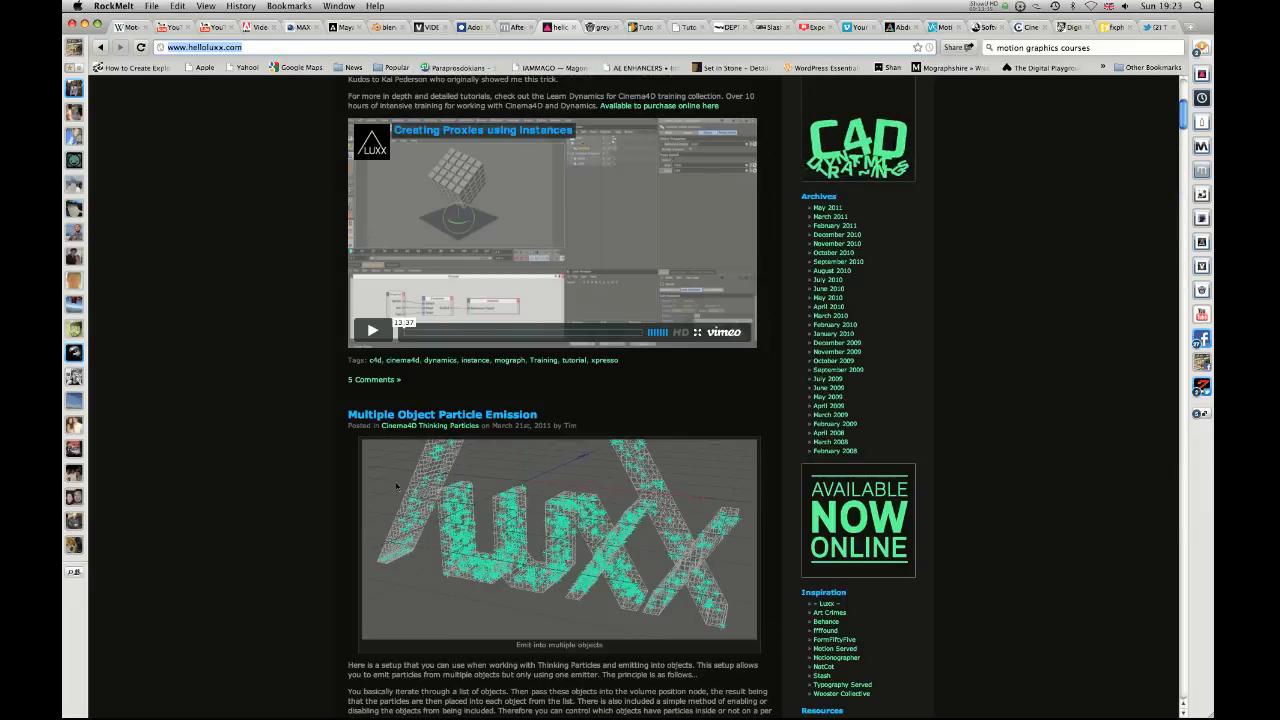
scroll("up", 3)
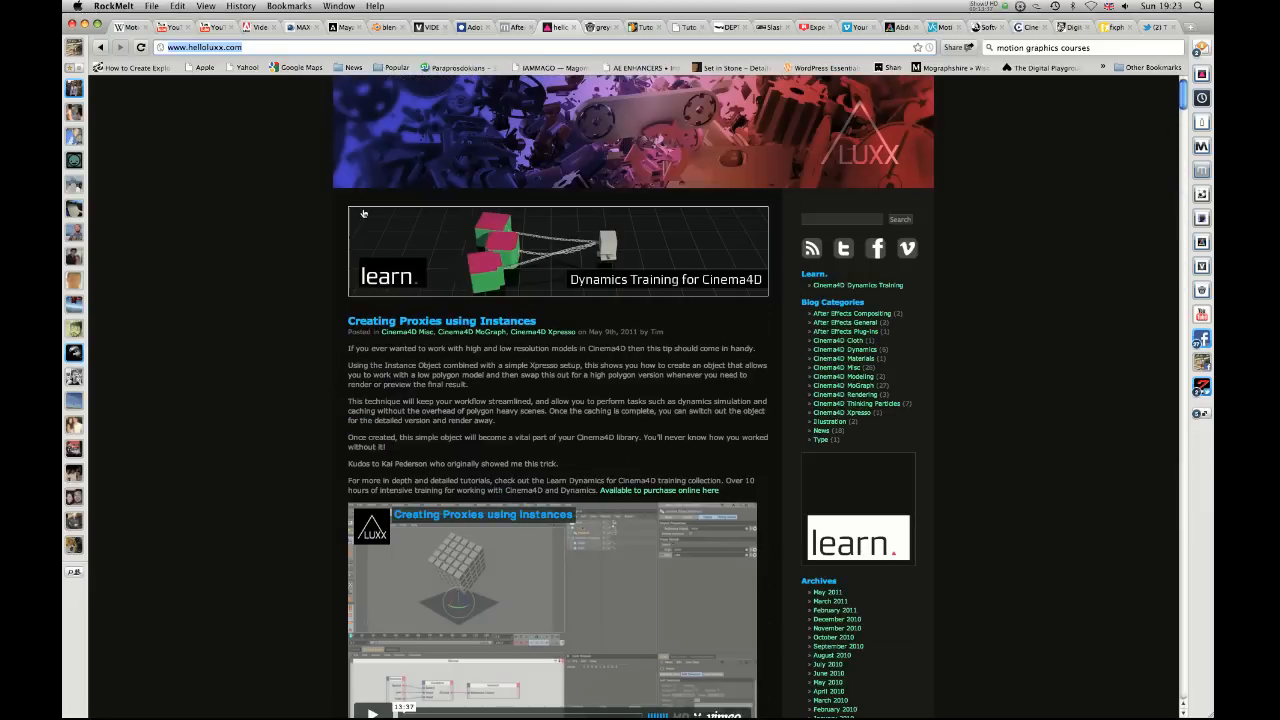
left_click(606, 28)
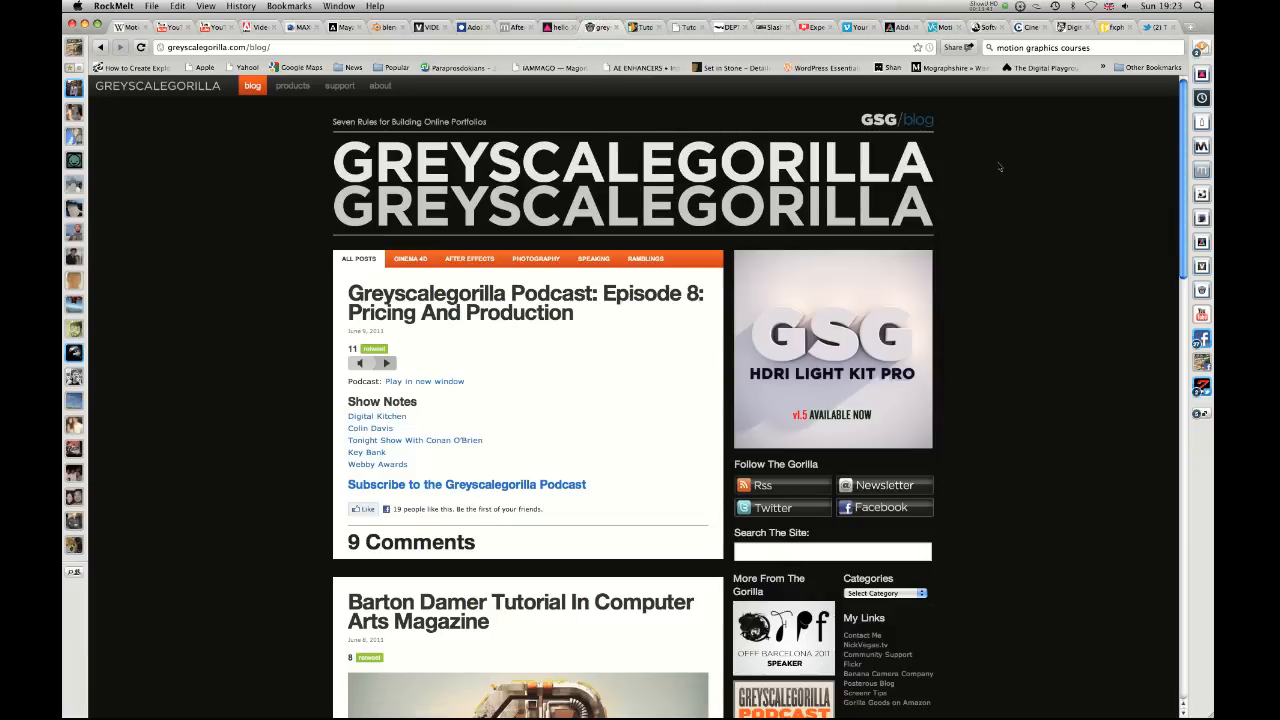
Step: Scroll past the Barton Damer post to the Using the Bend Deformer video tutorial
scroll("down", 3)
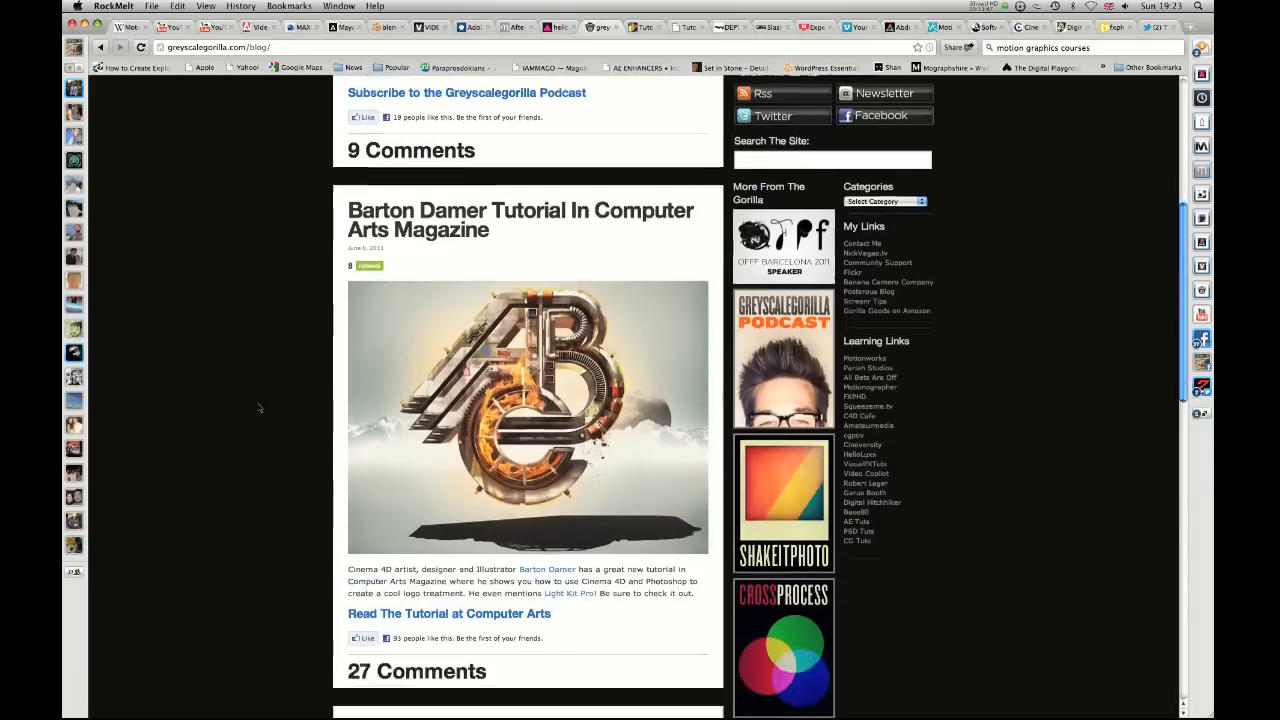
scroll("down", 3)
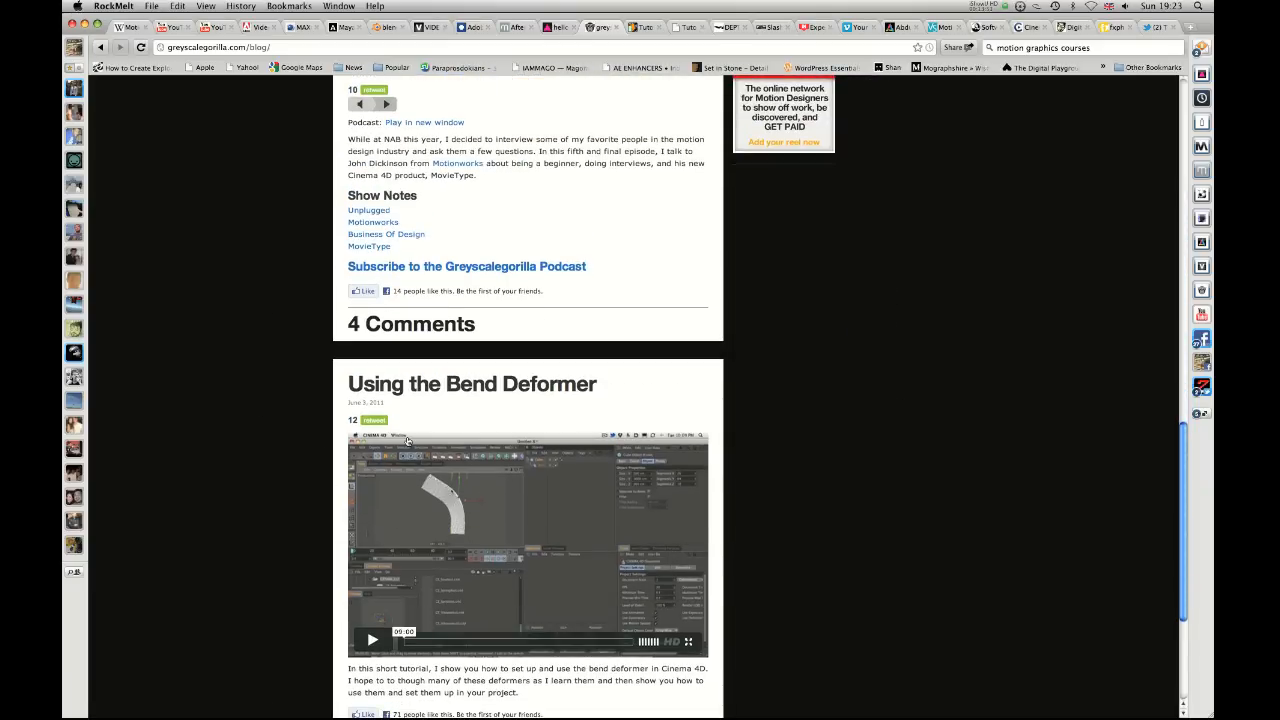
scroll("down", 3)
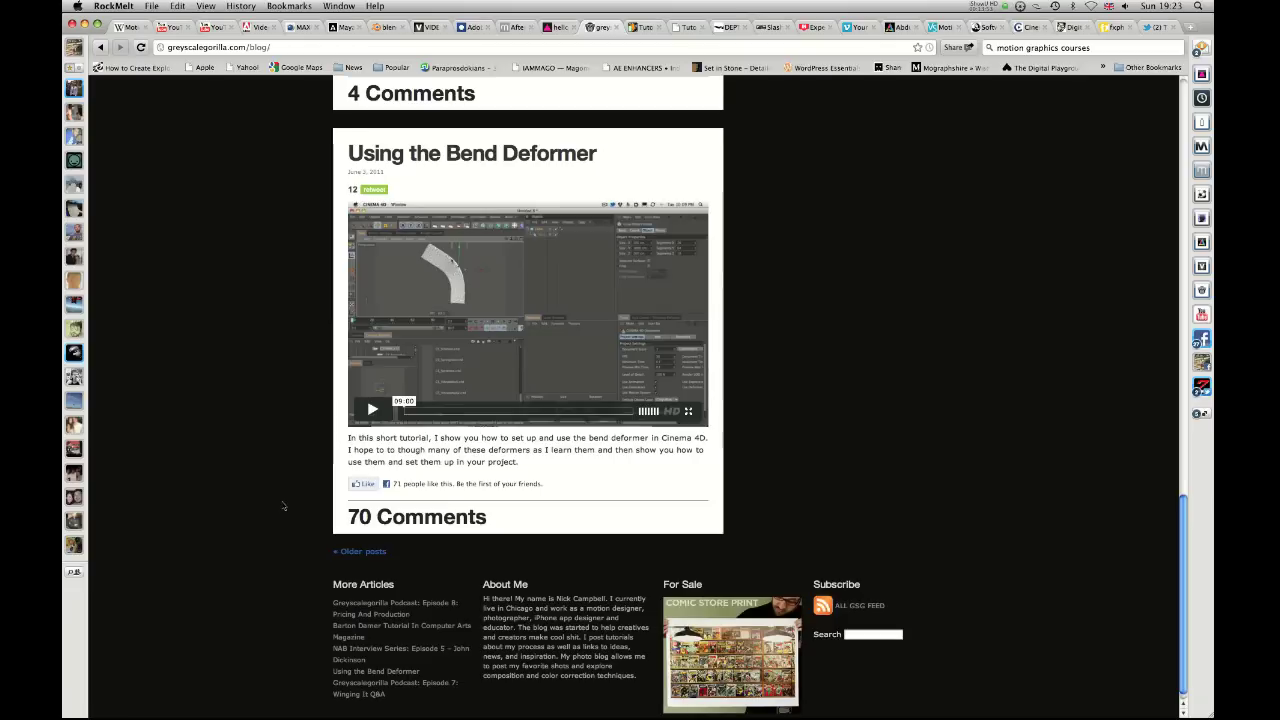
mouse_move(486, 336)
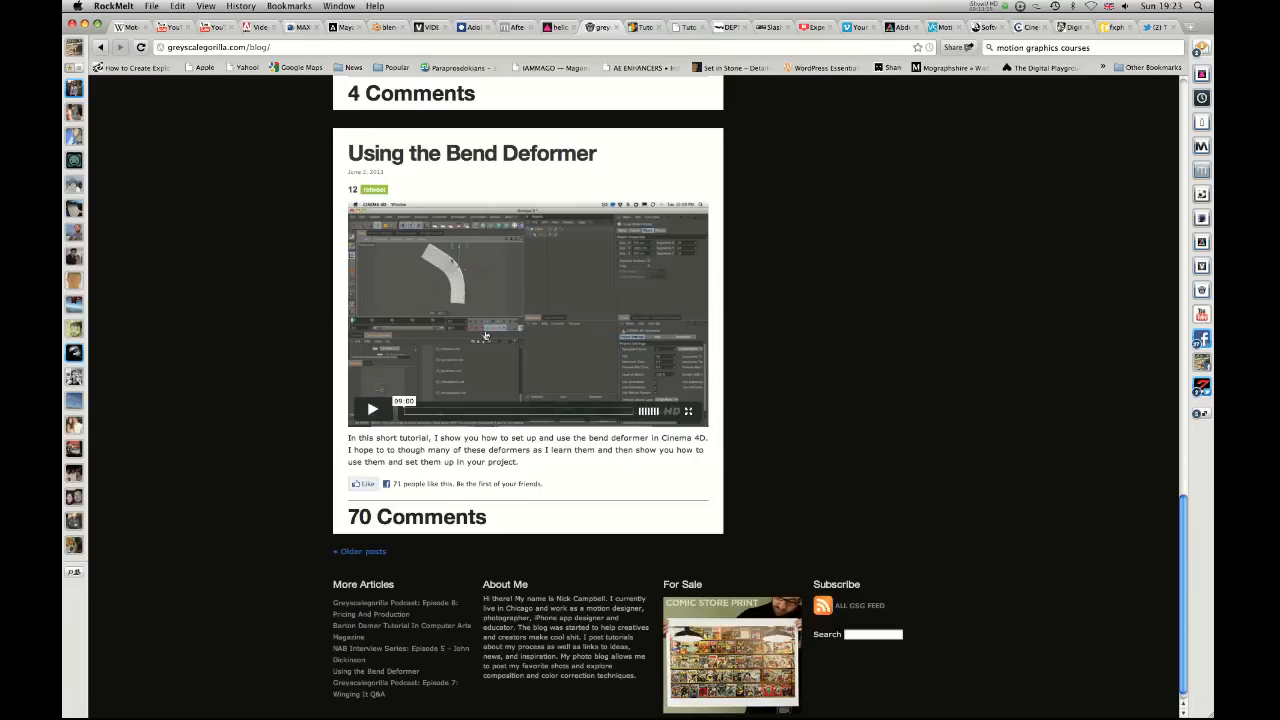
mouse_move(788, 384)
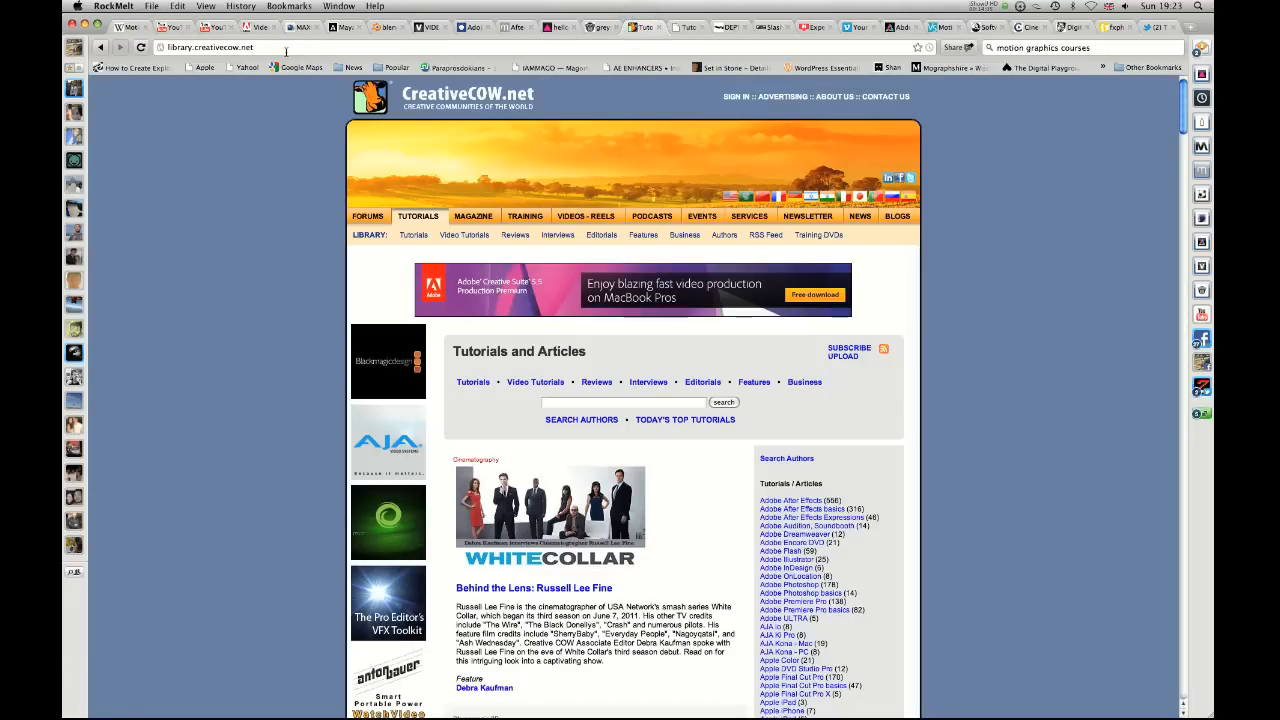
Step: Scroll through Creative COW's Tutorials and Articles library, then move to Zola Media
scroll("down", 3)
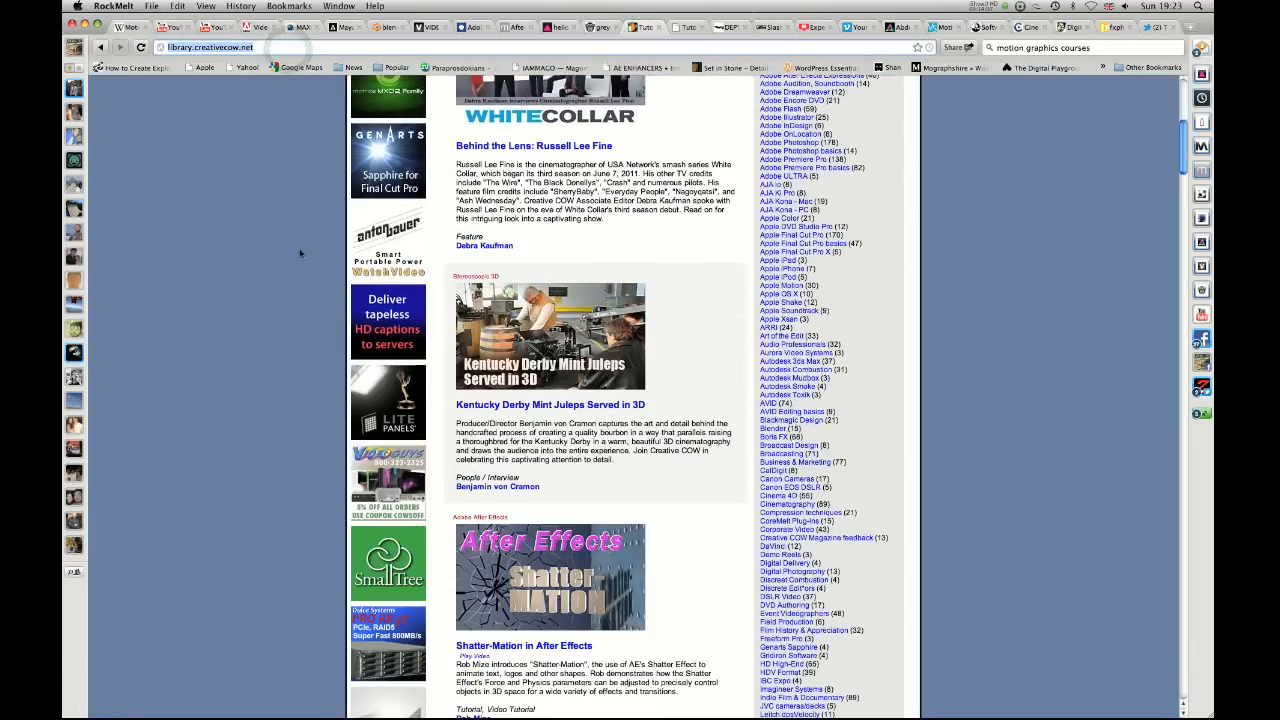
scroll("down", 3)
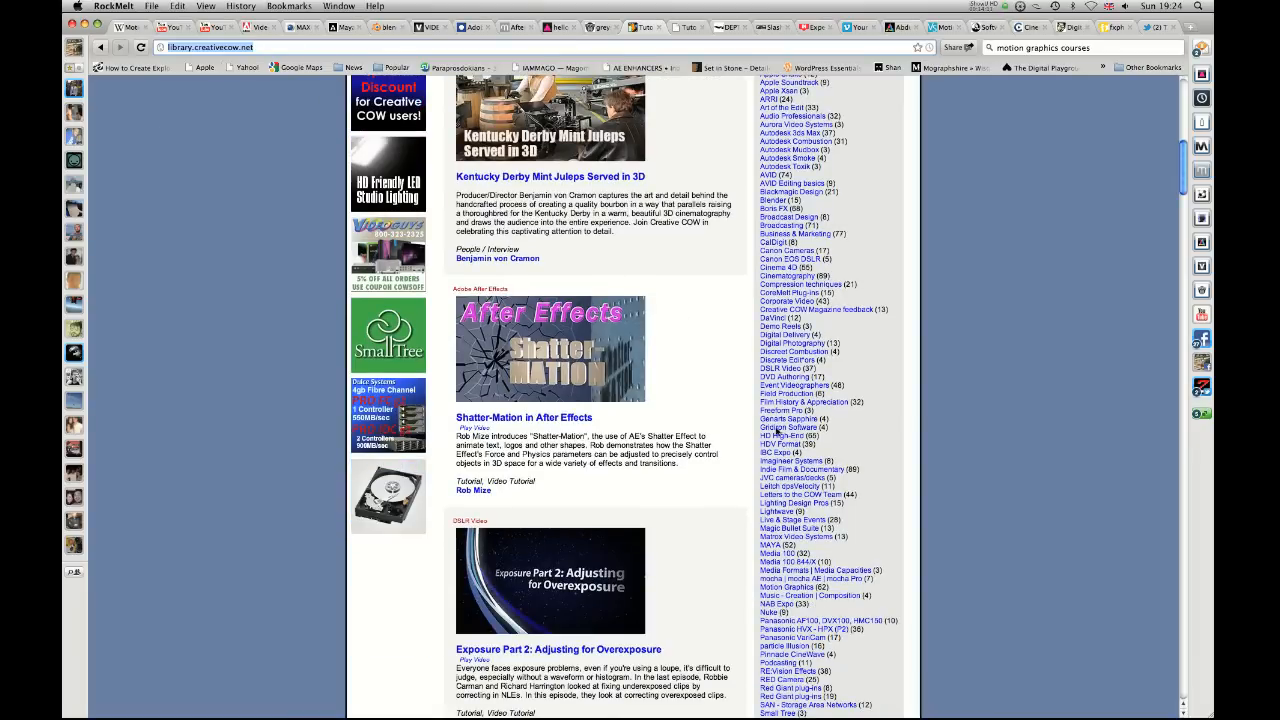
scroll("down", 3)
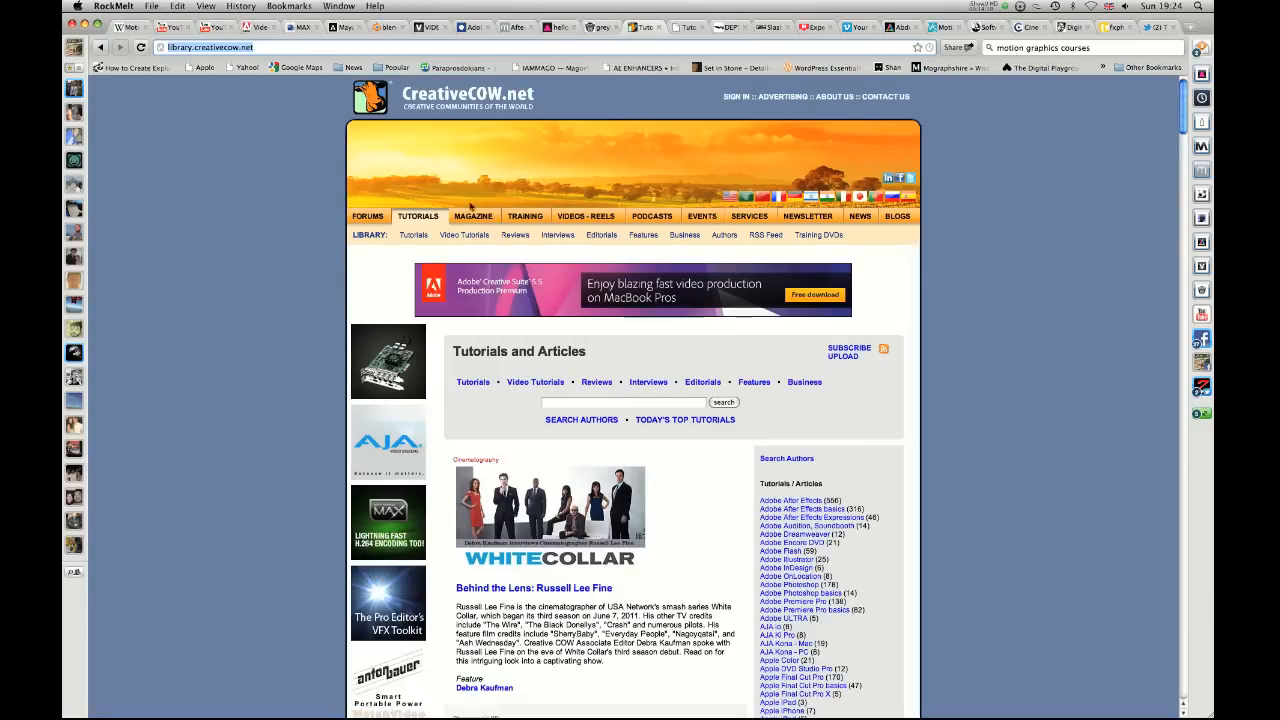
scroll("down", 3)
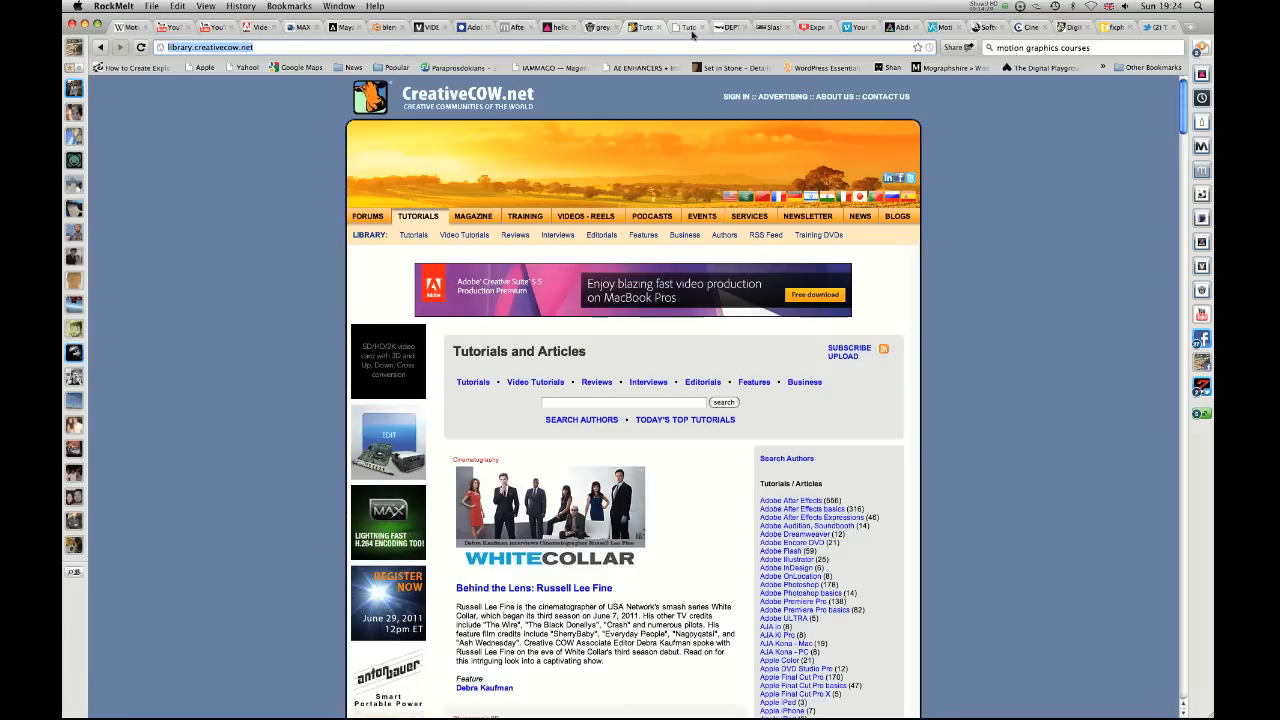
left_click(688, 20)
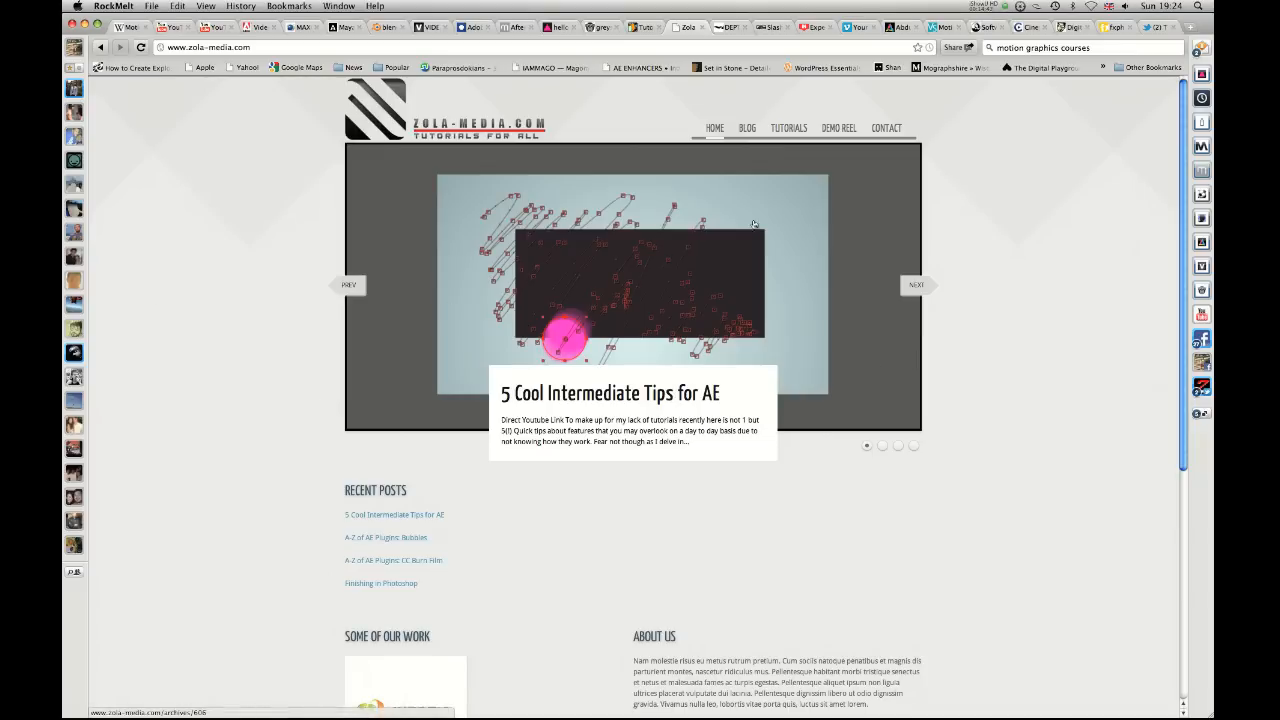
mouse_move(304, 320)
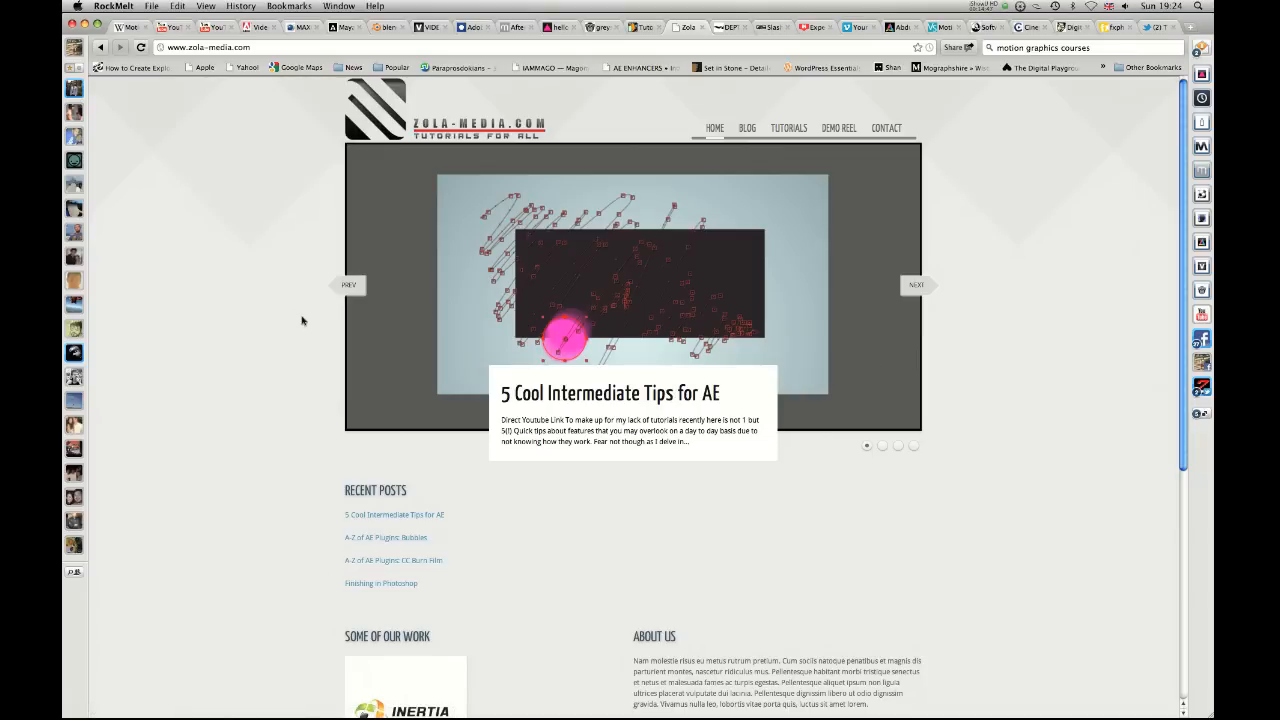
Step: Let Zola Media's homepage slider advance from A-Z of AE Plugins: Bubbles to CC Burn Film
scroll("down", 3)
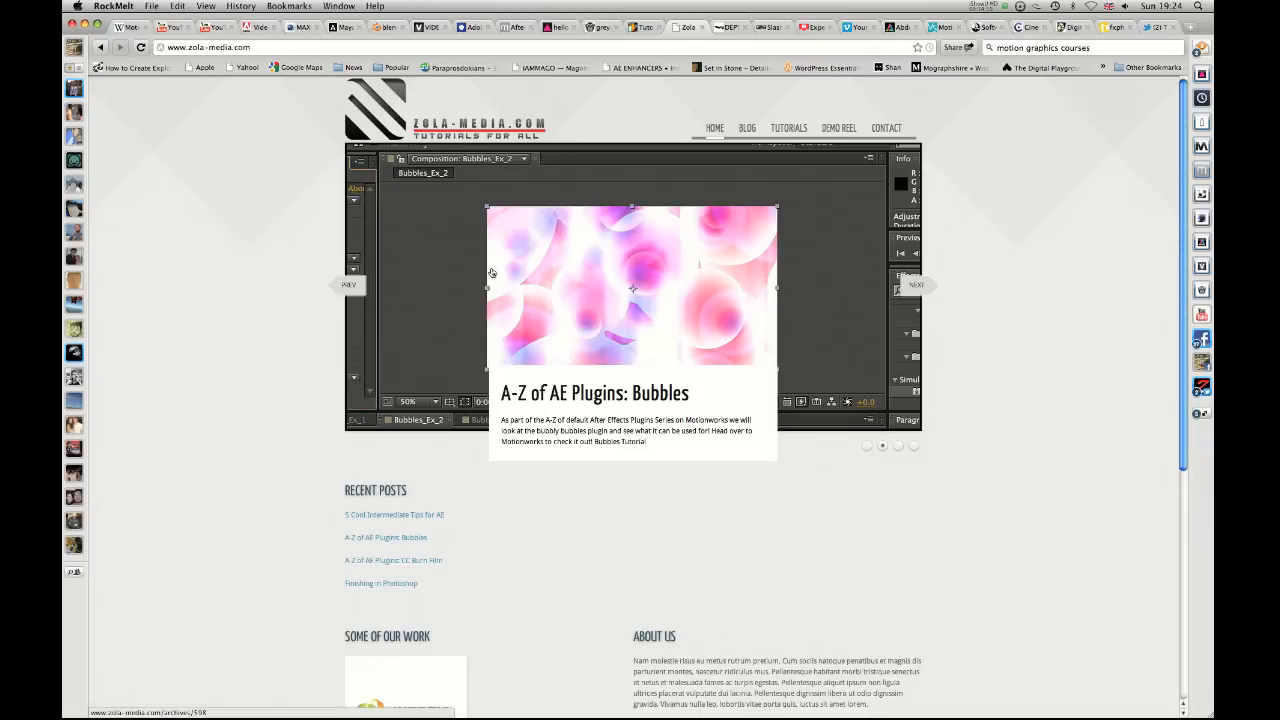
mouse_move(760, 238)
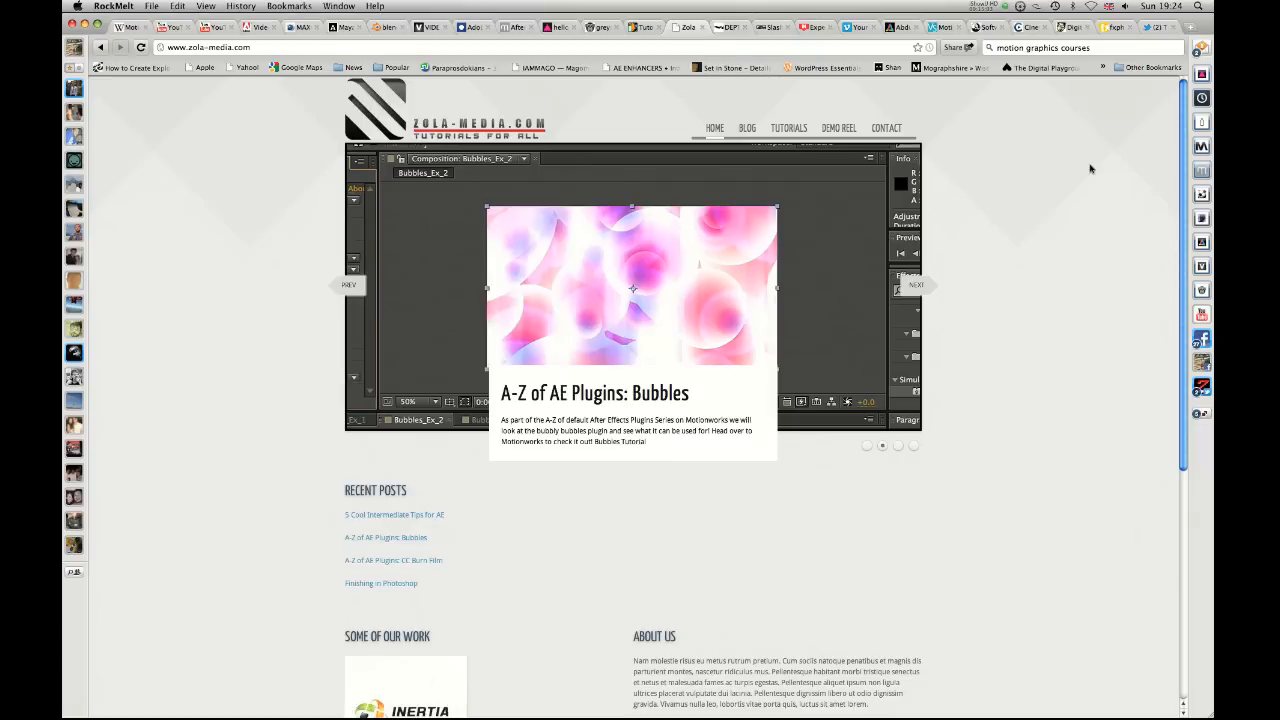
mouse_move(996, 304)
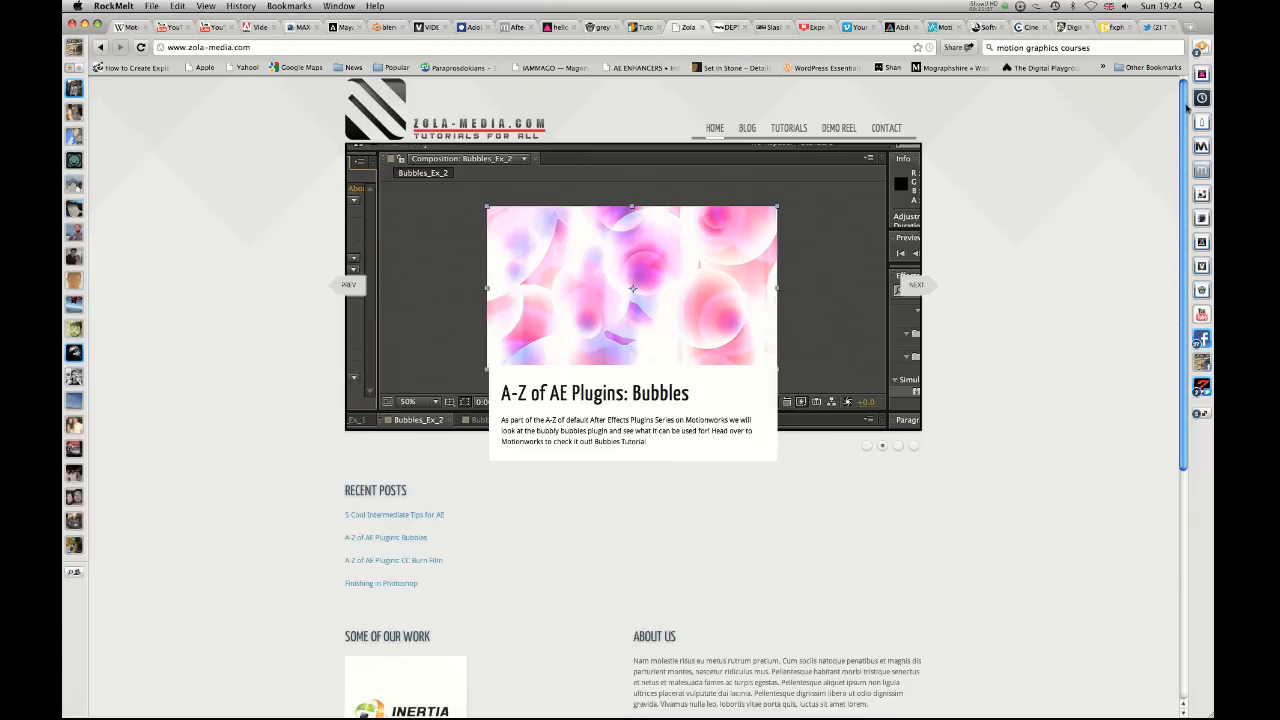
mouse_move(646, 96)
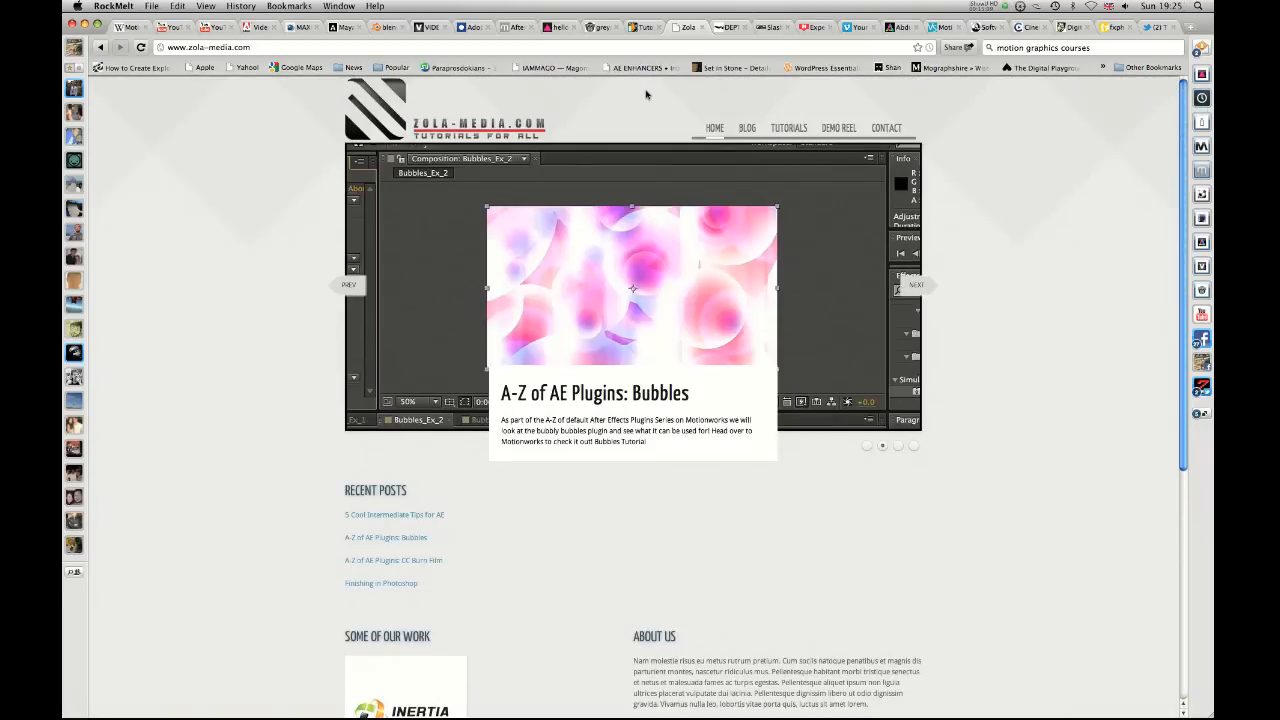
mouse_move(266, 150)
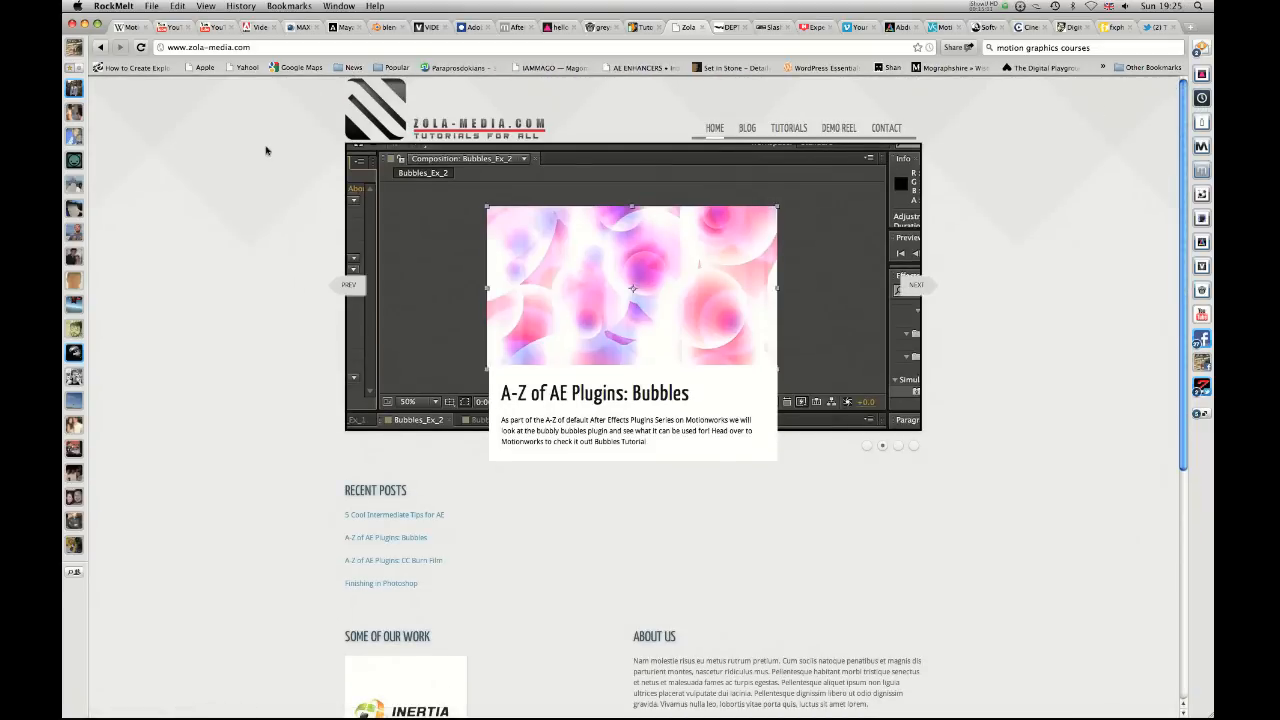
mouse_move(1186, 104)
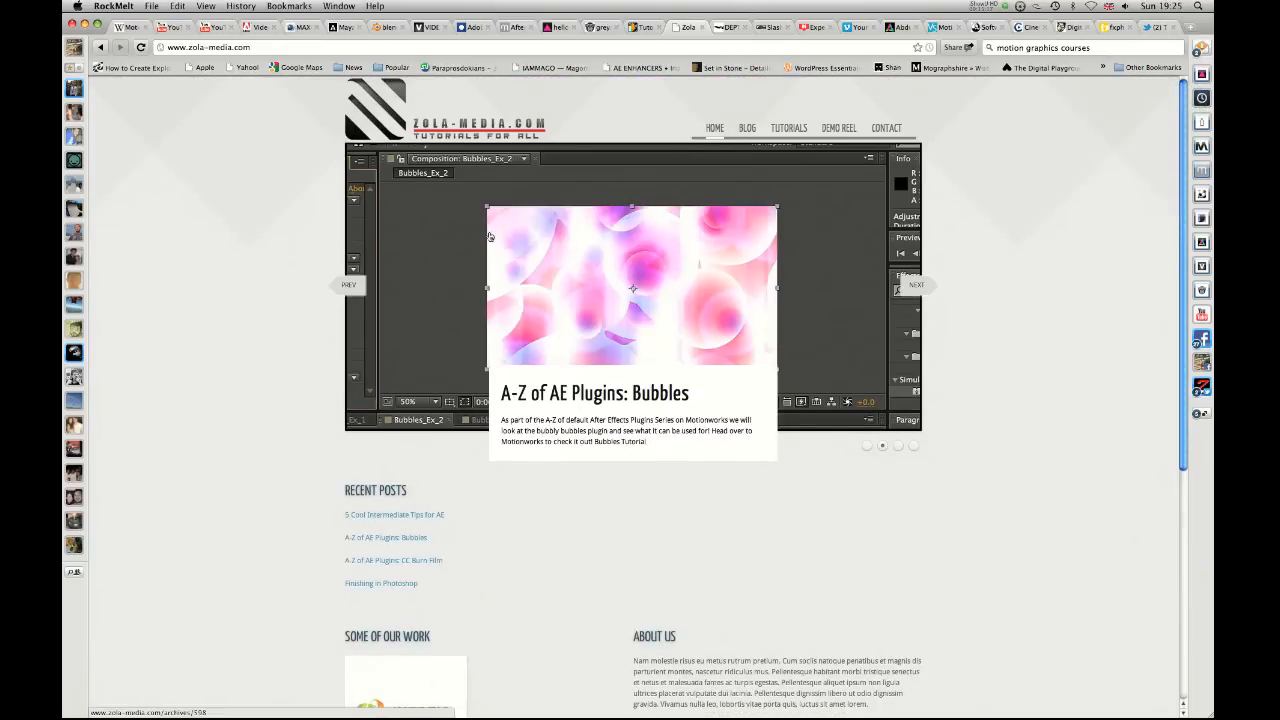
mouse_move(864, 264)
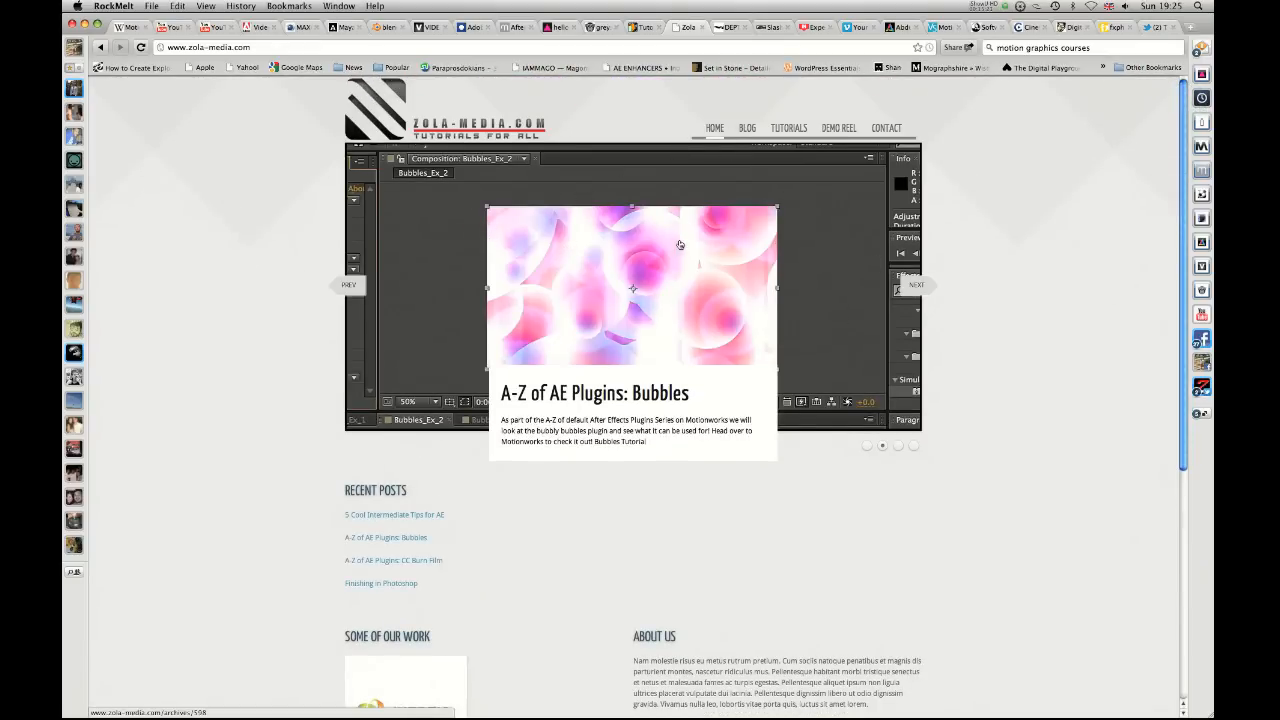
mouse_move(1156, 144)
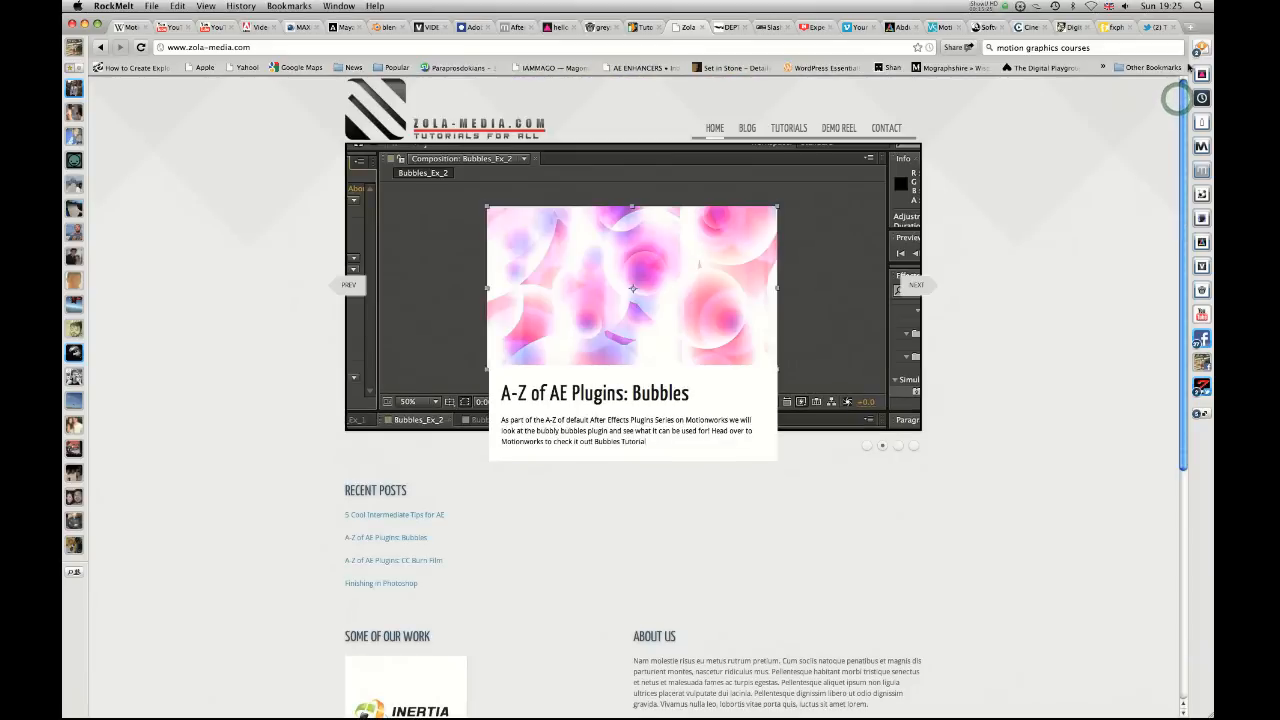
left_click(916, 284)
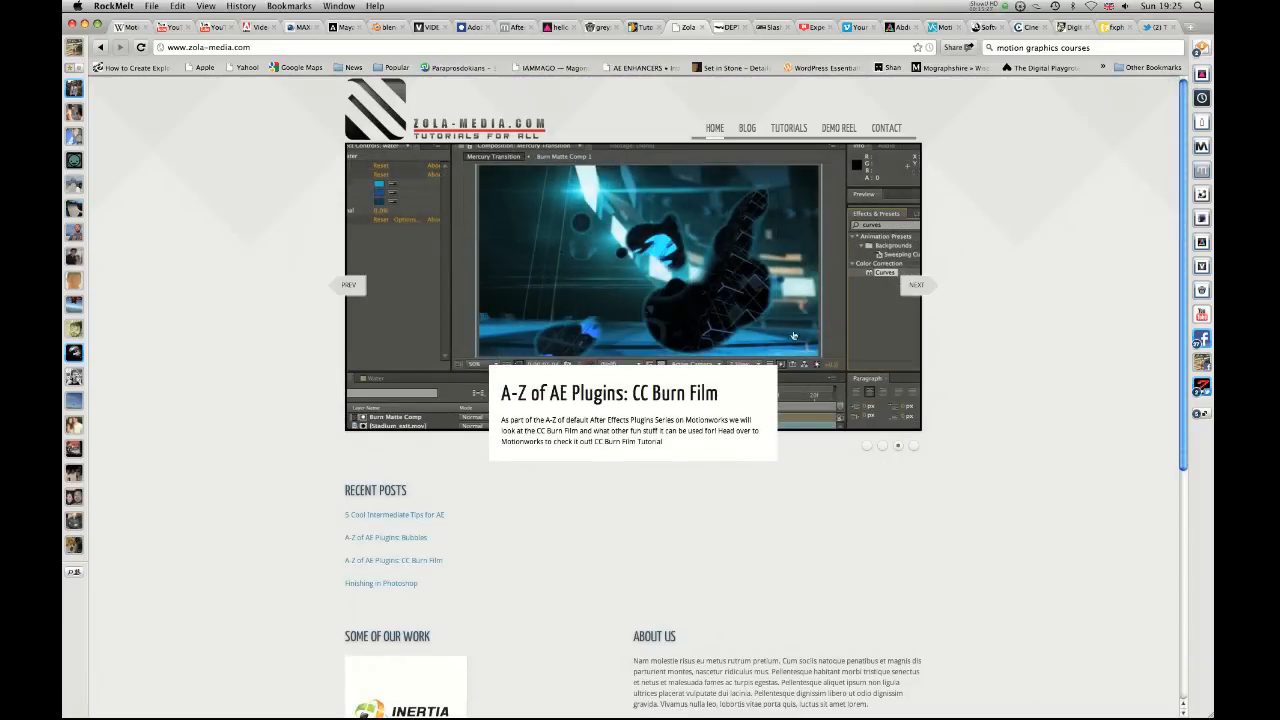
mouse_move(916, 288)
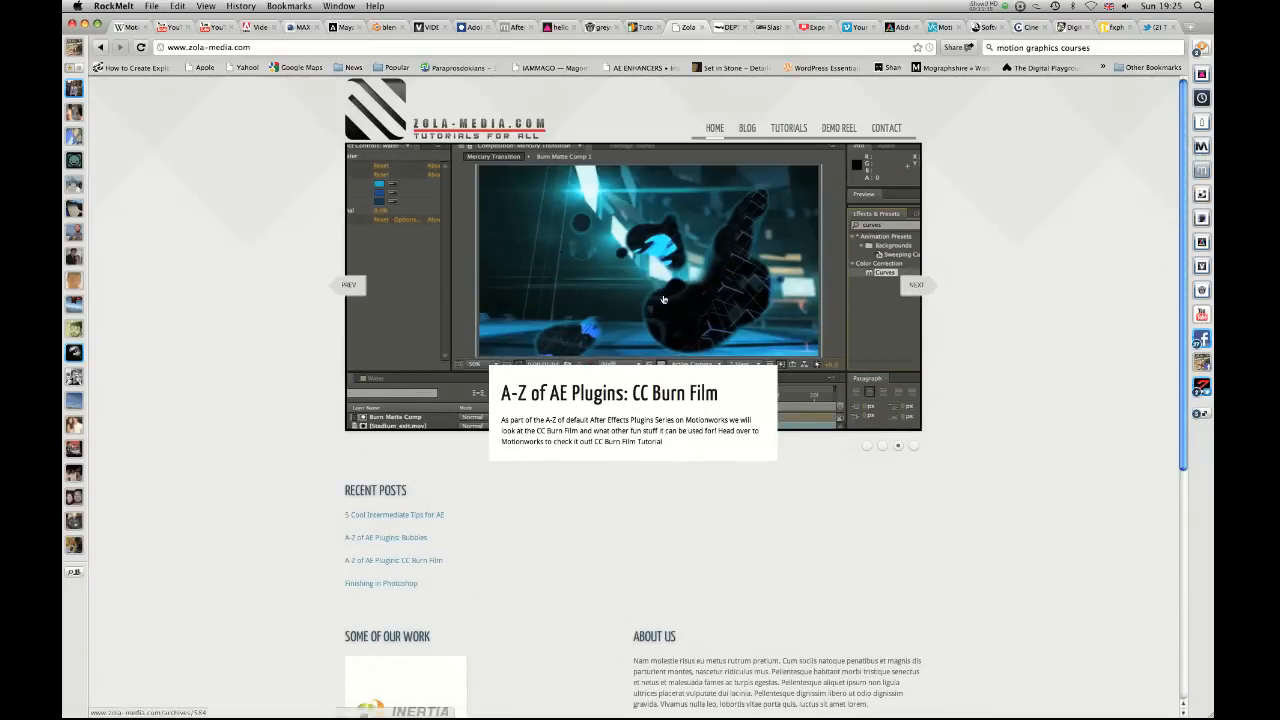
mouse_move(990, 200)
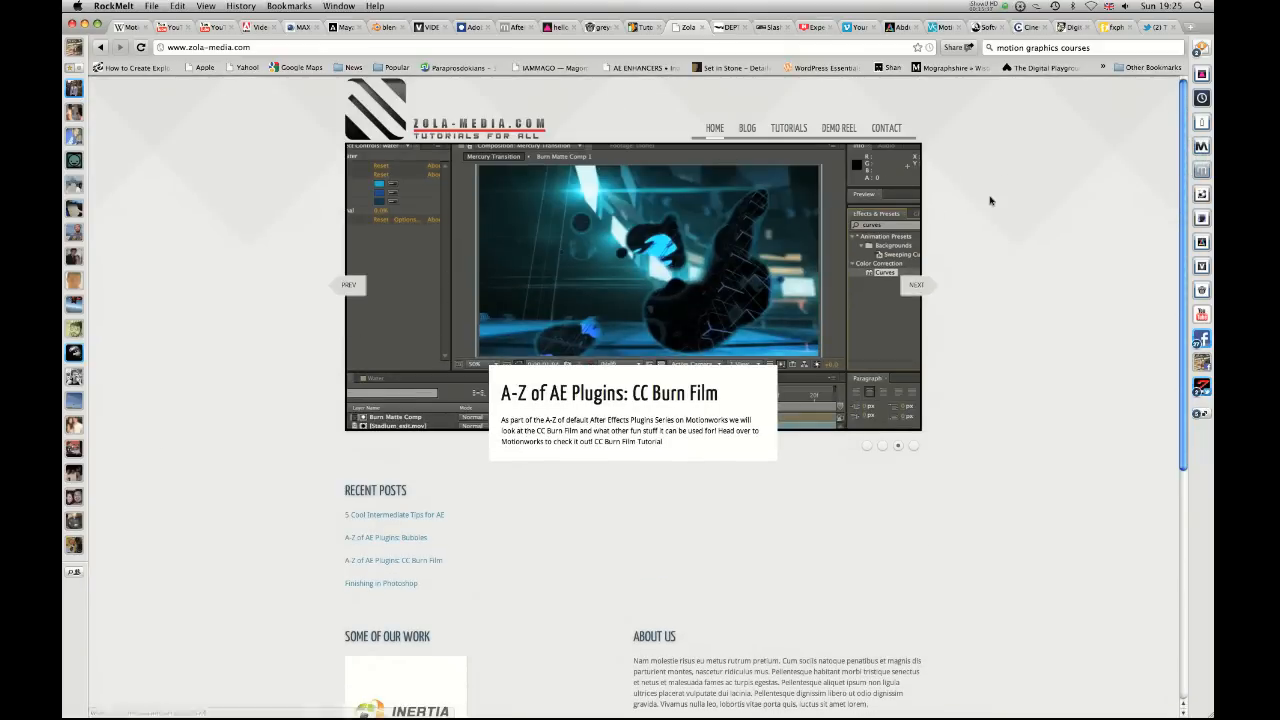
mouse_move(600, 252)
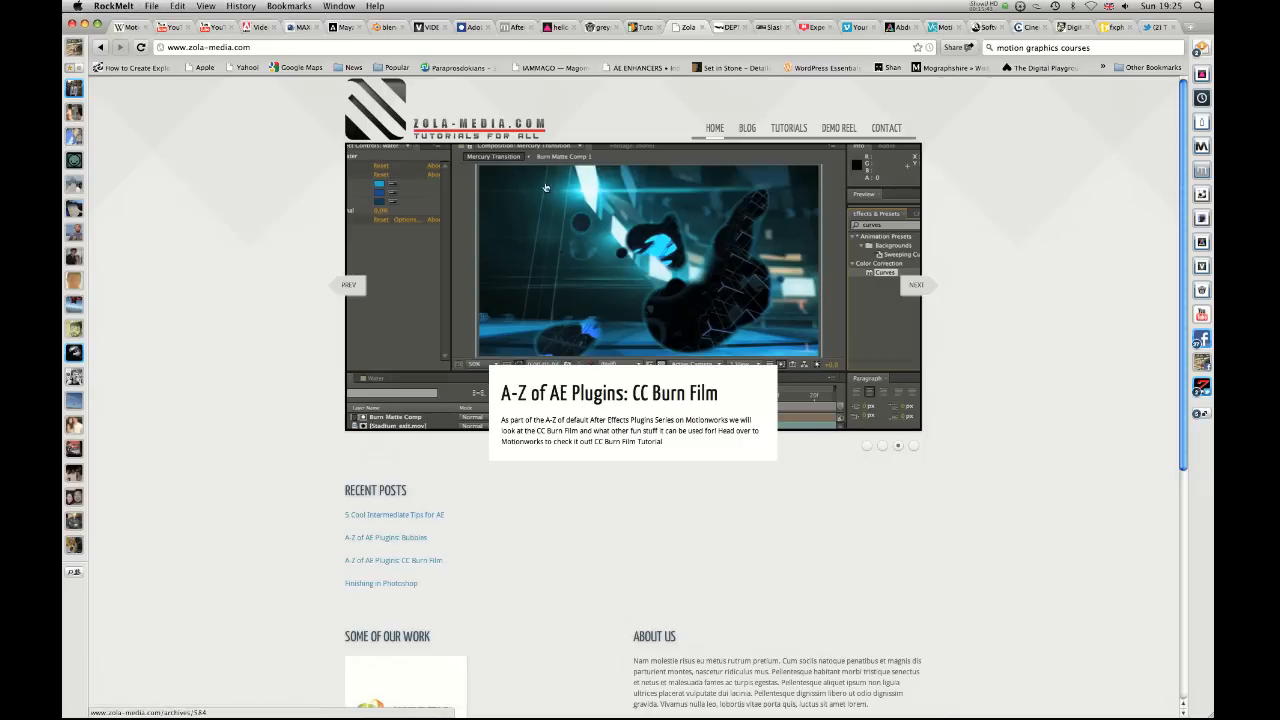
mouse_move(658, 332)
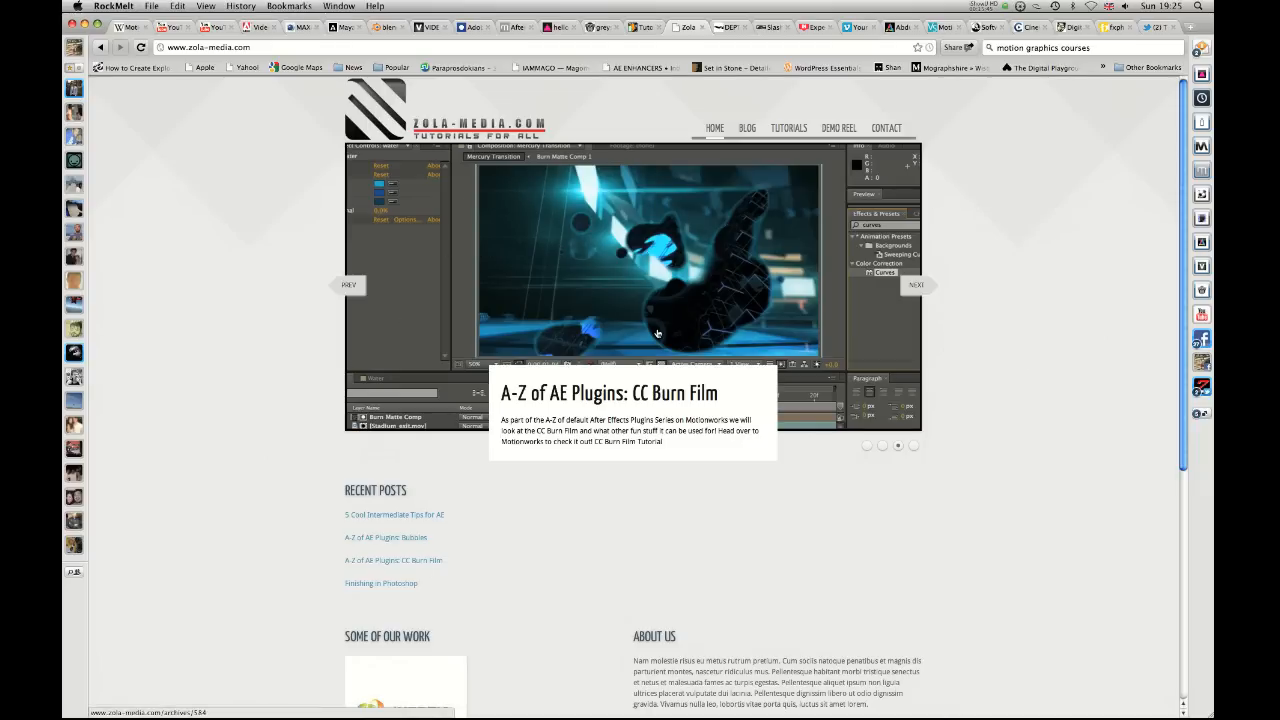
mouse_move(636, 304)
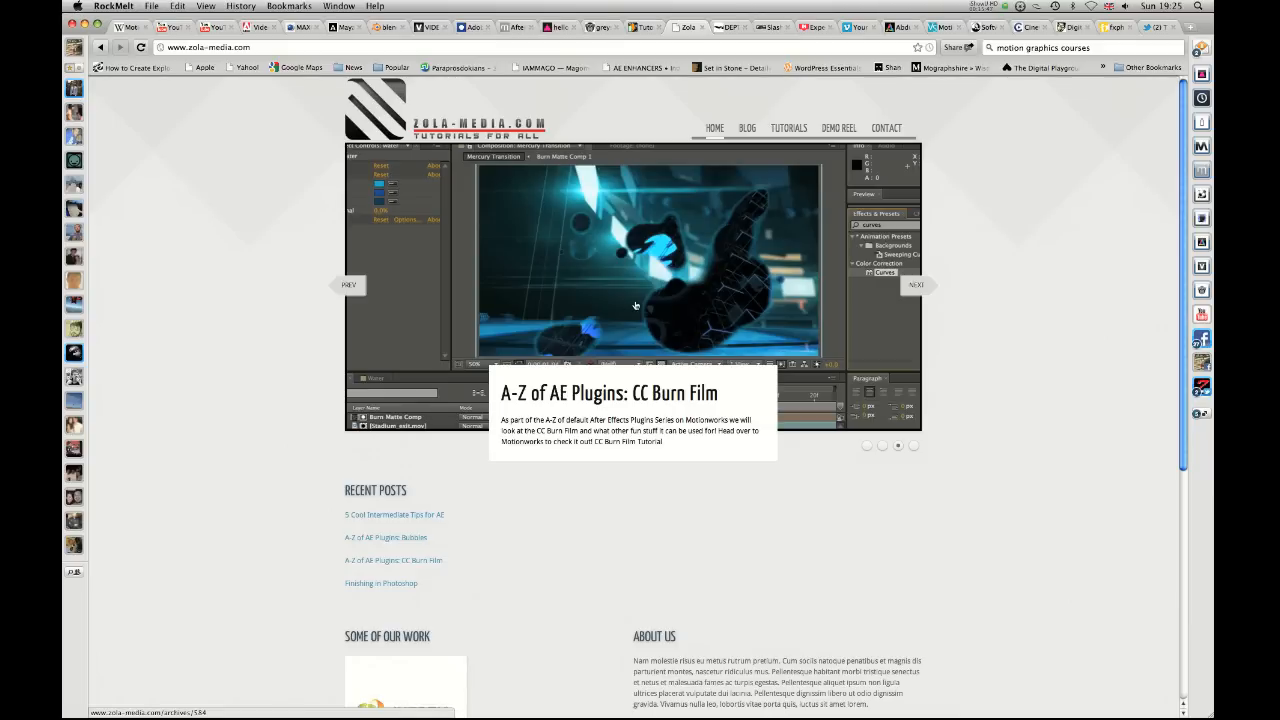
mouse_move(572, 248)
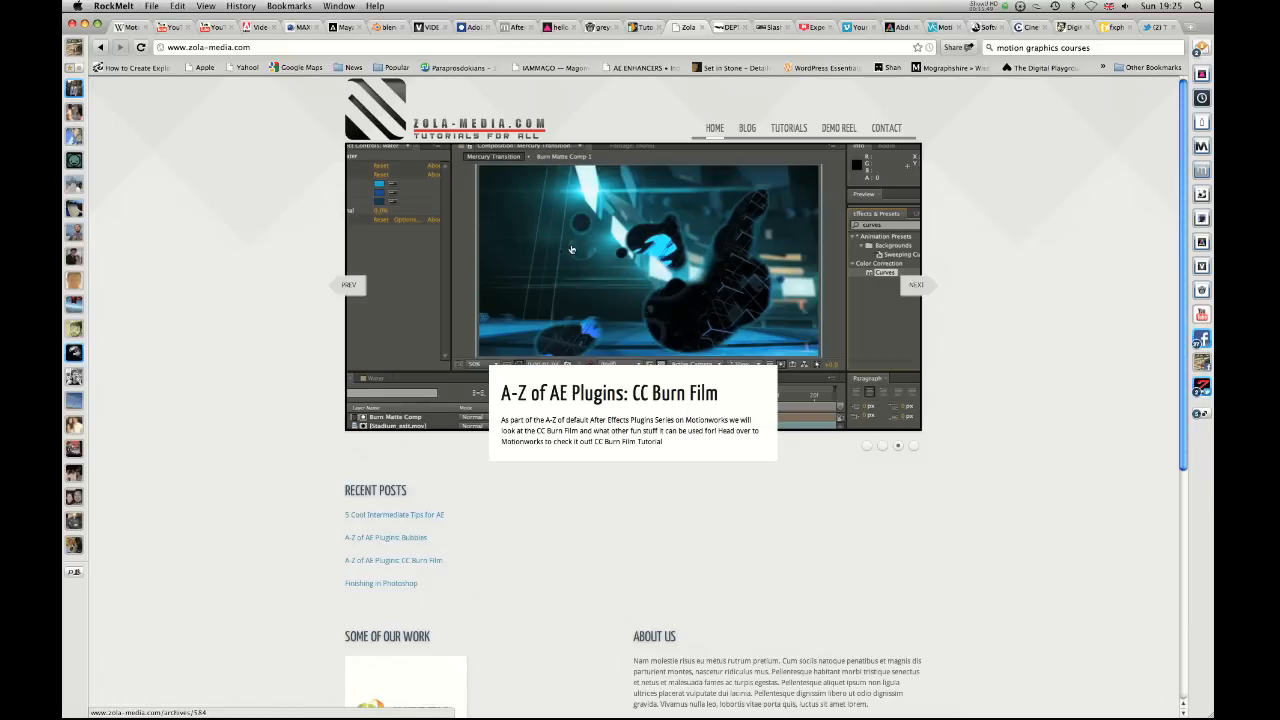
mouse_move(728, 286)
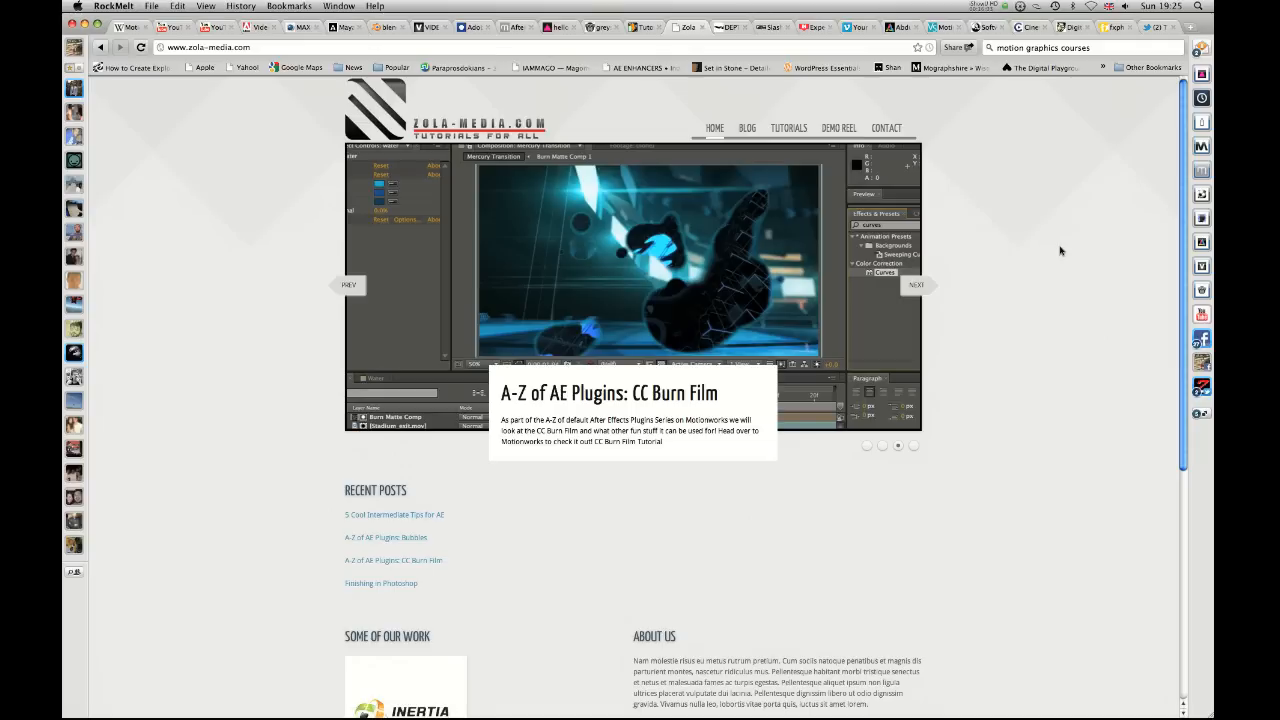
mouse_move(736, 28)
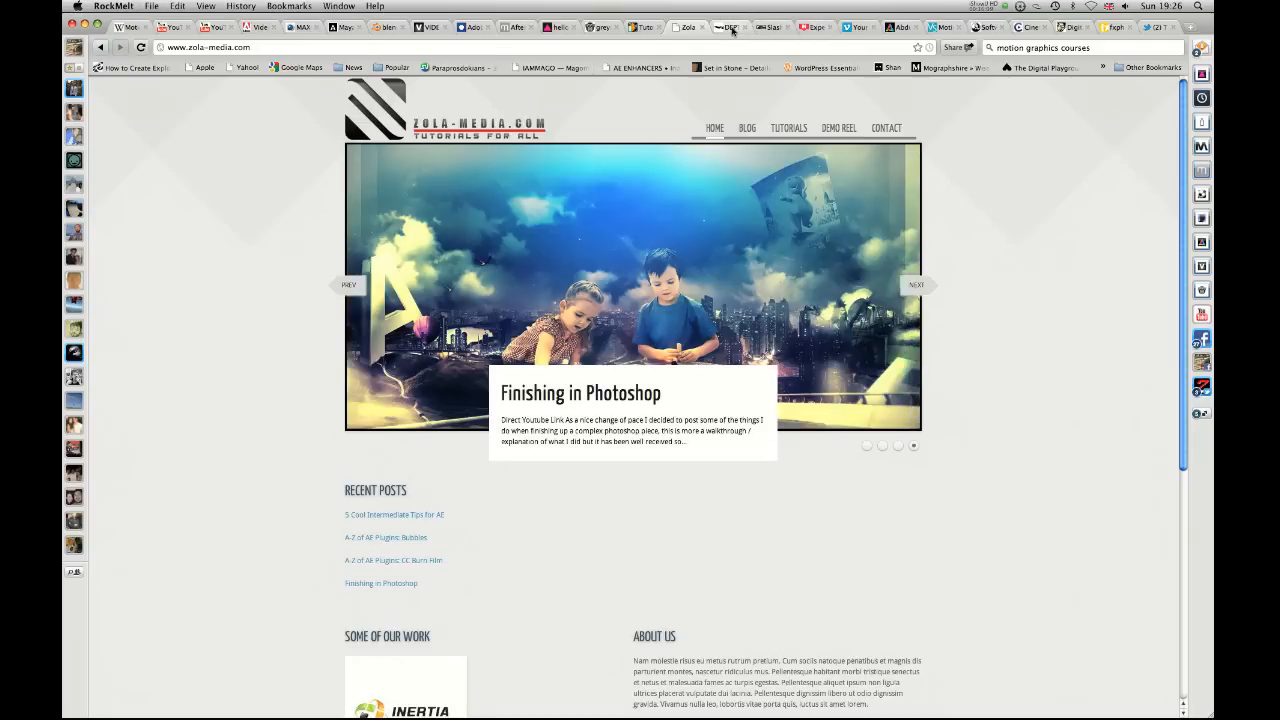
Step: Switch to depthcore.com, which shows a Temporarily Unavailable notice
left_click(732, 16)
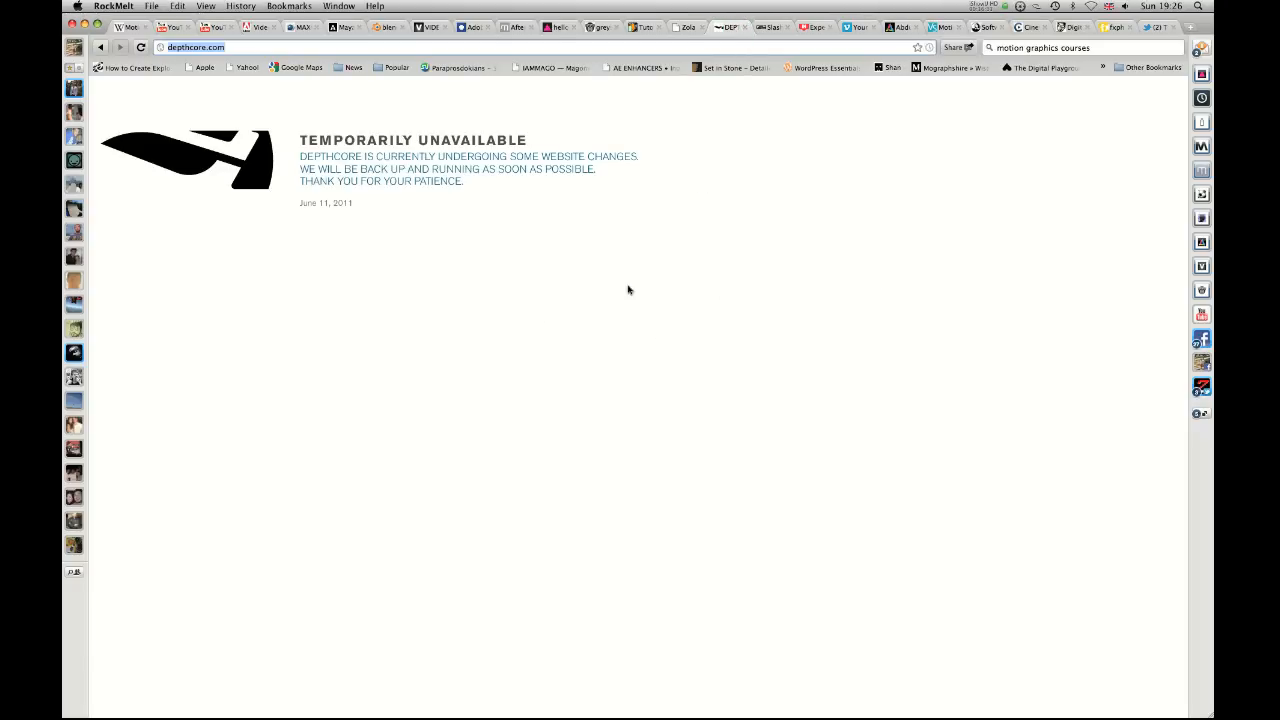
mouse_move(464, 156)
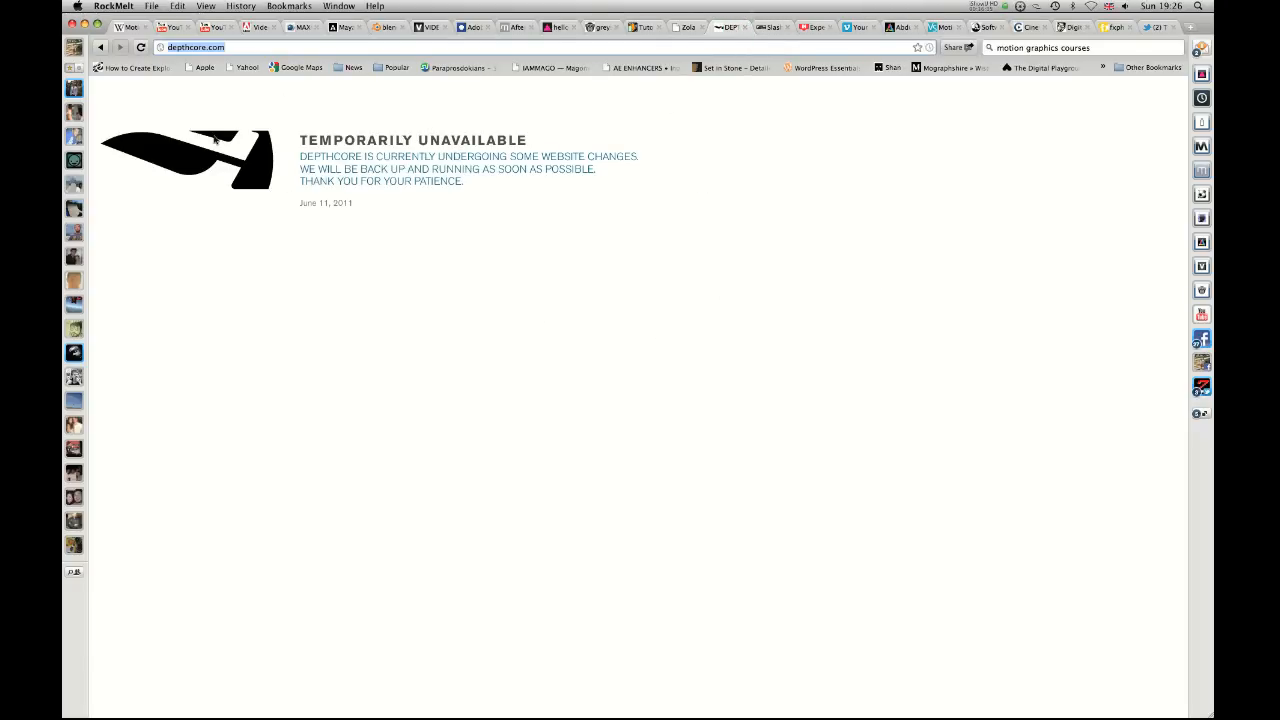
mouse_move(436, 160)
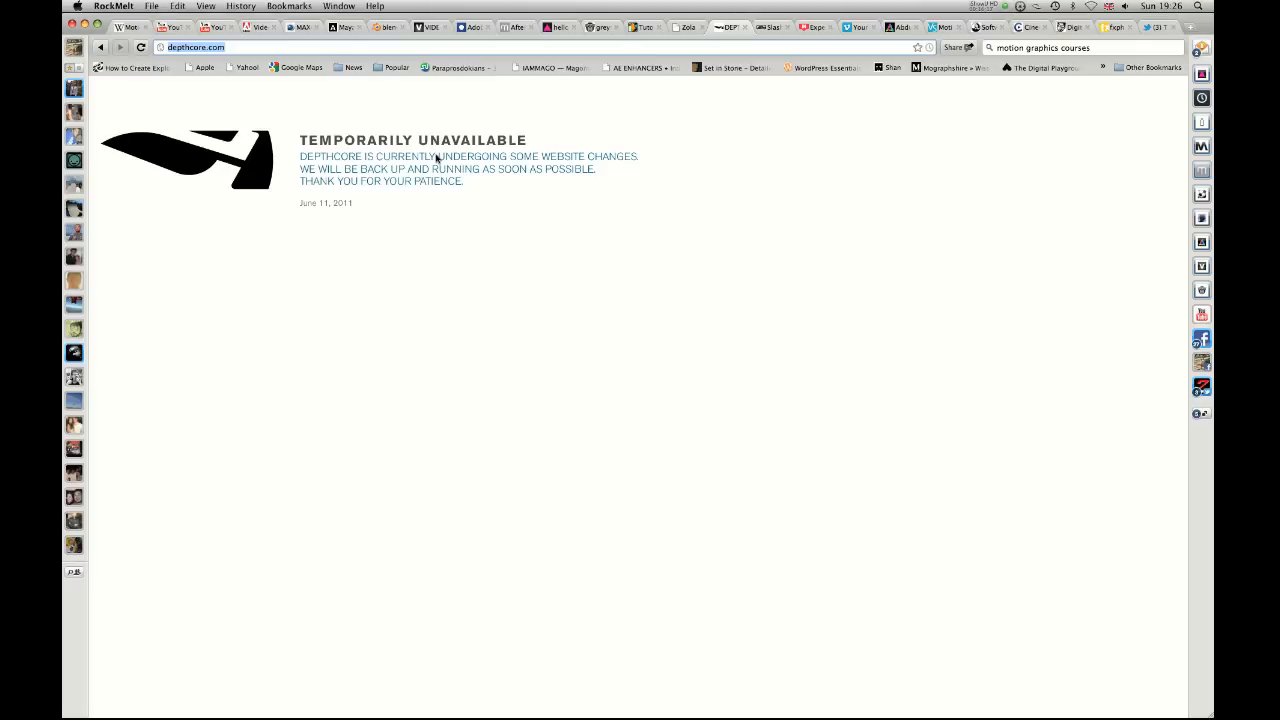
mouse_move(488, 164)
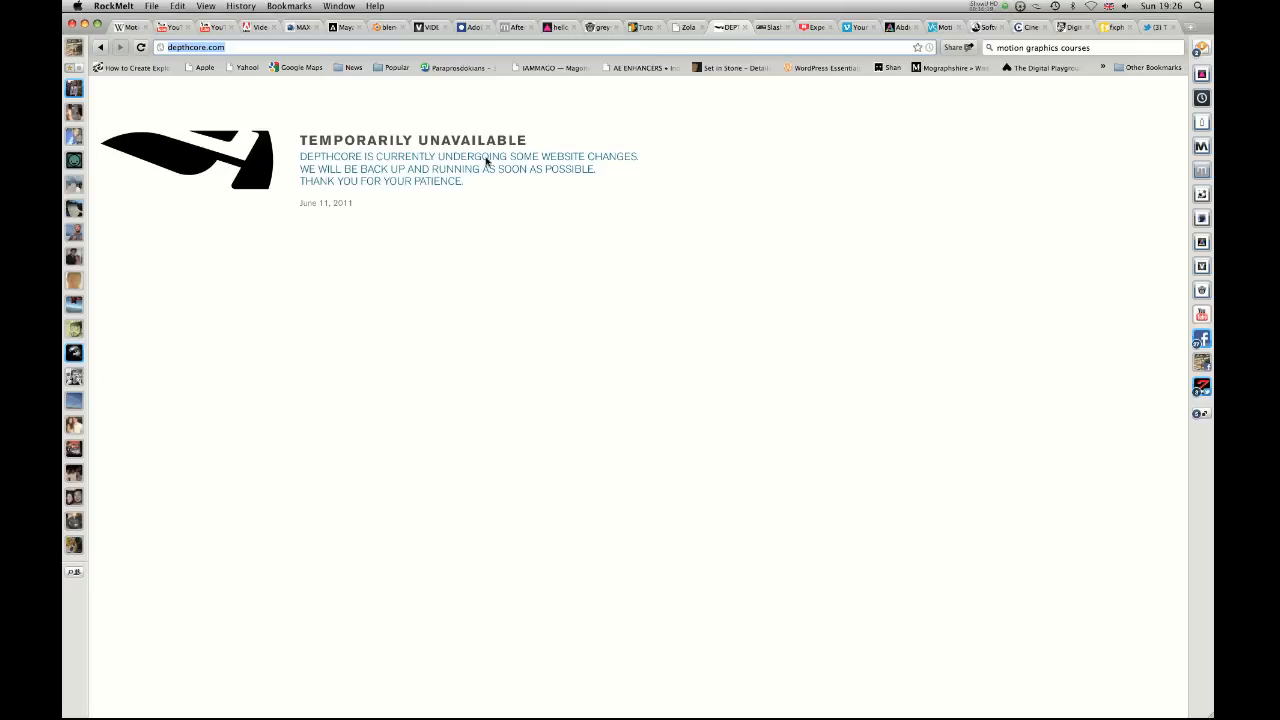
mouse_move(372, 76)
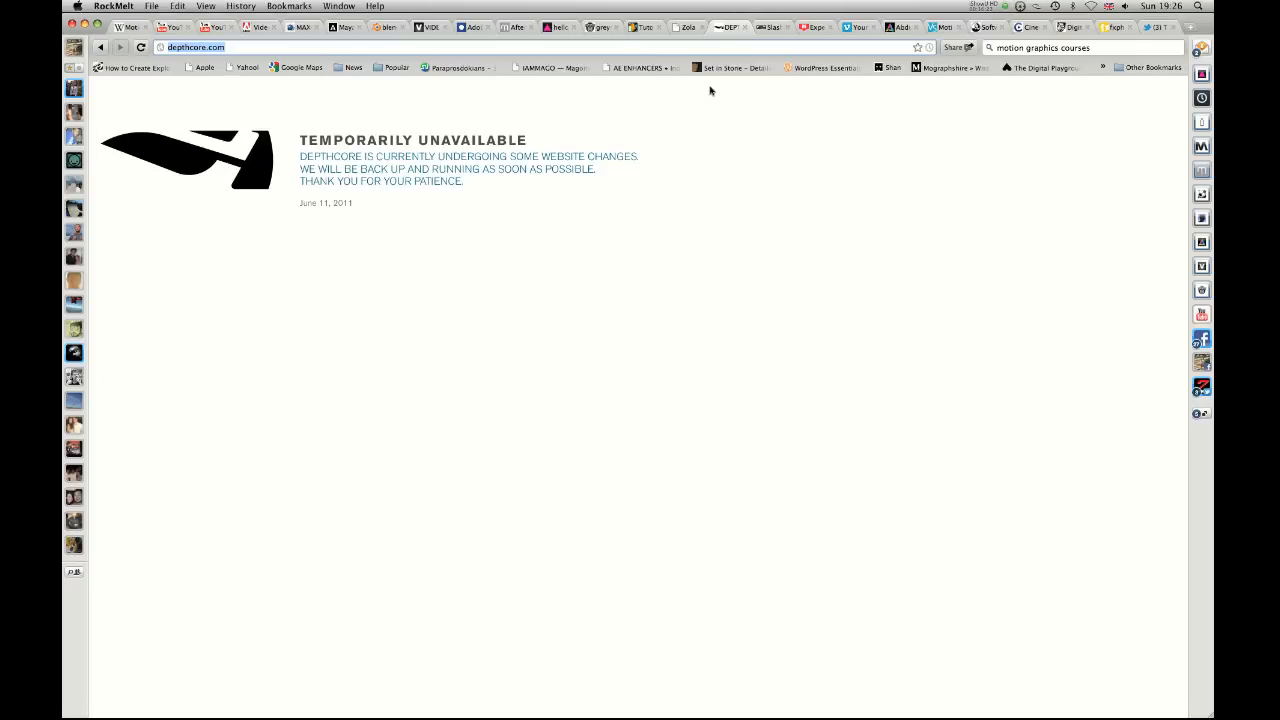
mouse_move(524, 40)
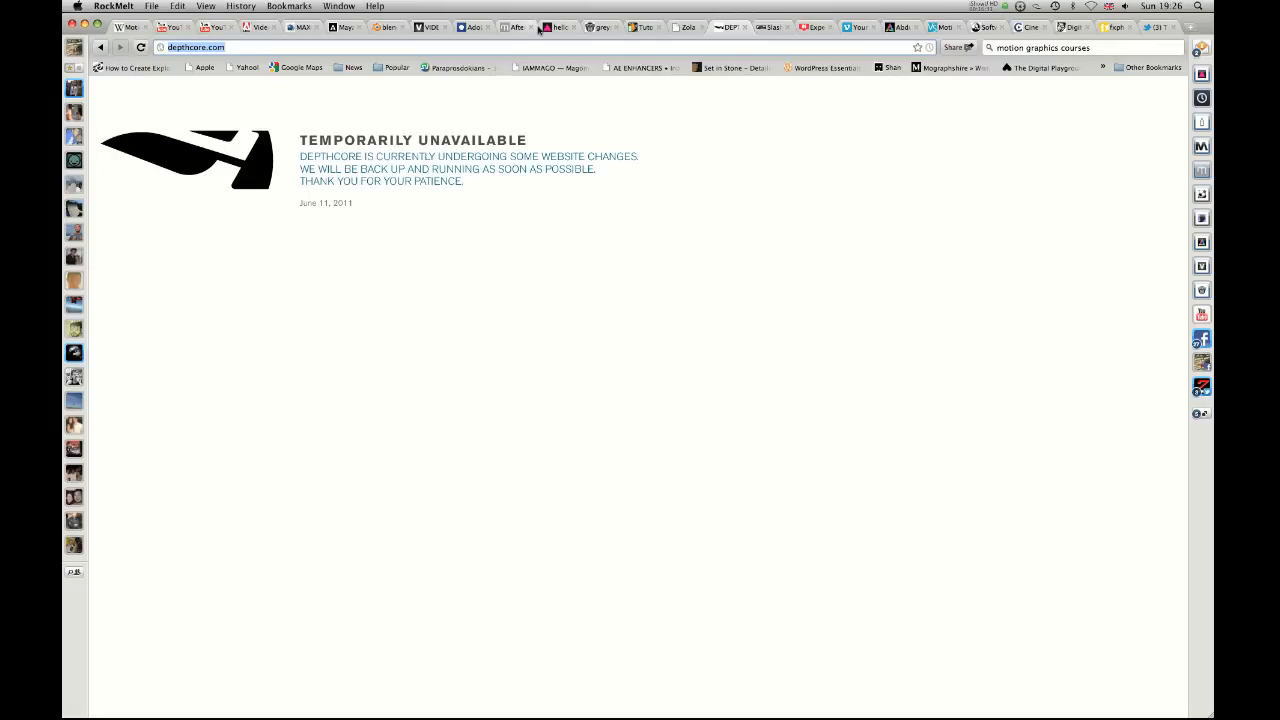
mouse_move(540, 30)
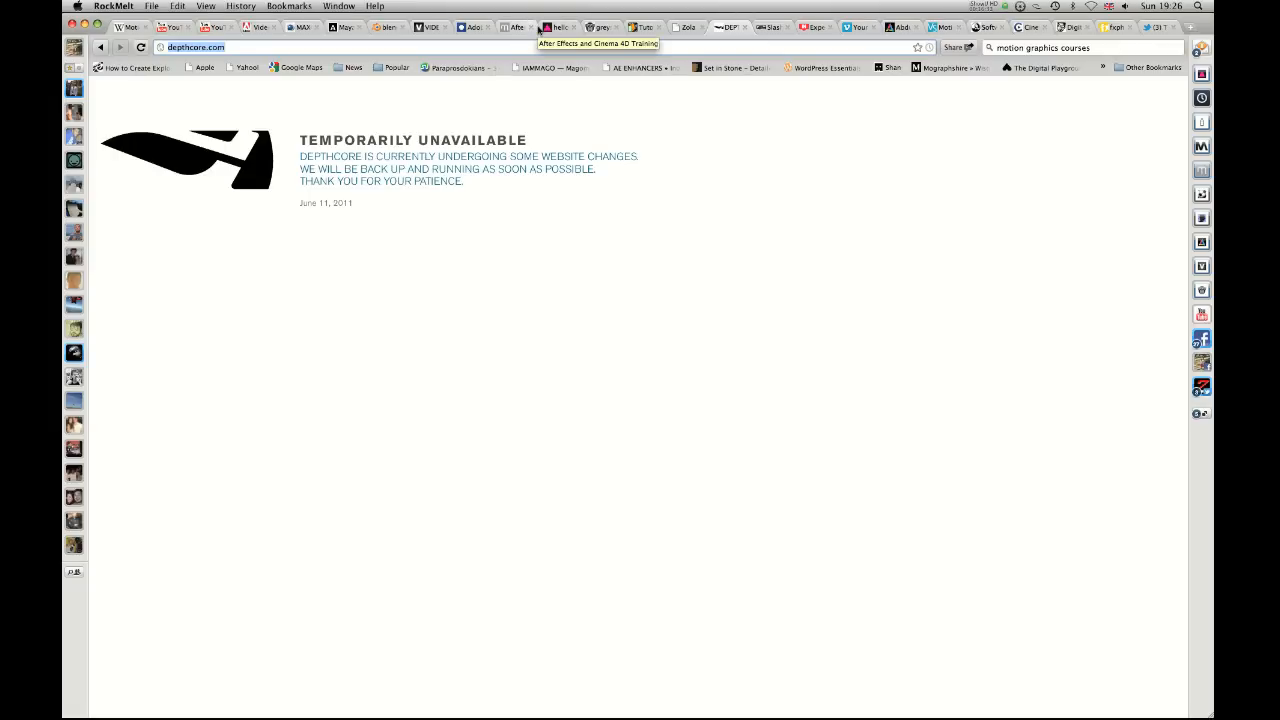
mouse_move(680, 62)
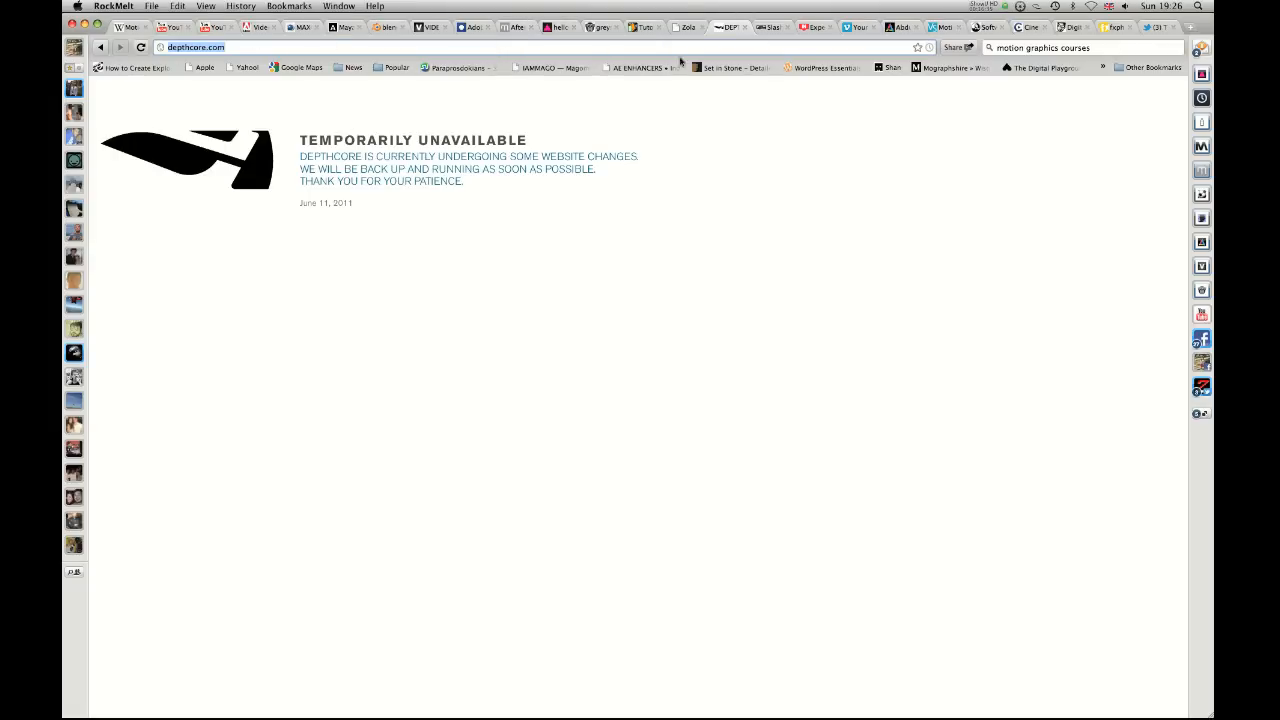
mouse_move(812, 172)
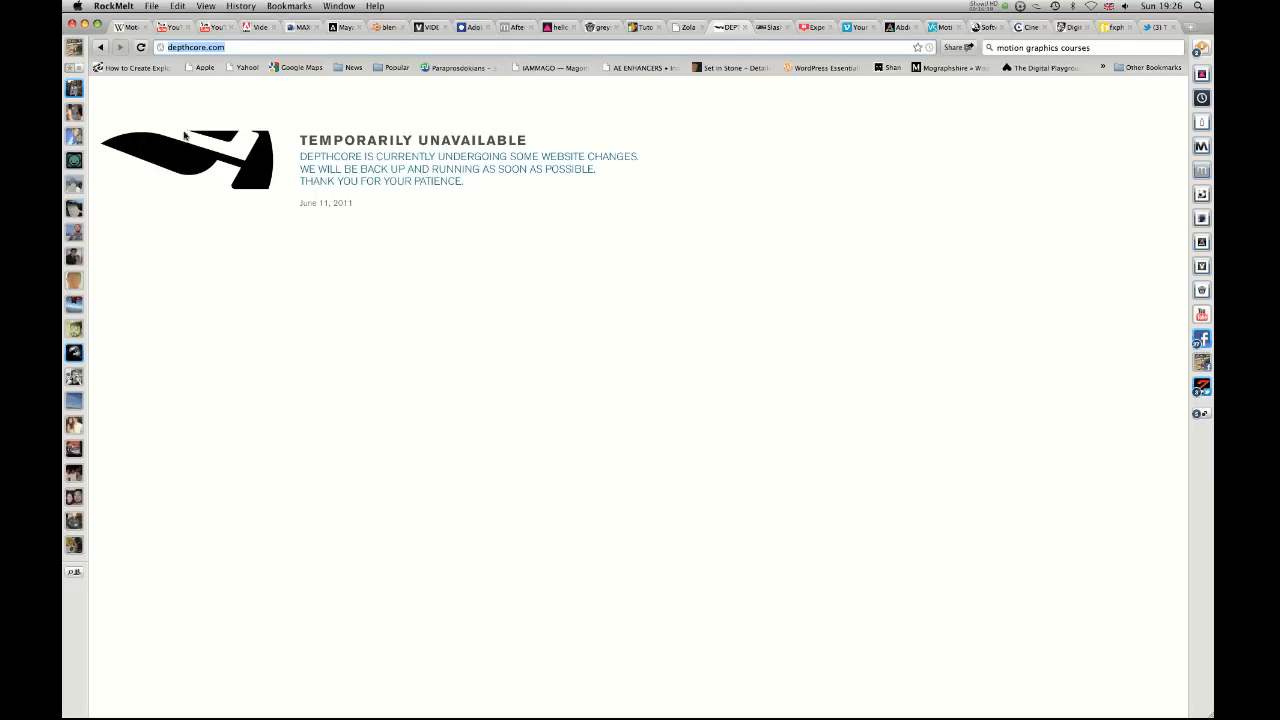
mouse_move(78, 104)
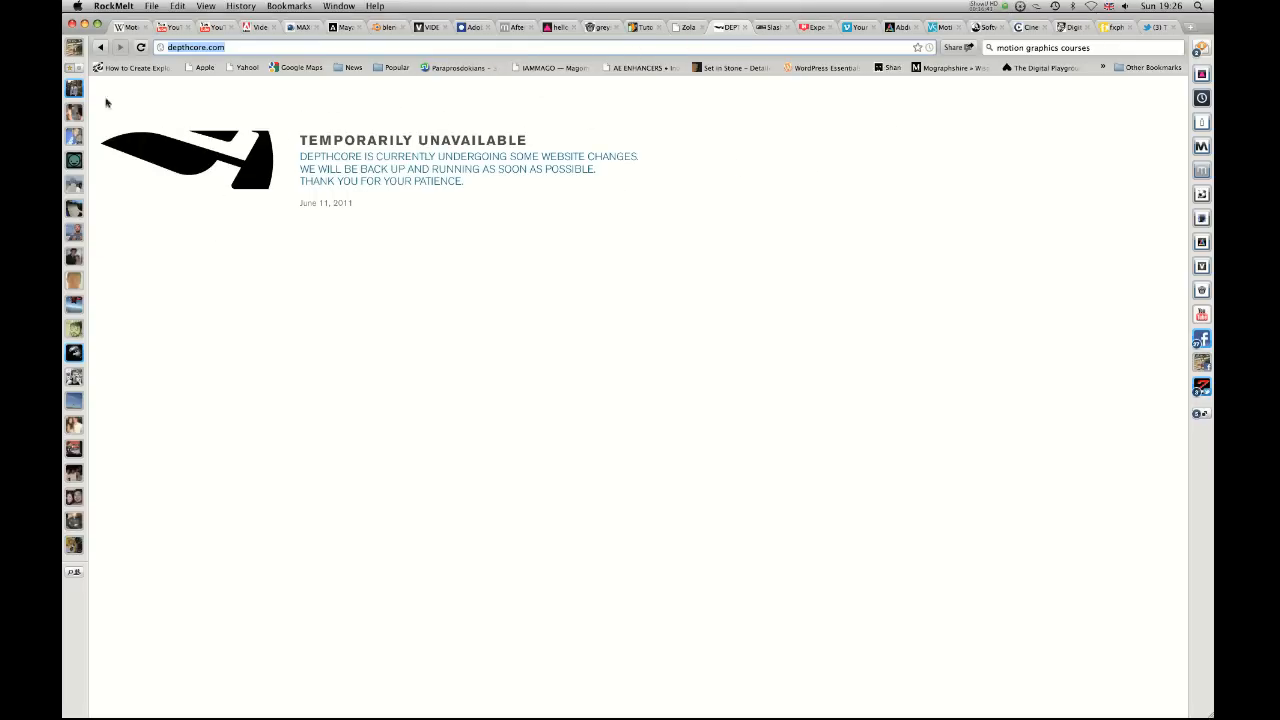
mouse_move(200, 176)
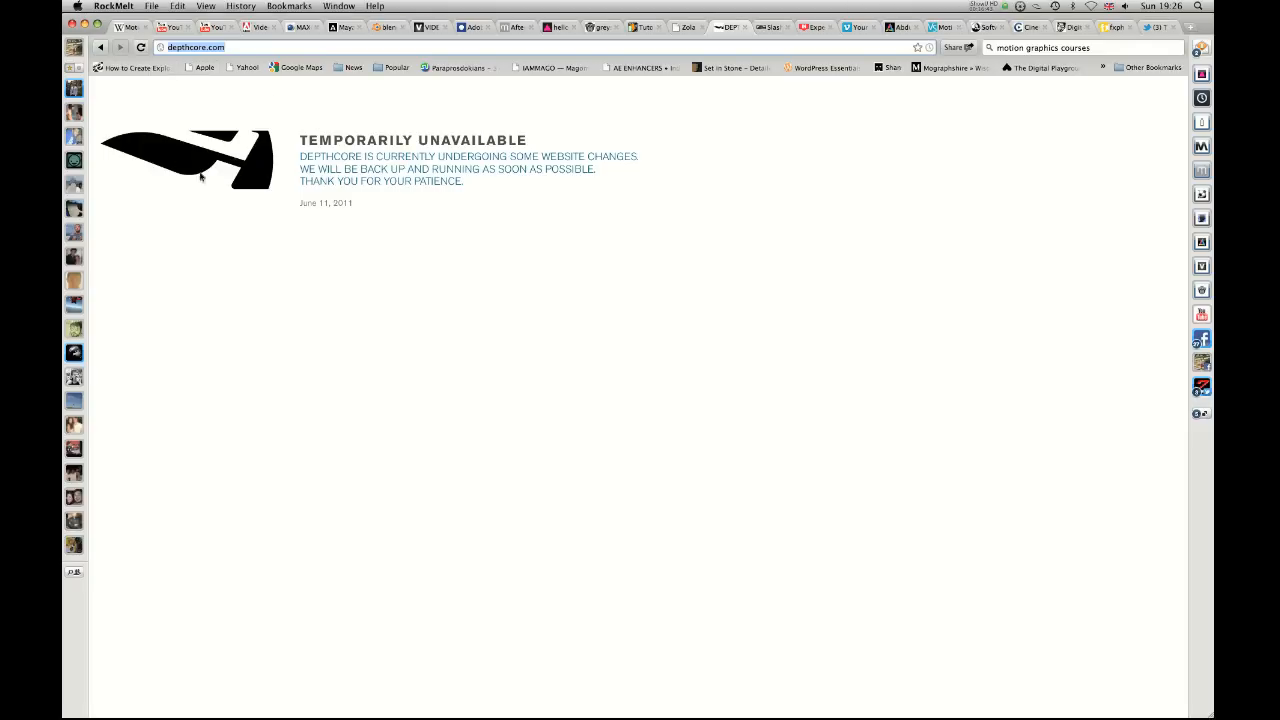
mouse_move(284, 114)
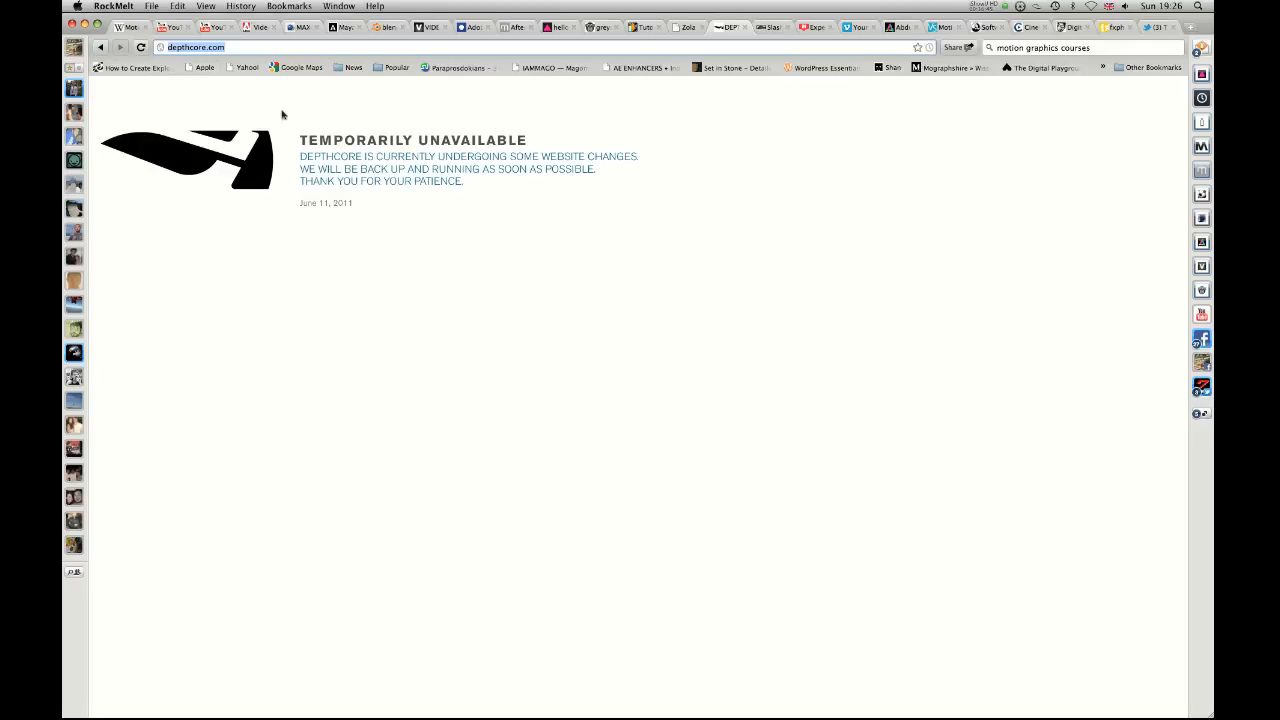
mouse_move(308, 232)
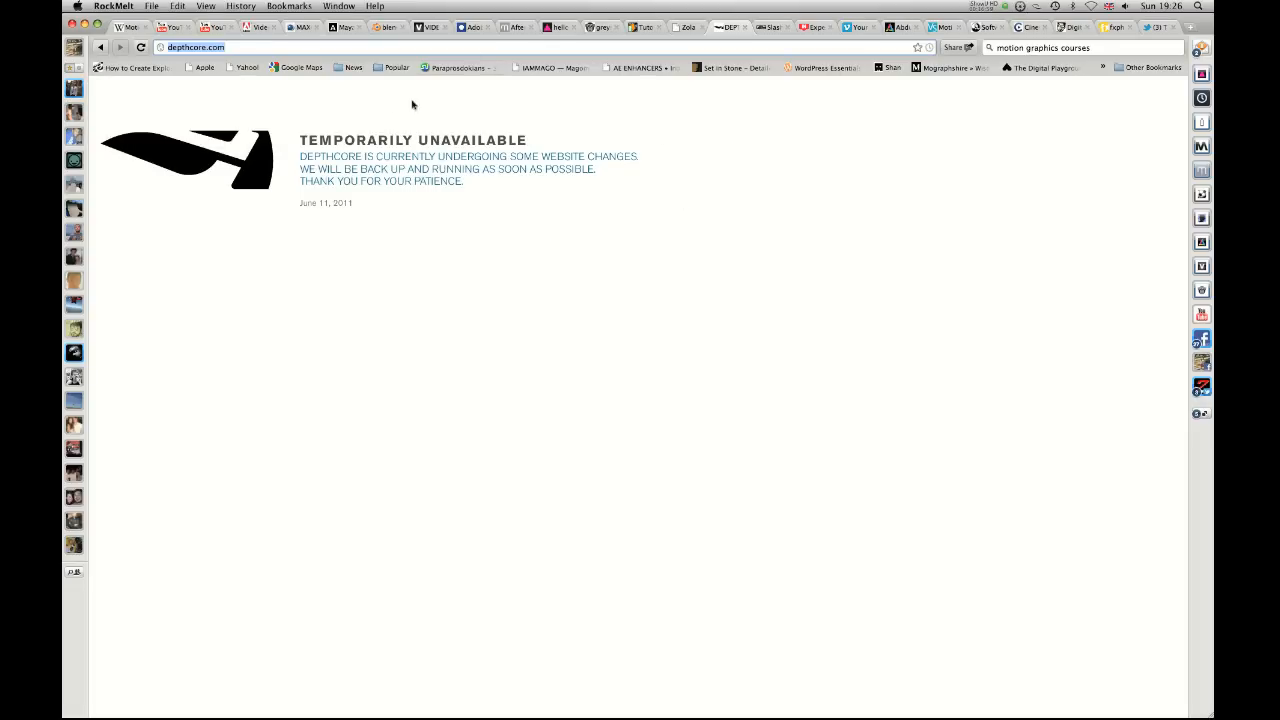
mouse_move(702, 32)
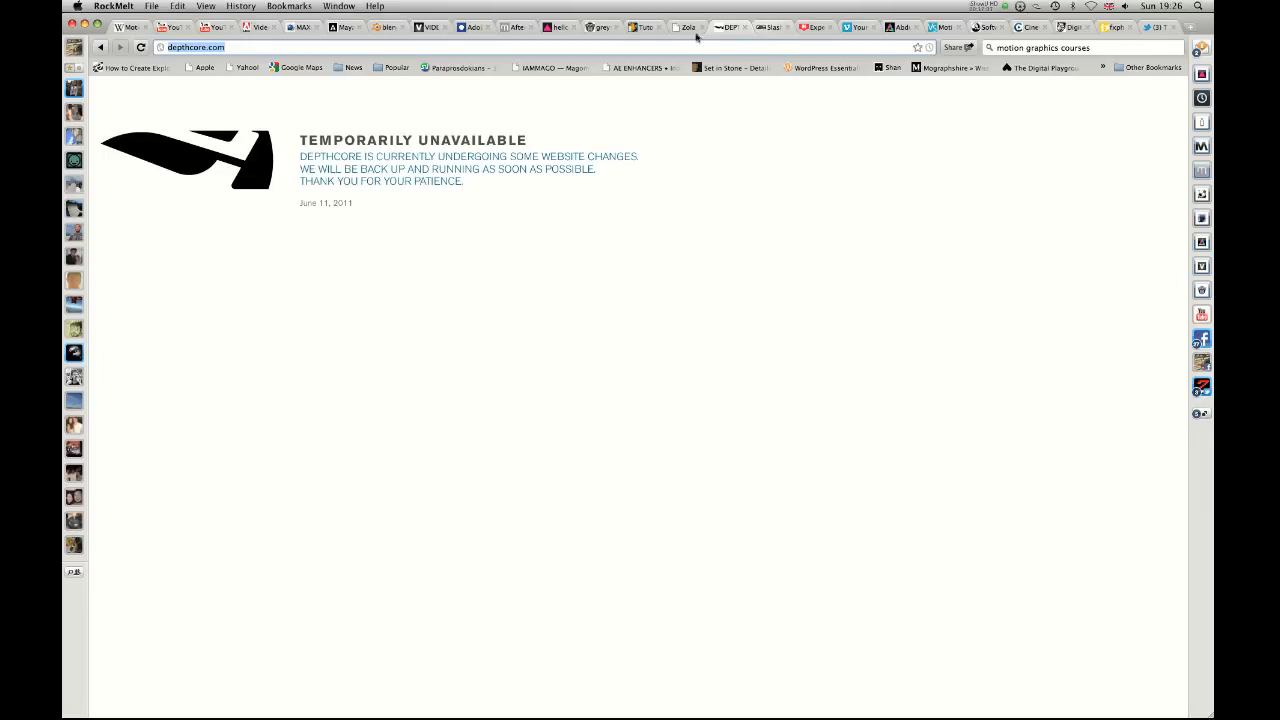
mouse_move(452, 110)
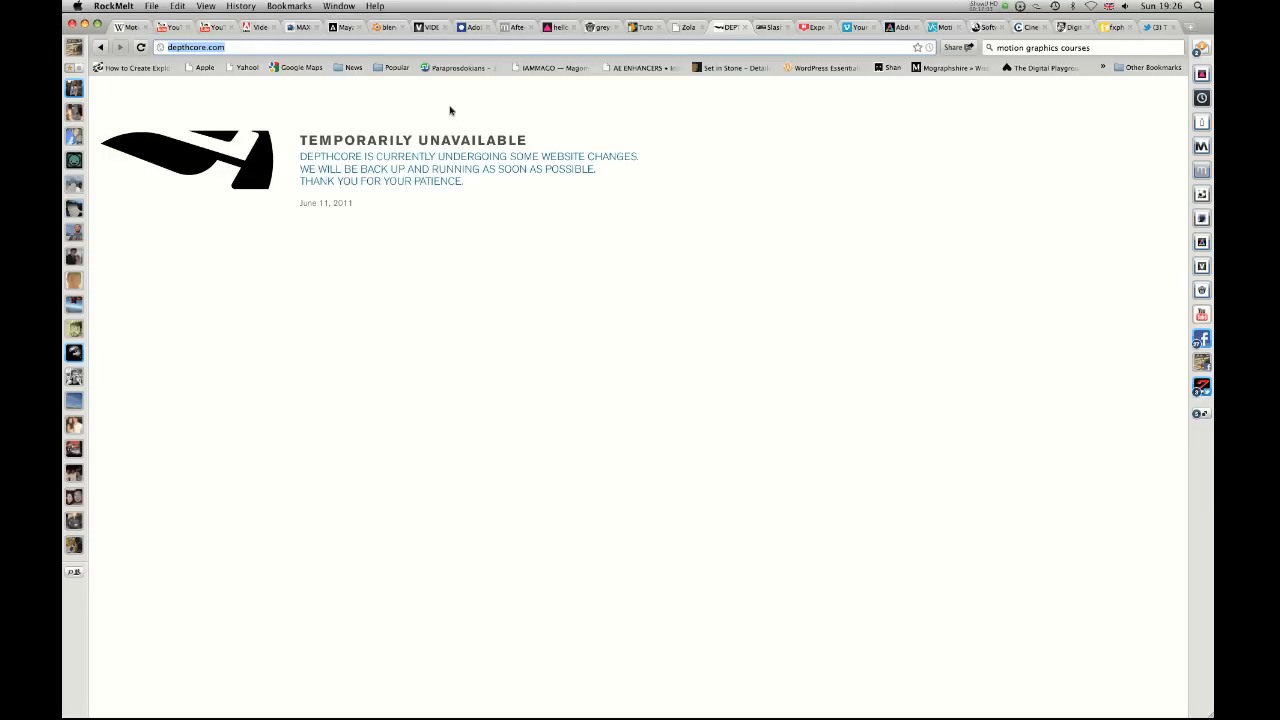
mouse_move(376, 120)
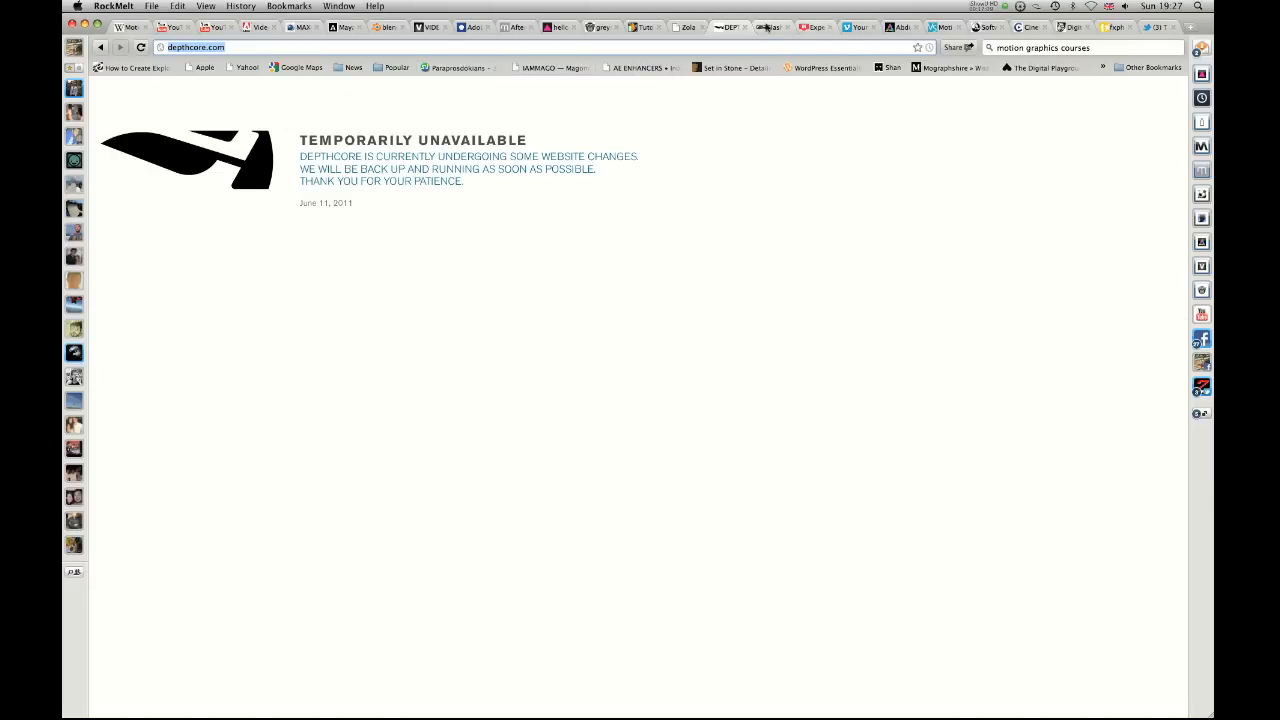
Step: Cycle Slashthree's Paradigm Shift exhibition banner through six featured images
left_click(768, 28)
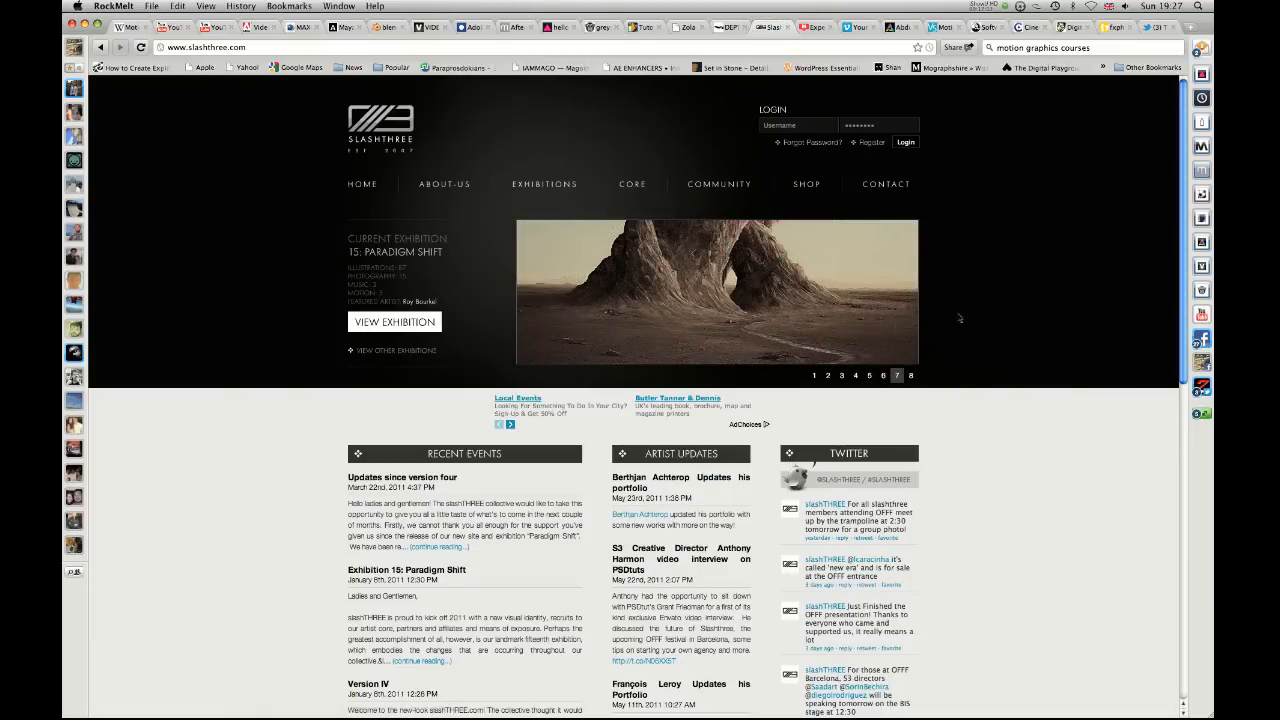
left_click(910, 376)
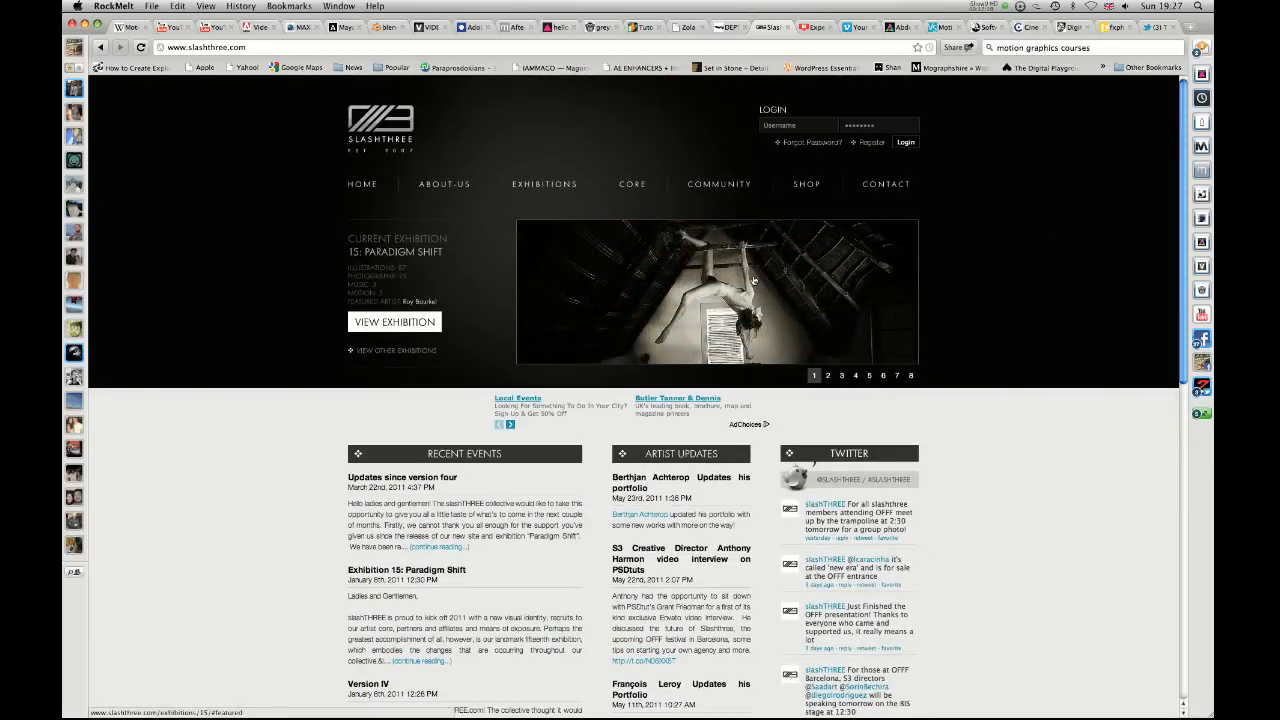
left_click(842, 376)
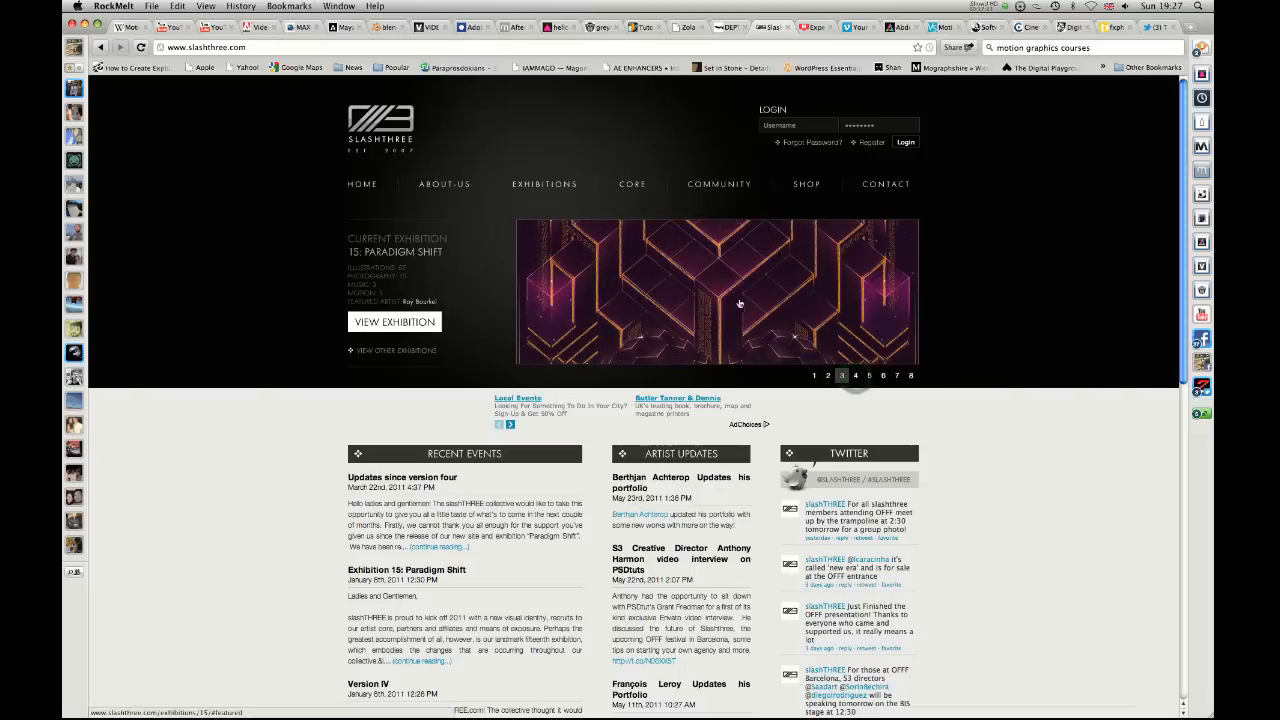
left_click(856, 376)
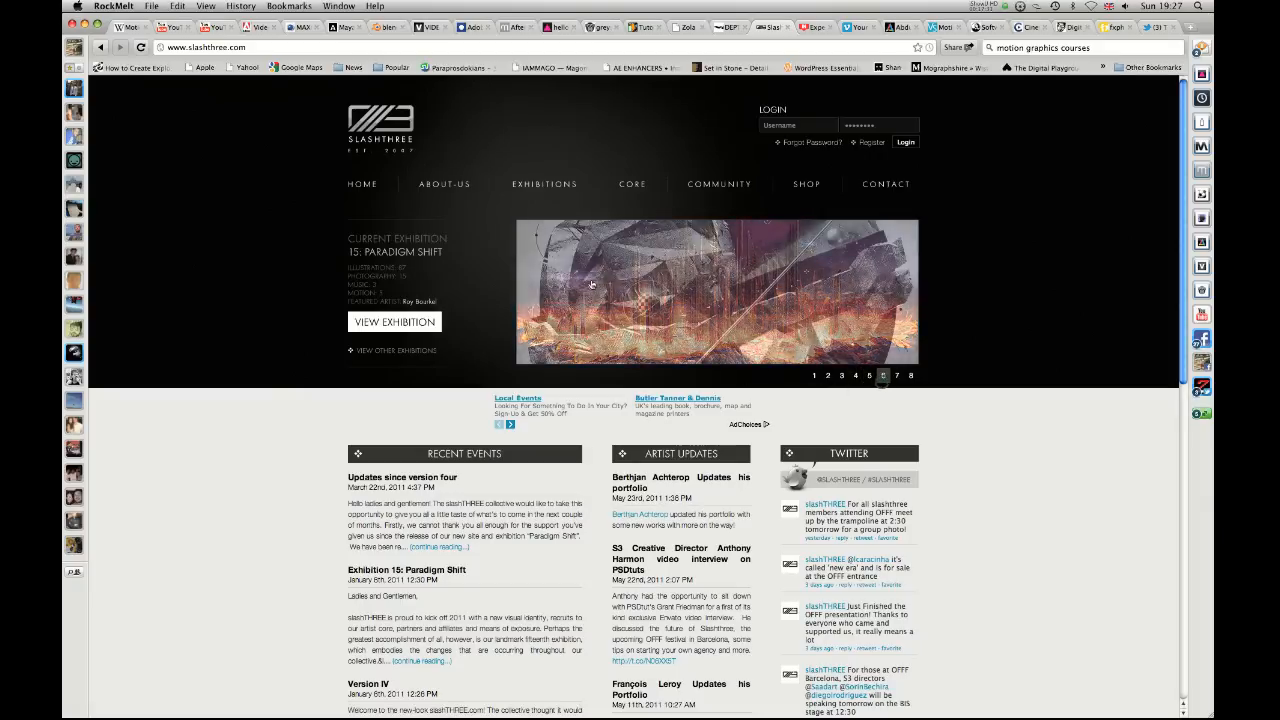
left_click(884, 376)
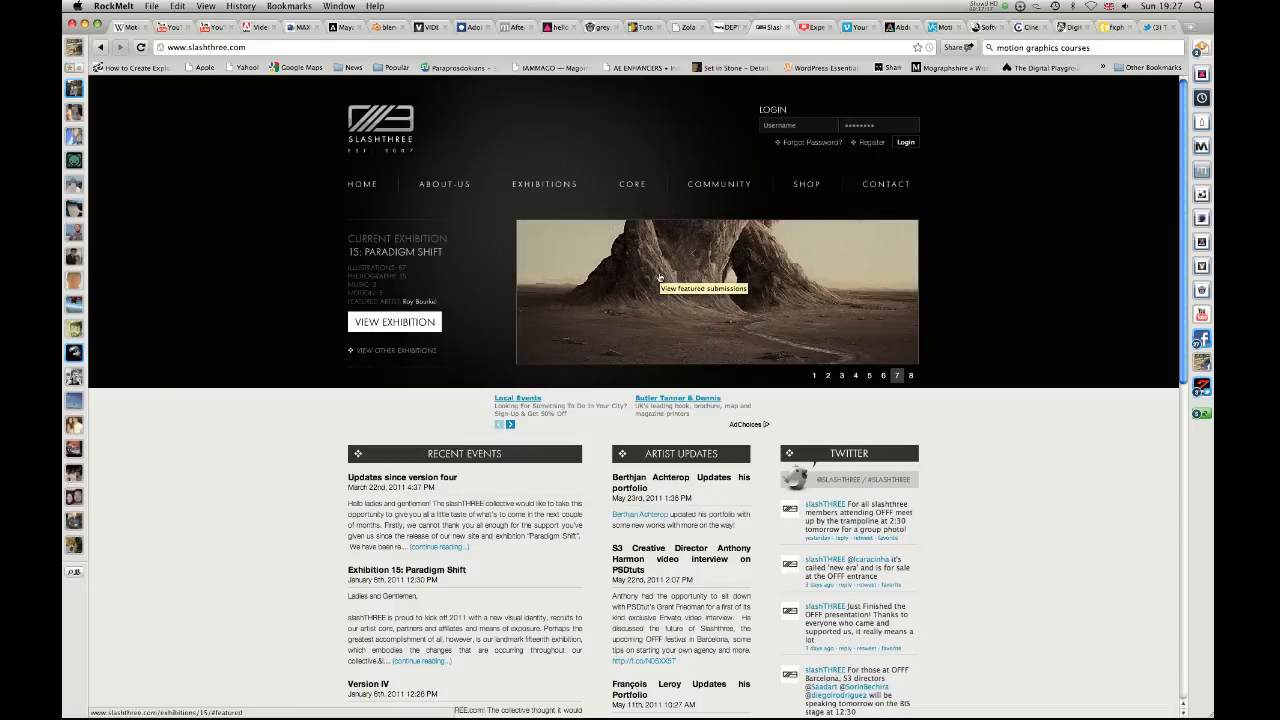
left_click(910, 376)
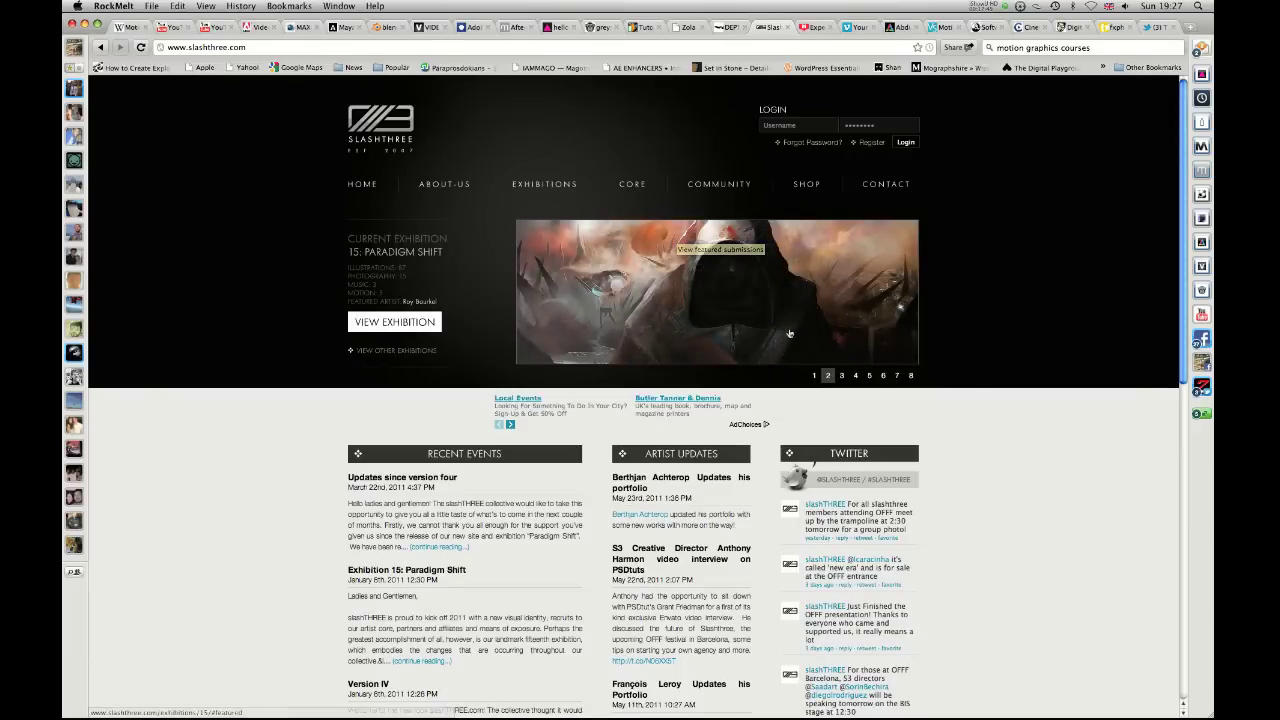
left_click(840, 376)
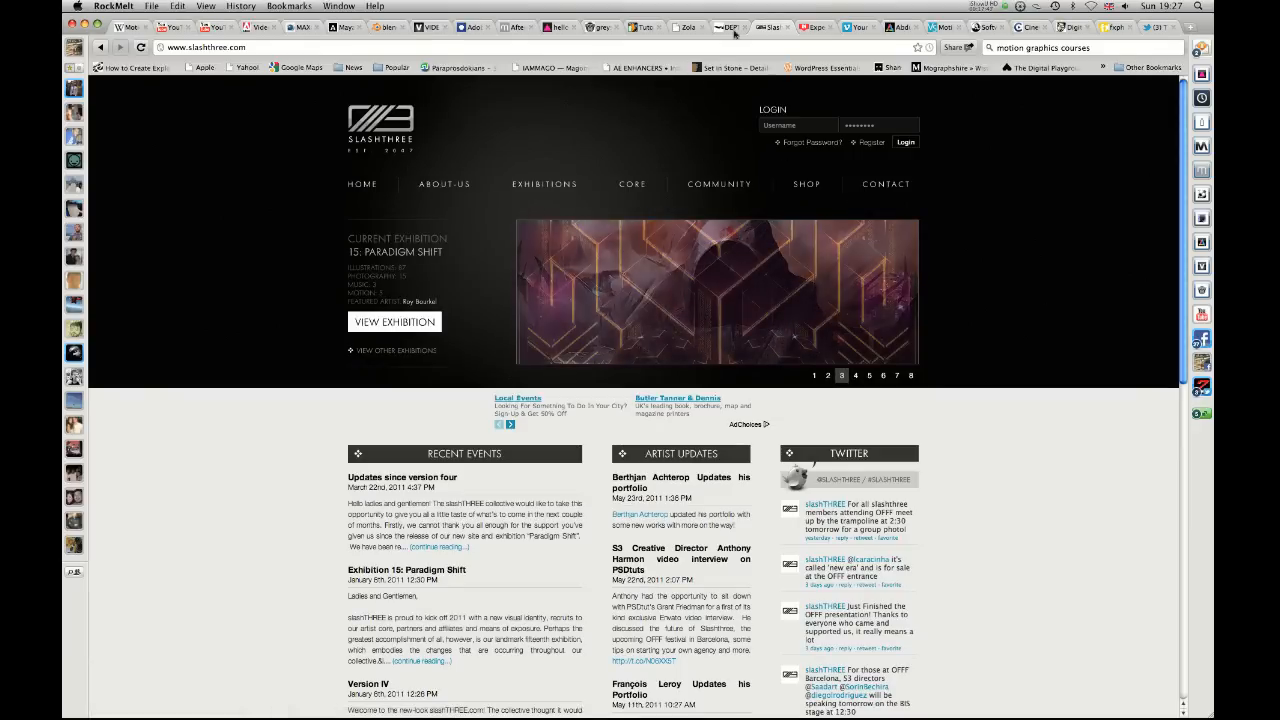
Step: Scroll through the Intrinsic Nature Experiment 10 artwork grid, then move to Vimeo
left_click(816, 24)
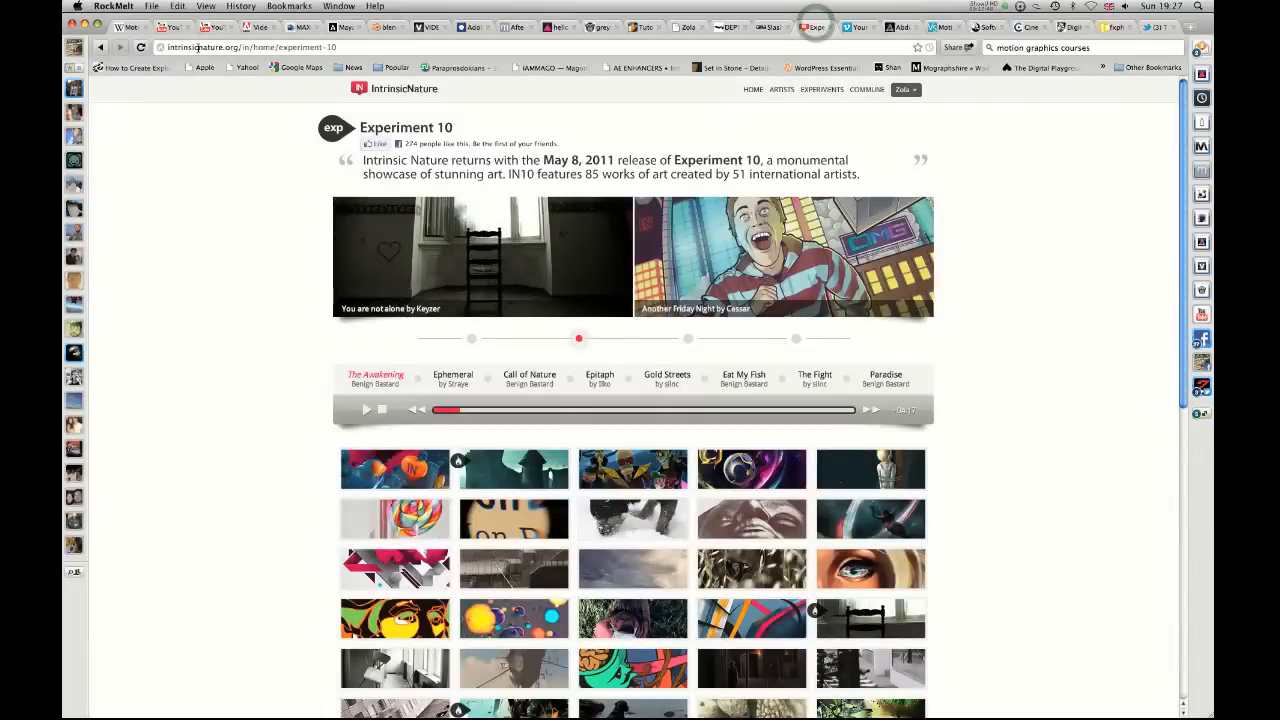
scroll("down", 3)
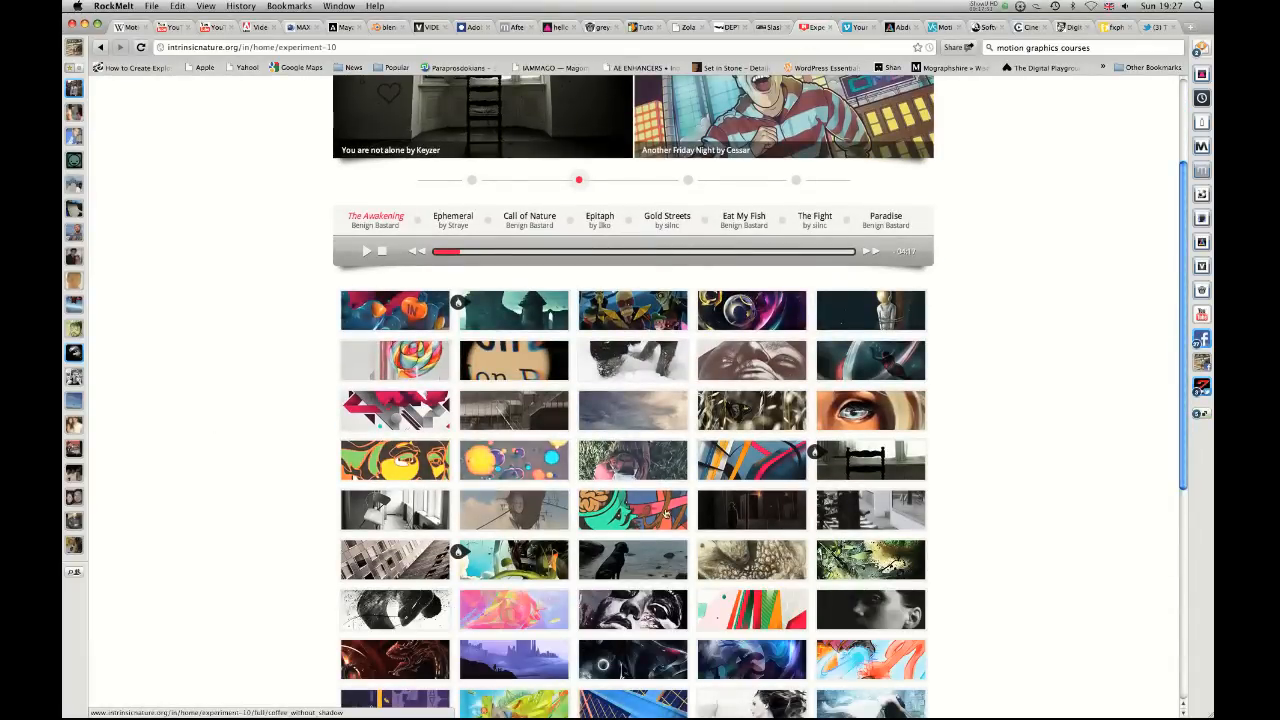
scroll("down", 3)
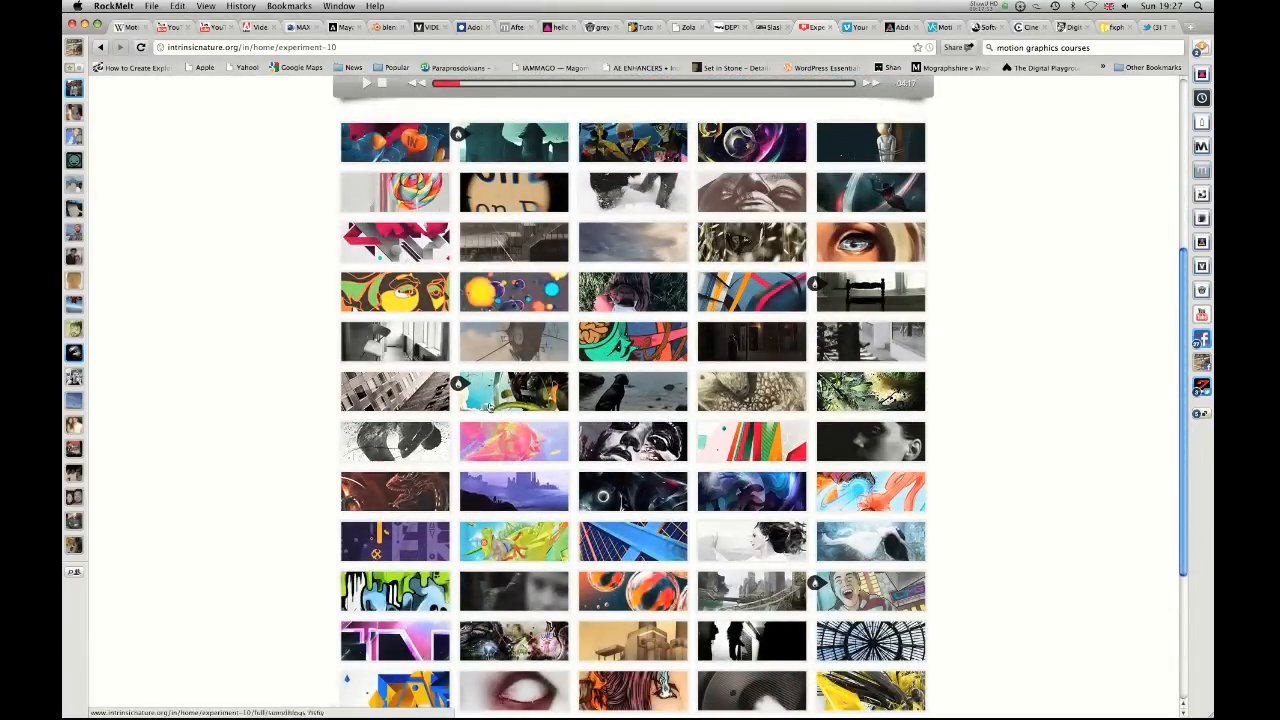
scroll("down", 3)
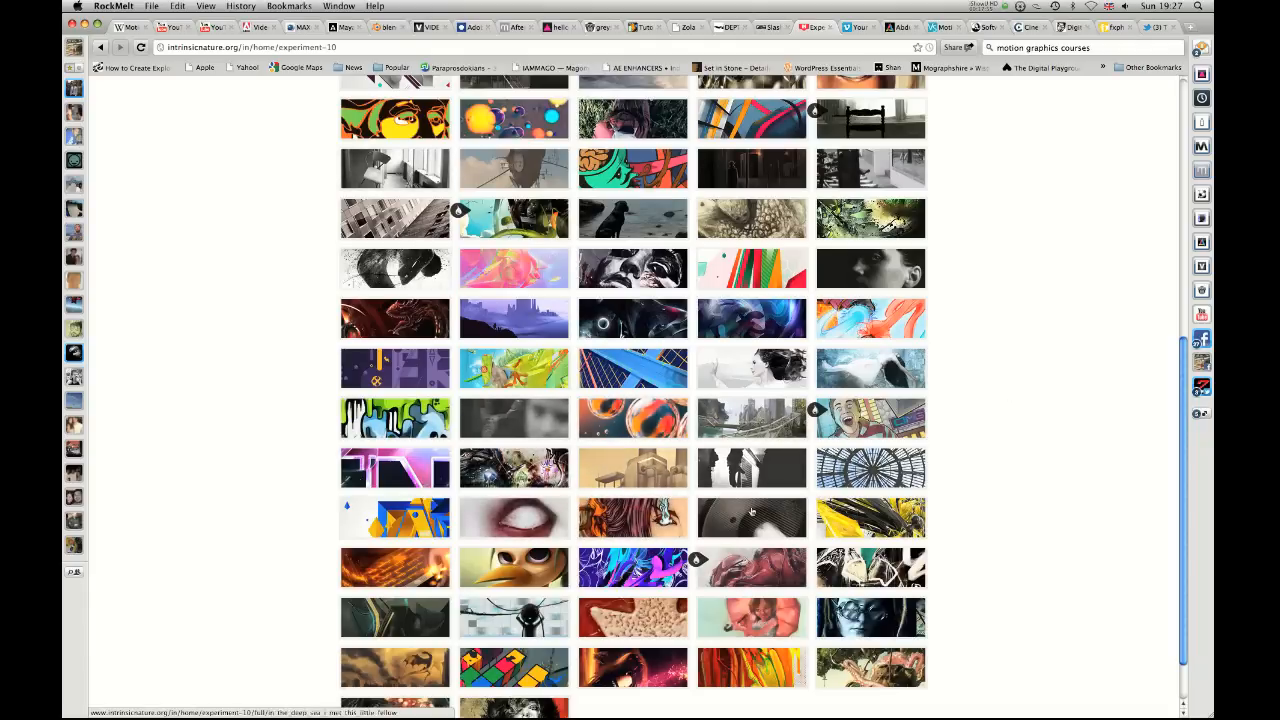
scroll("down", 3)
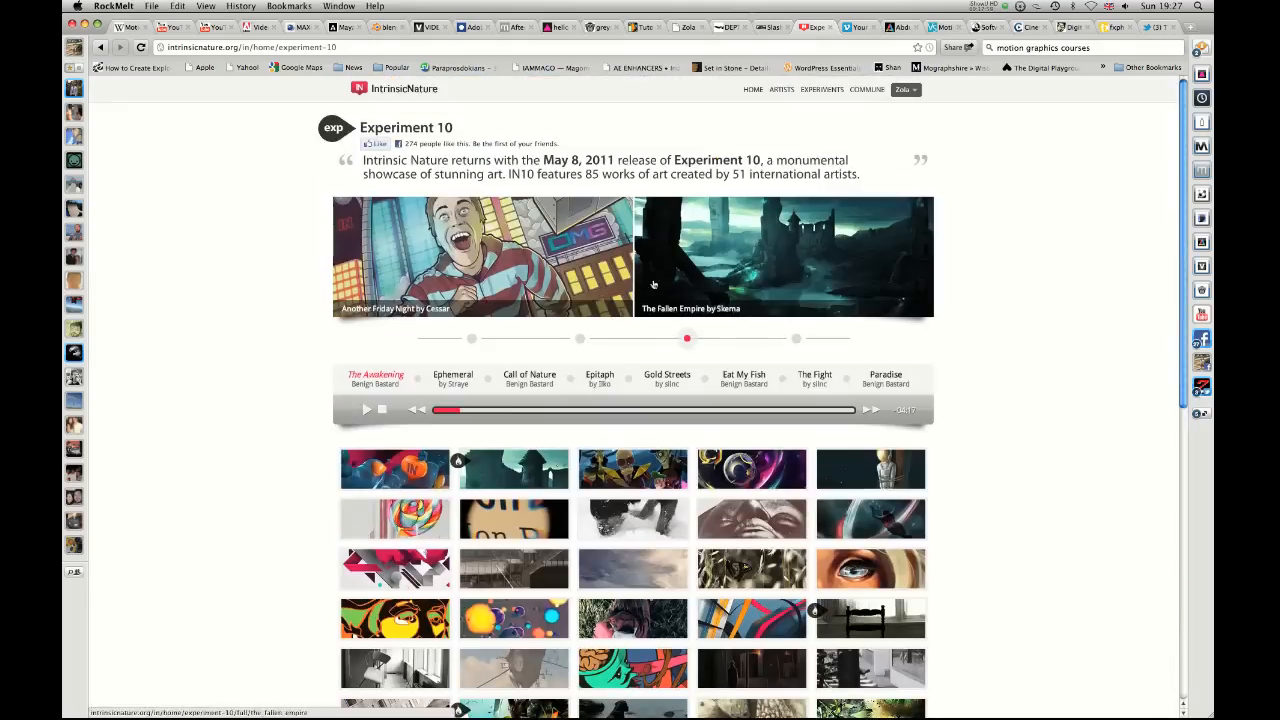
mouse_move(816, 212)
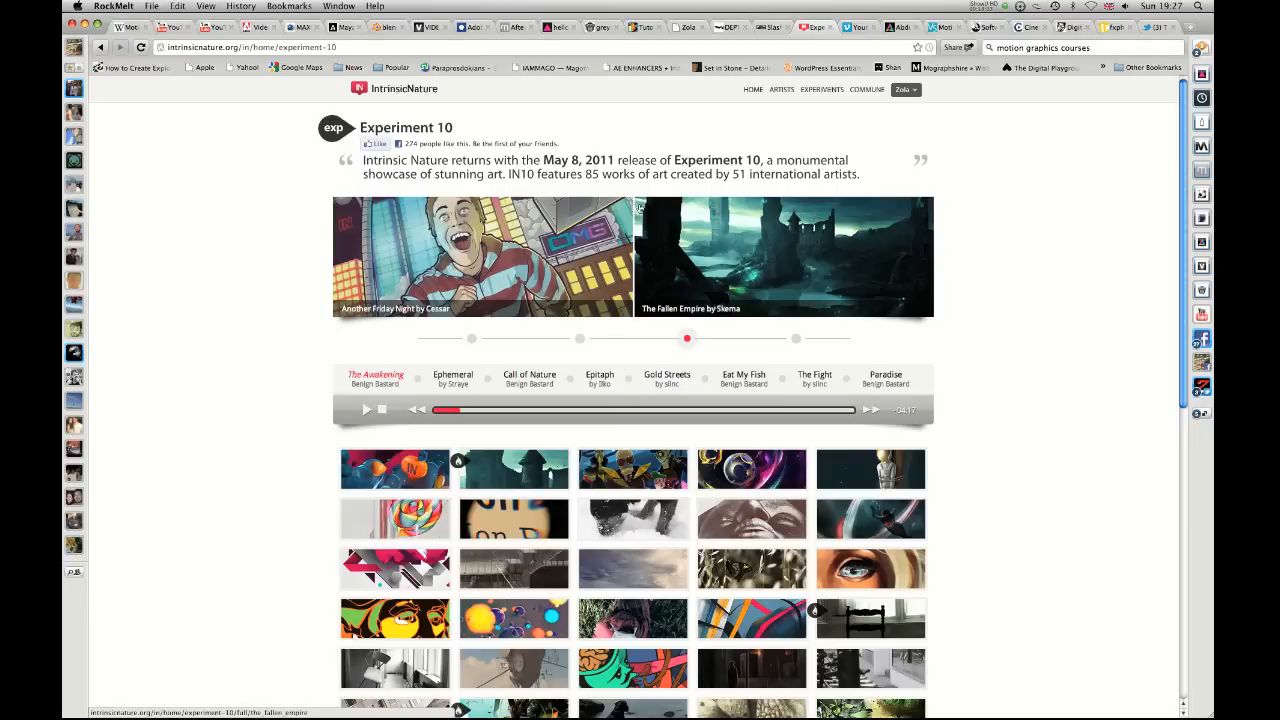
mouse_move(668, 292)
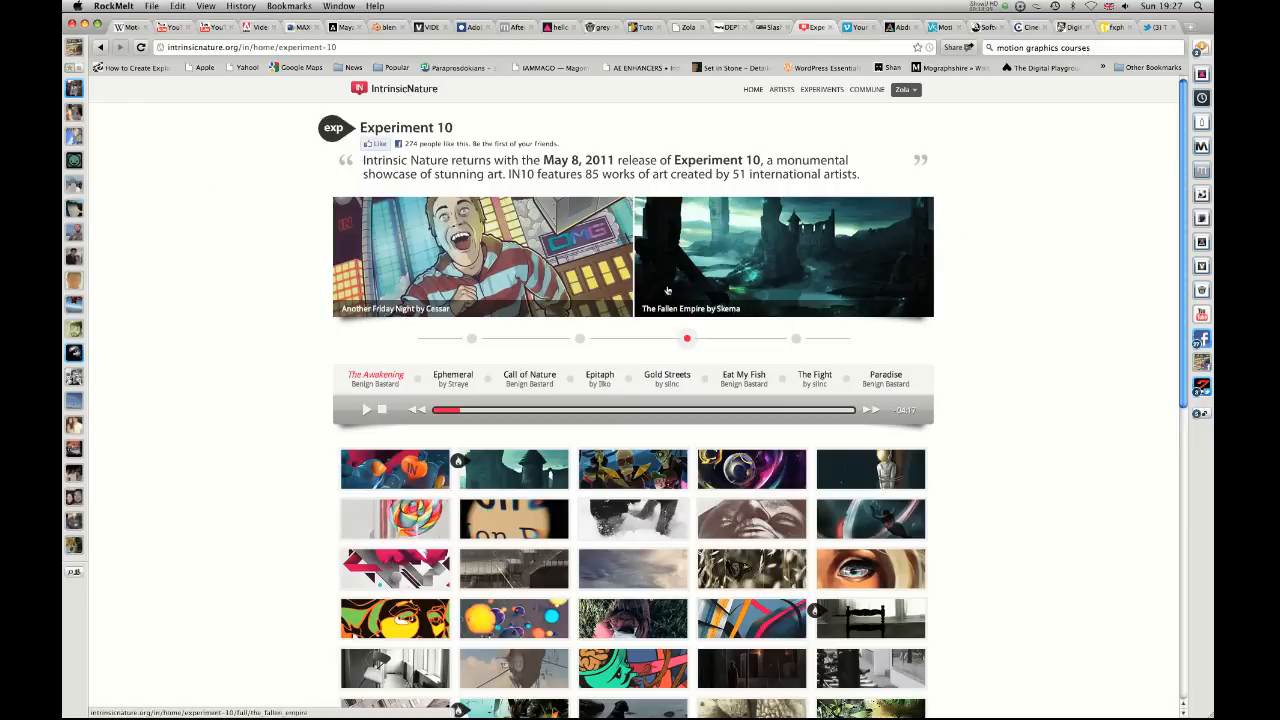
left_click(852, 28)
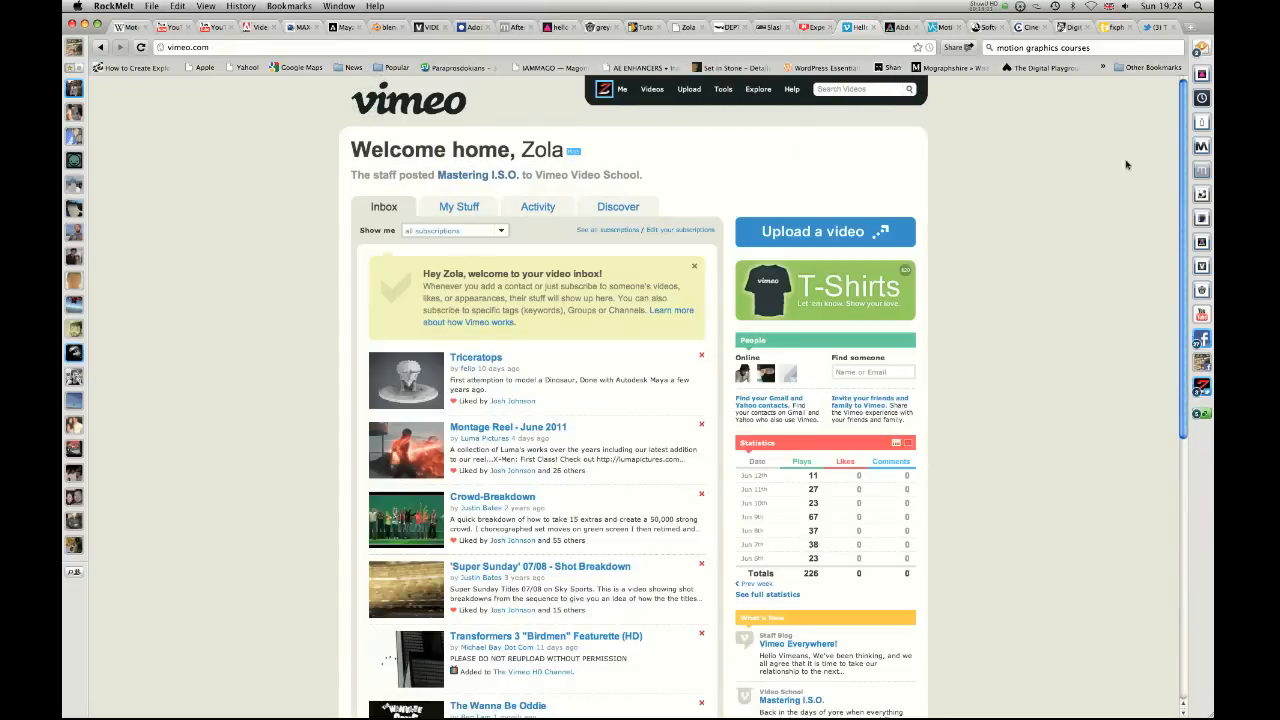
Step: Scroll through Vimeo's home inbox video feed, then move to the Abduzeedo blog
scroll("down", 3)
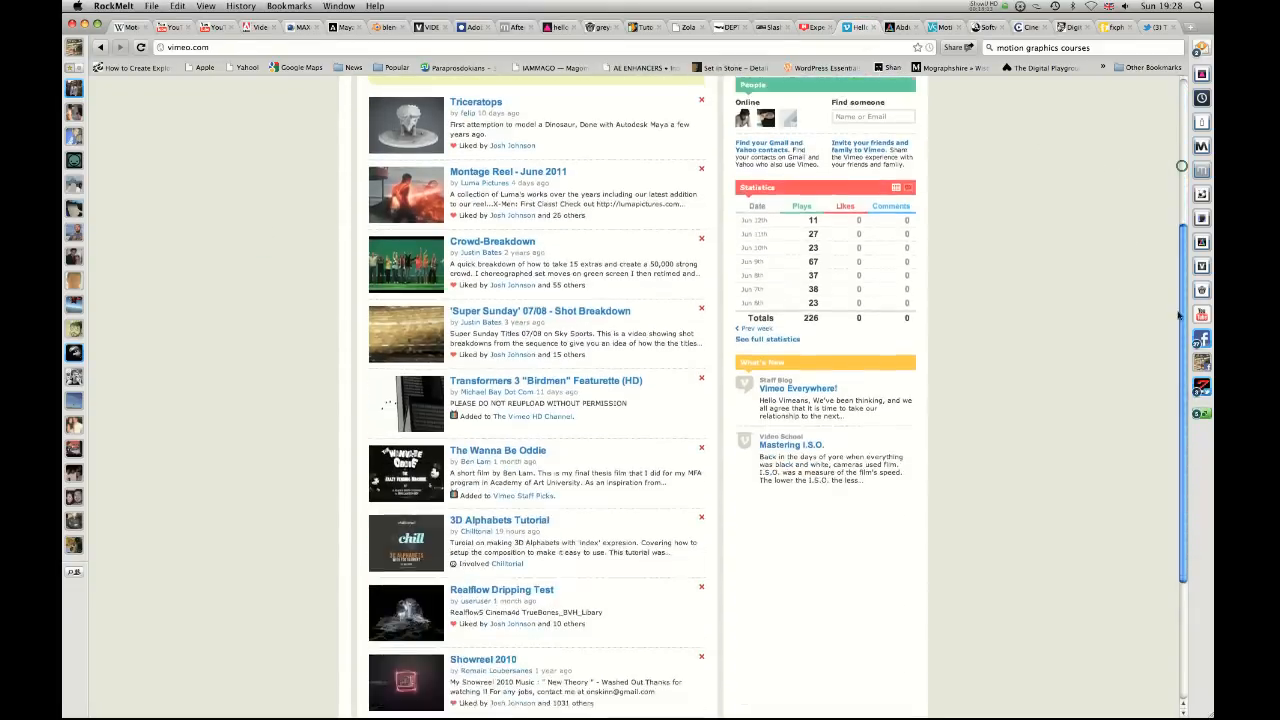
scroll("up", 3)
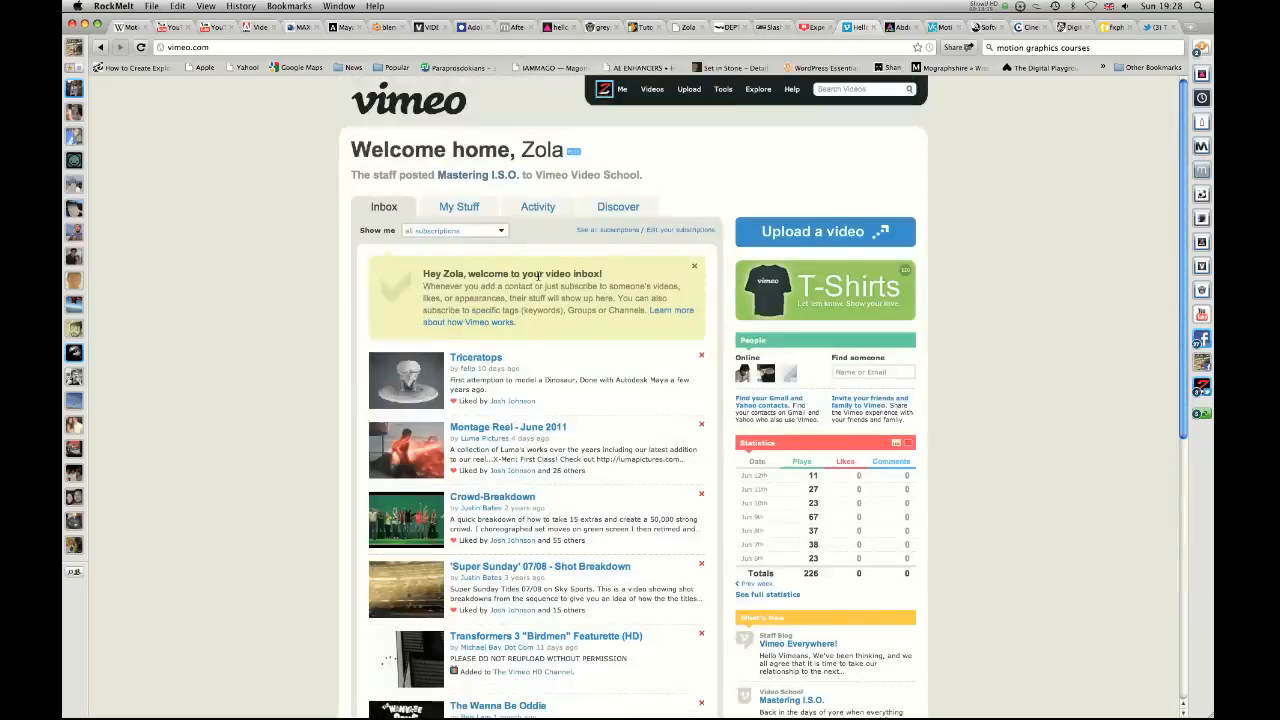
mouse_move(634, 156)
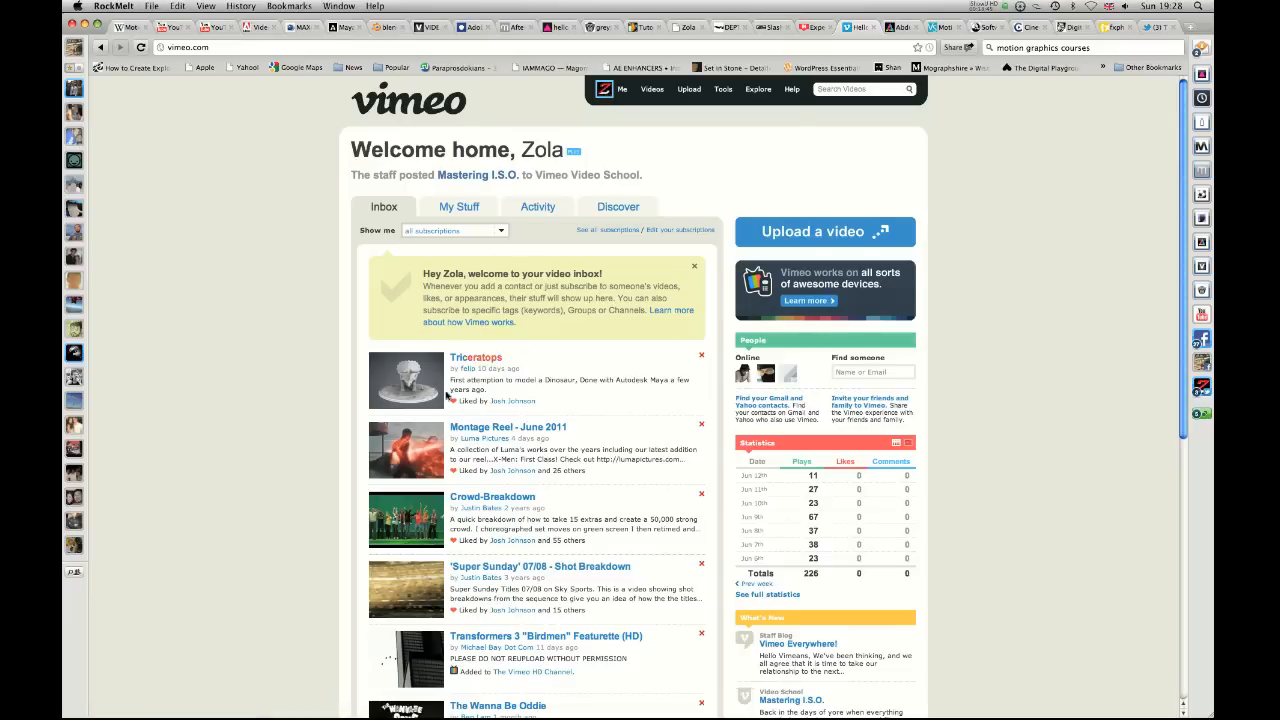
scroll("down", 3)
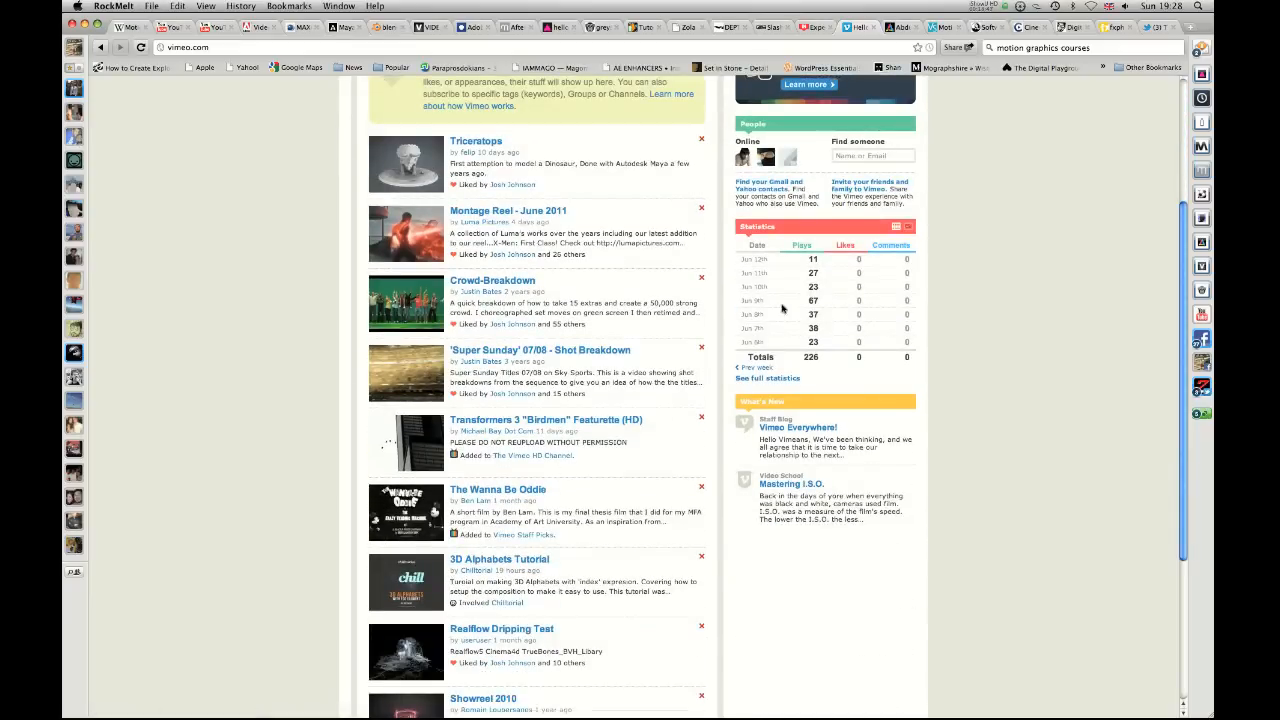
mouse_move(588, 142)
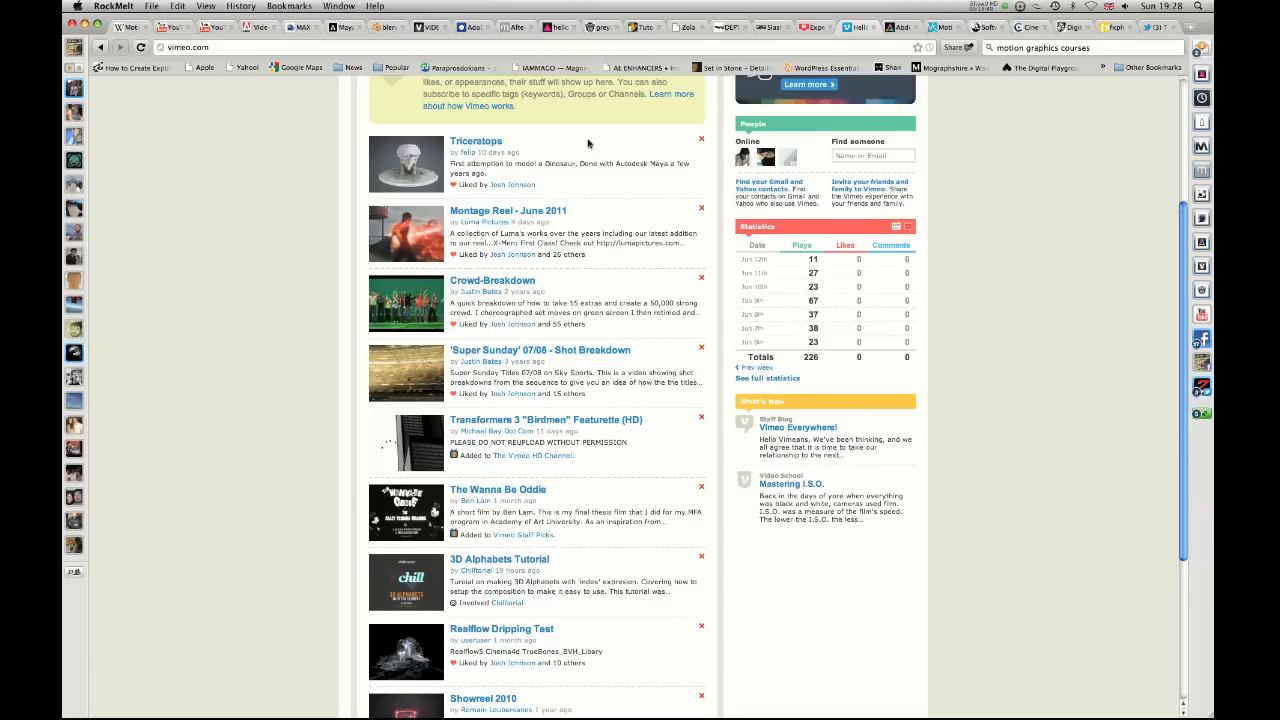
scroll("down", 3)
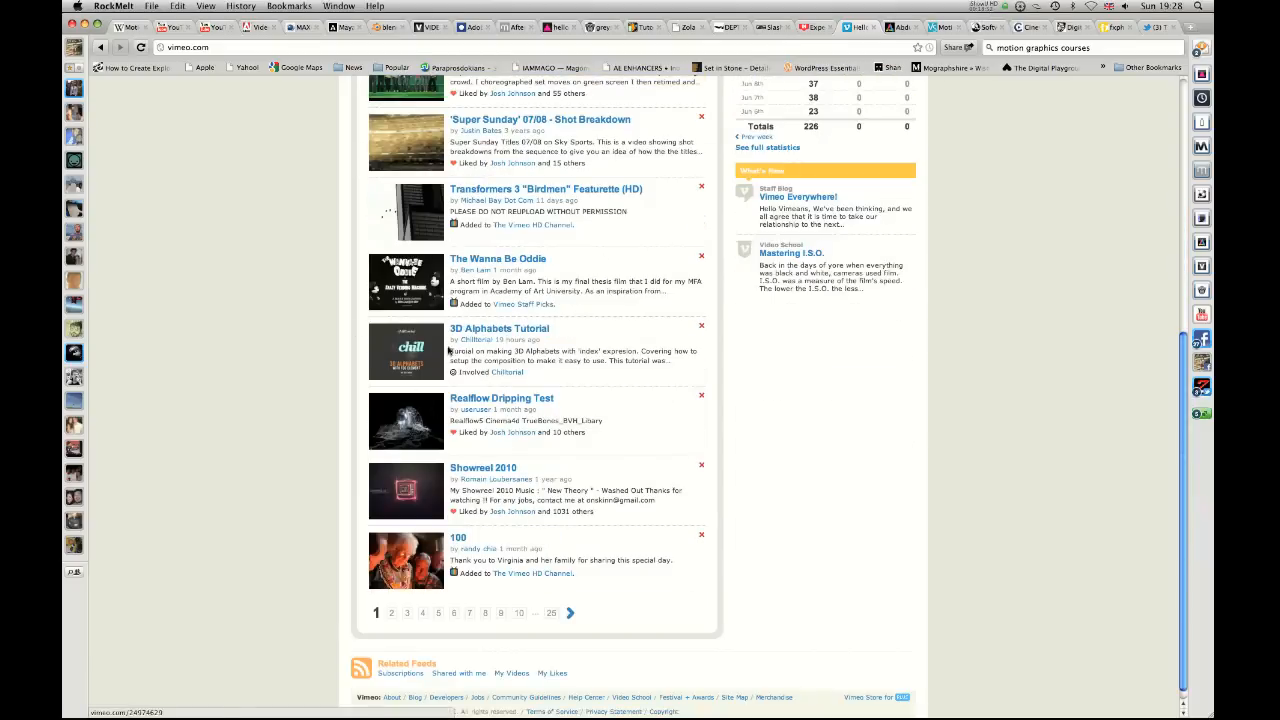
mouse_move(500, 444)
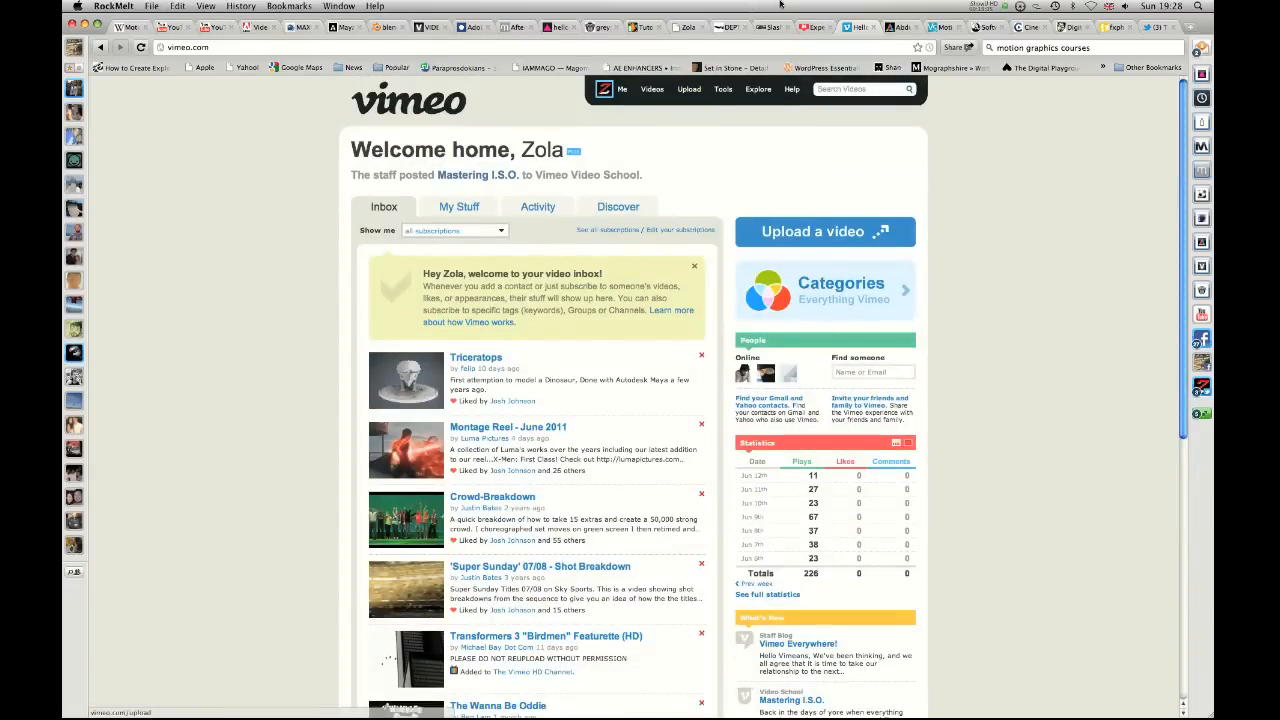
left_click(864, 88)
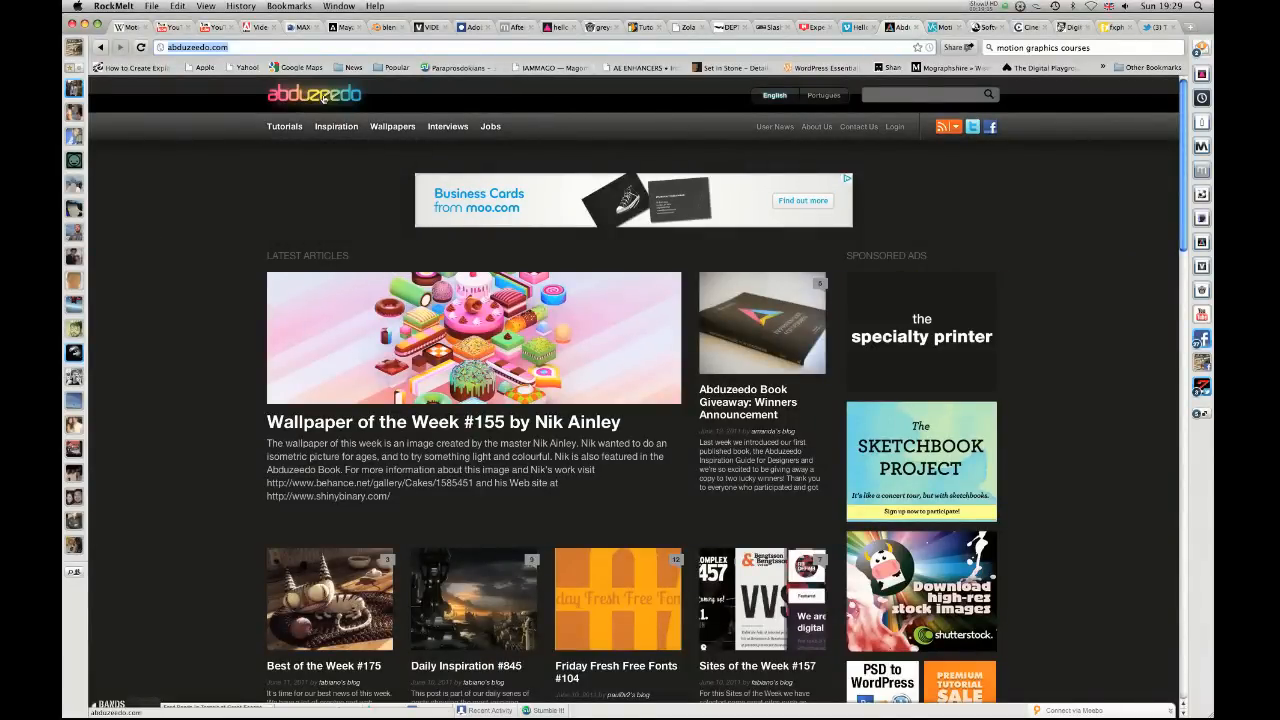
Step: View the desktop version of Nik Ainley's Wallpaper of the Week #155 on Abduzeedo
left_click(336, 126)
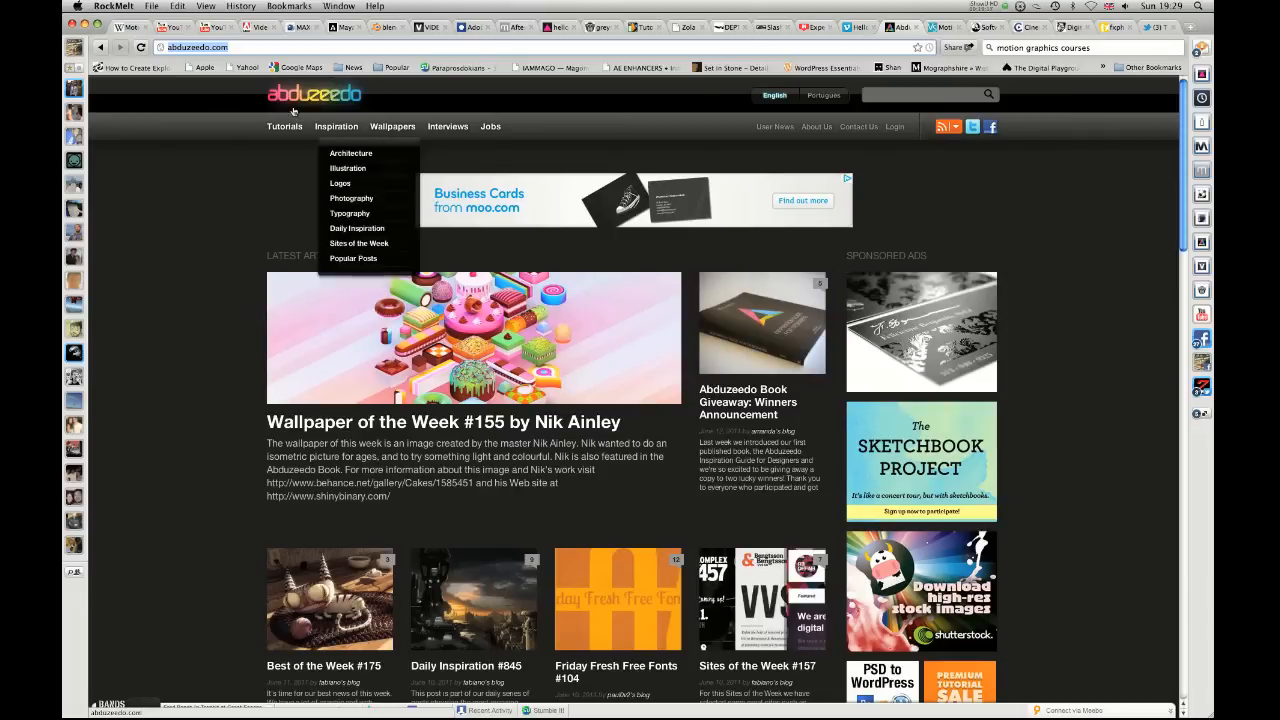
mouse_move(692, 292)
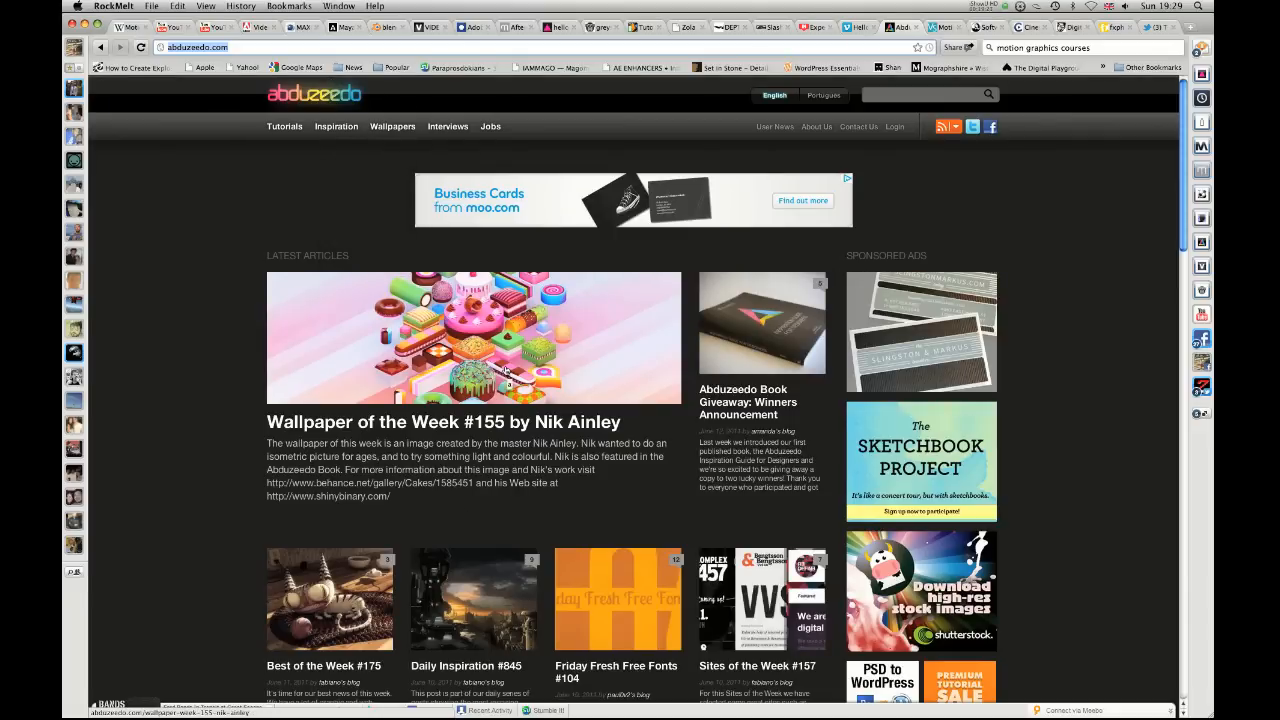
scroll("down", 3)
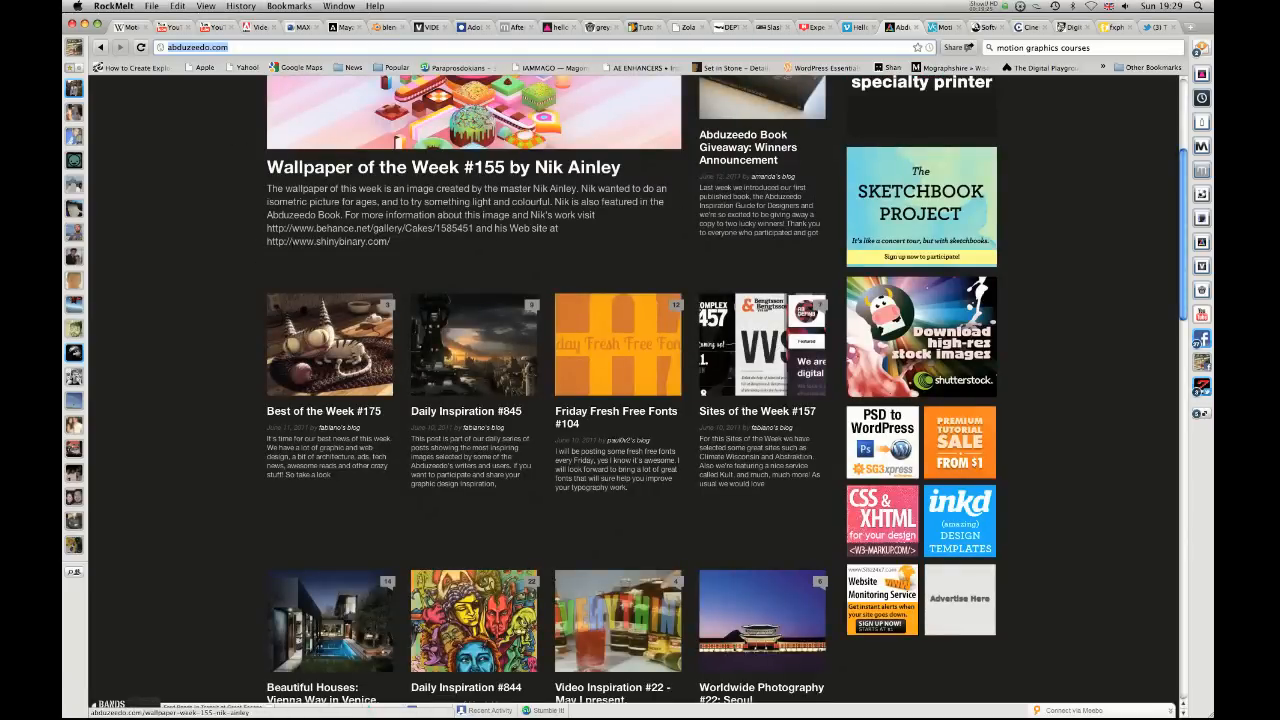
scroll("up", 3)
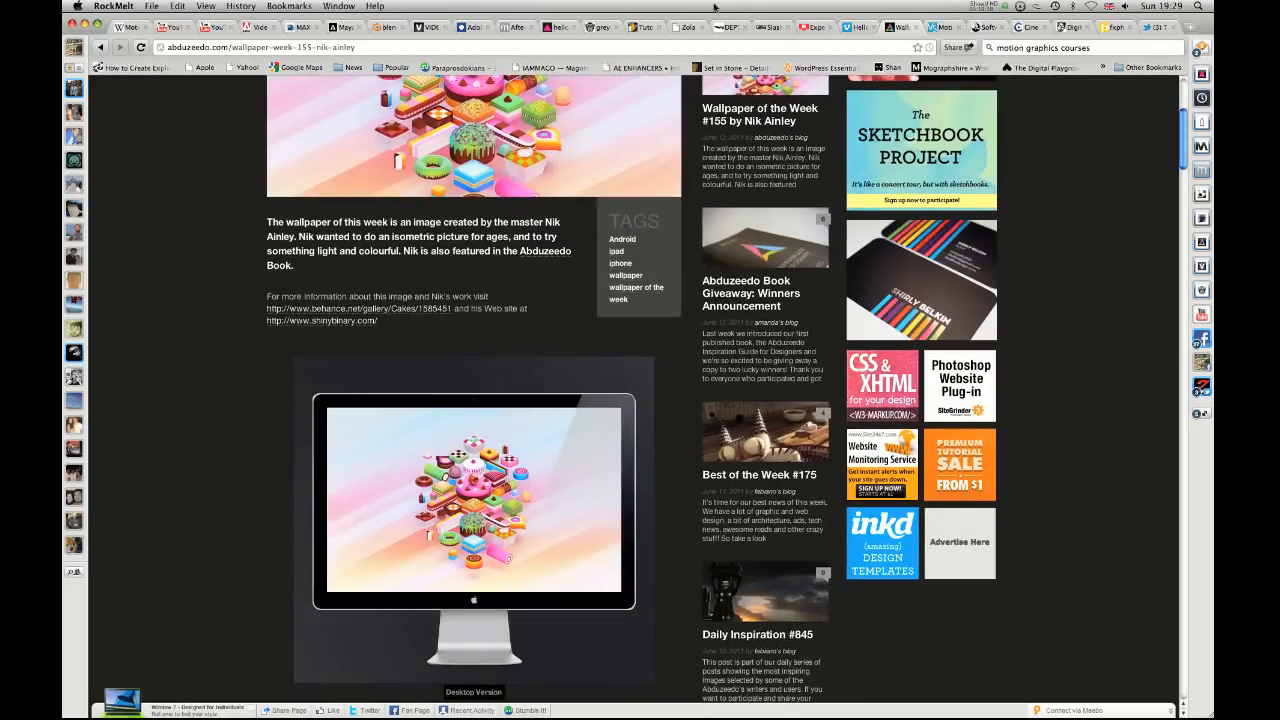
Step: Check the depthcore tab, return to the article and scroll to the iPad version
left_click(728, 28)
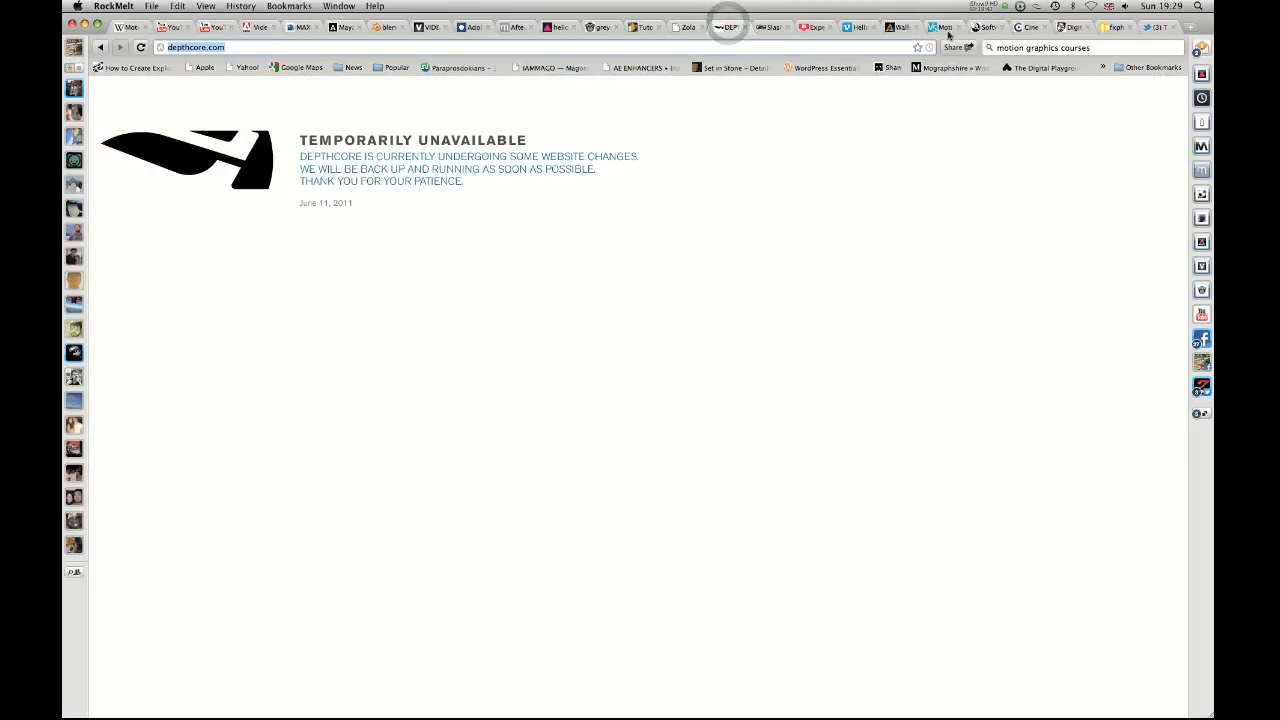
left_click(940, 28)
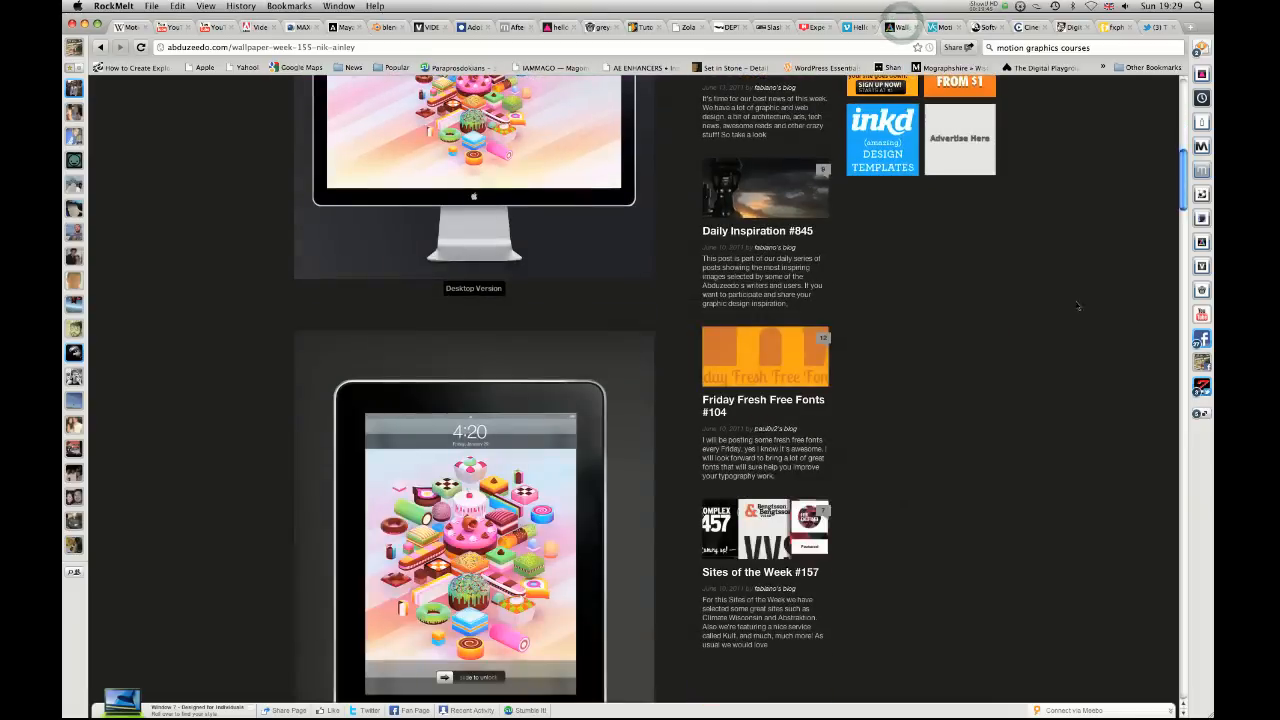
scroll("down", 3)
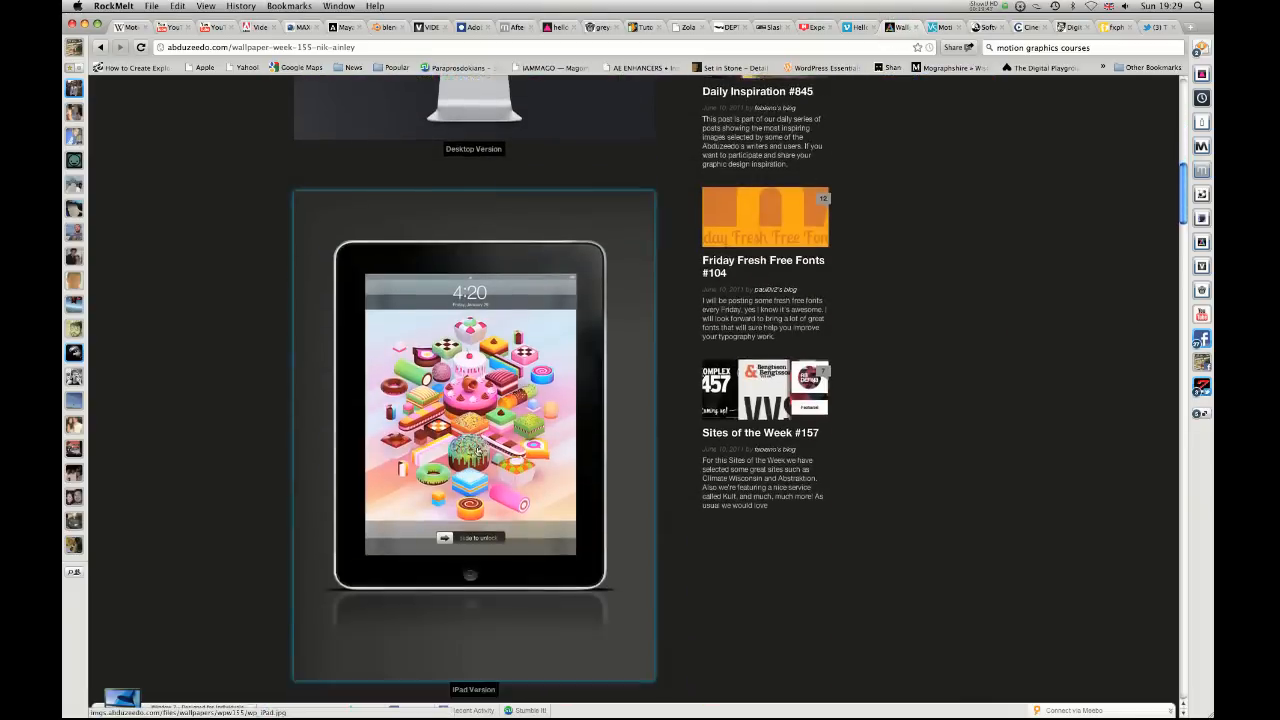
scroll("down", 3)
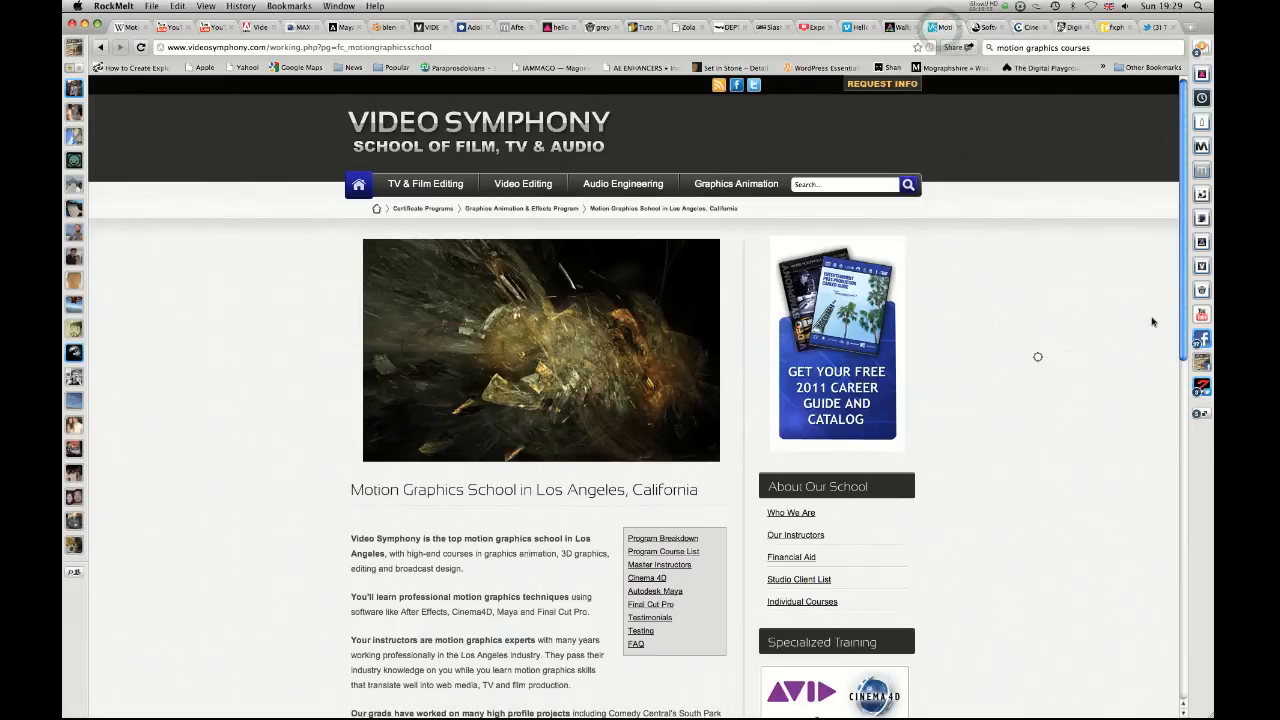
Step: Highlight the school's Los Angeles heading and read down the Motion Graphics School page
scroll("down", 3)
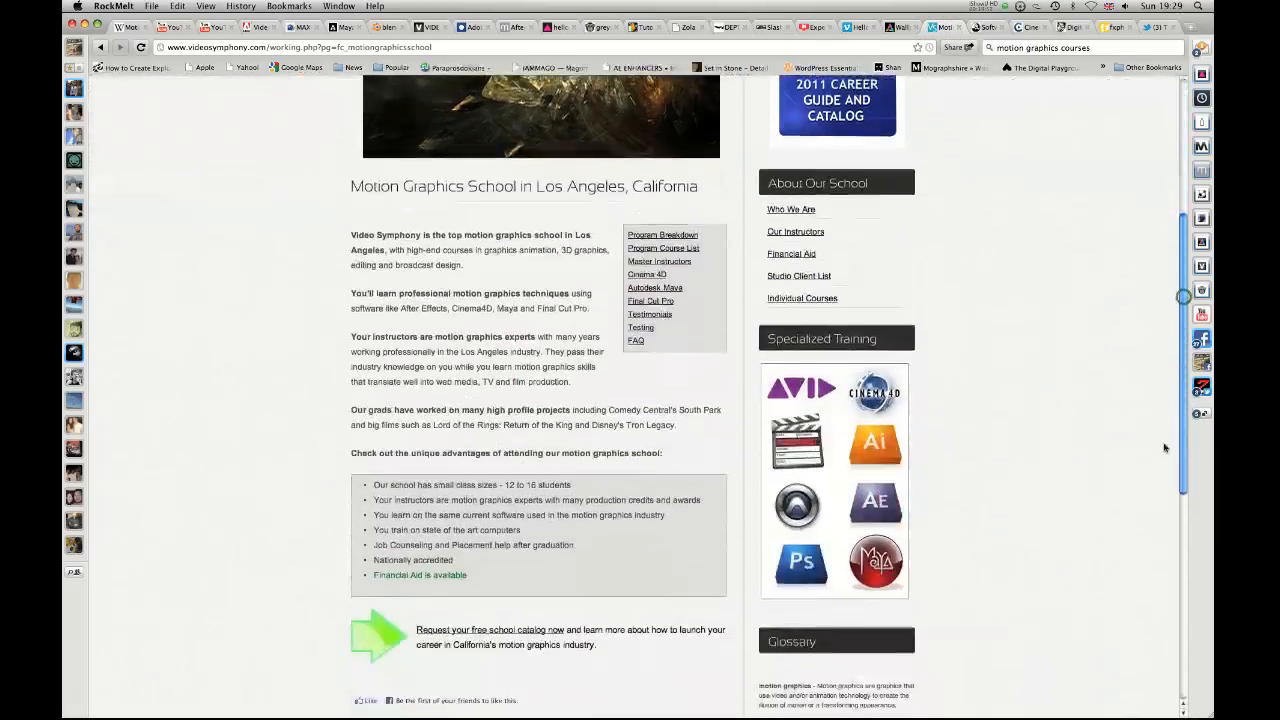
scroll("up", 3)
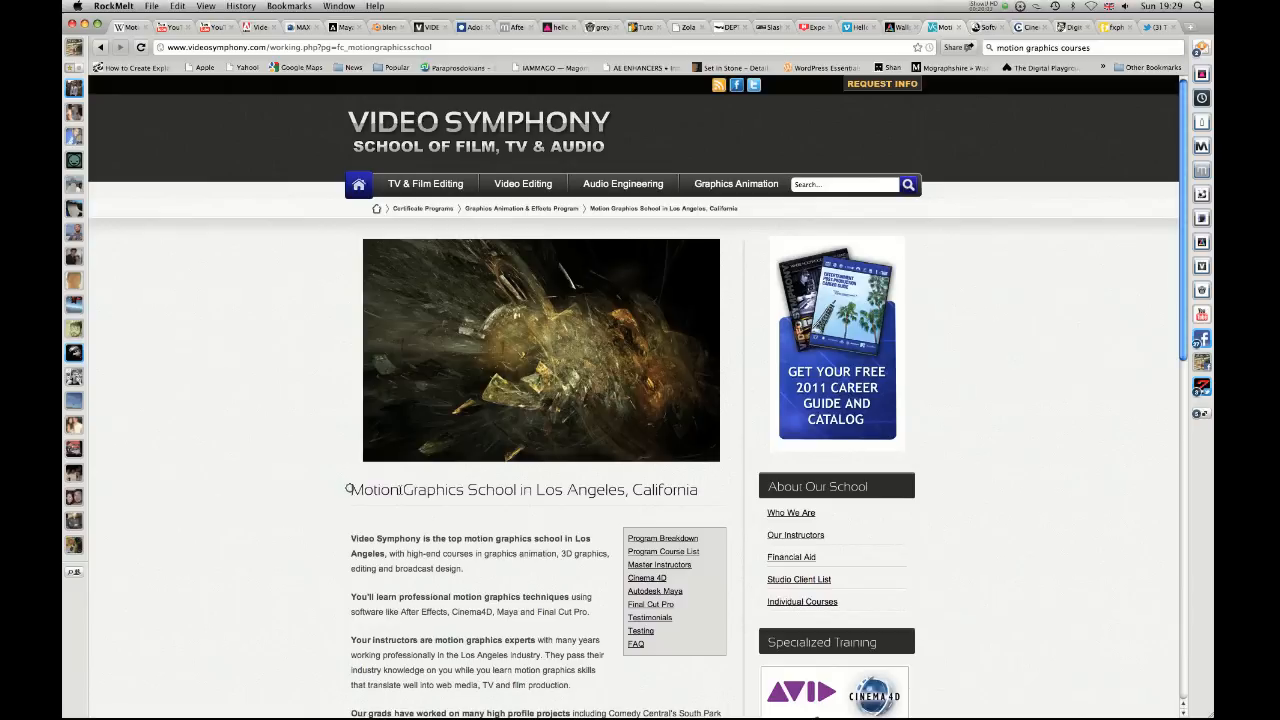
left_click_drag(402, 488, 700, 488)
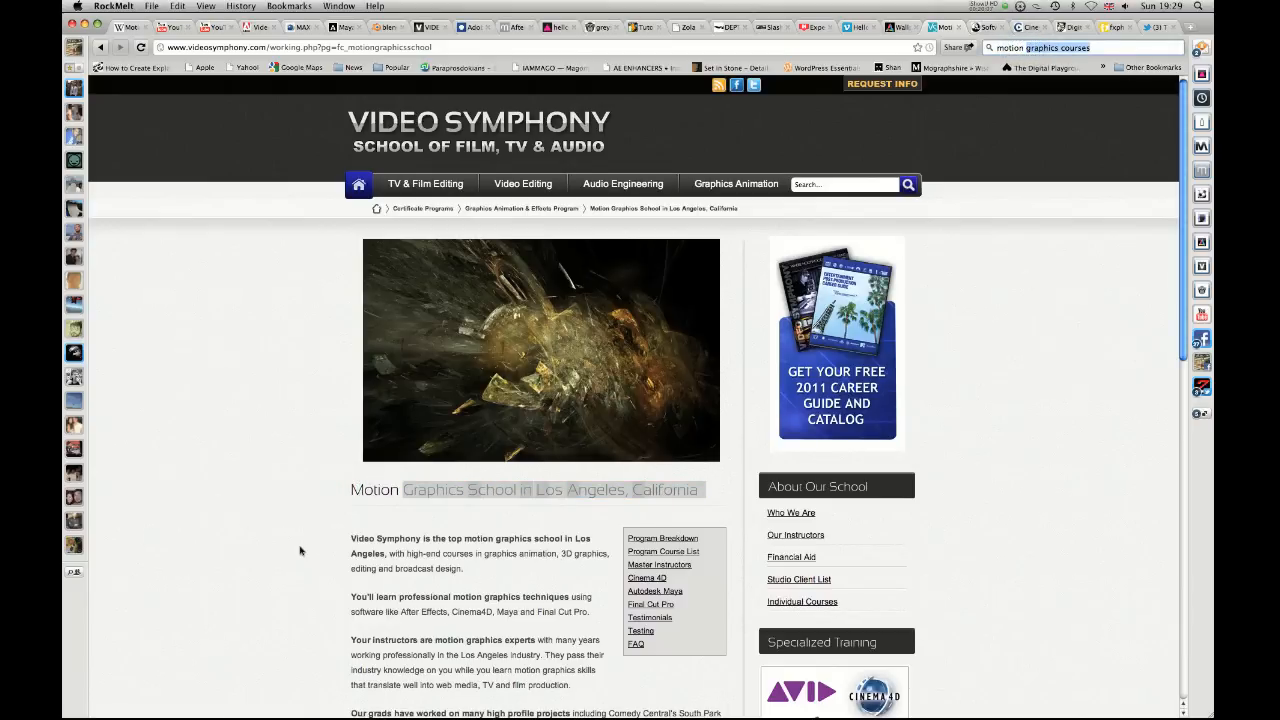
scroll("down", 3)
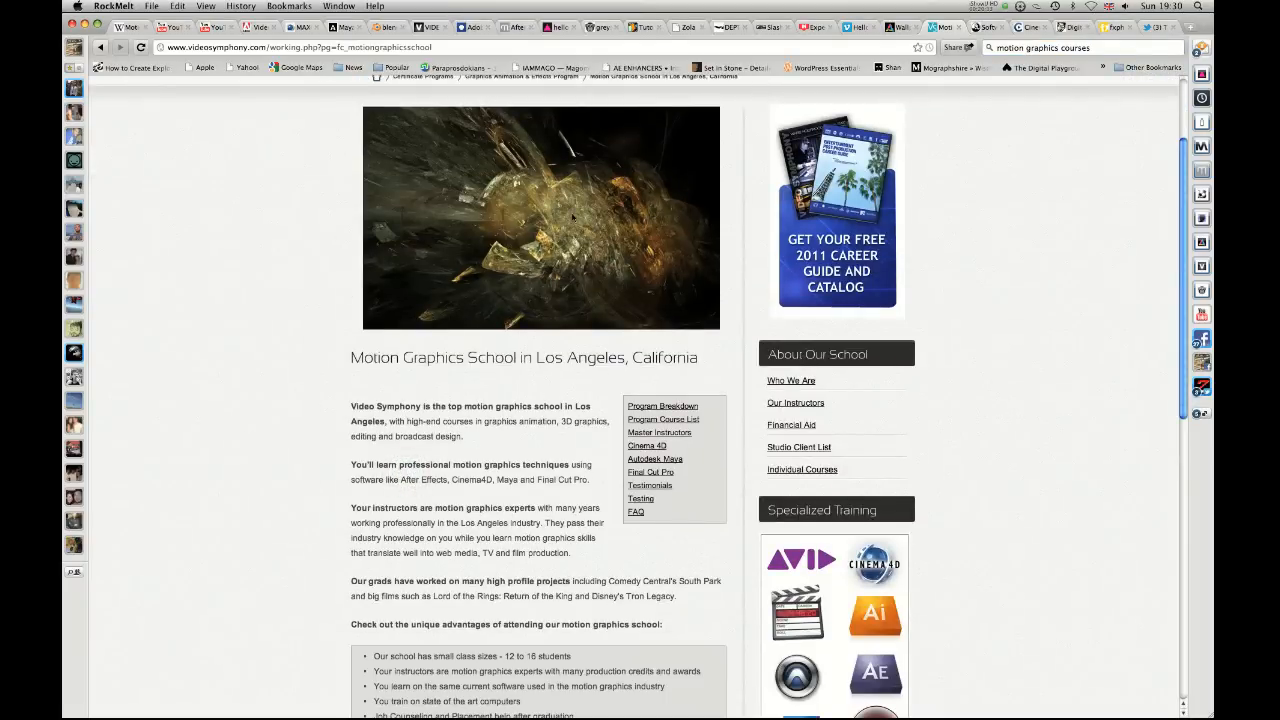
mouse_move(482, 380)
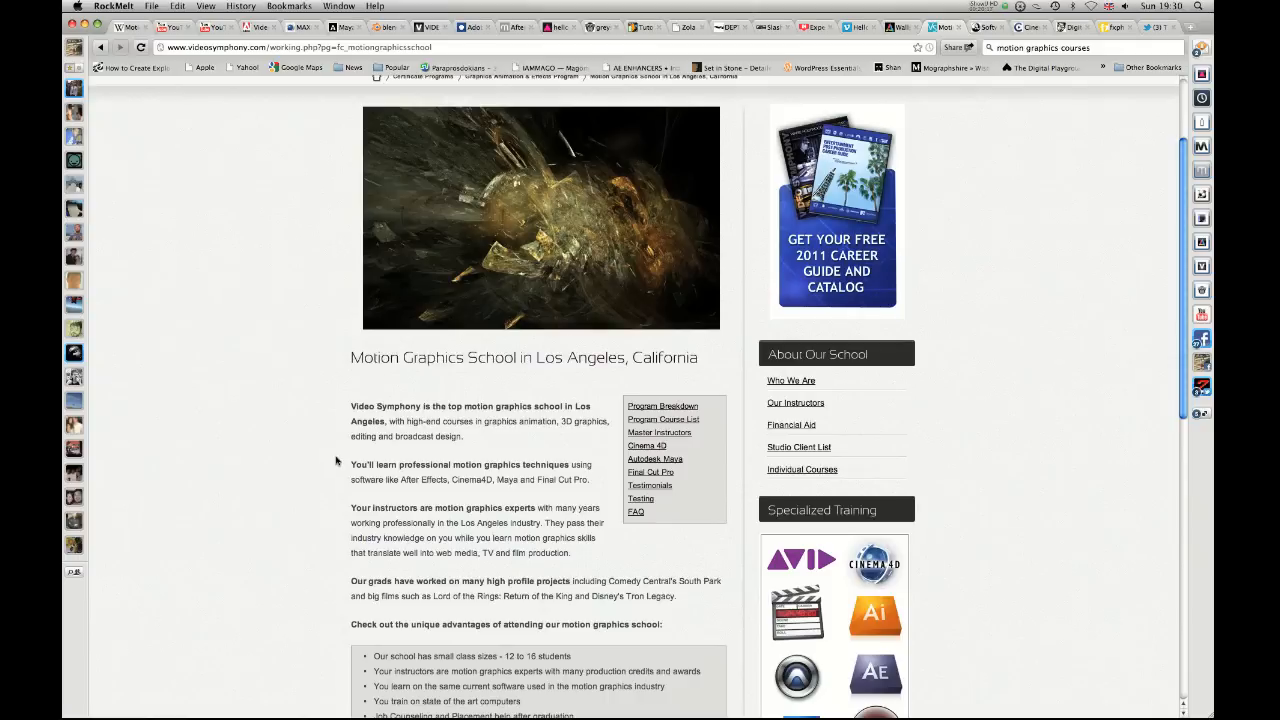
mouse_move(340, 458)
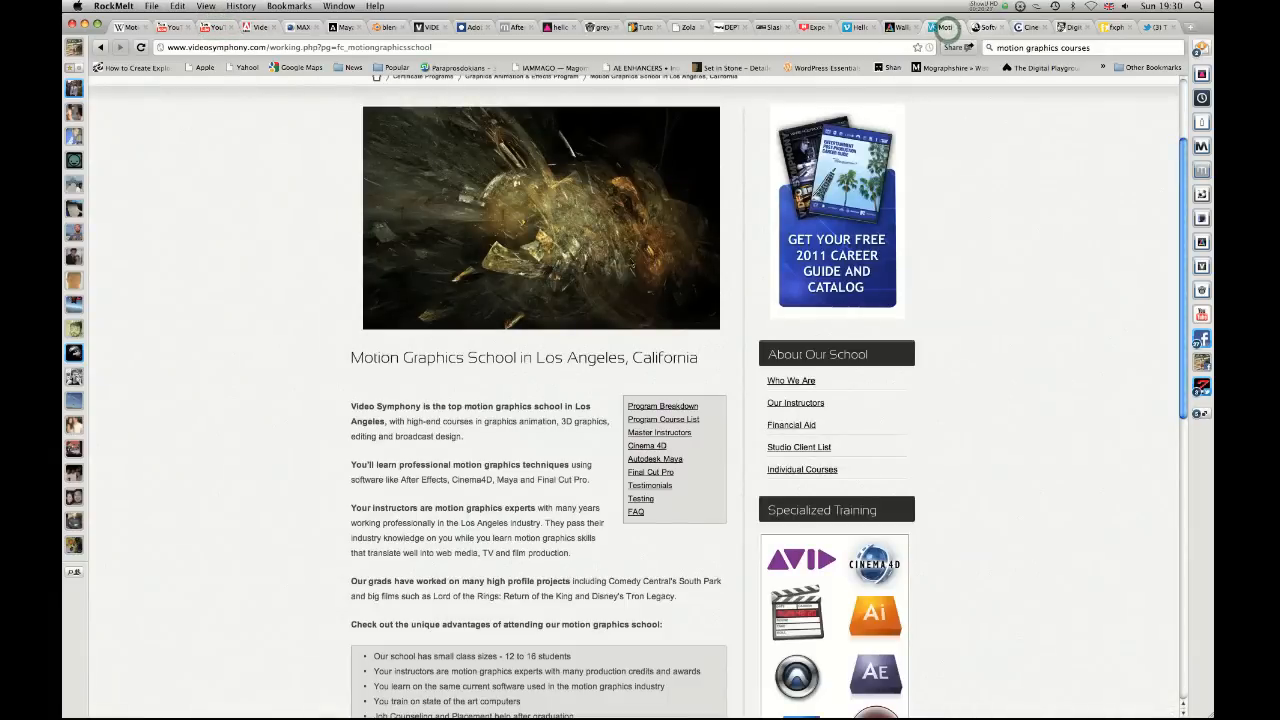
scroll("down", 3)
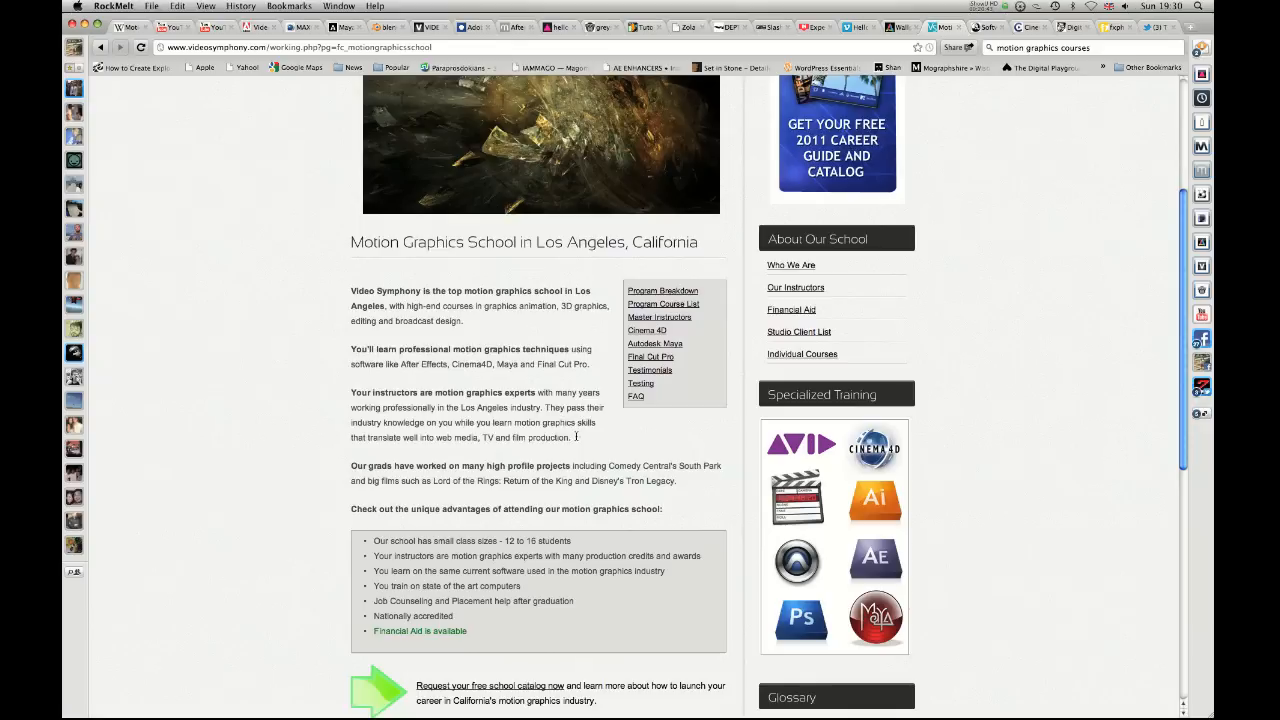
Step: Highlight the paragraphs about expert instructors and their Los Angeles industry experience
left_click_drag(352, 392, 570, 436)
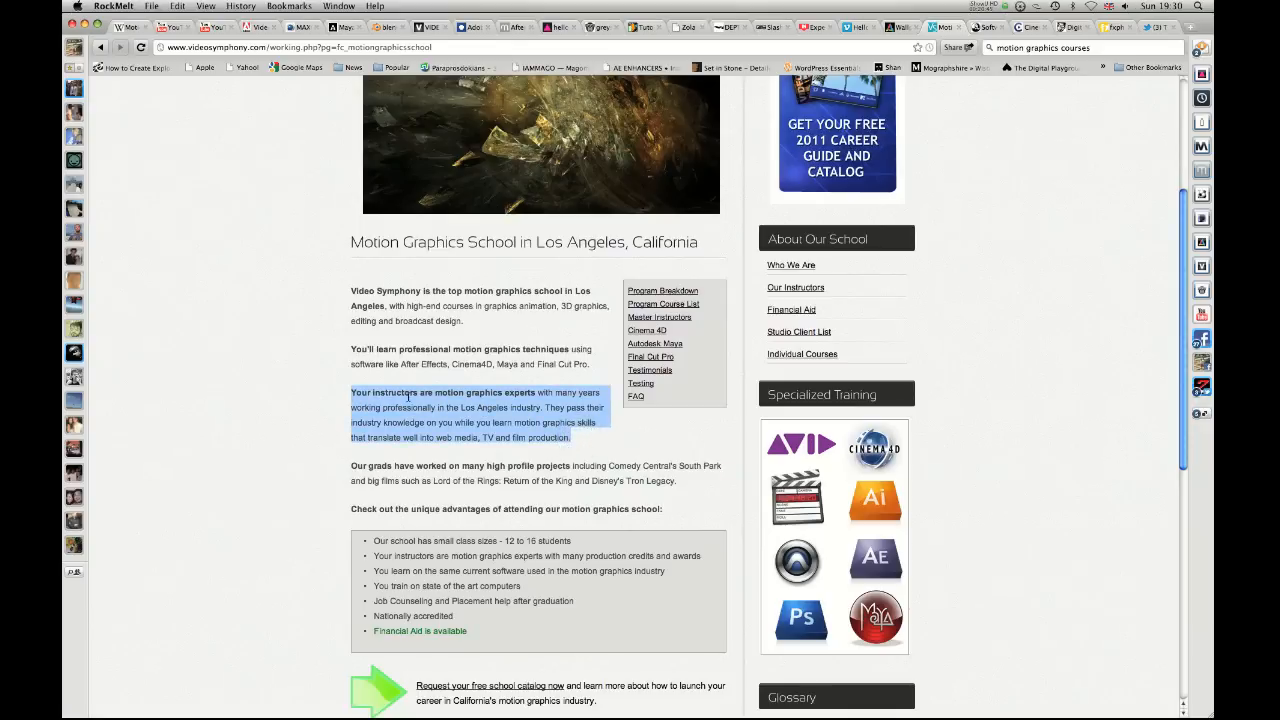
mouse_move(390, 410)
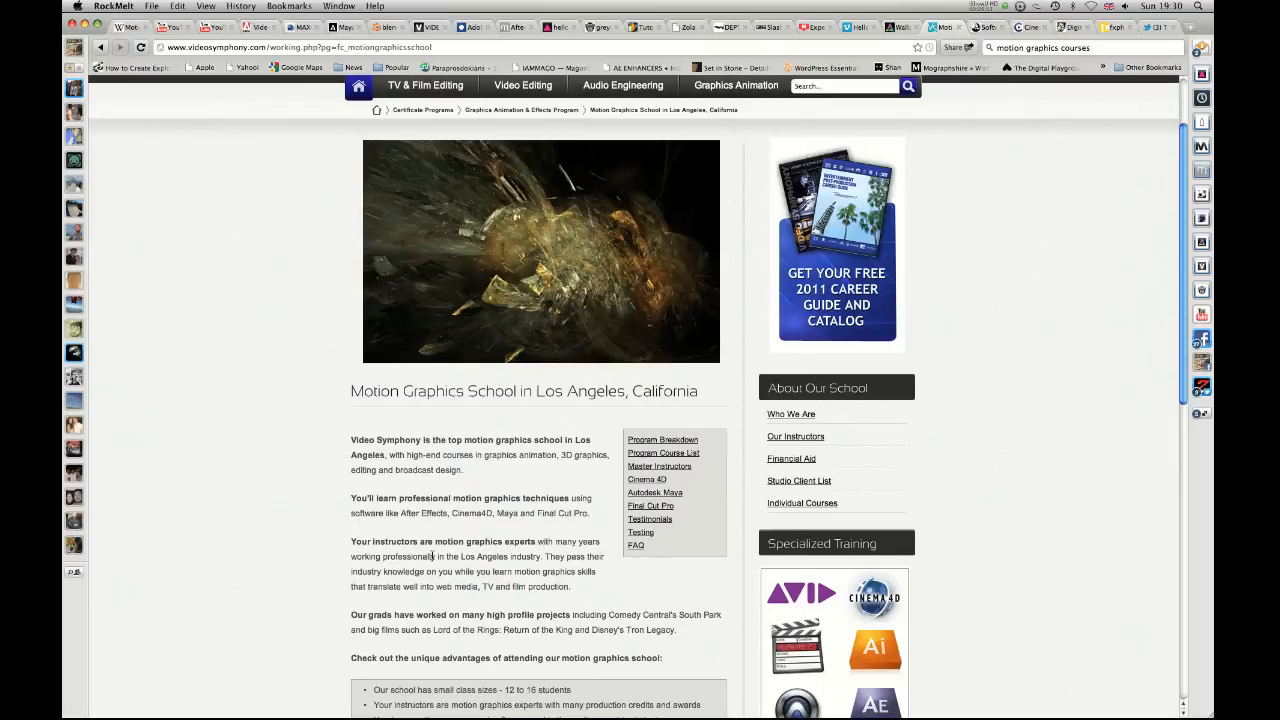
mouse_move(488, 568)
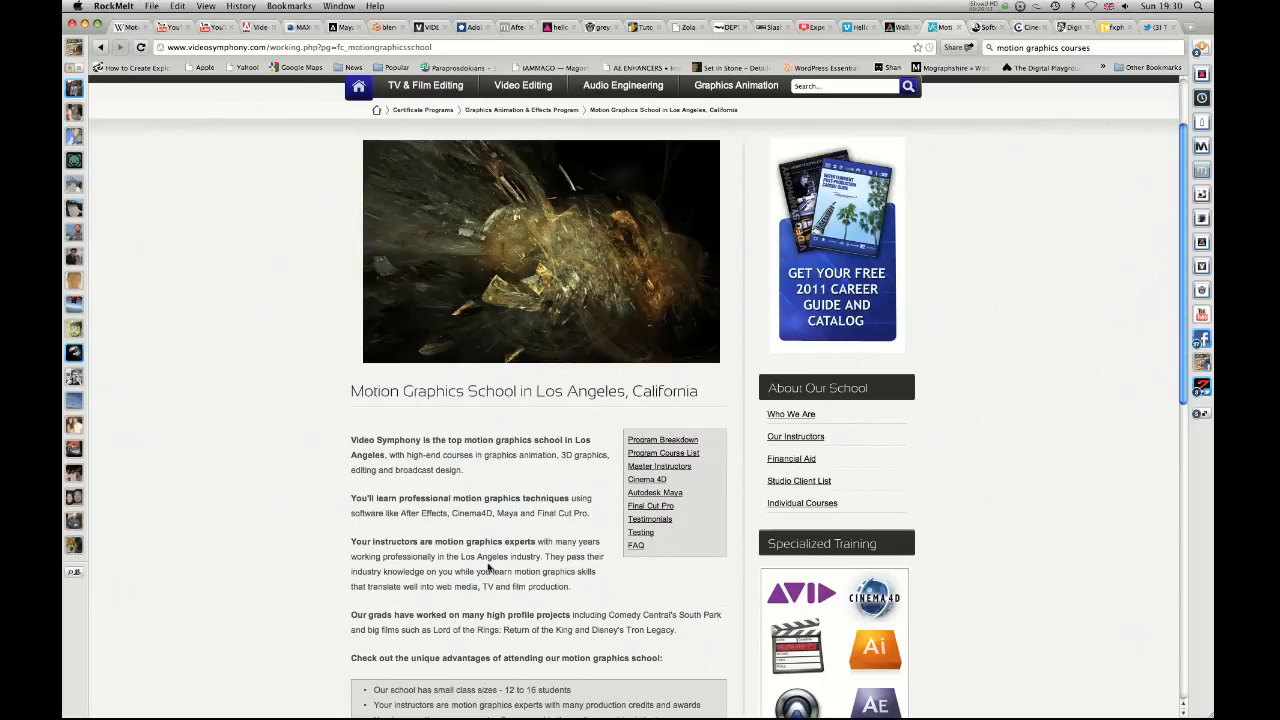
left_click_drag(364, 556, 536, 556)
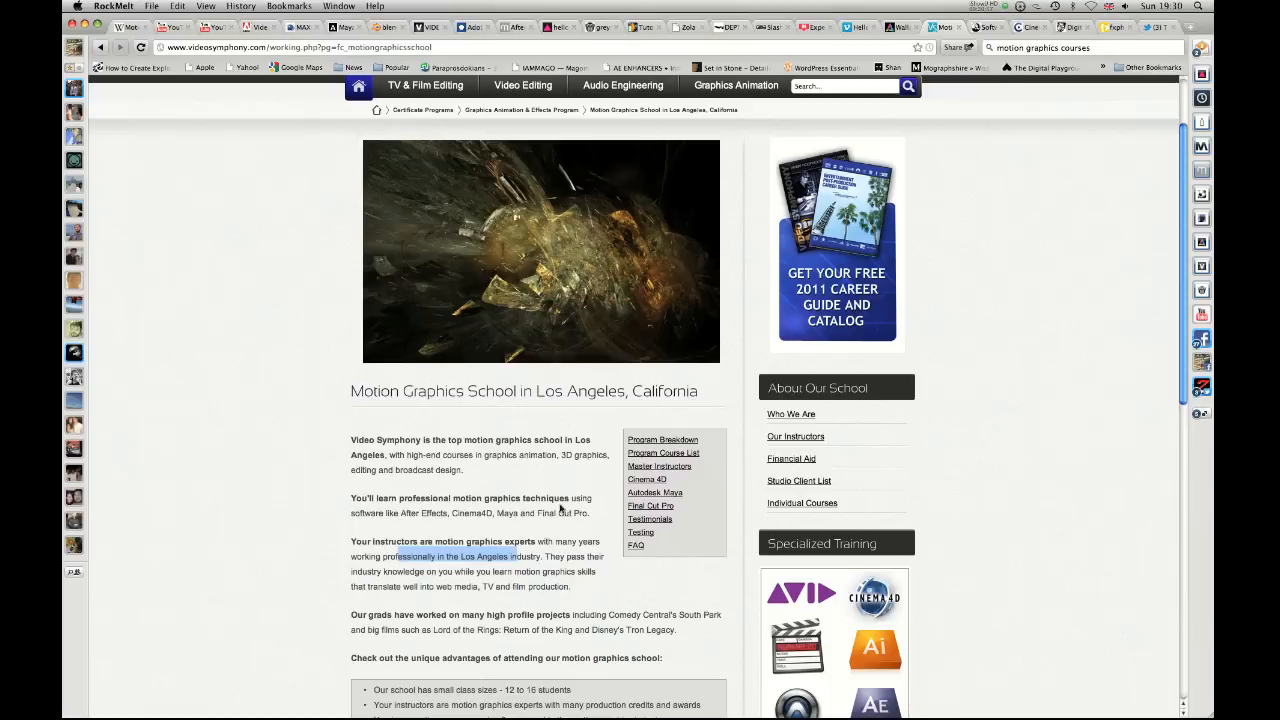
mouse_move(504, 494)
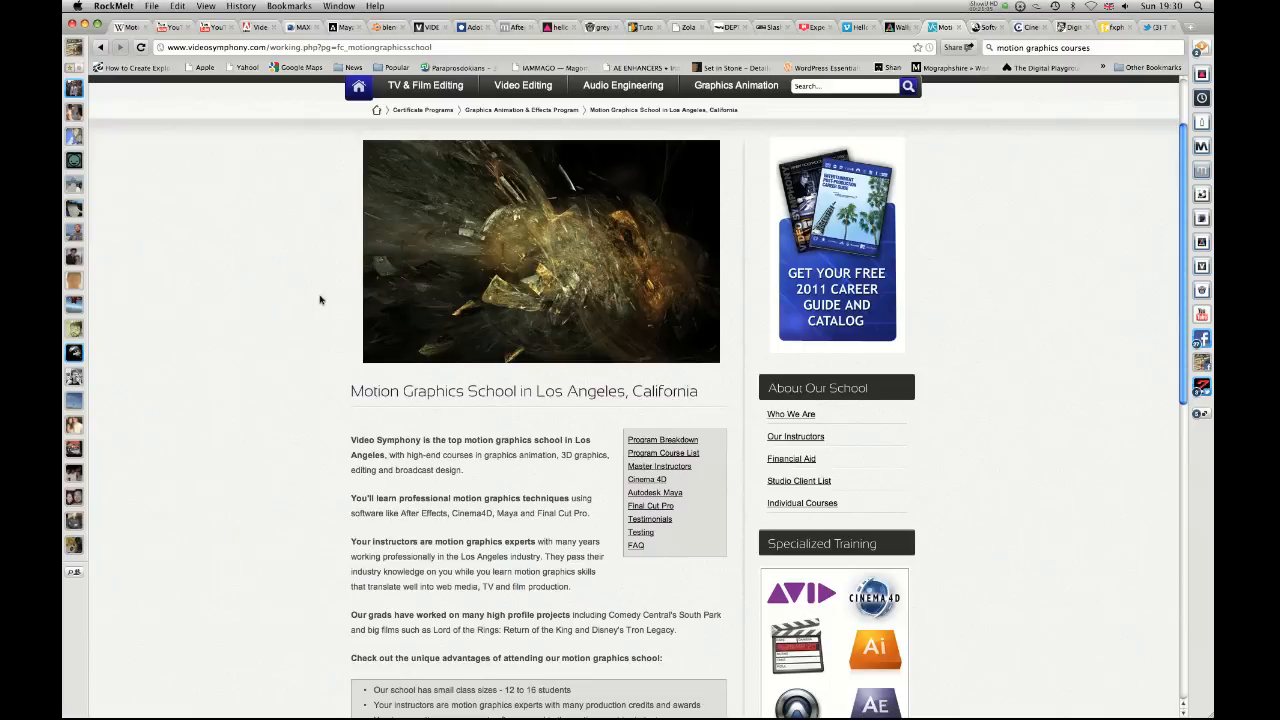
mouse_move(588, 420)
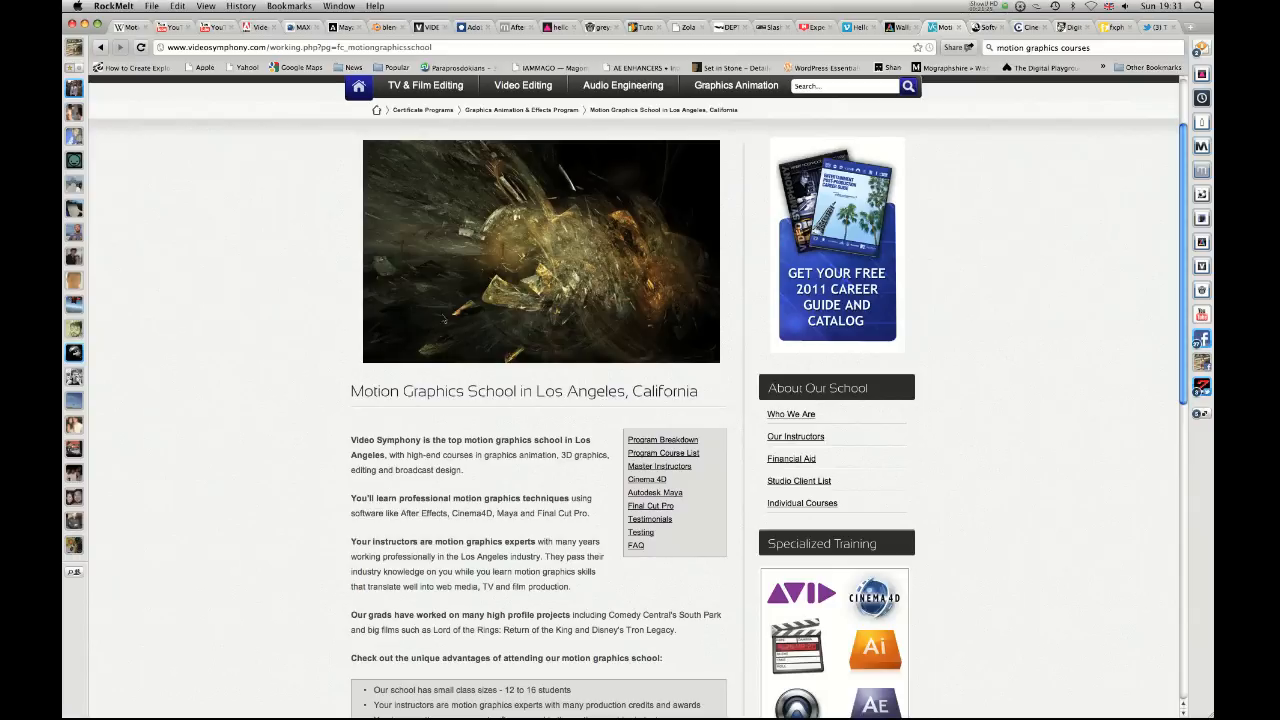
mouse_move(310, 170)
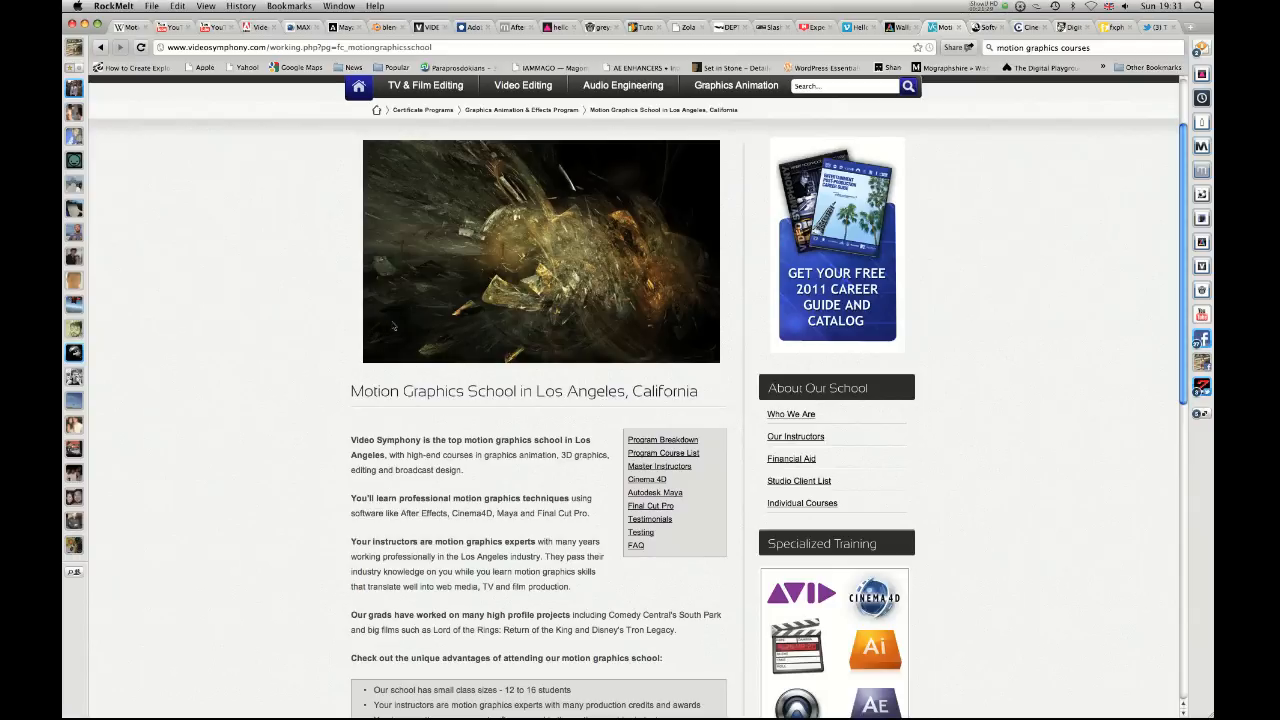
mouse_move(264, 320)
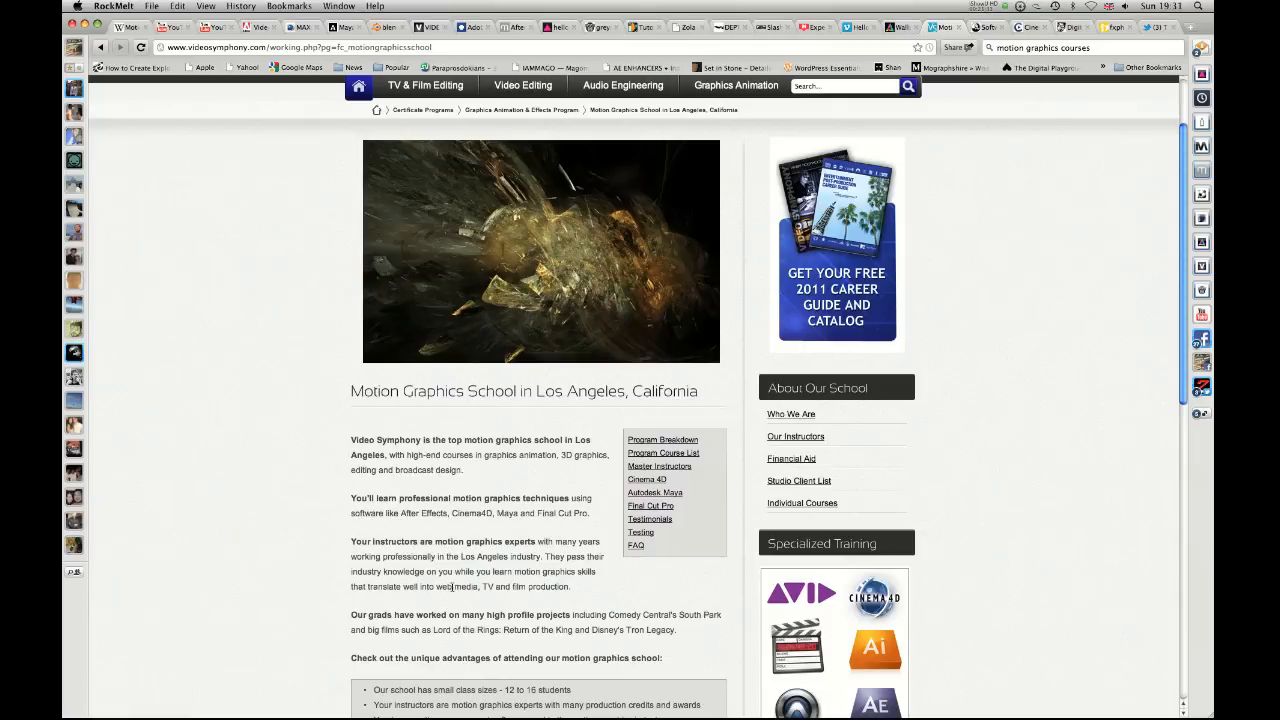
scroll("down", 3)
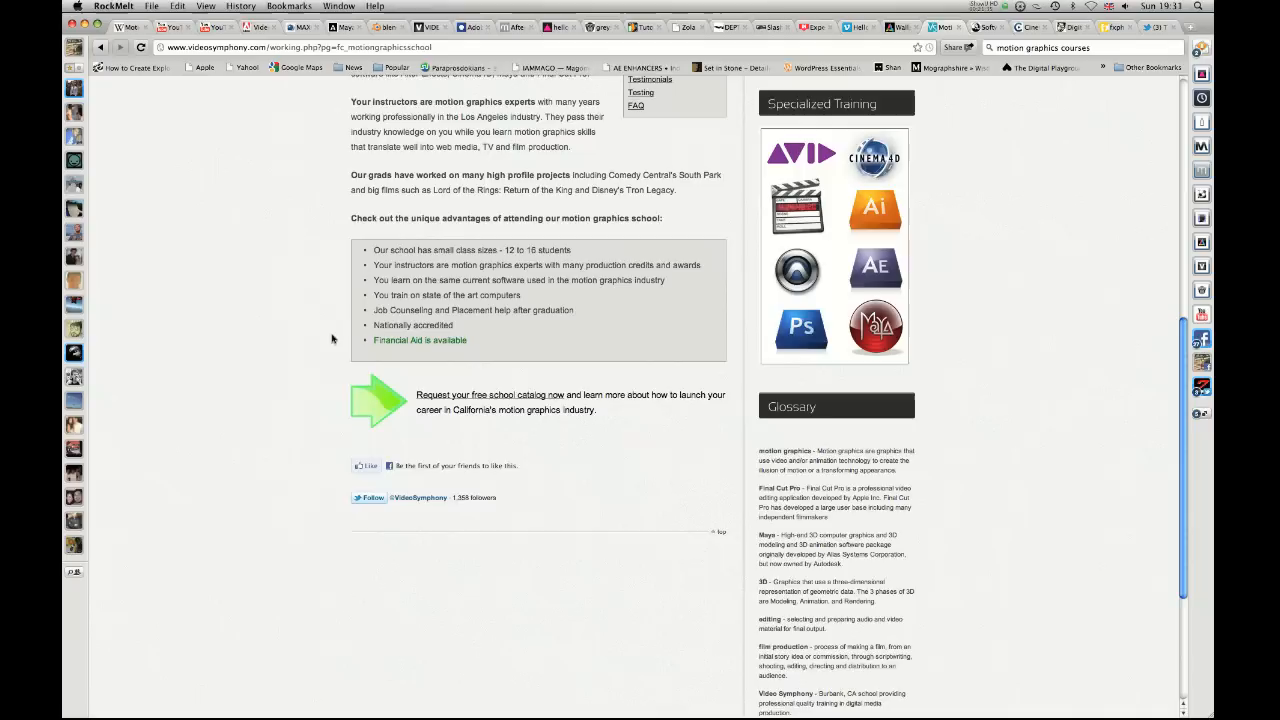
scroll("up", 3)
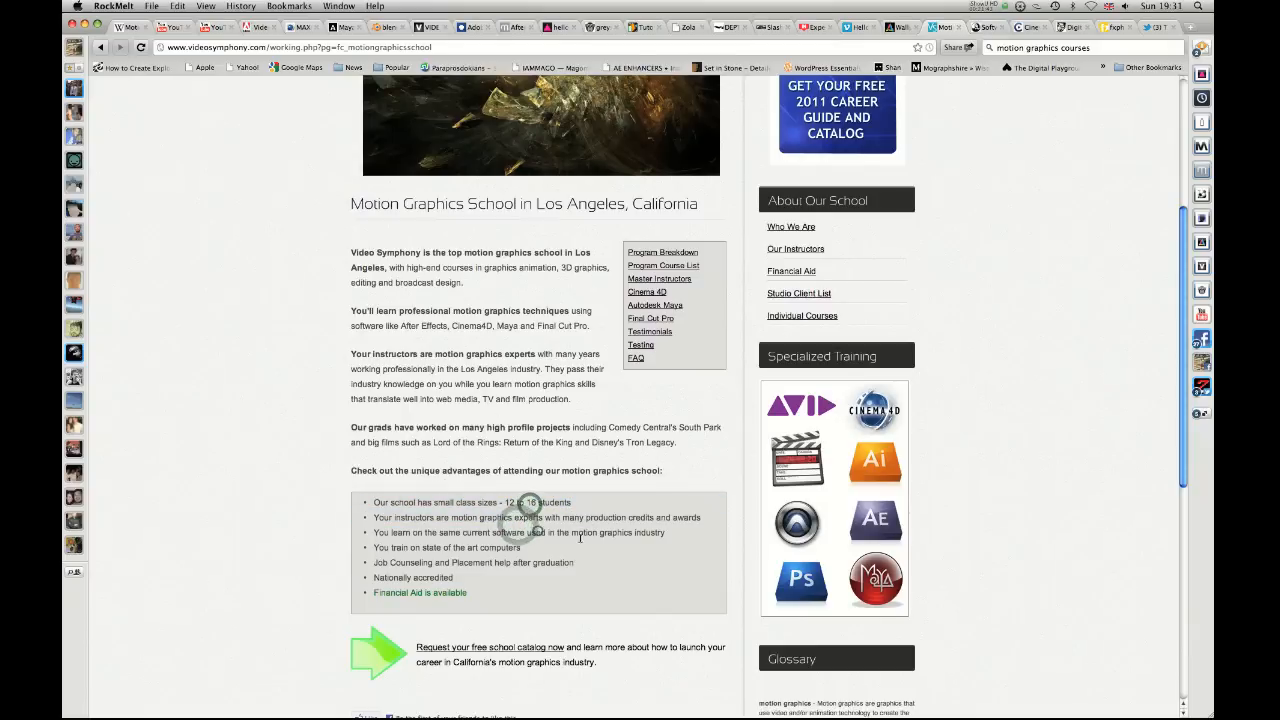
scroll("up", 3)
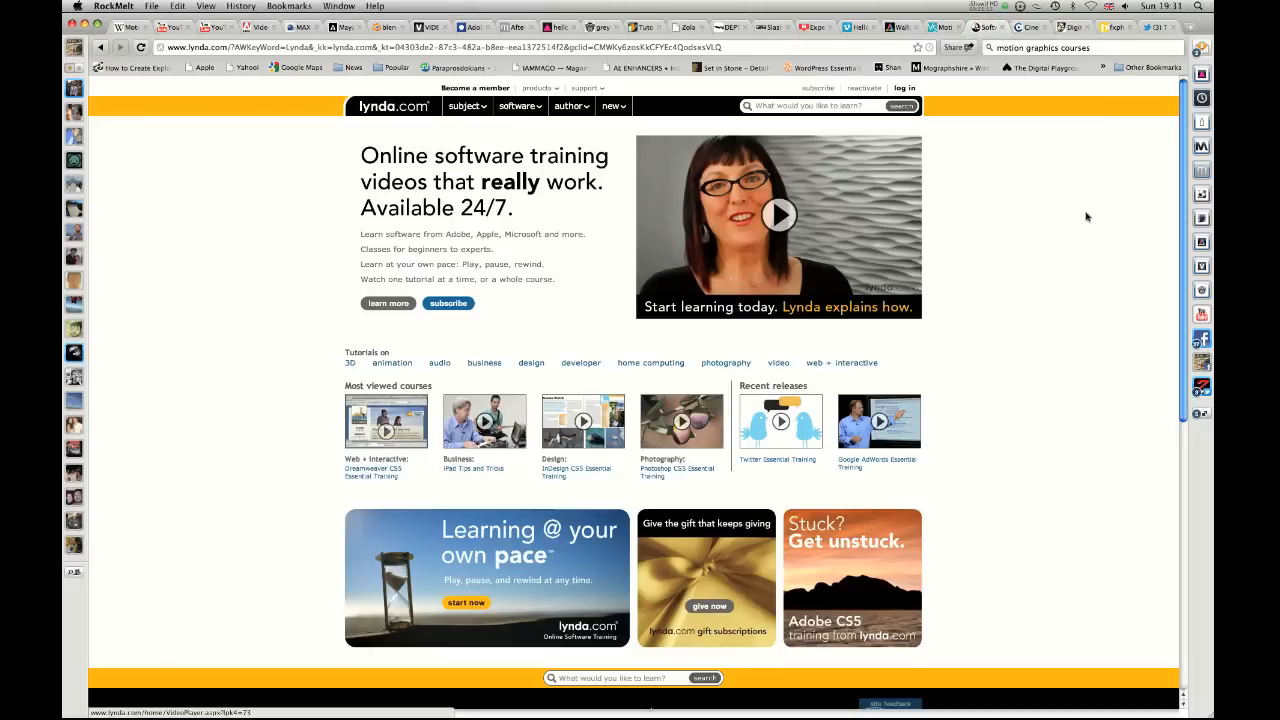
Step: Scroll the lynda.com homepage down to the footer course categories and back to the top
scroll("down", 3)
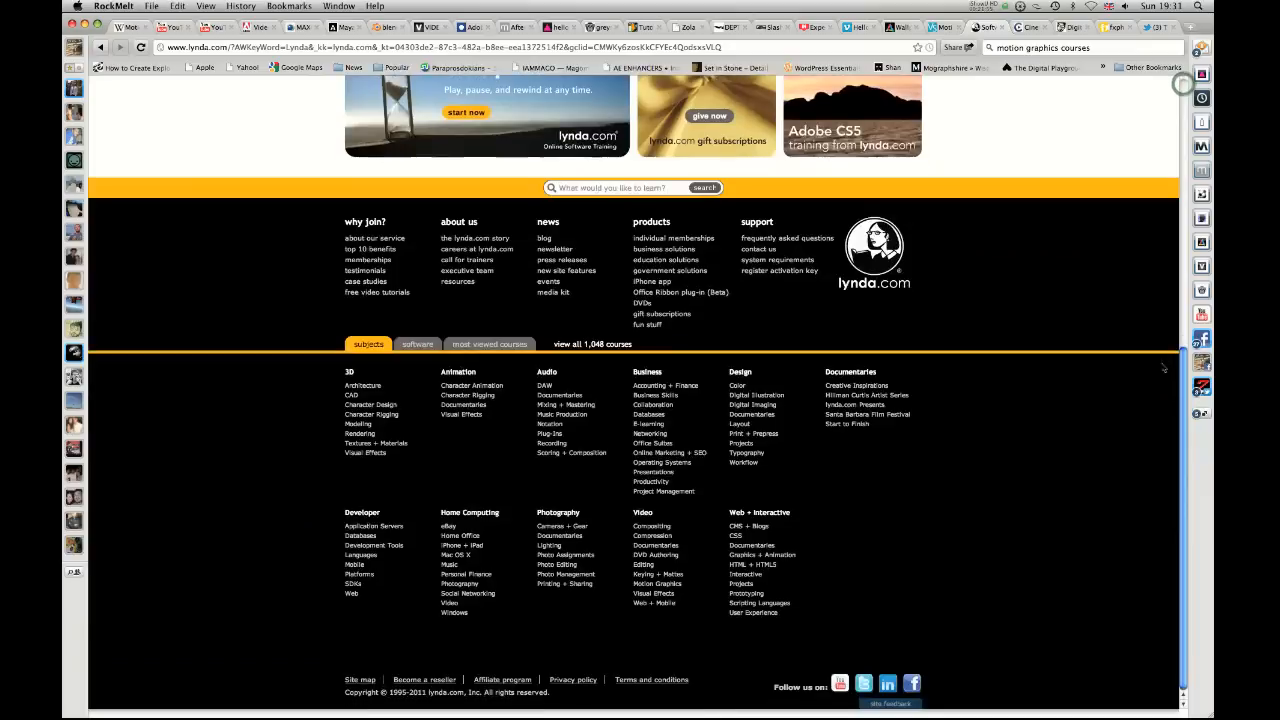
scroll("up", 3)
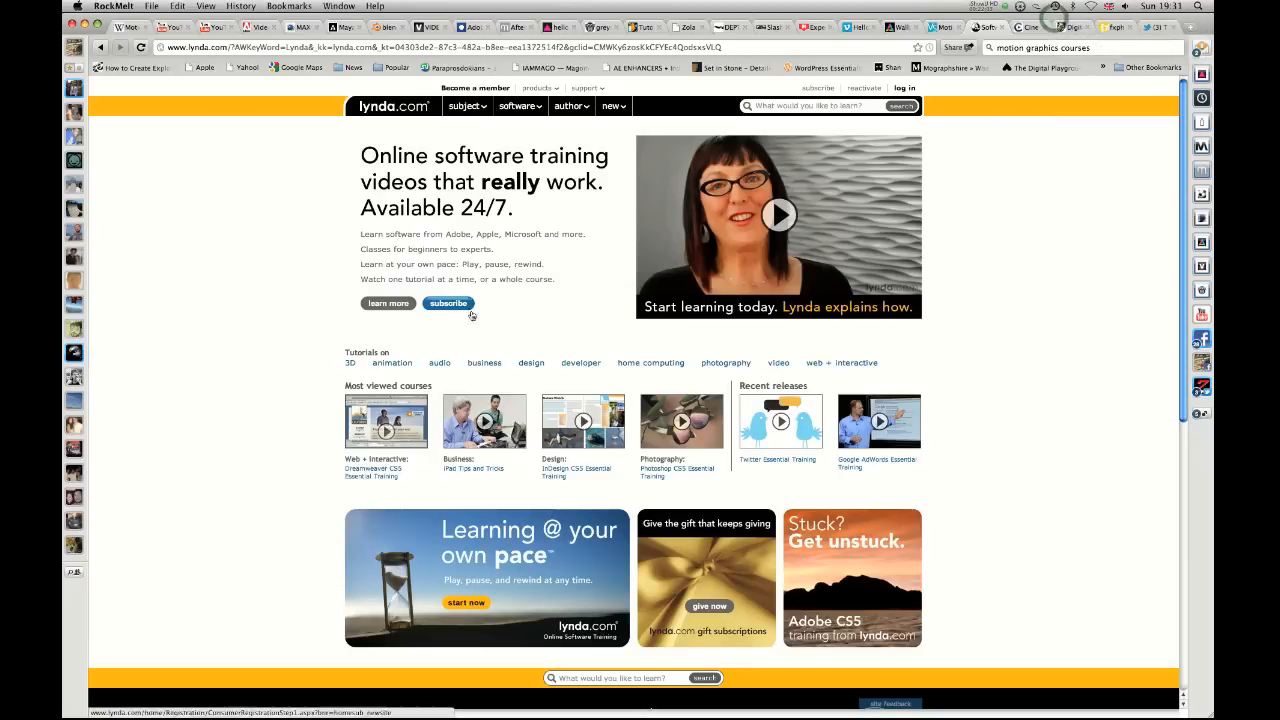
mouse_move(744, 330)
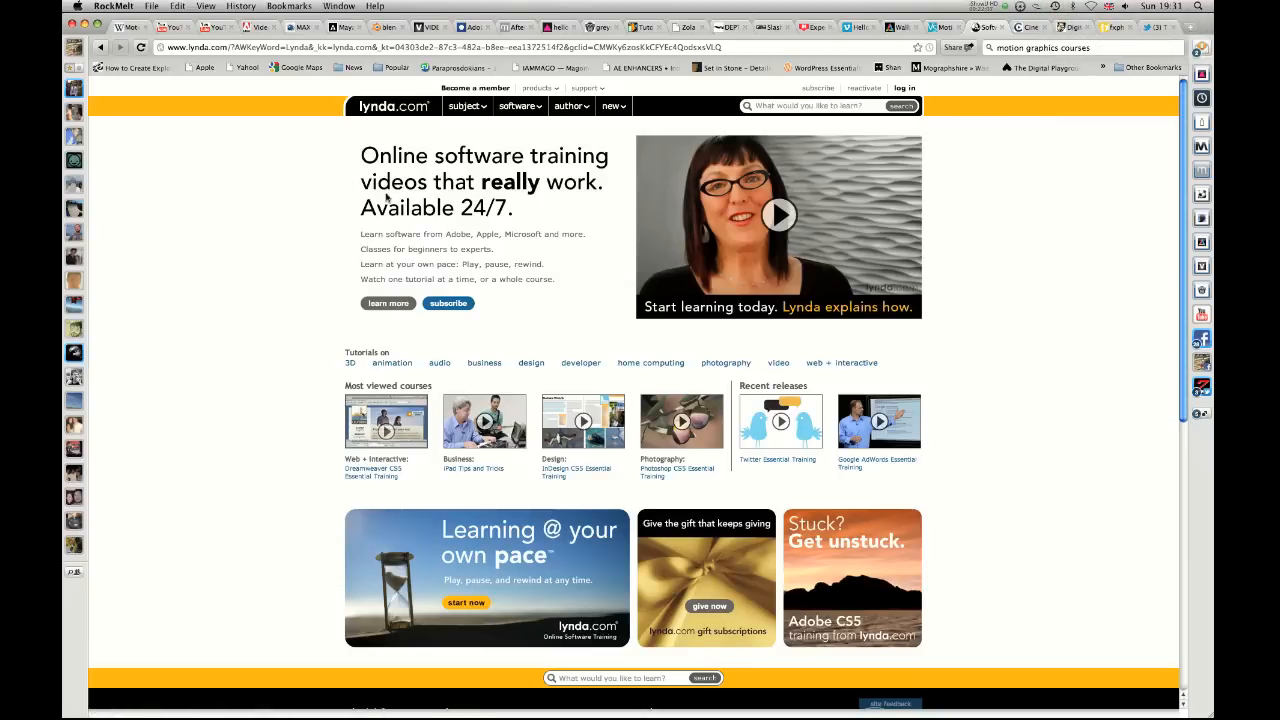
mouse_move(310, 228)
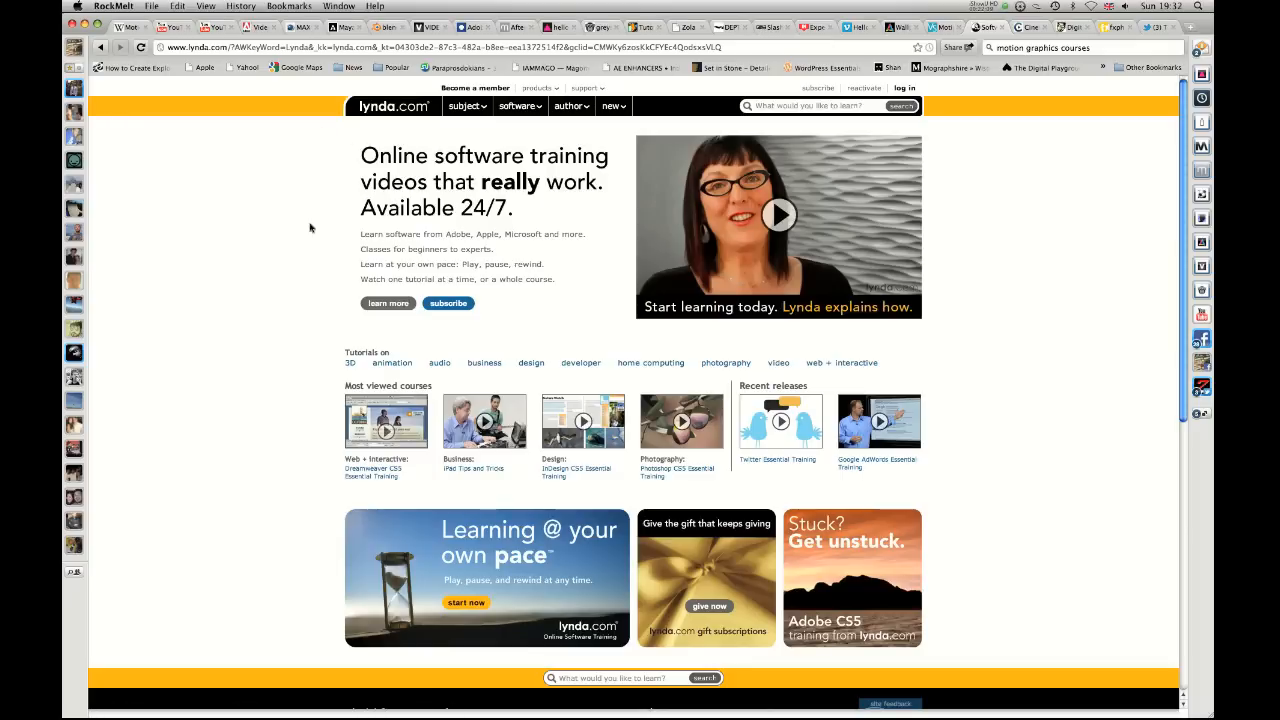
mouse_move(870, 240)
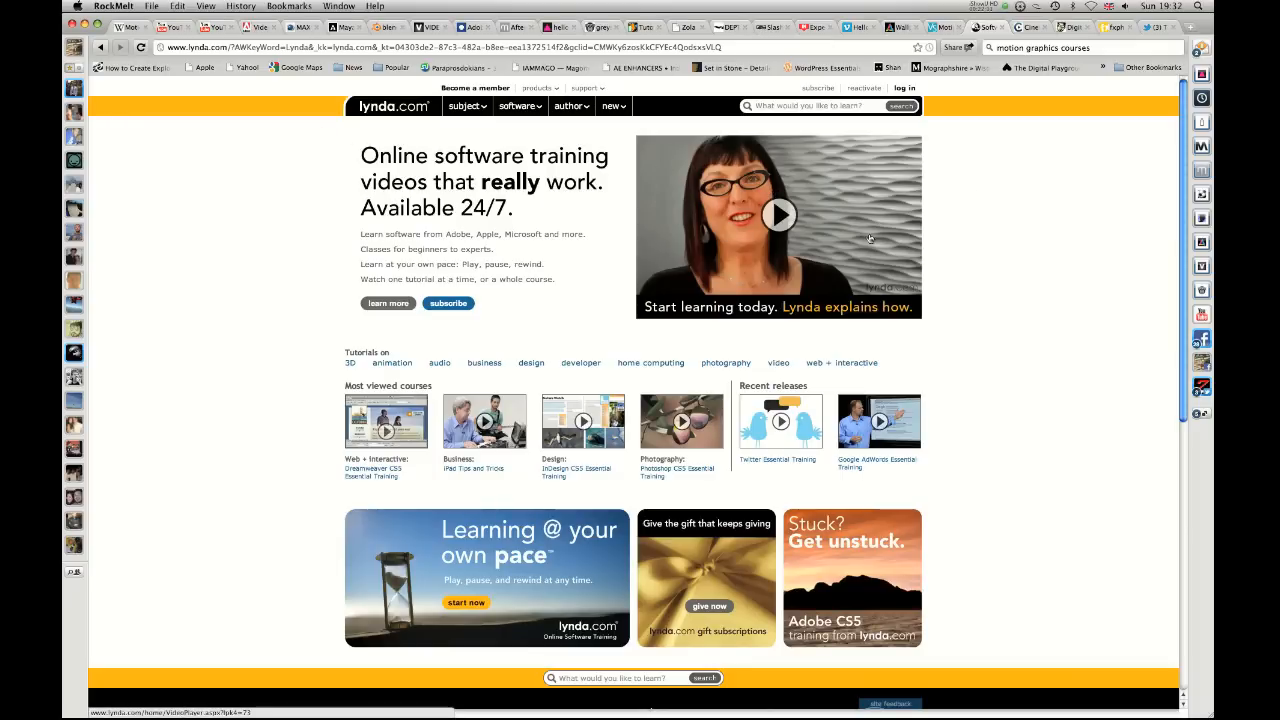
mouse_move(692, 188)
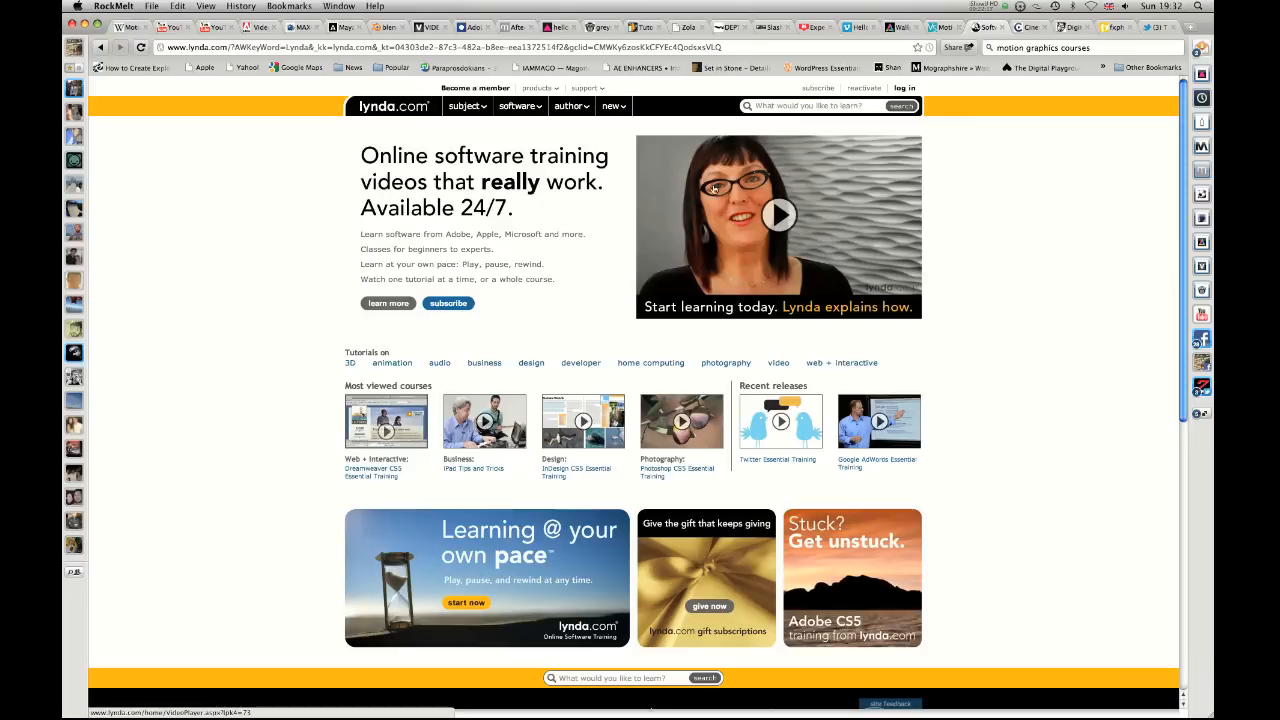
mouse_move(976, 240)
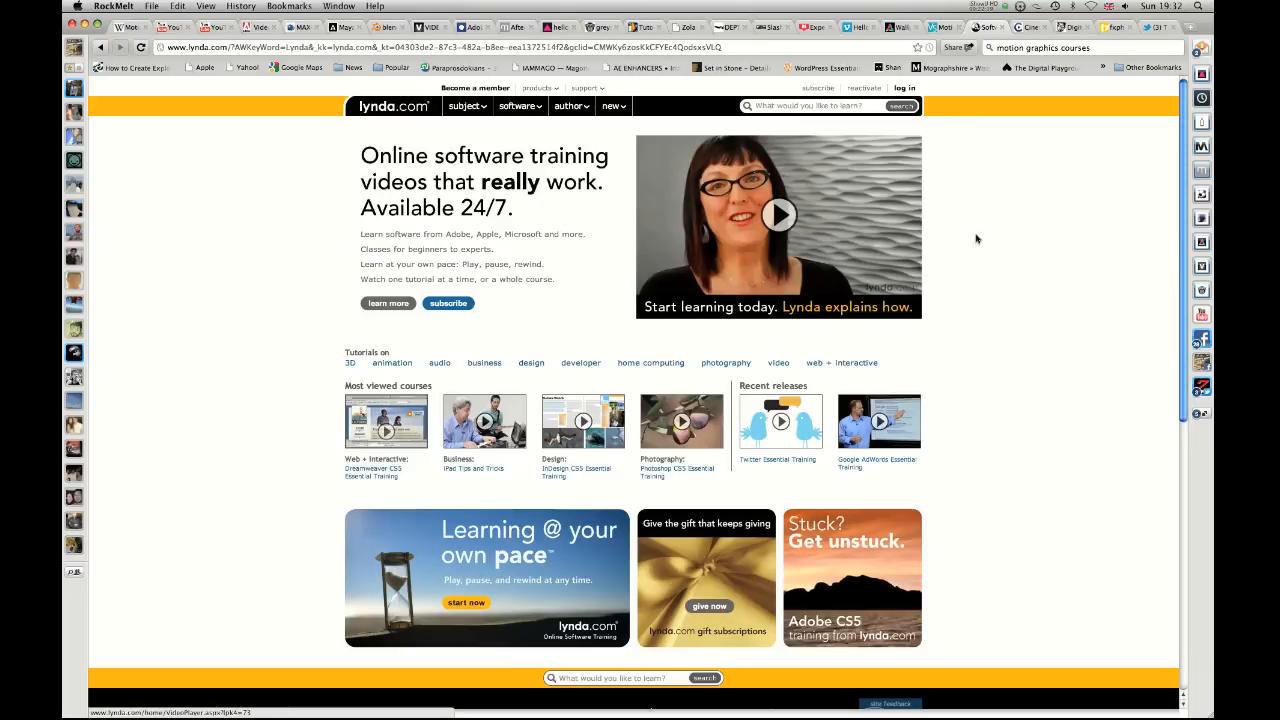
mouse_move(686, 218)
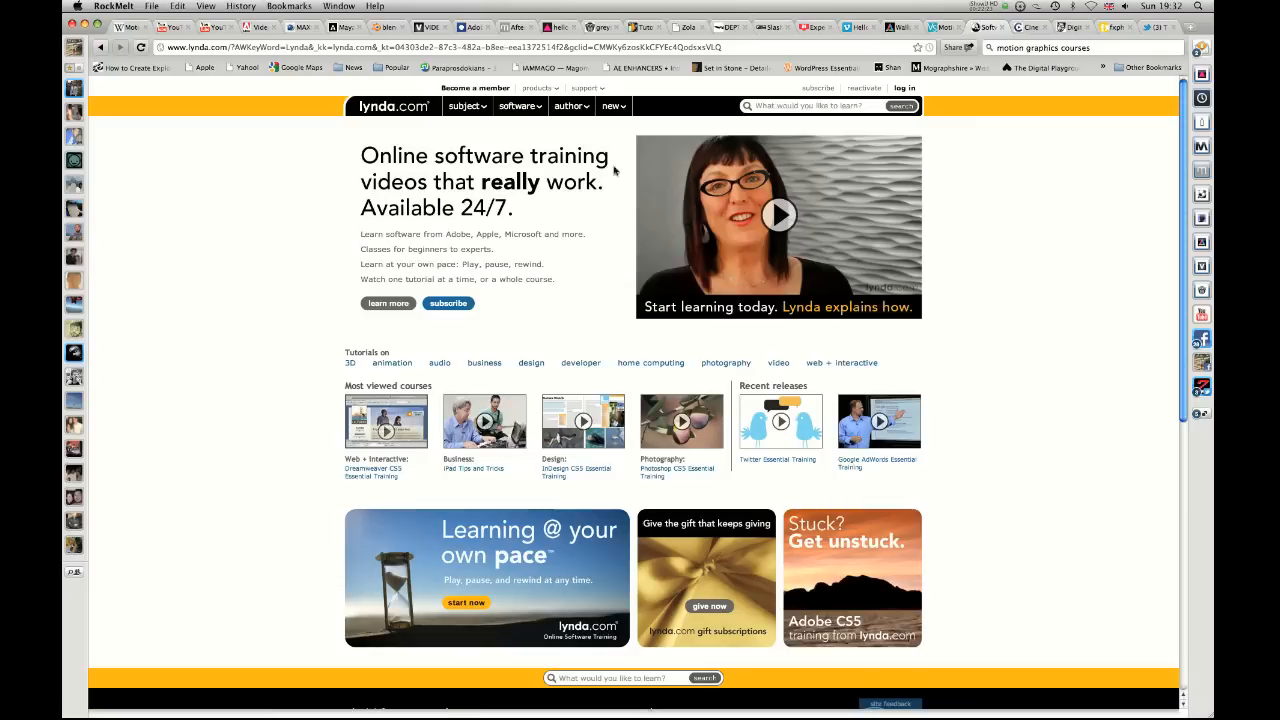
mouse_move(660, 212)
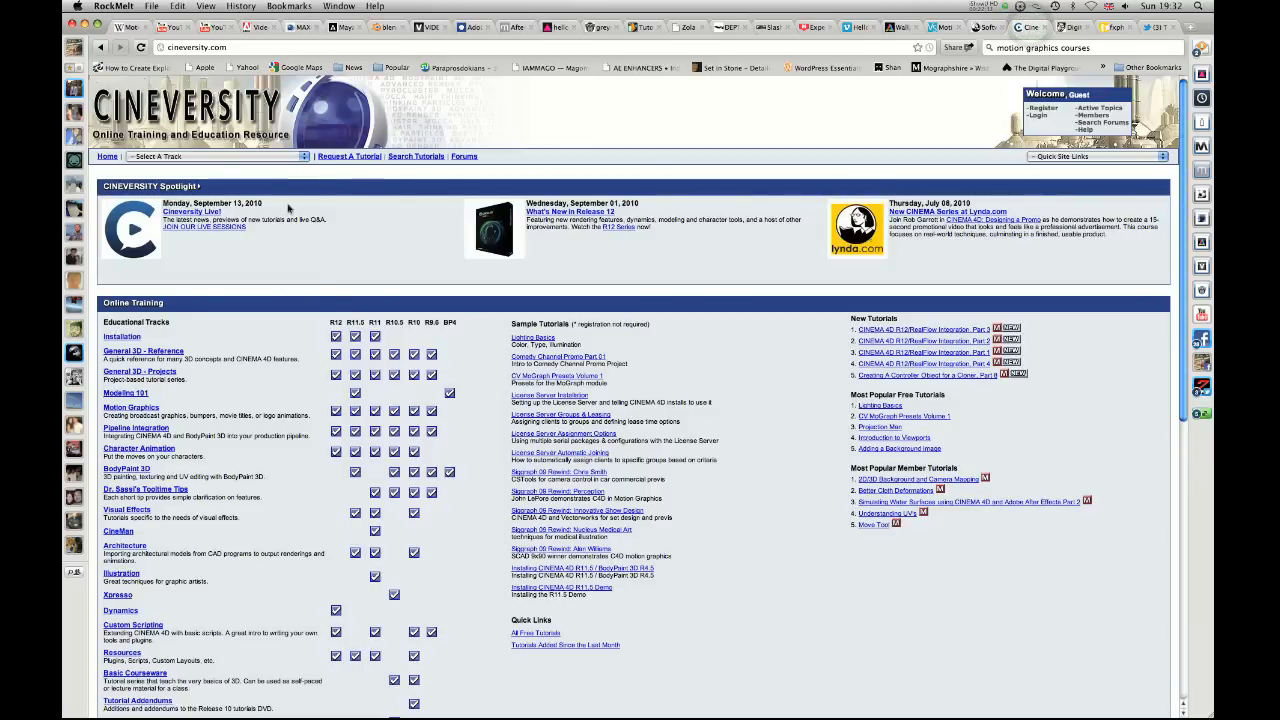
mouse_move(856, 116)
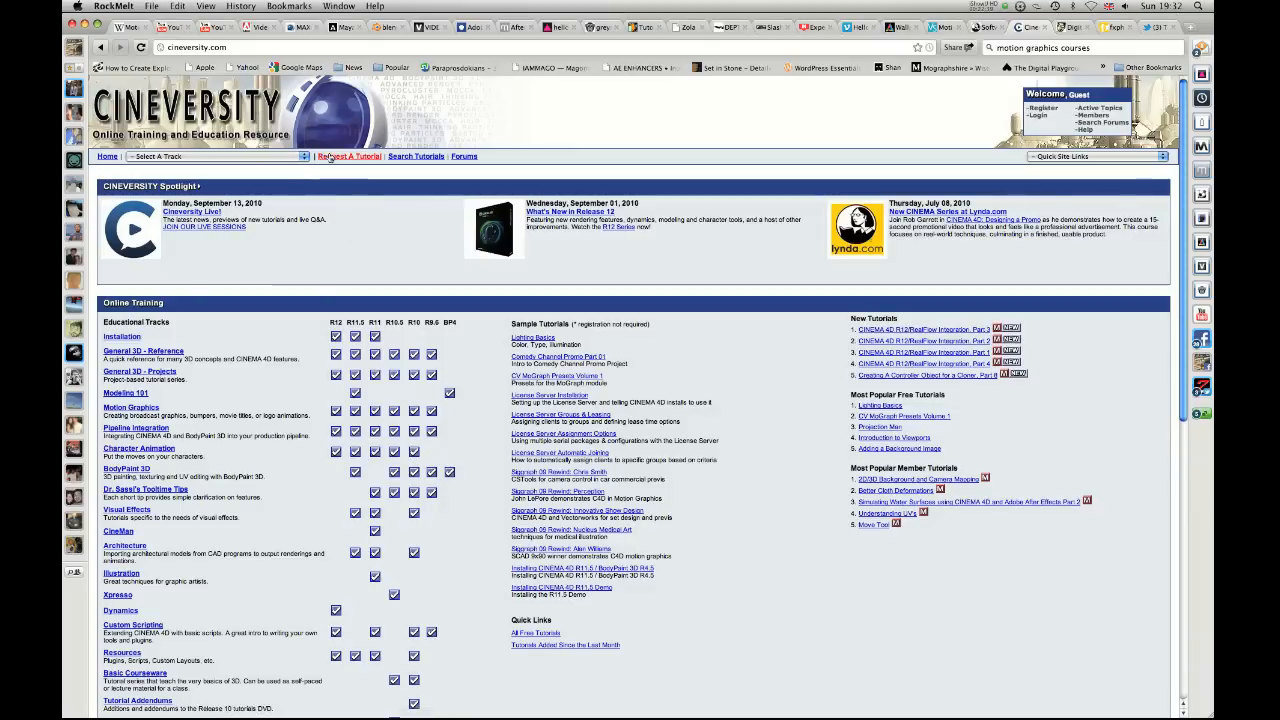
mouse_move(276, 388)
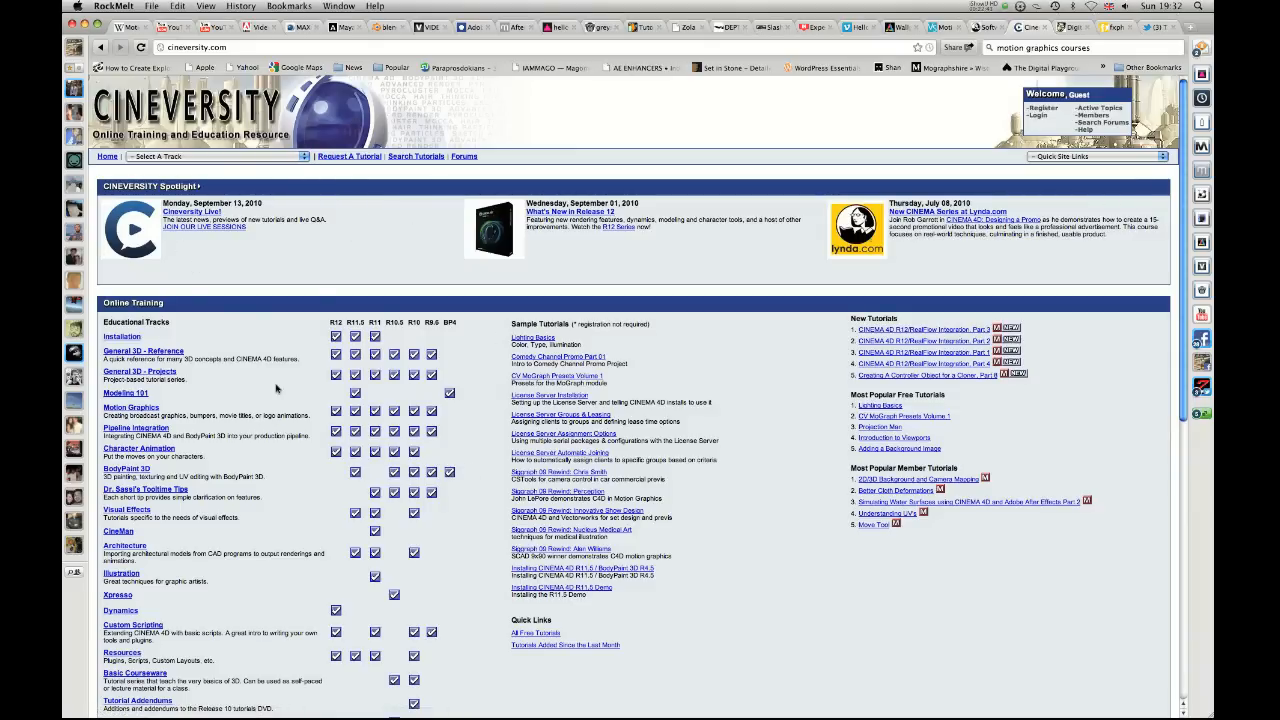
mouse_move(632, 420)
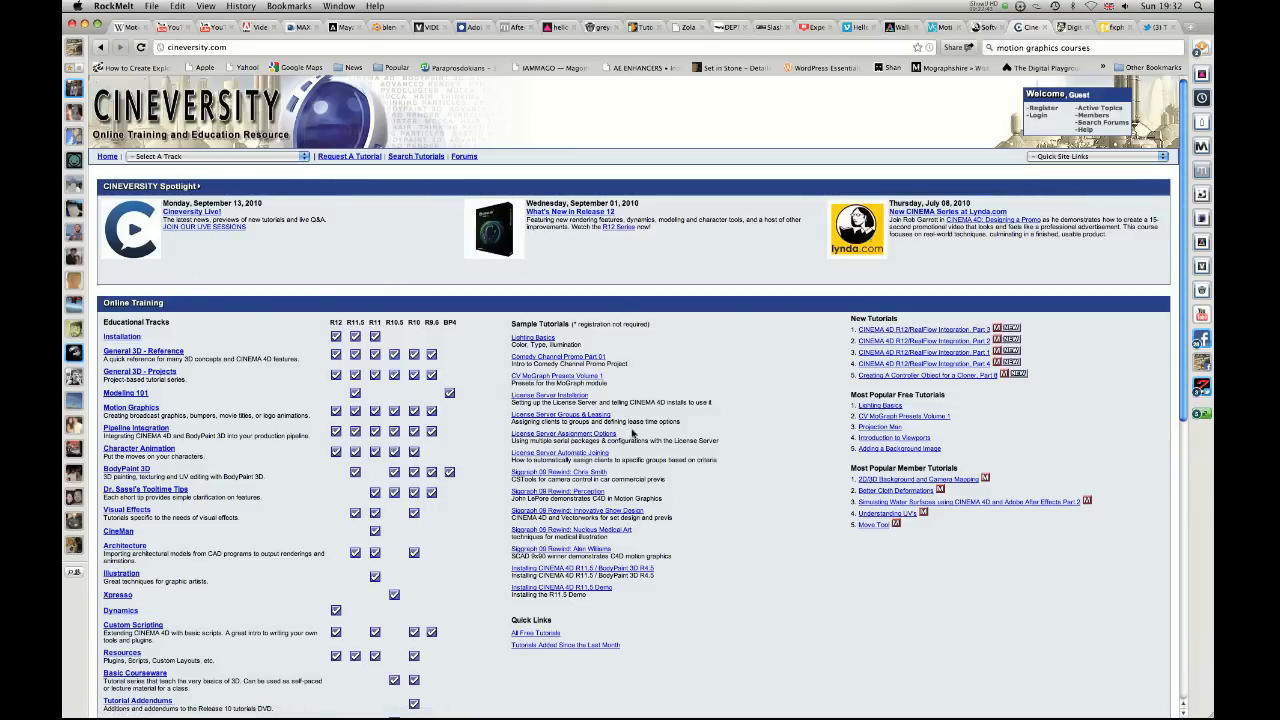
Step: Scroll down the Cineversity Online Training tracks table
scroll("down", 3)
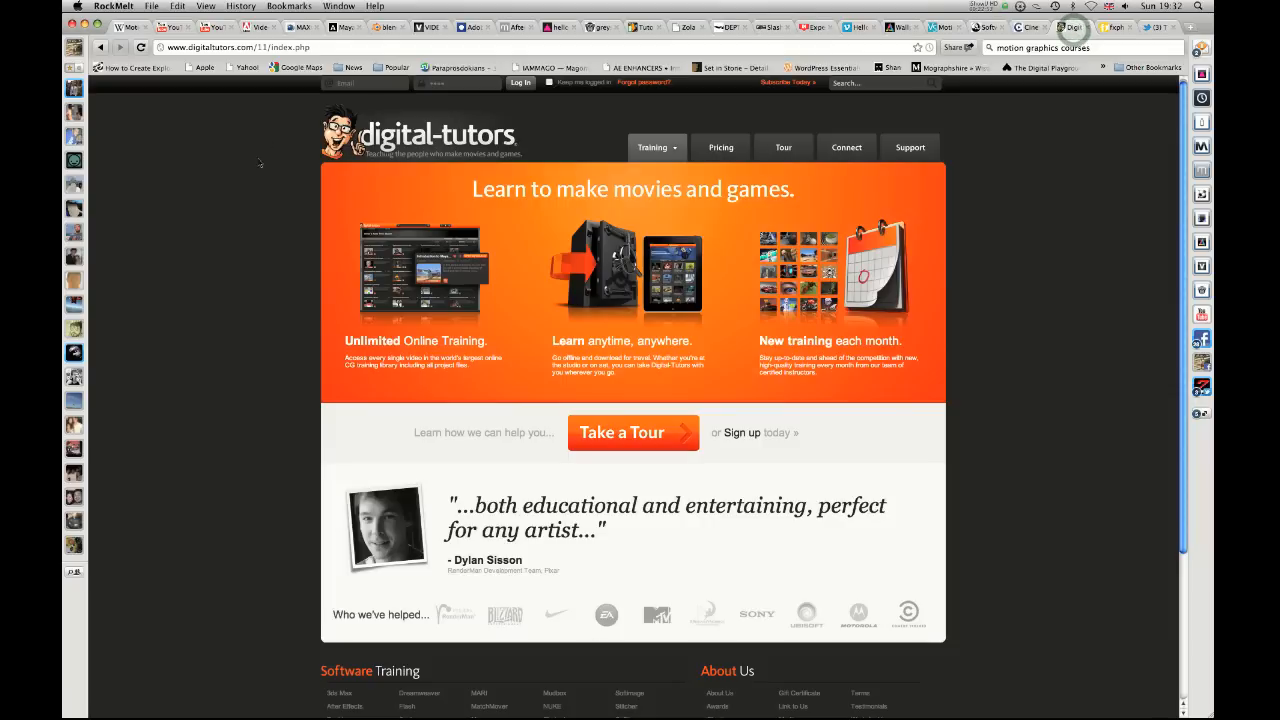
mouse_move(212, 140)
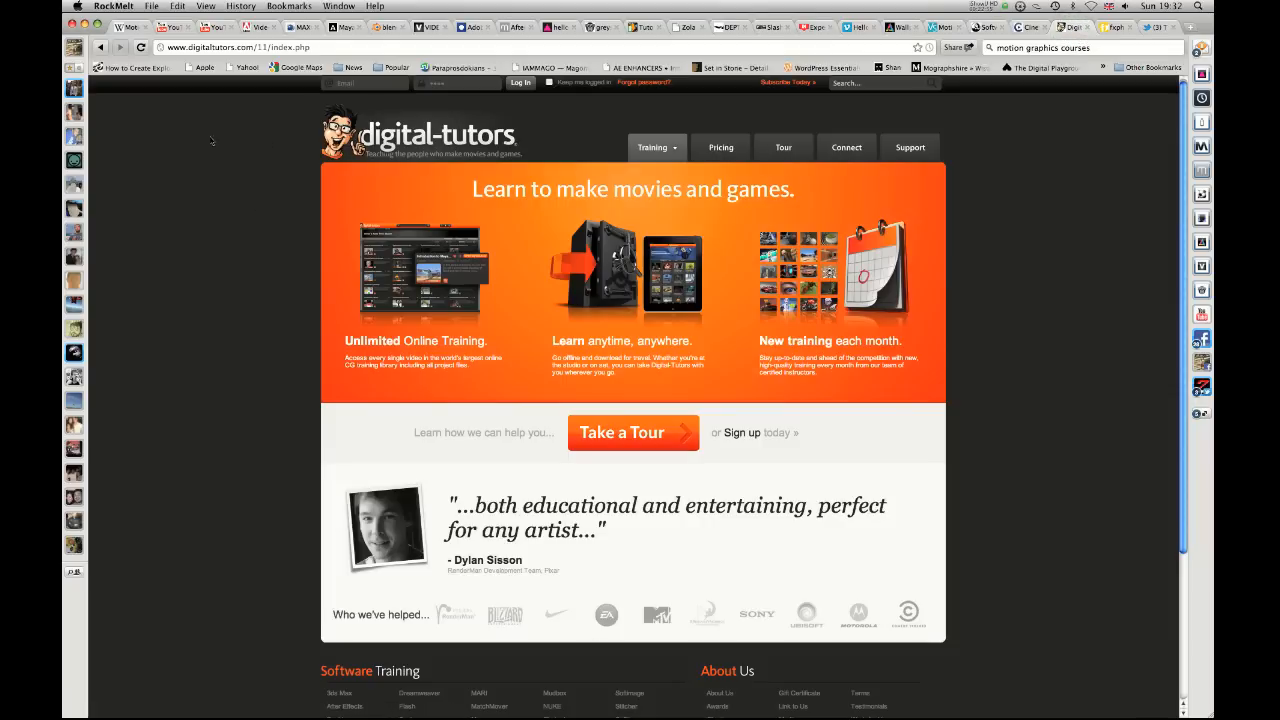
mouse_move(976, 542)
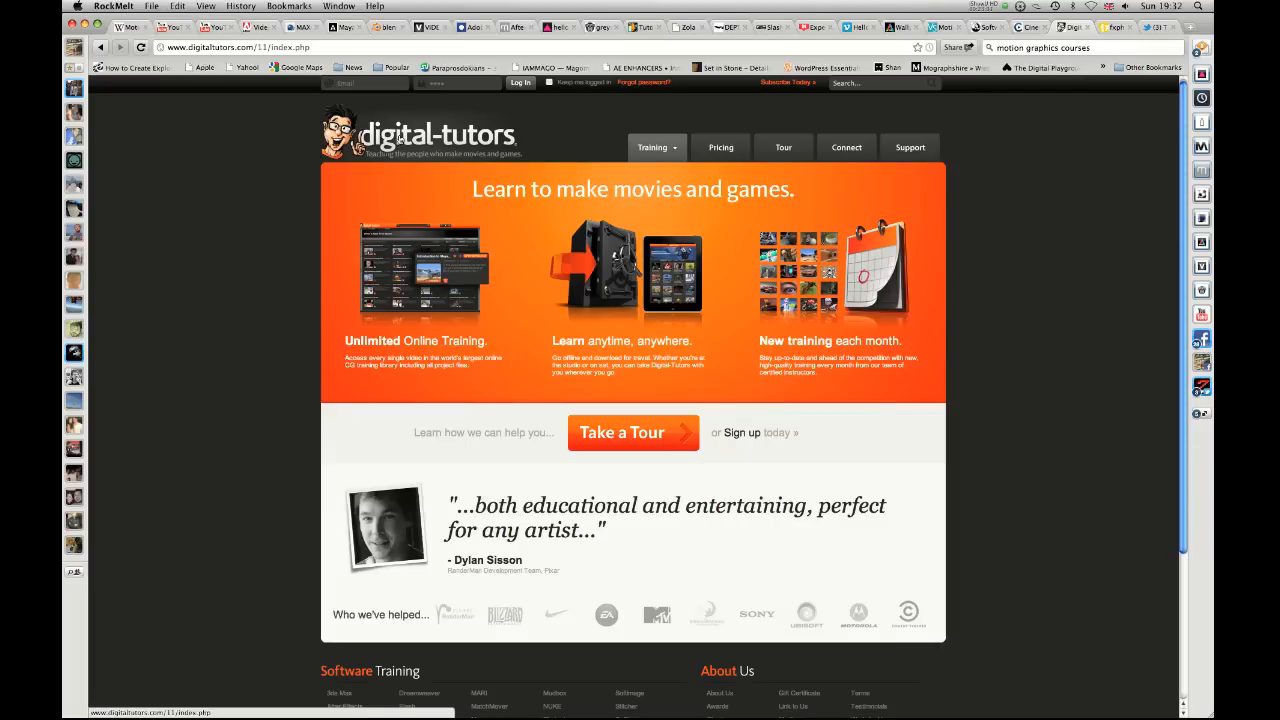
mouse_move(700, 300)
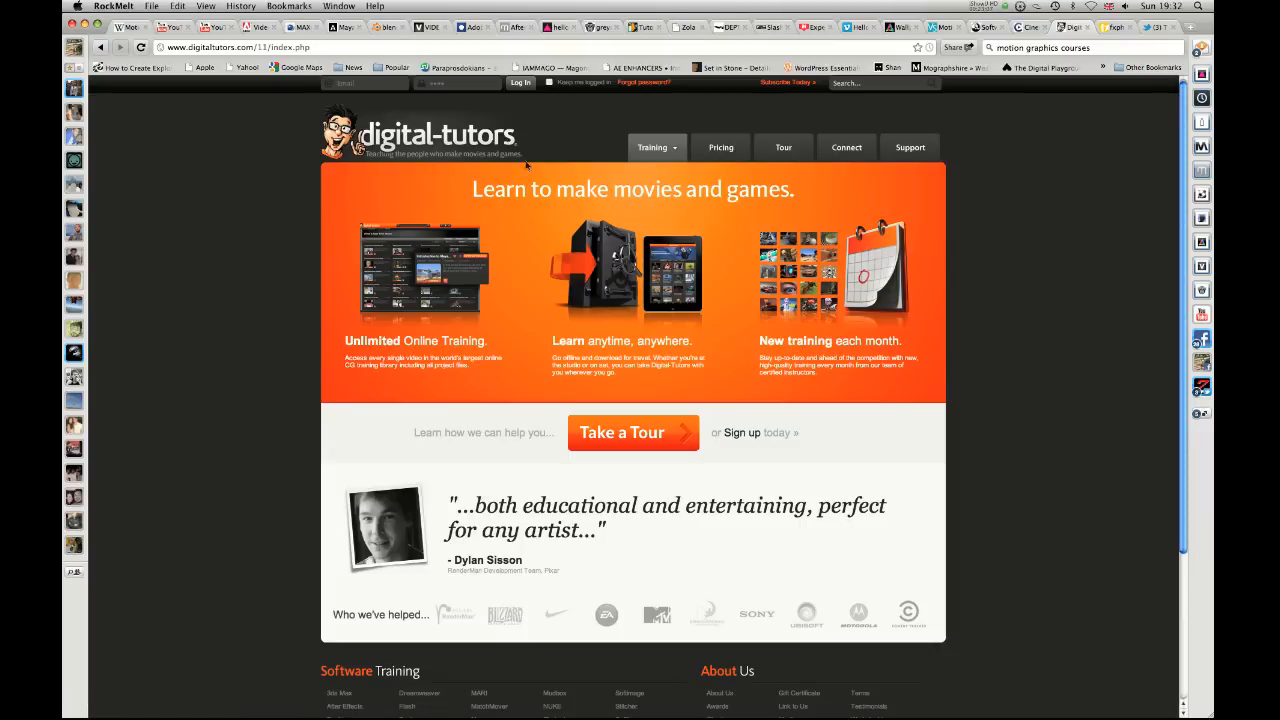
mouse_move(660, 176)
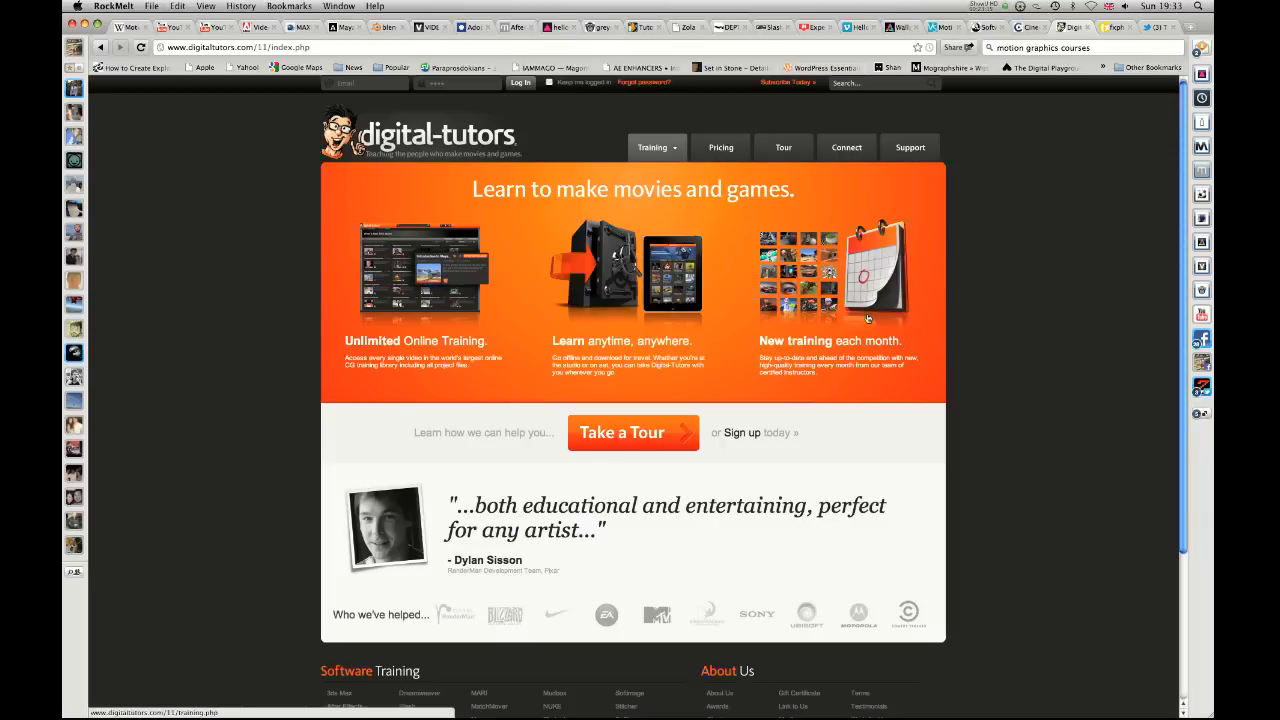
mouse_move(756, 312)
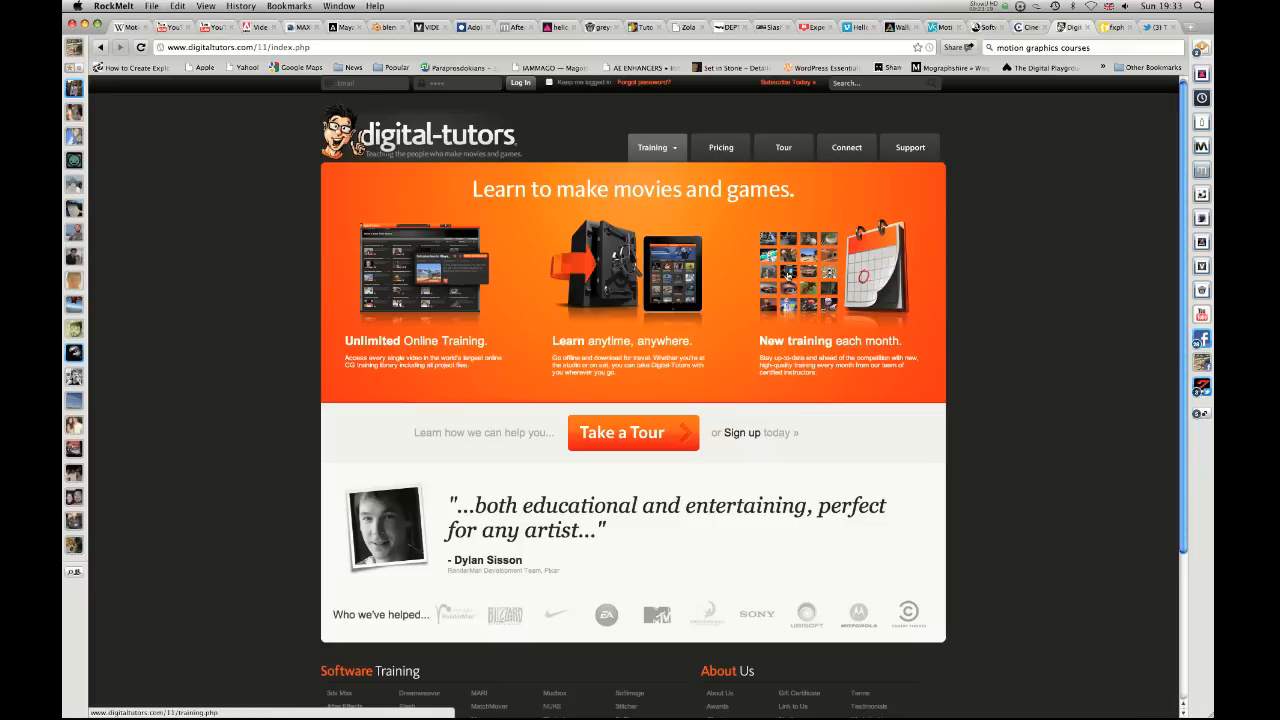
mouse_move(808, 272)
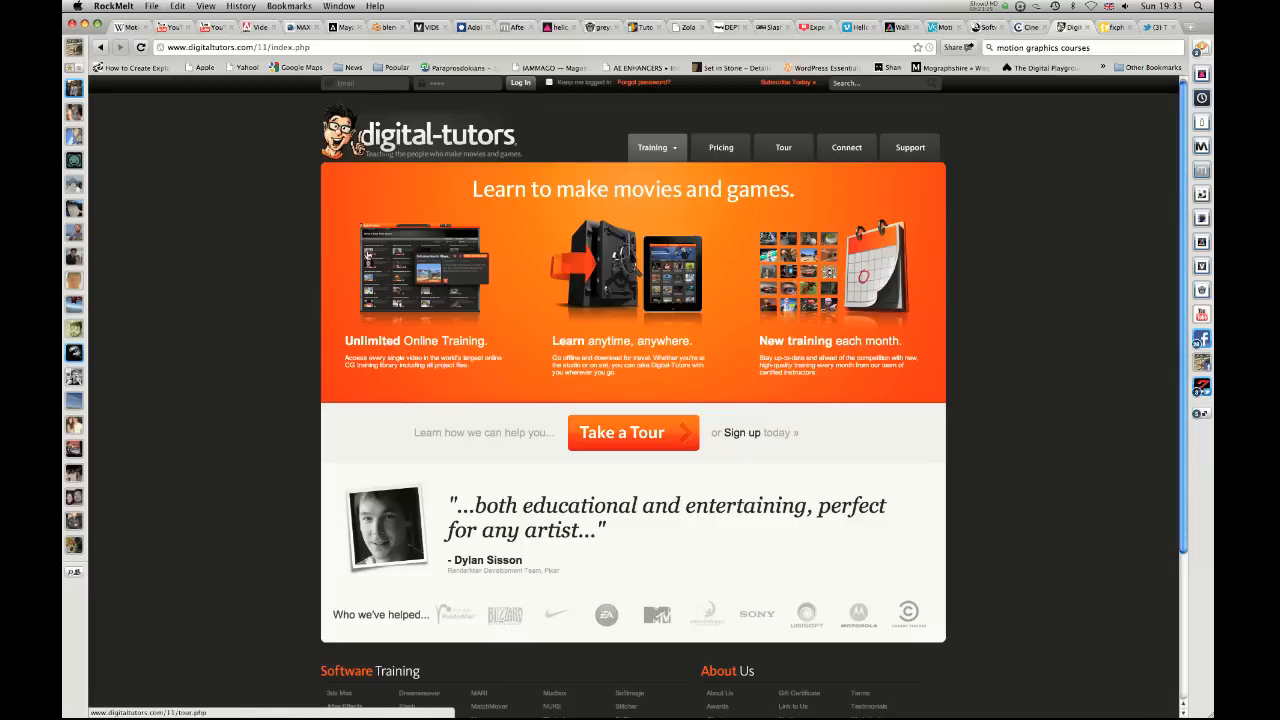
mouse_move(392, 264)
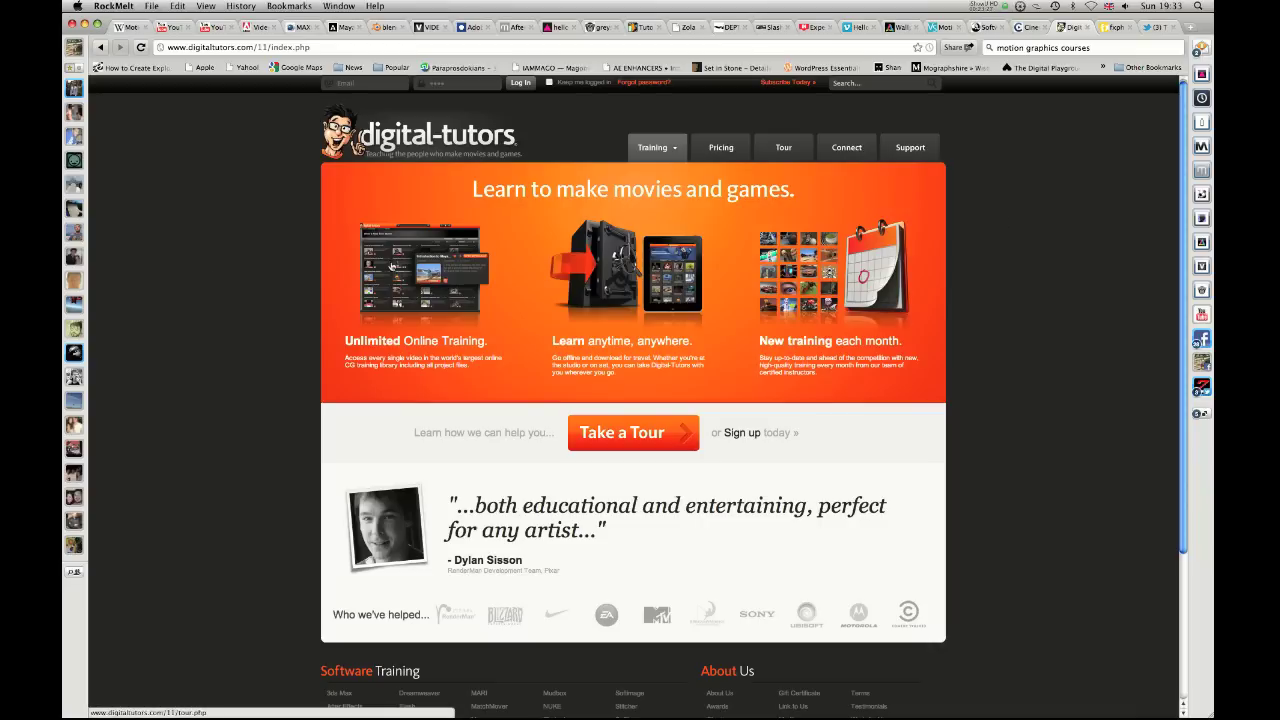
mouse_move(236, 288)
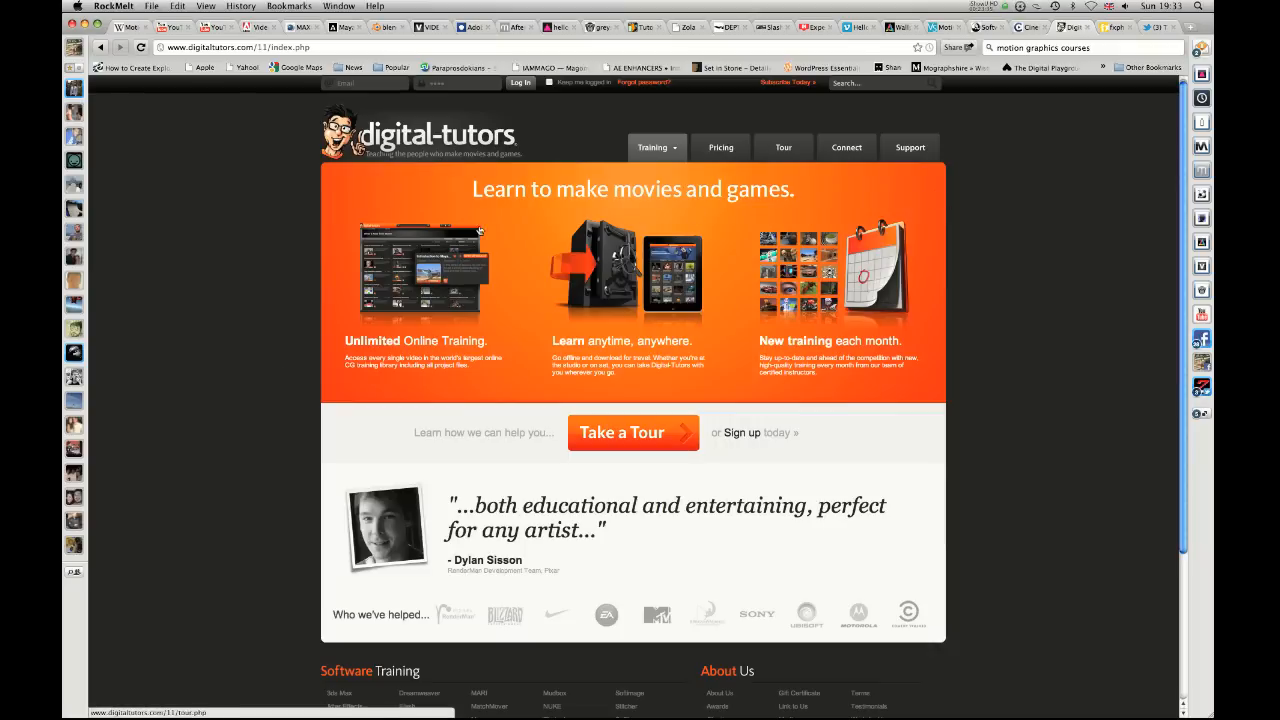
mouse_move(238, 274)
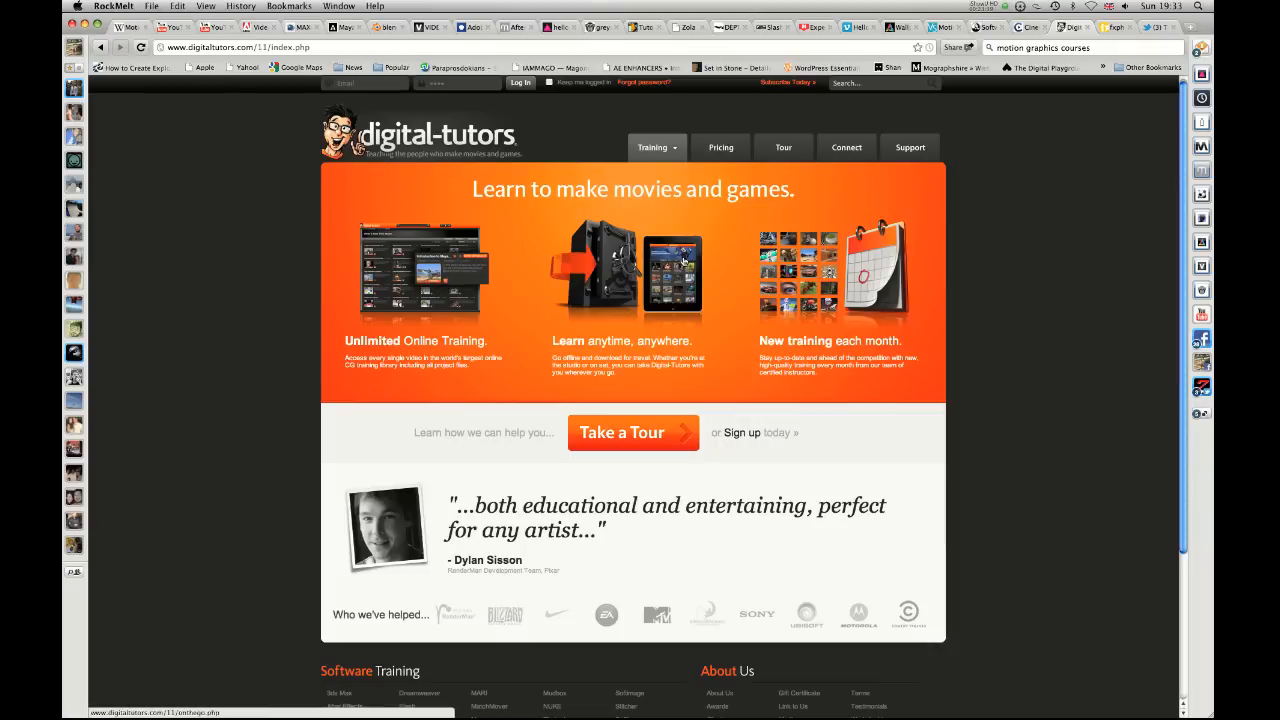
mouse_move(412, 162)
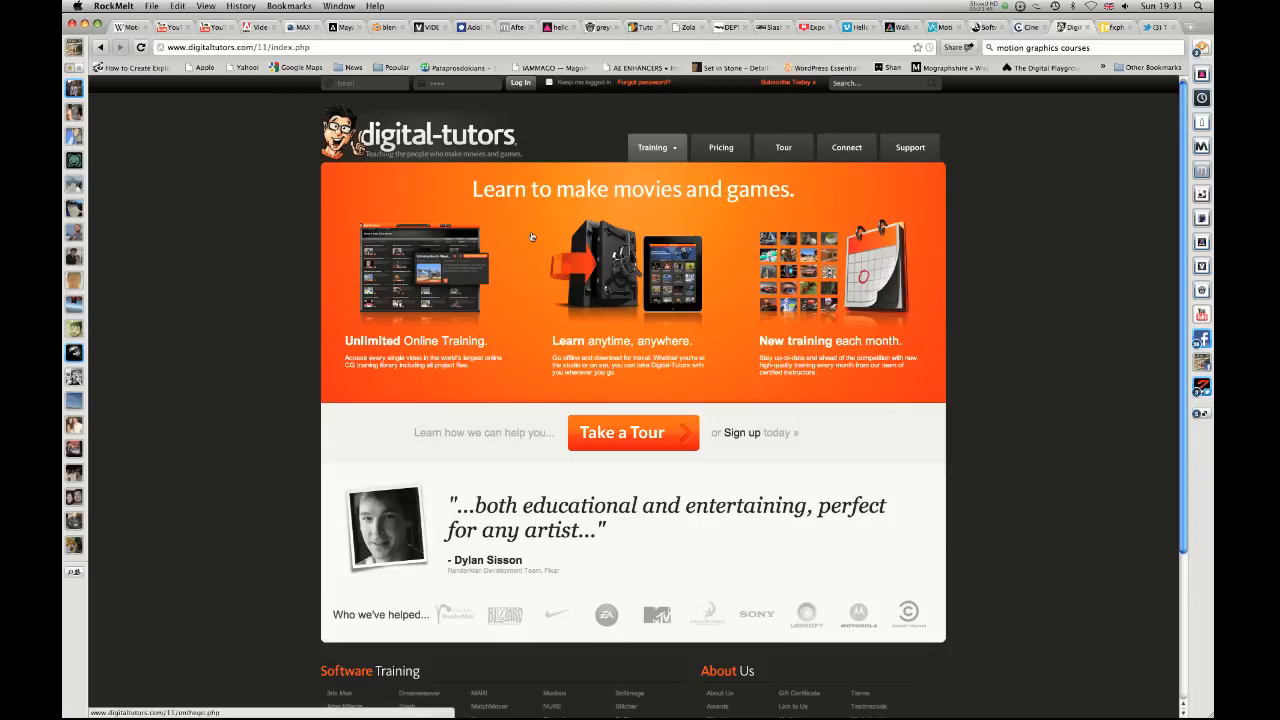
mouse_move(664, 268)
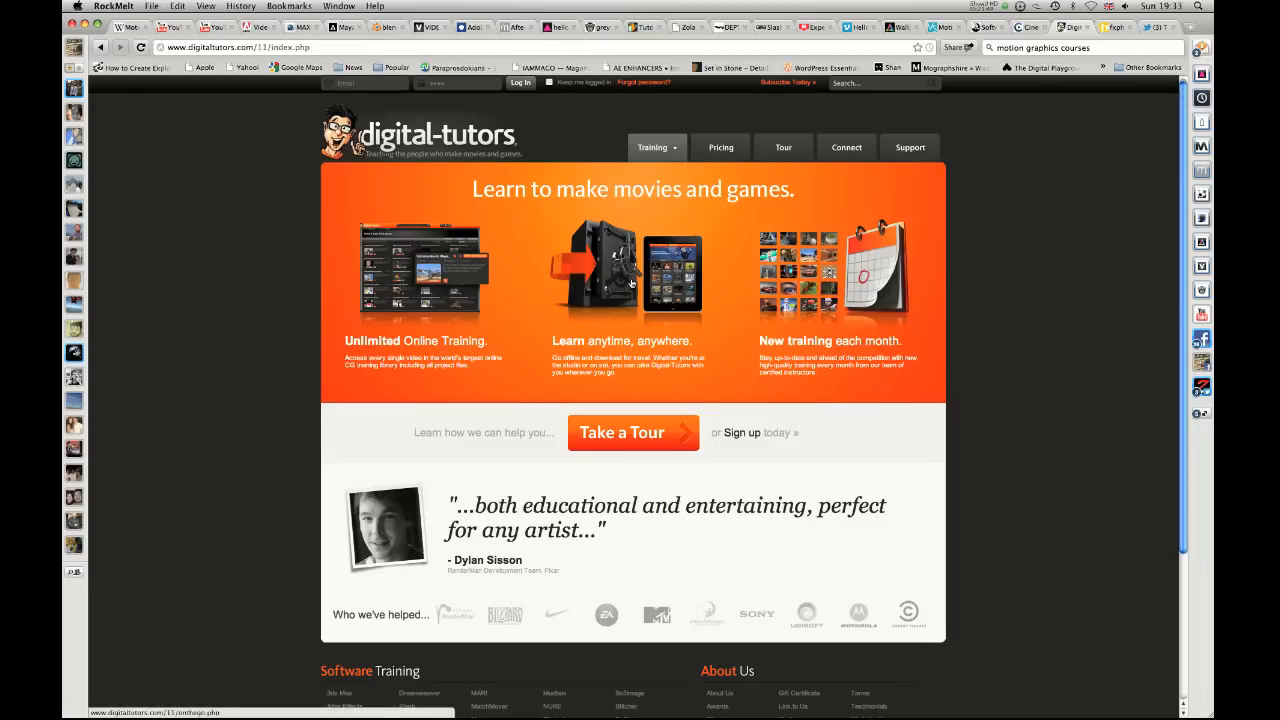
mouse_move(798, 122)
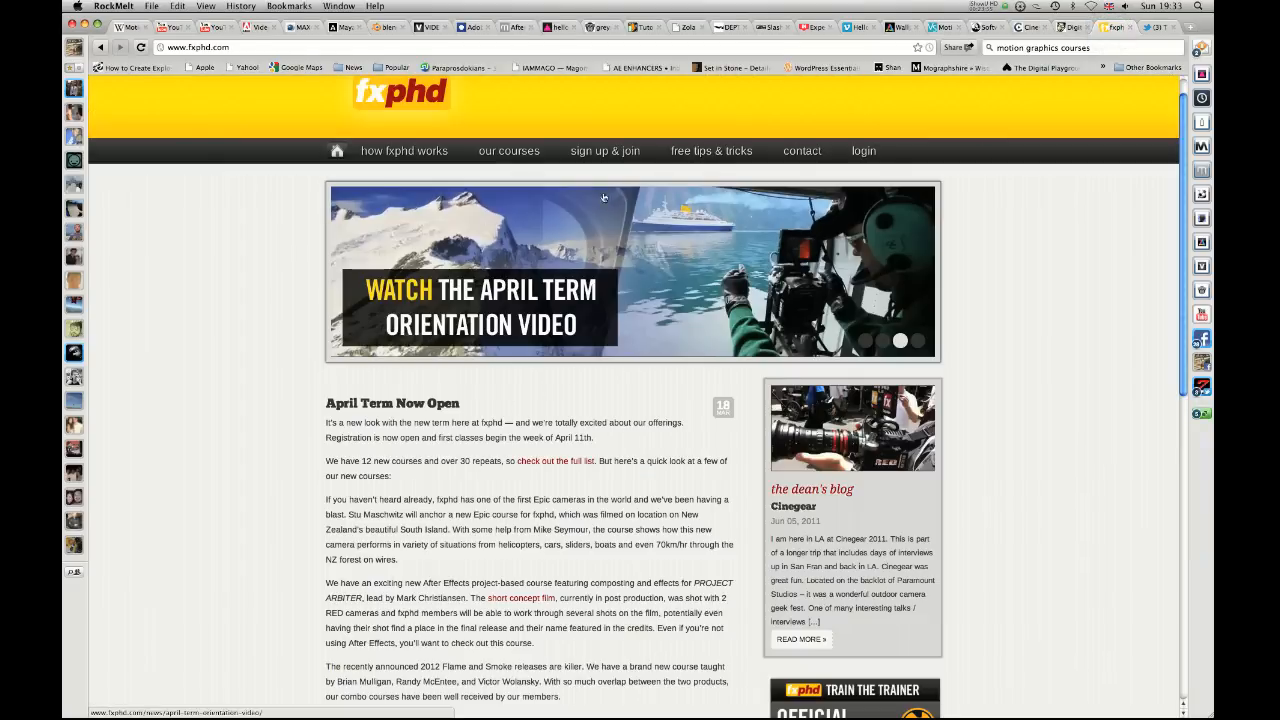
scroll("down", 3)
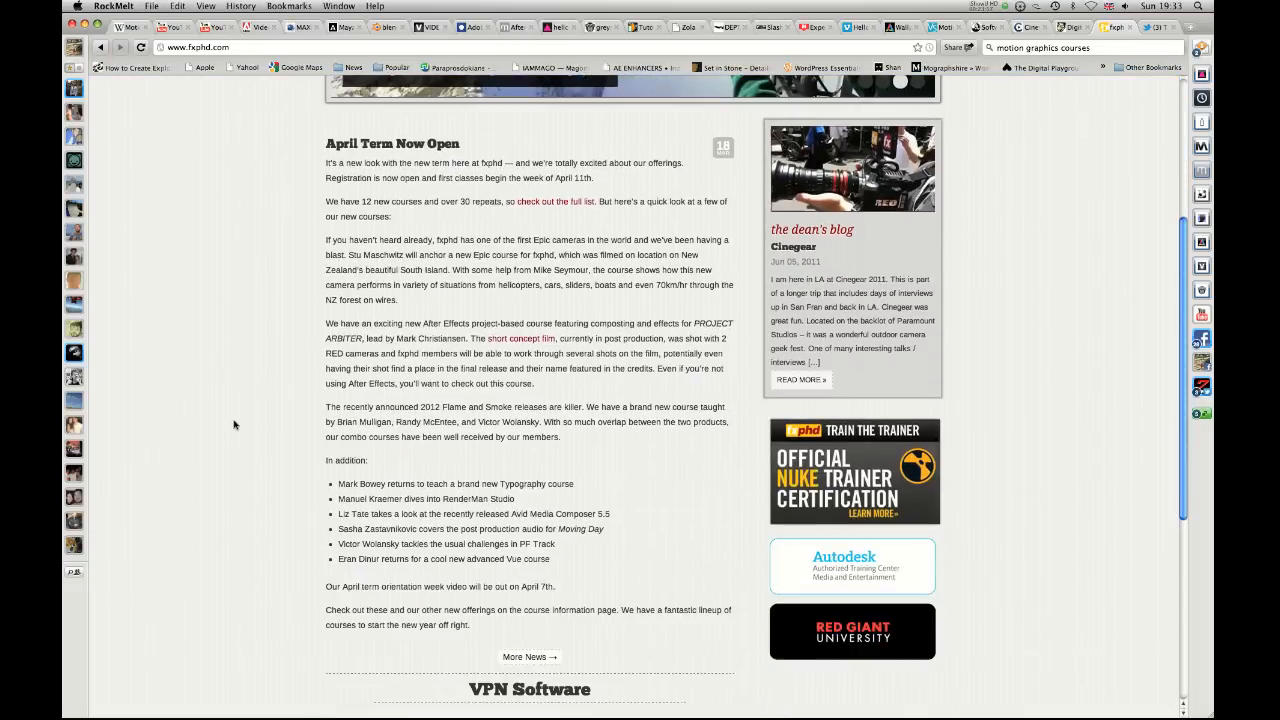
scroll("up", 3)
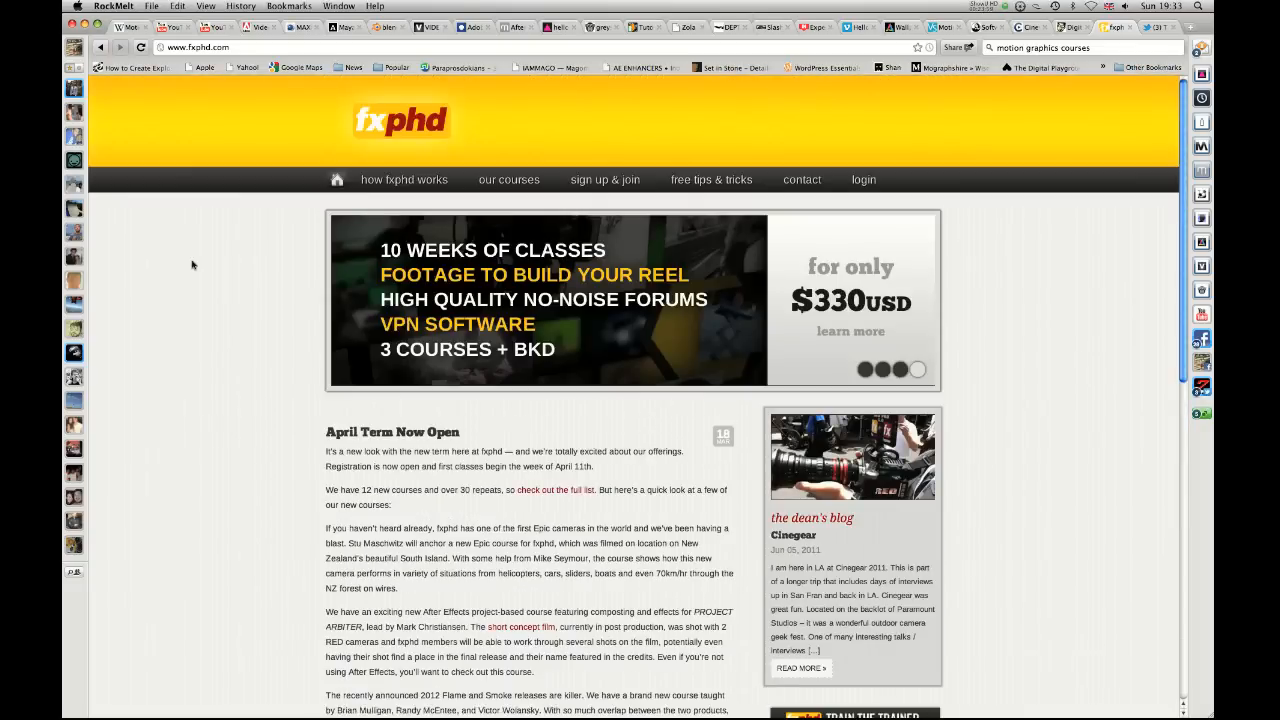
scroll("down", 3)
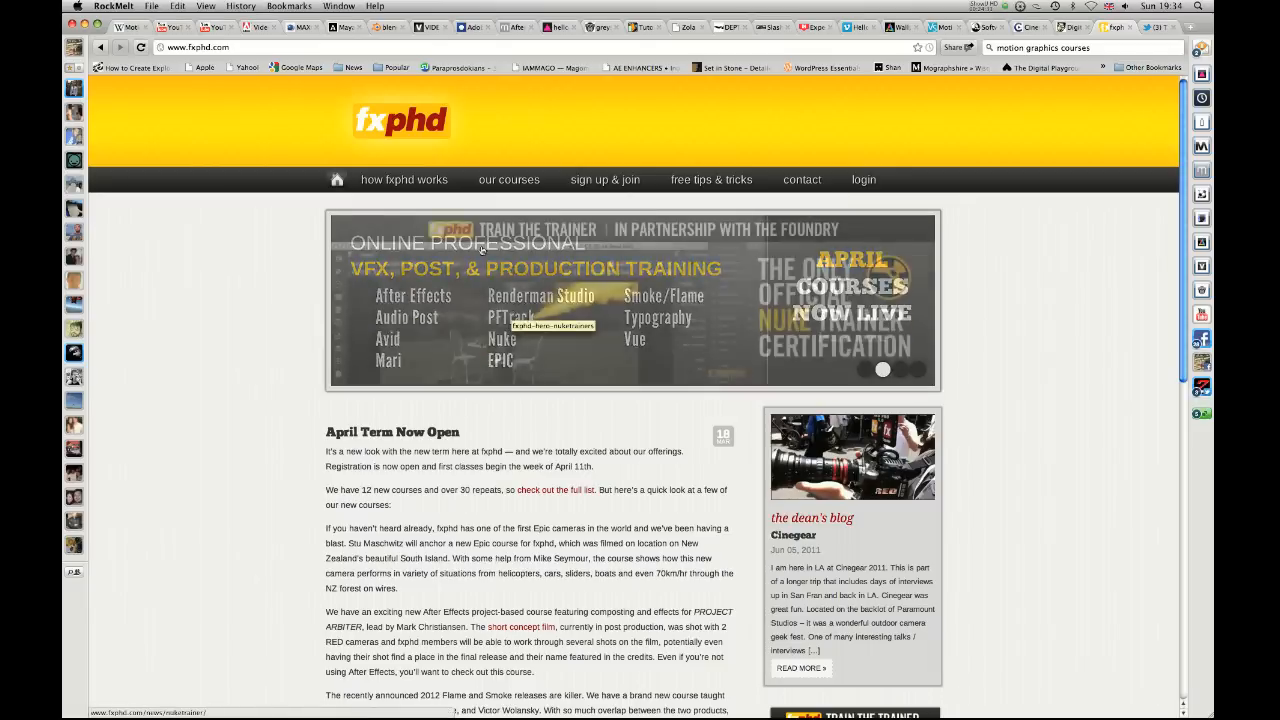
scroll("down", 3)
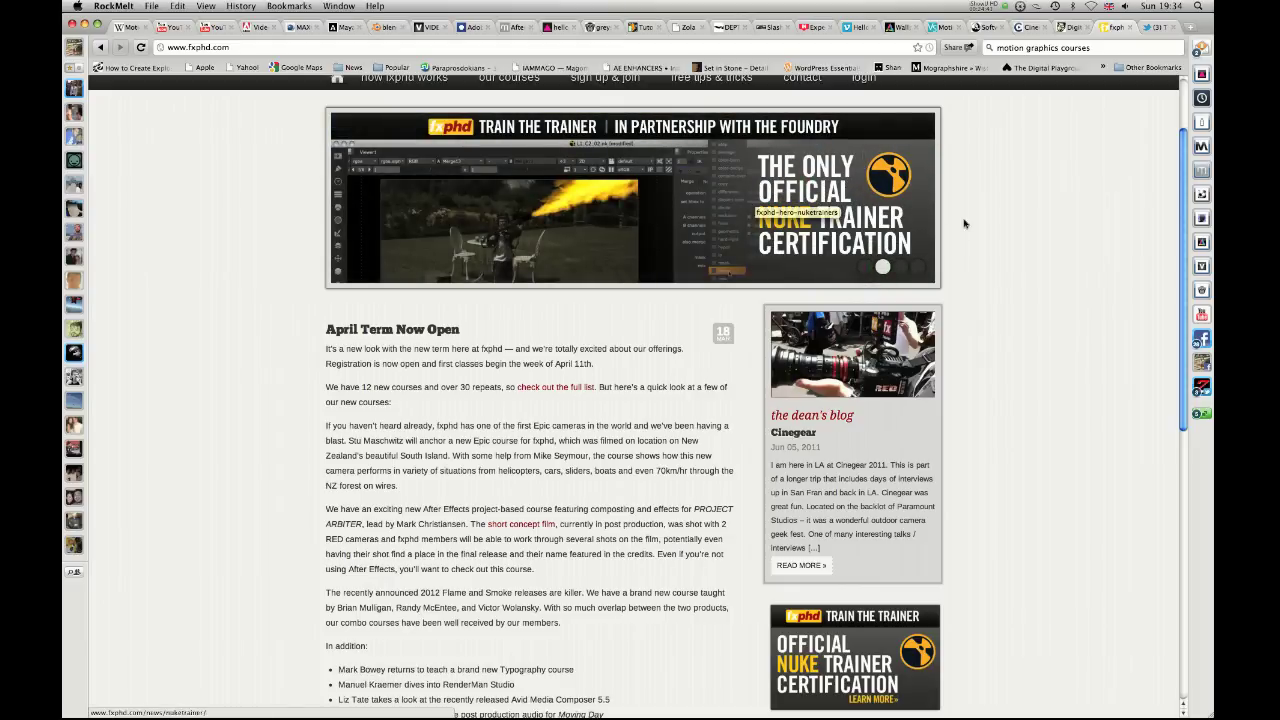
mouse_move(796, 142)
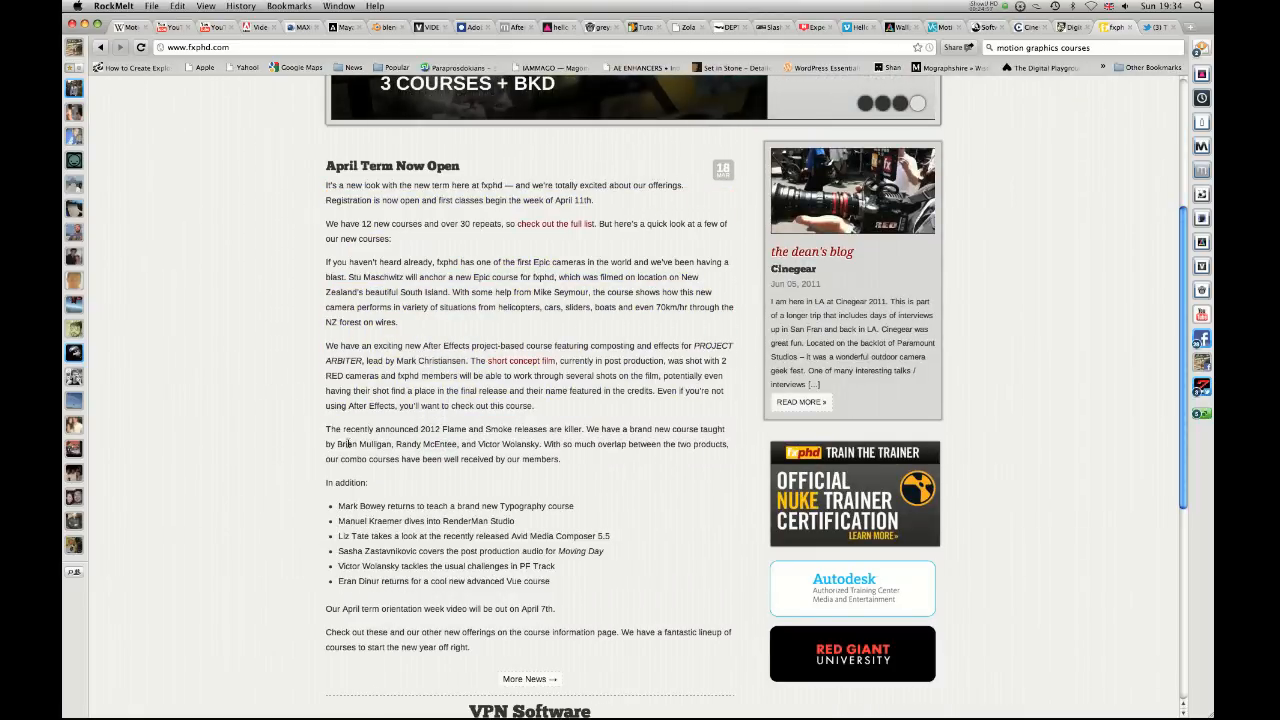
scroll("down", 3)
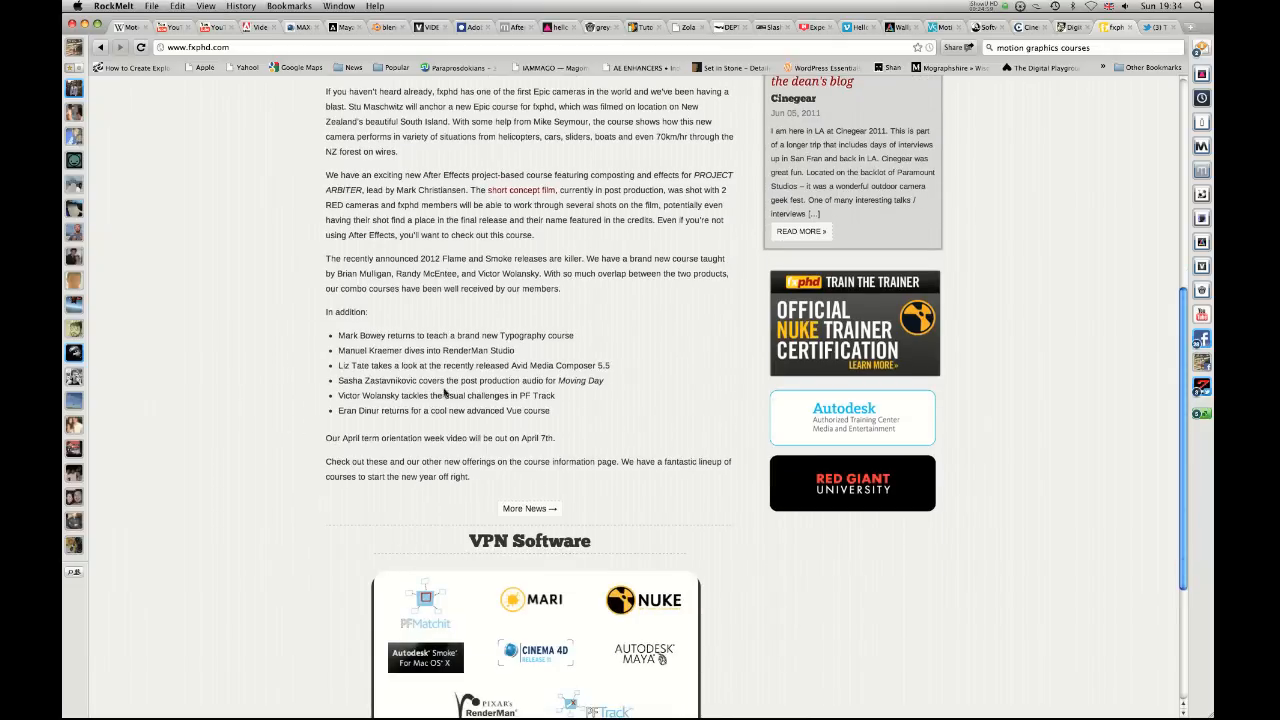
mouse_move(494, 348)
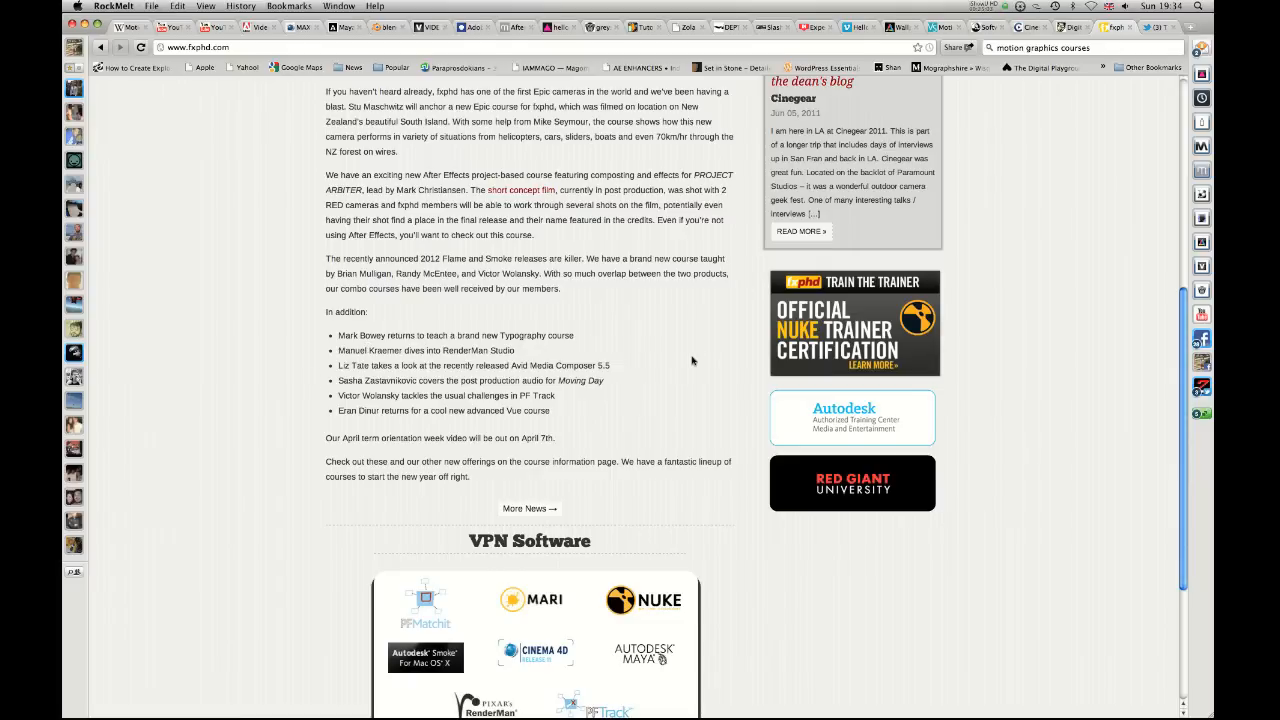
mouse_move(562, 364)
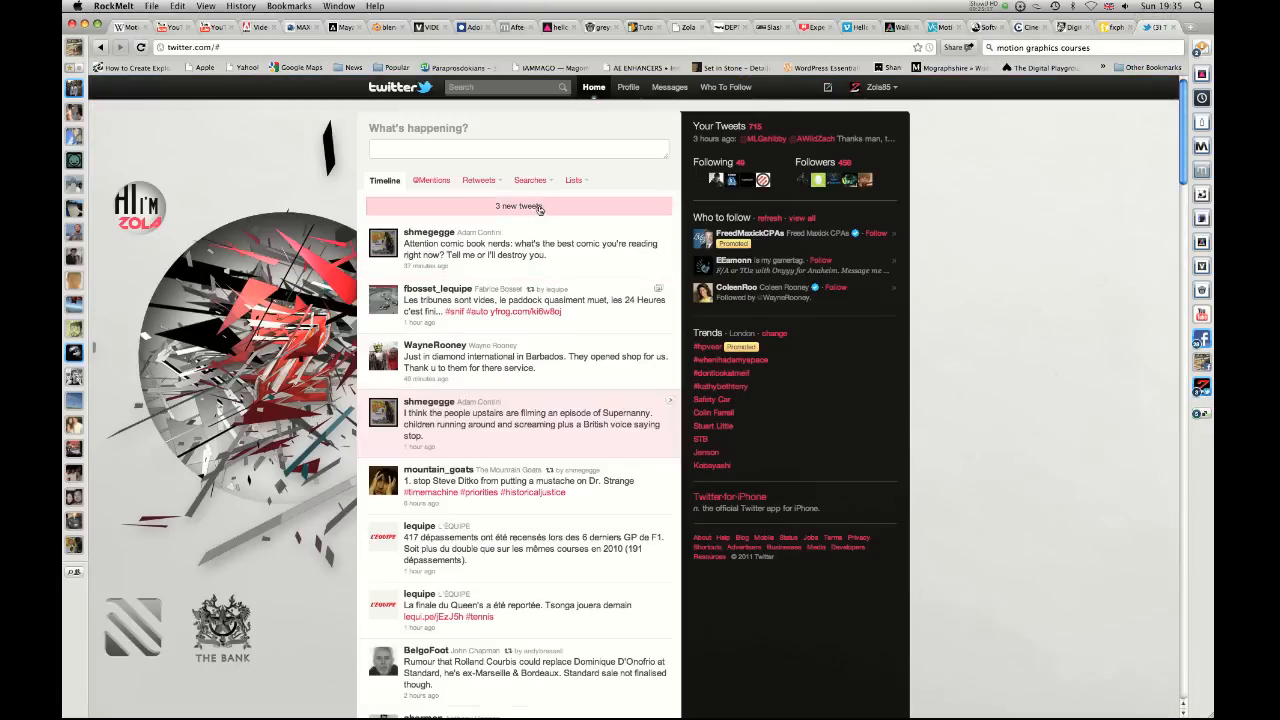
Step: Load the 3 new tweets waiting above the home timeline
left_click(518, 206)
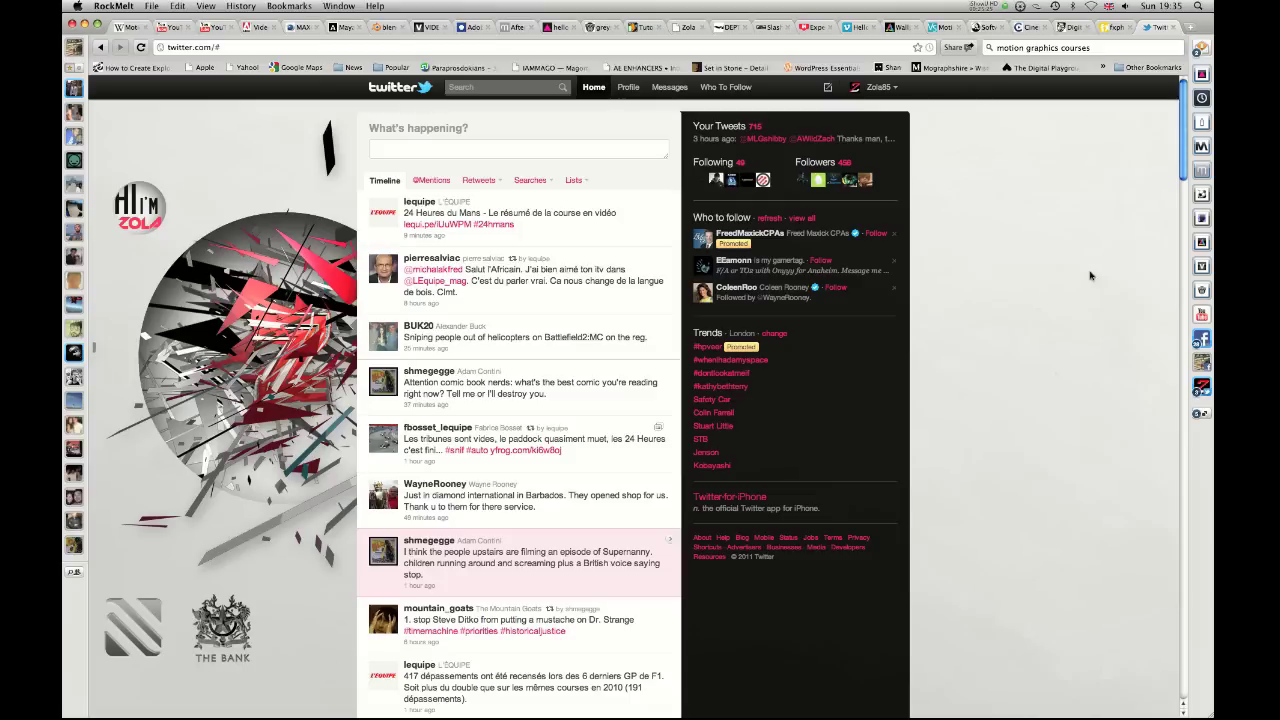
mouse_move(1080, 260)
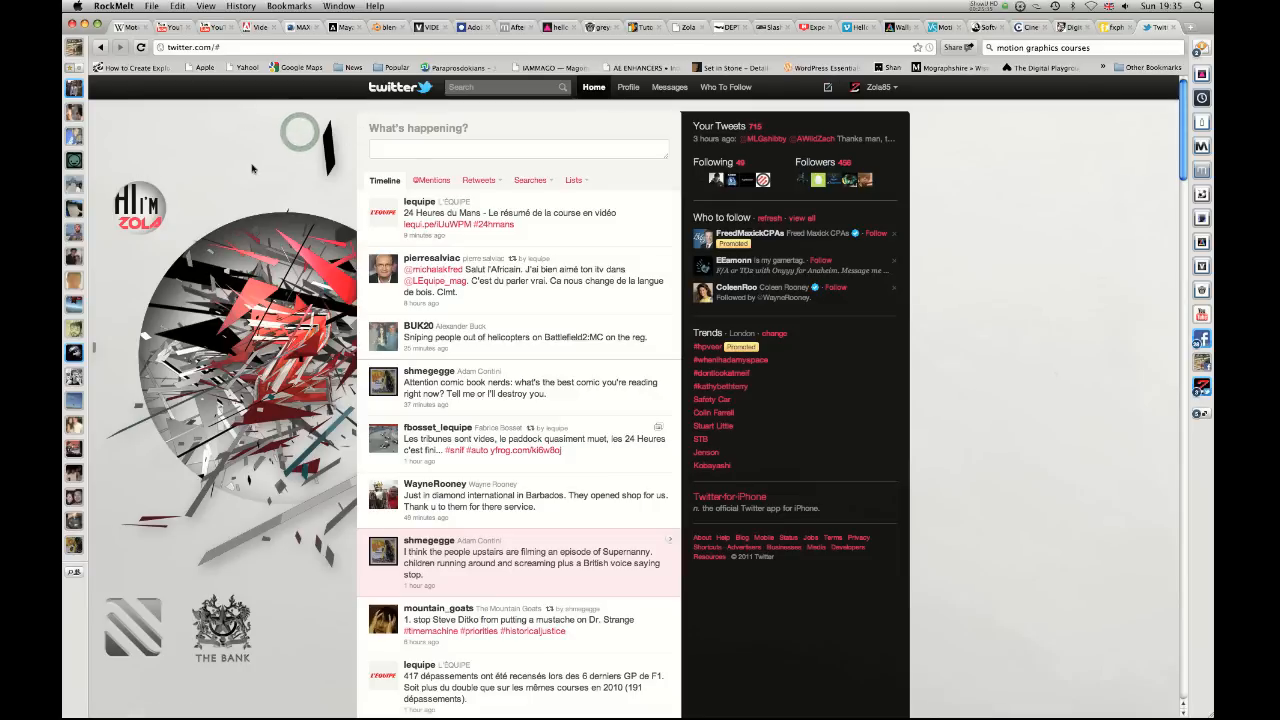
mouse_move(1164, 344)
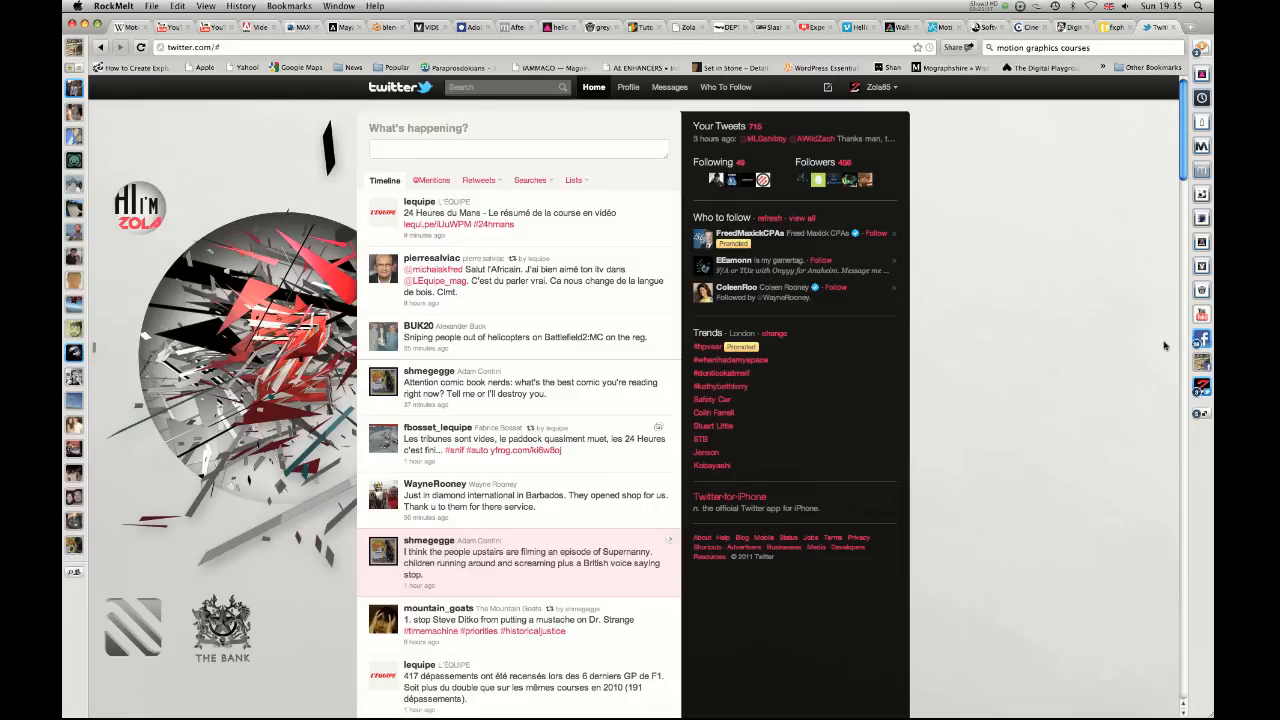
mouse_move(978, 200)
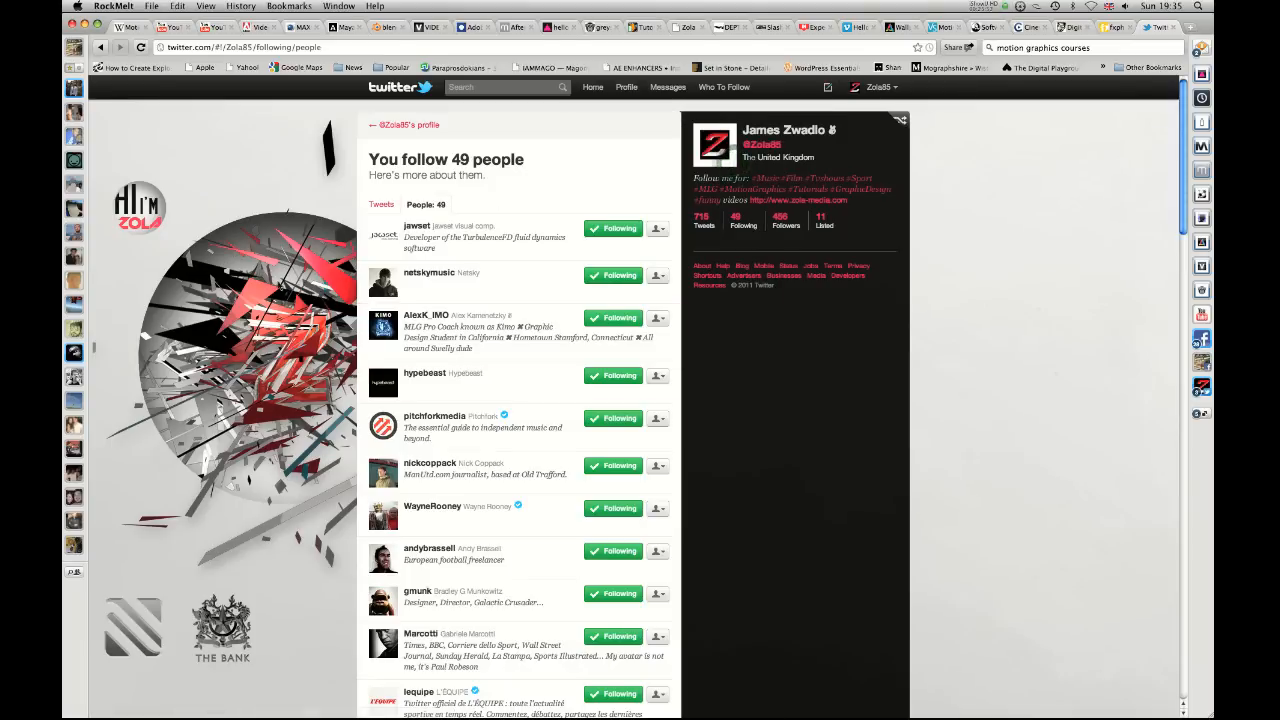
mouse_move(596, 402)
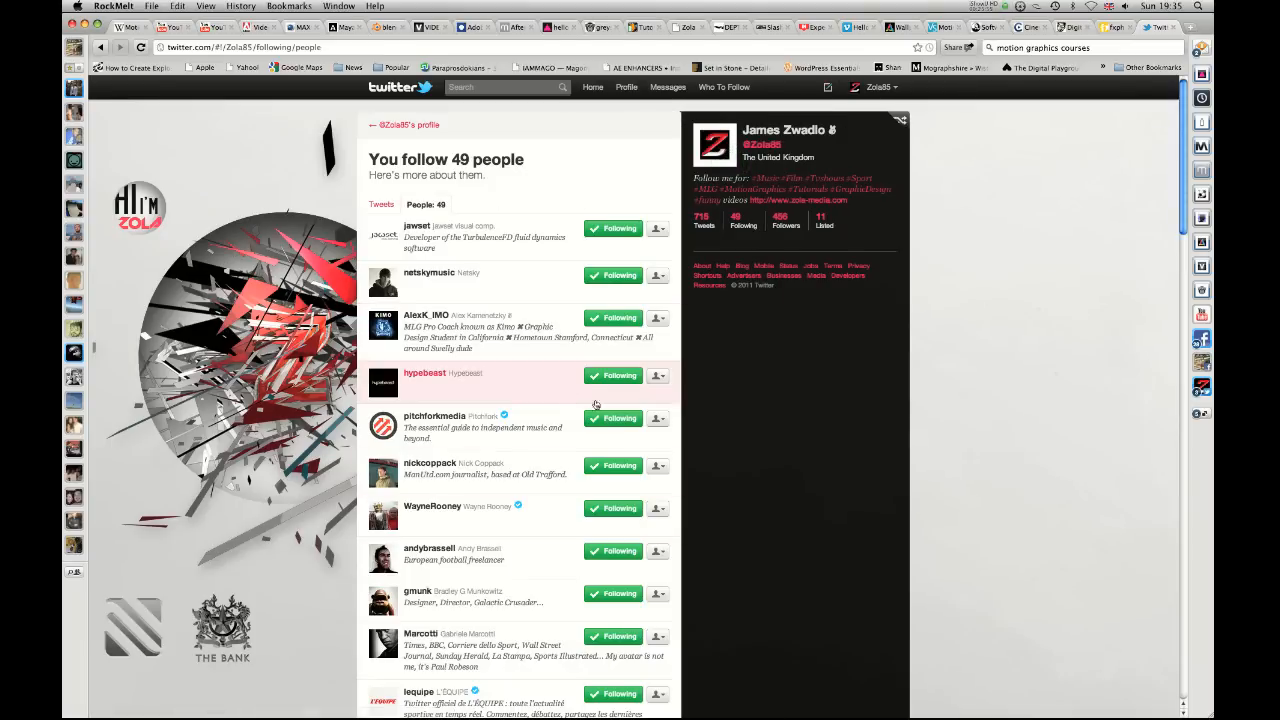
mouse_move(504, 272)
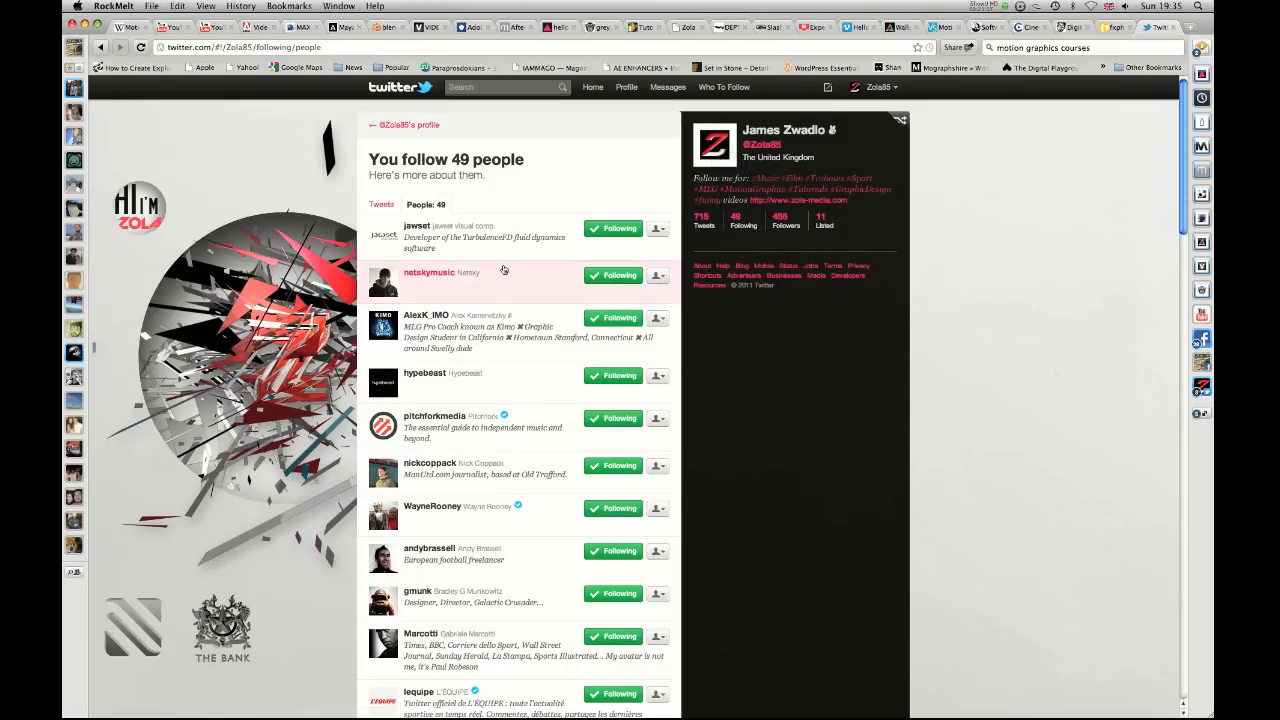
mouse_move(410, 332)
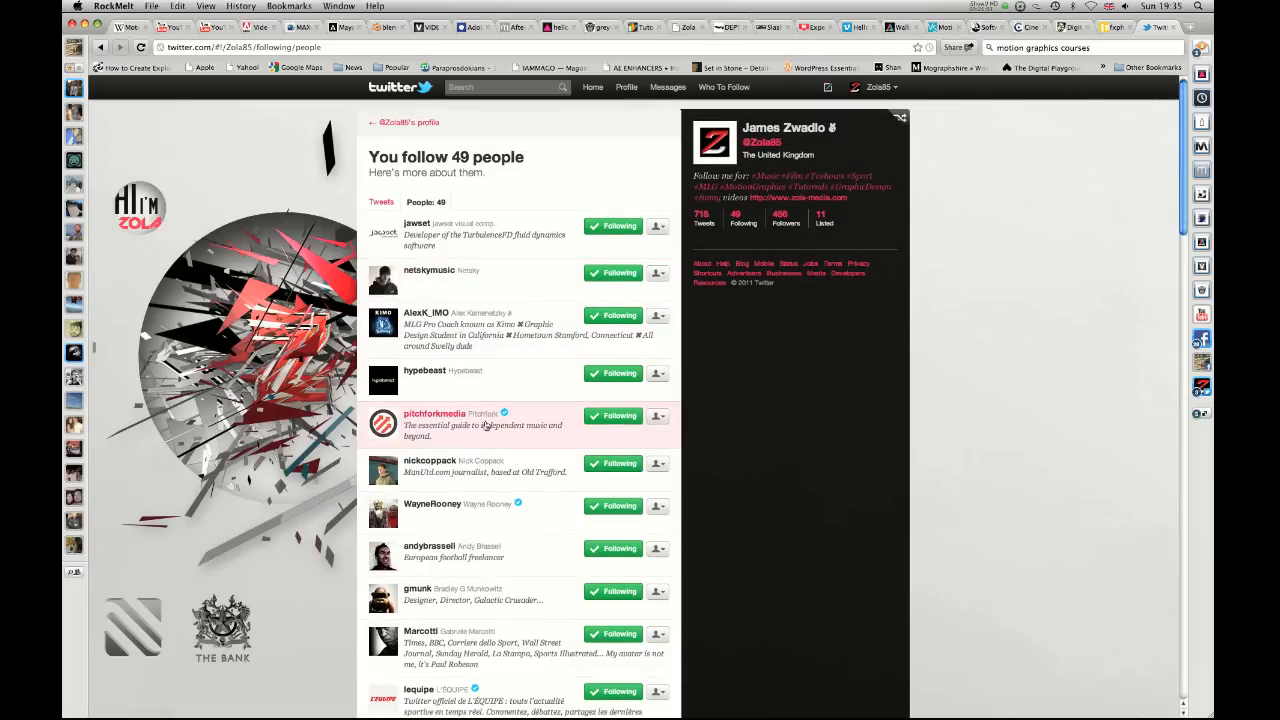
Step: Scroll the Following list of 49 accounts and preview one followed account's profile
scroll("down", 3)
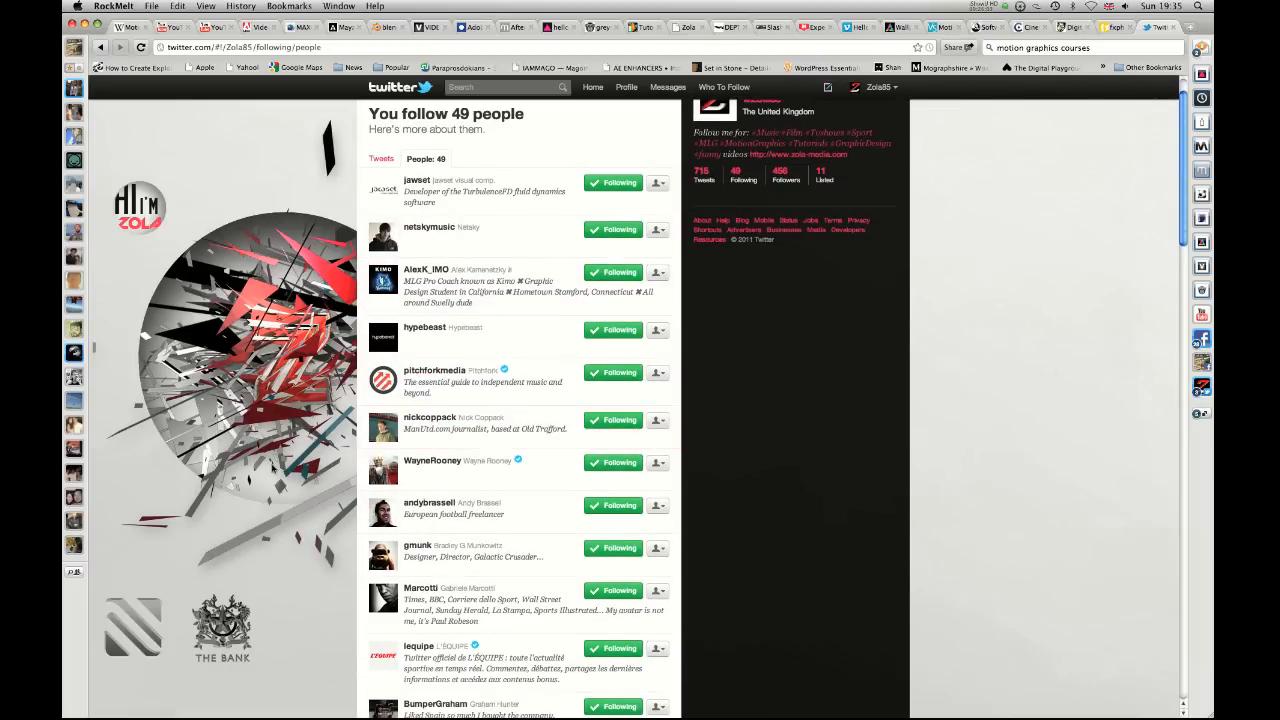
scroll("down", 3)
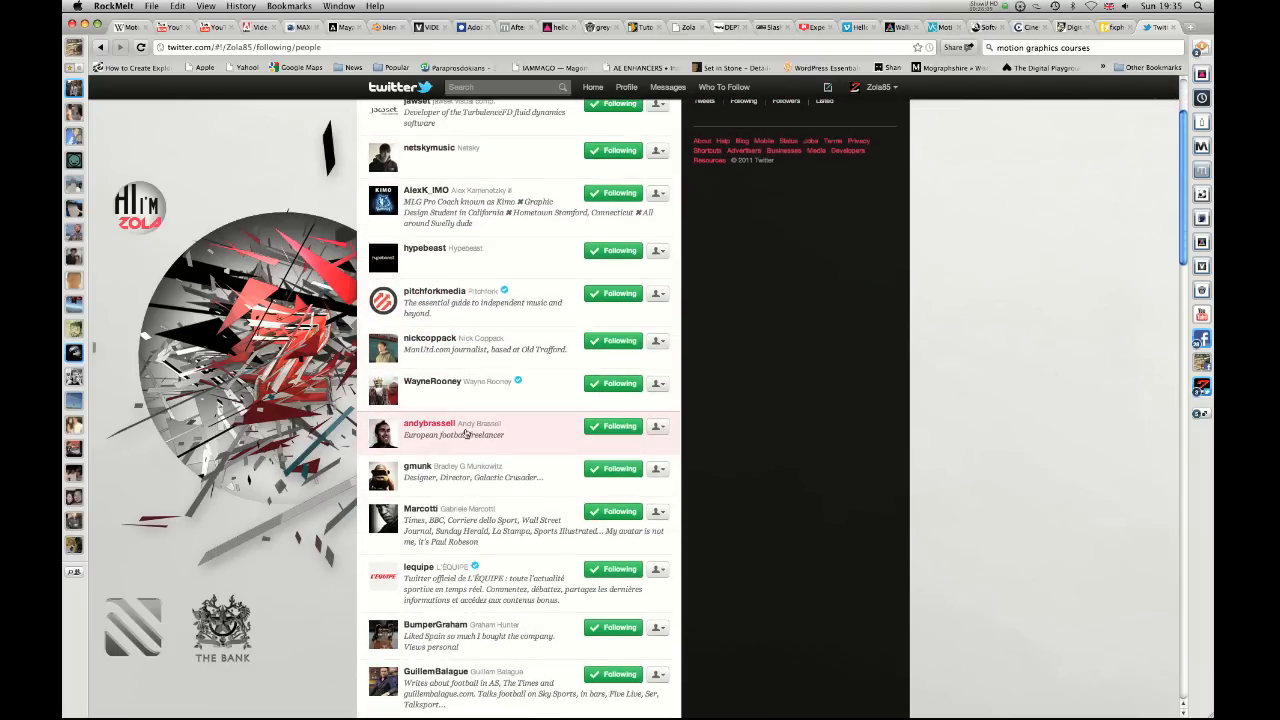
mouse_move(556, 436)
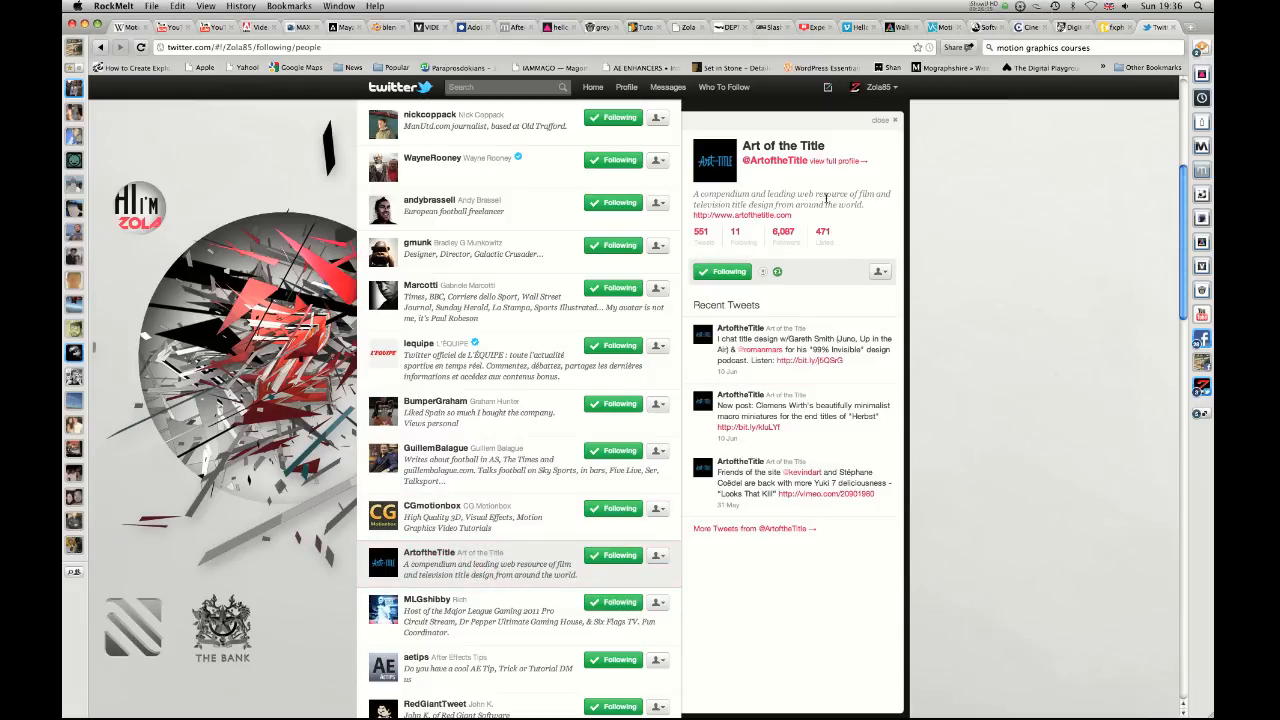
mouse_move(768, 216)
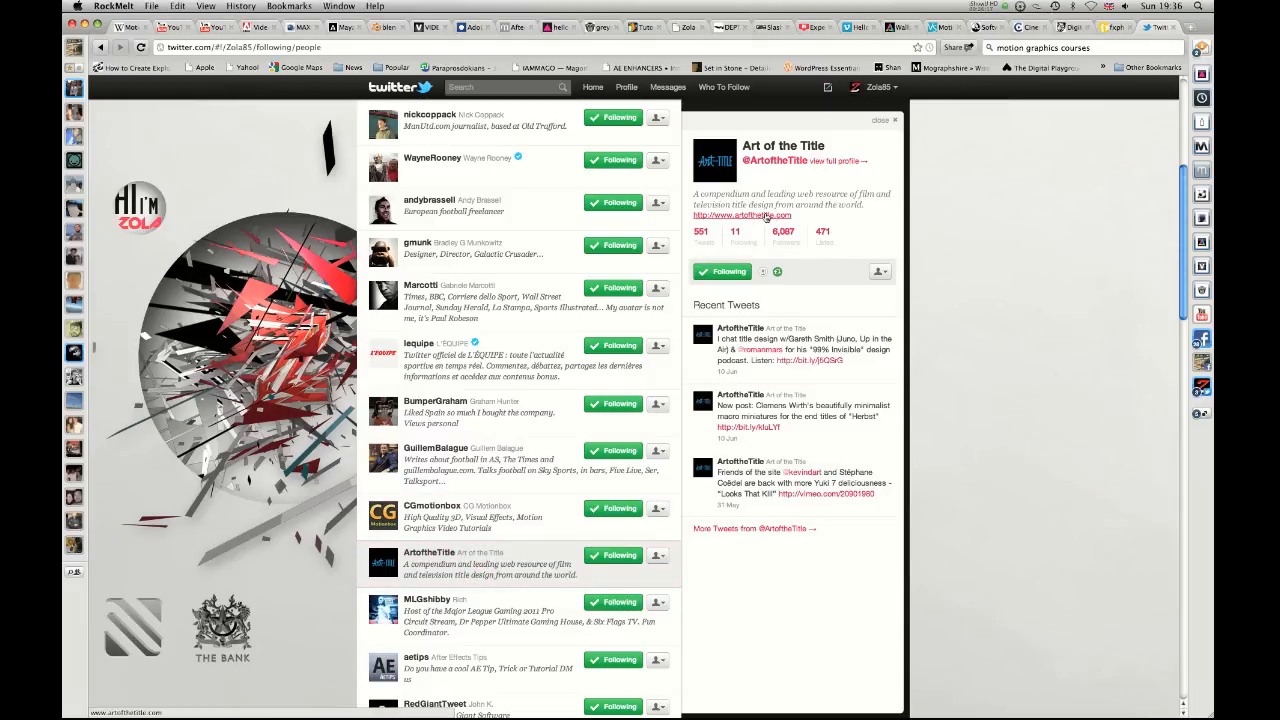
mouse_move(172, 136)
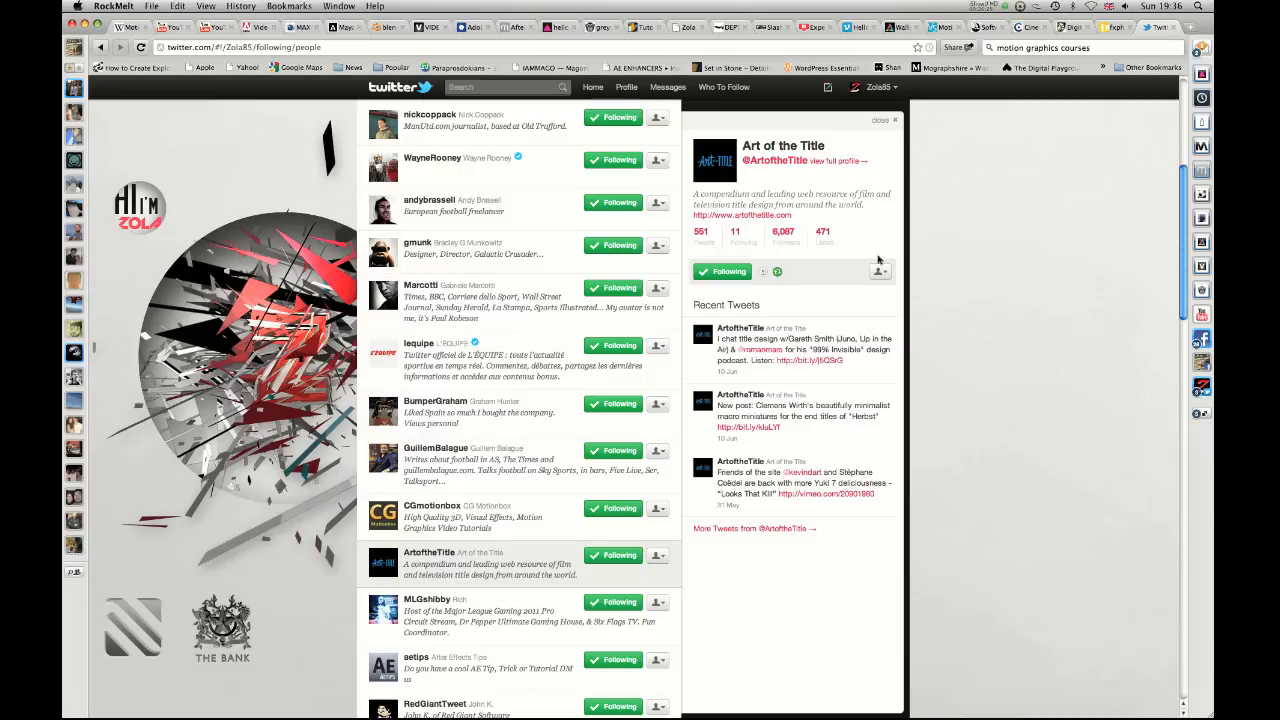
scroll("down", 3)
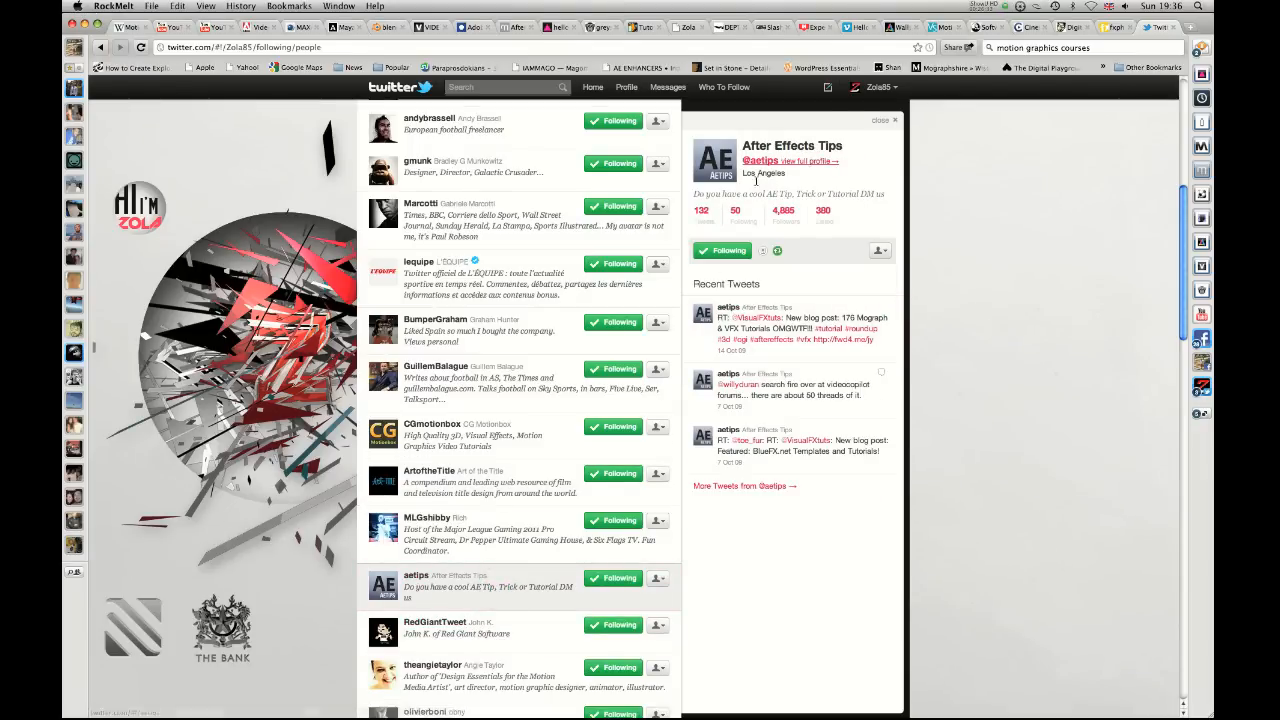
mouse_move(764, 320)
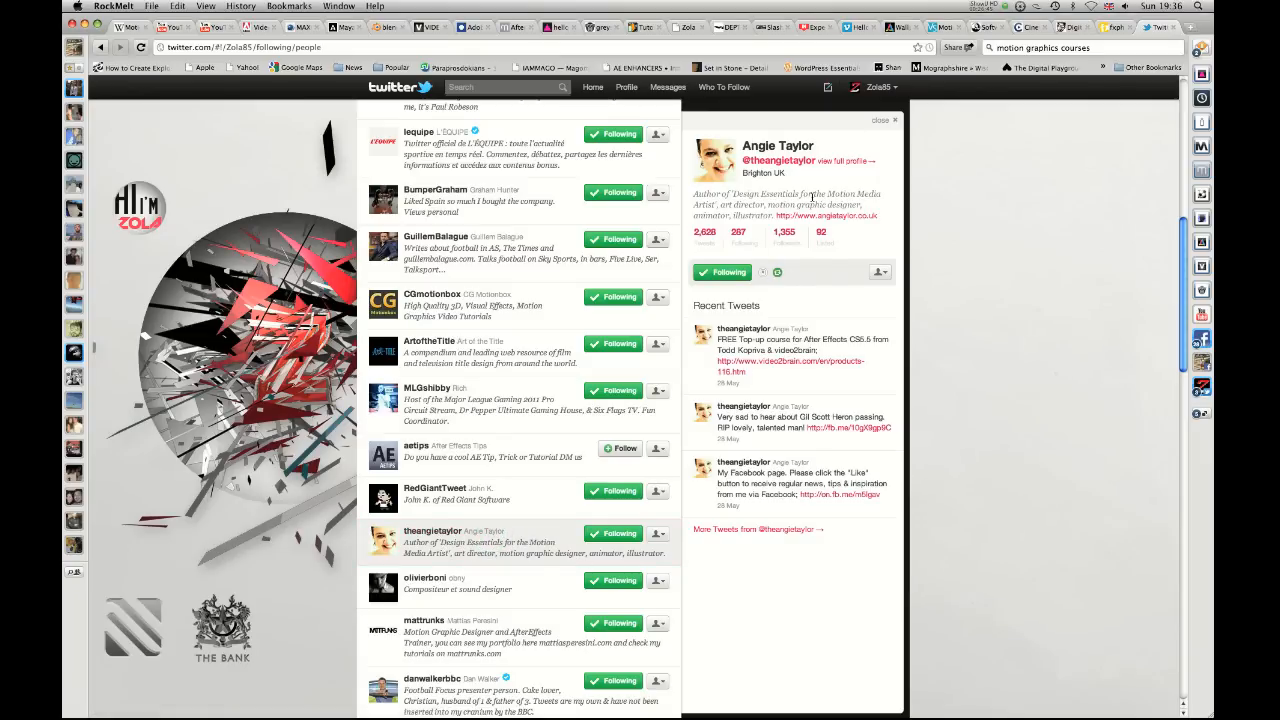
mouse_move(824, 270)
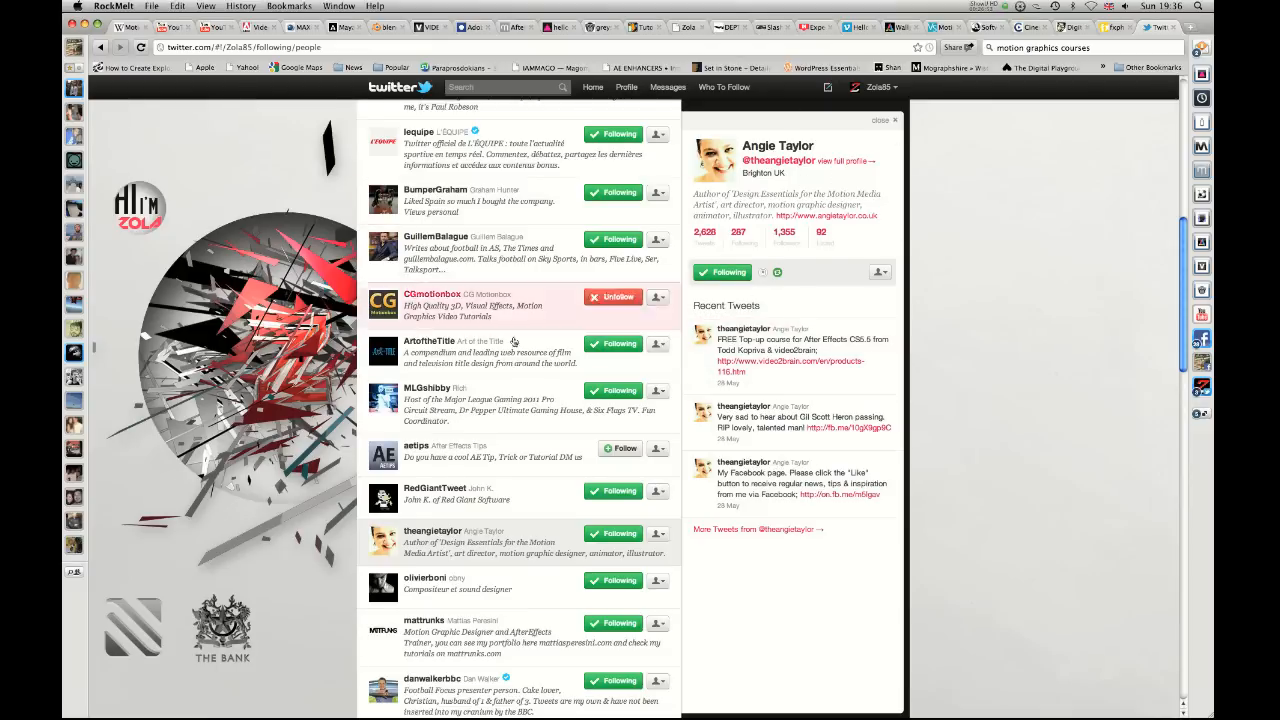
scroll("down", 3)
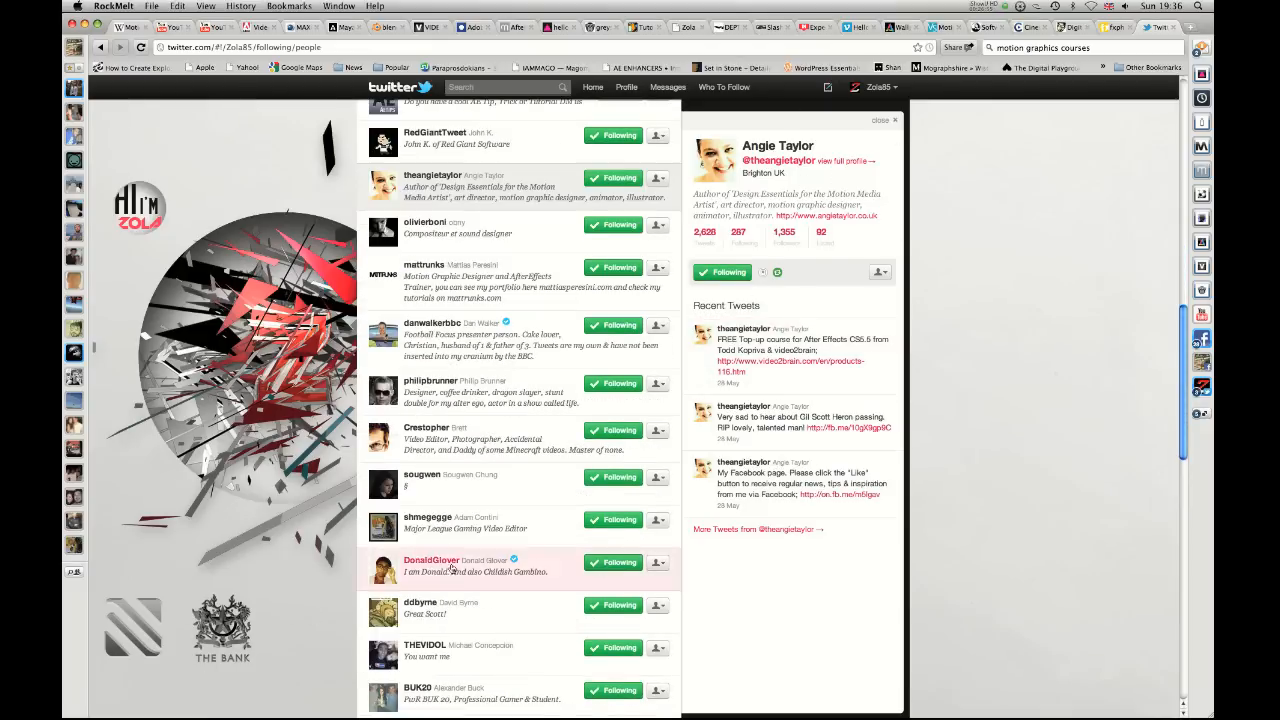
left_click(428, 560)
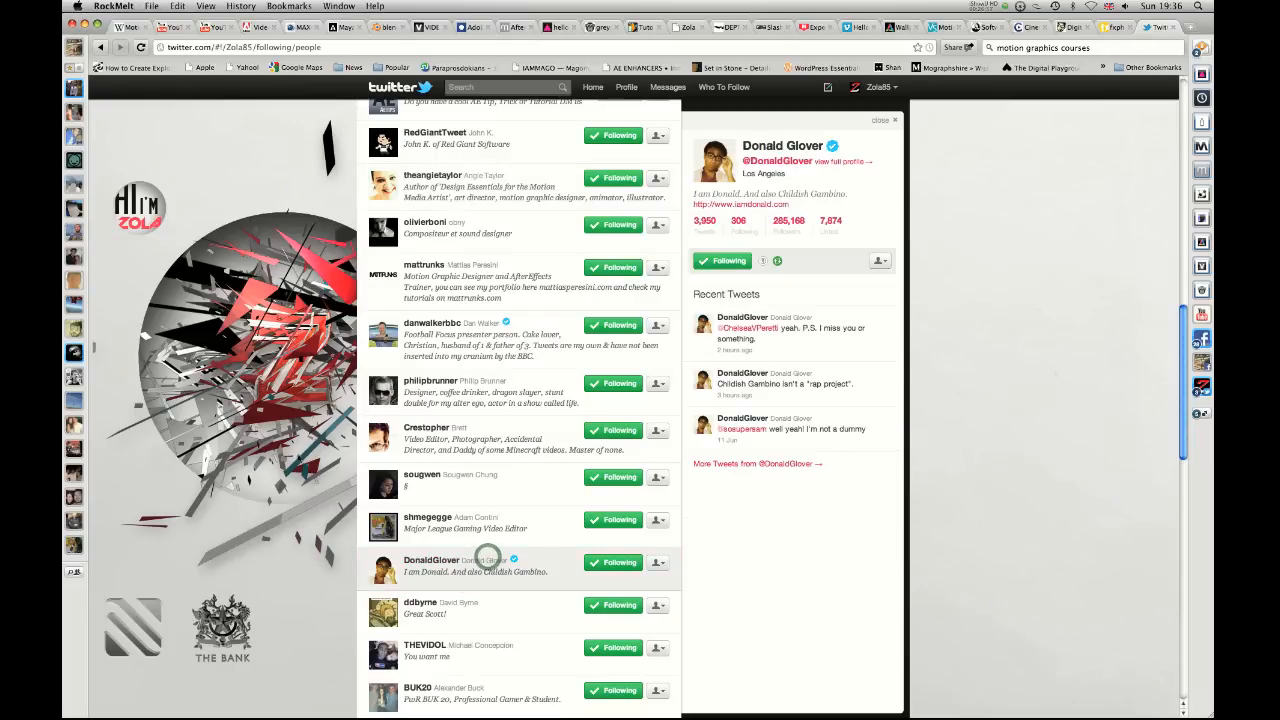
scroll("down", 3)
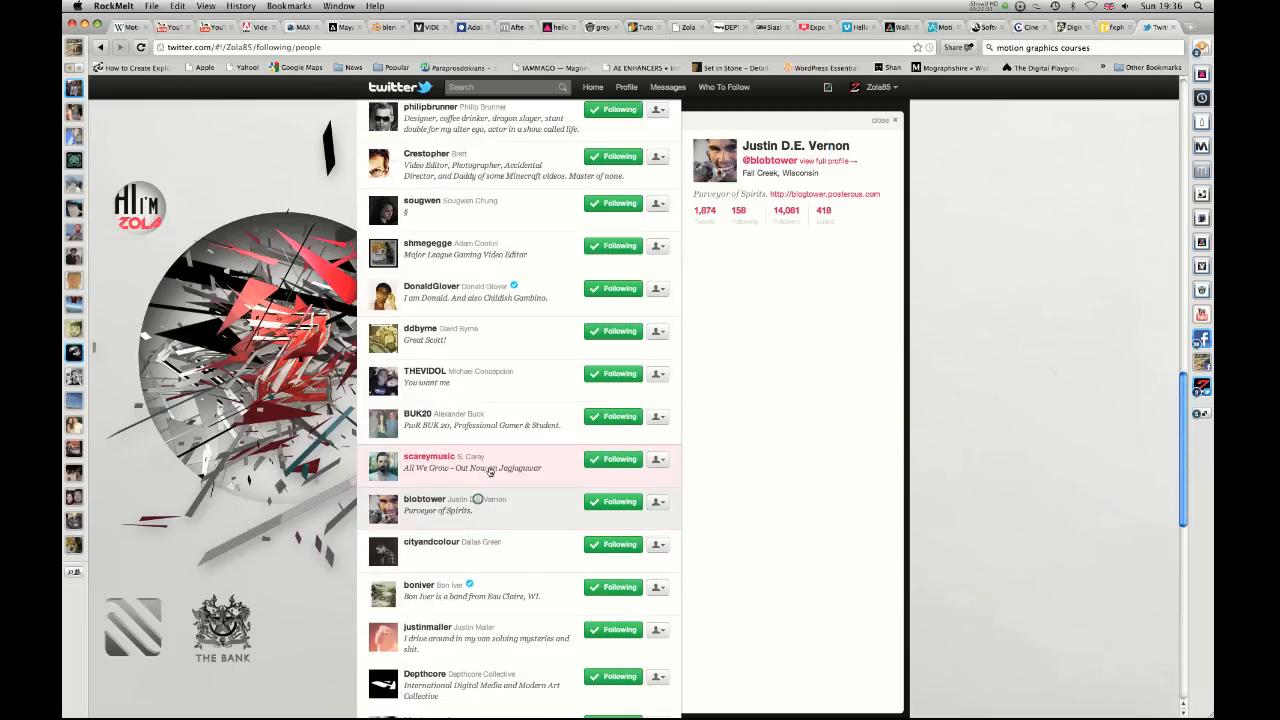
Step: Preview a musician's profile and the Motionworks profile, then continue down the list
left_click(442, 456)
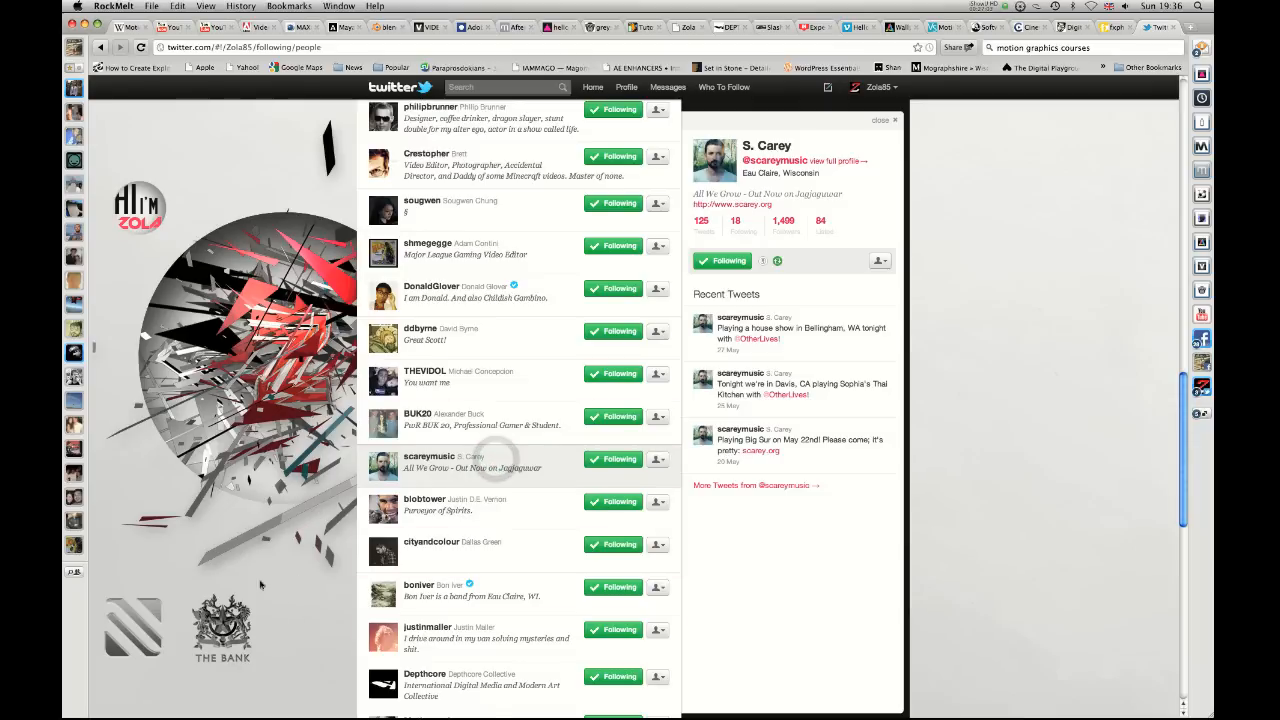
scroll("down", 3)
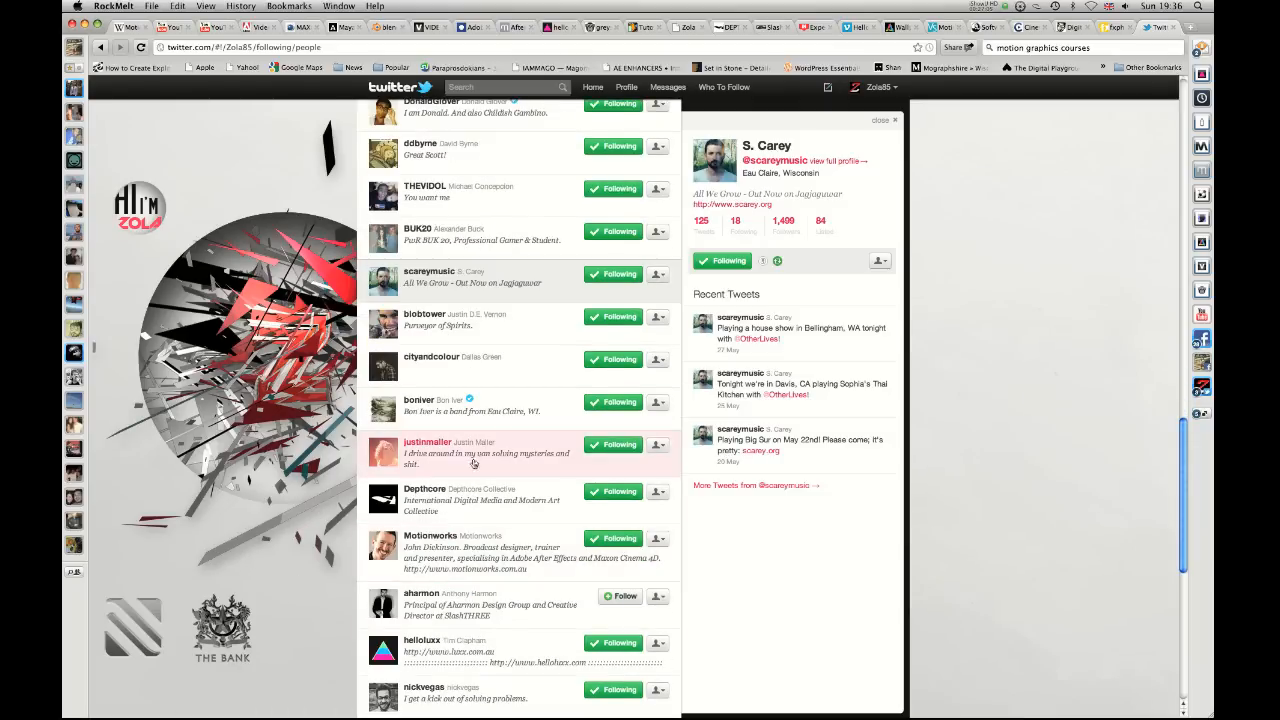
left_click(422, 488)
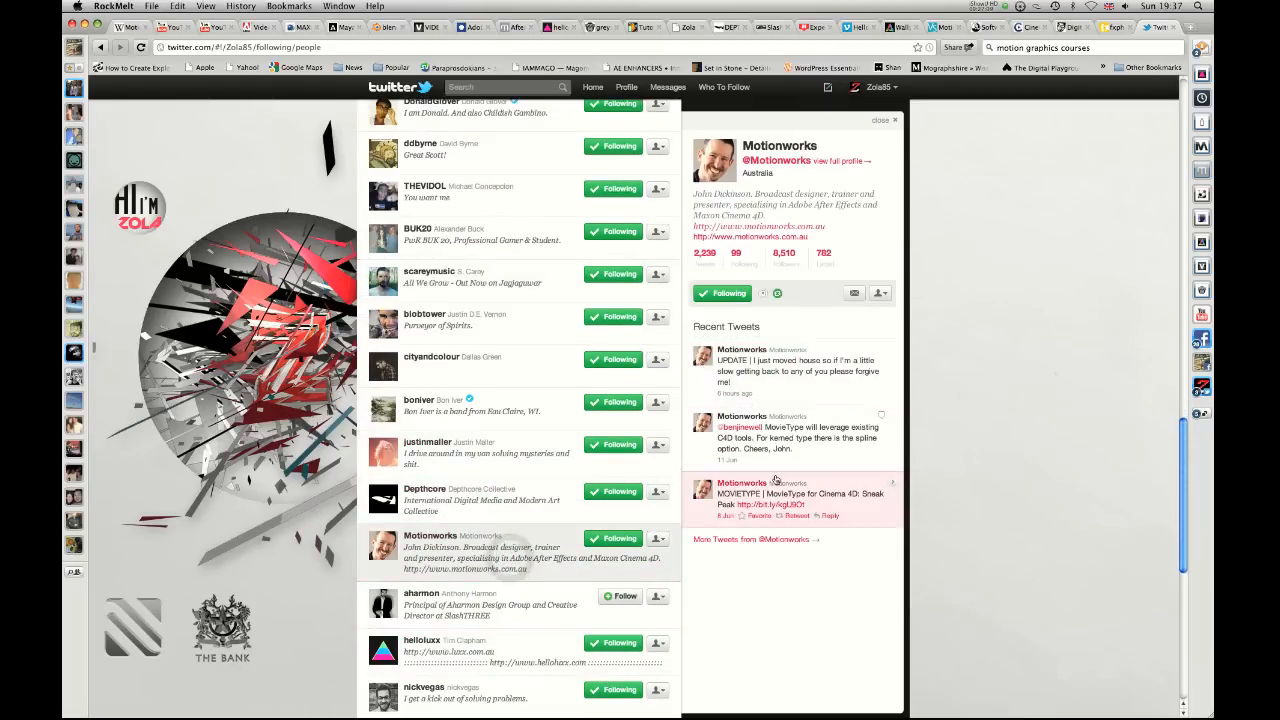
mouse_move(750, 364)
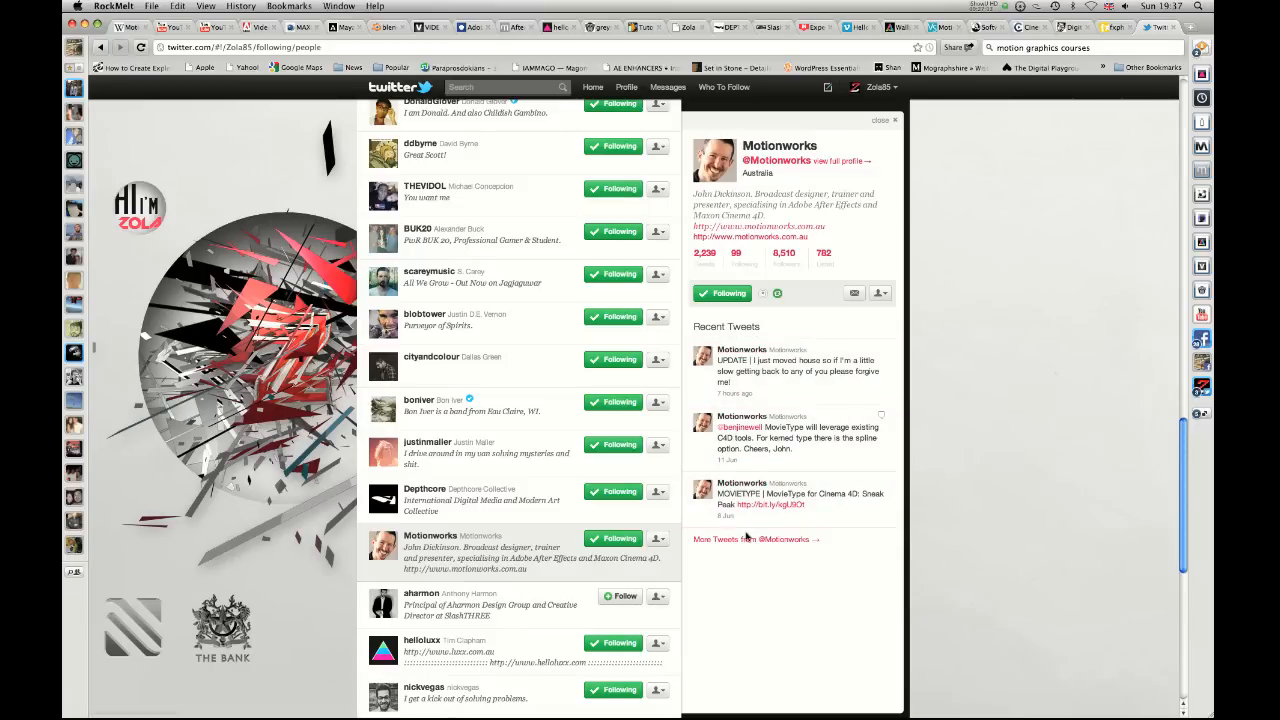
mouse_move(1020, 288)
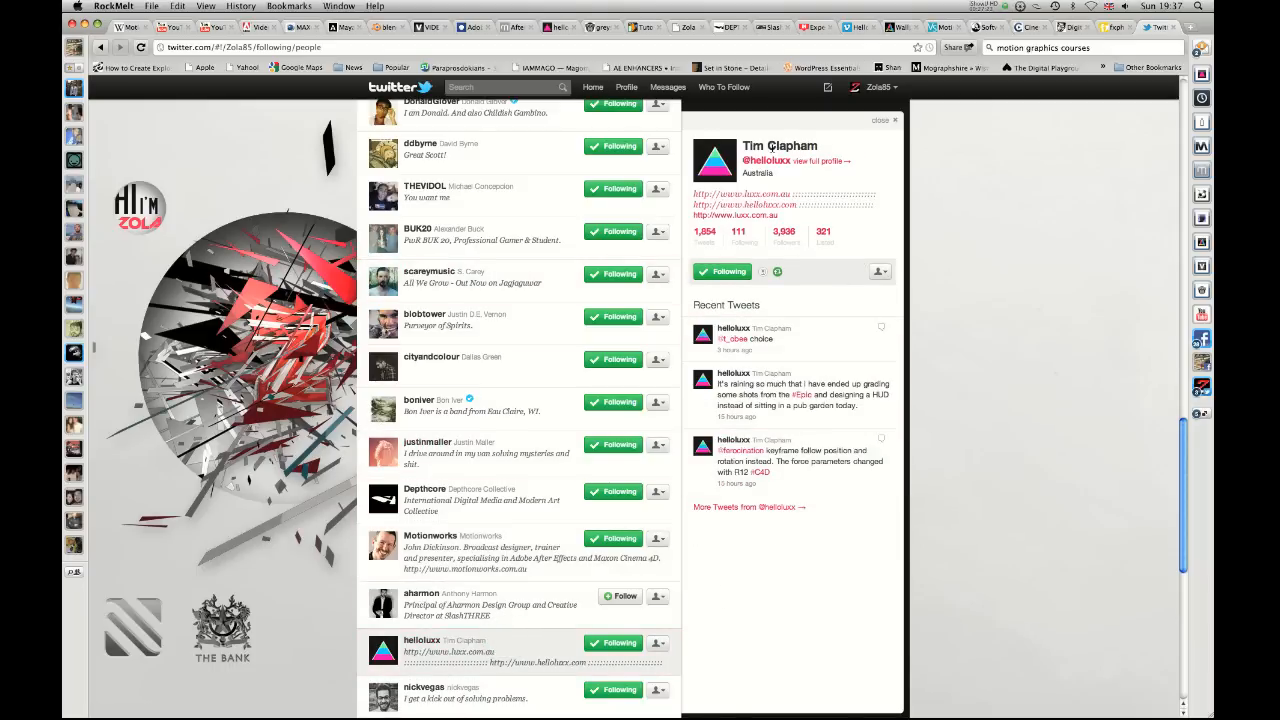
mouse_move(802, 160)
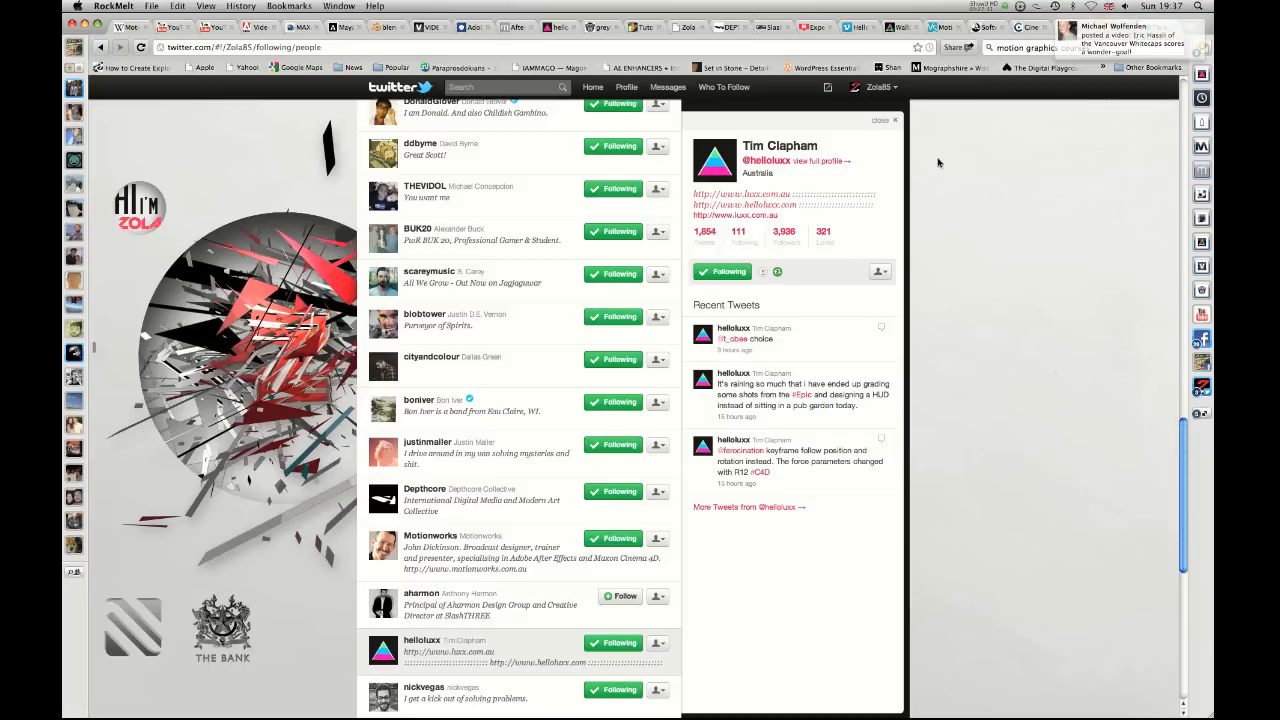
scroll("down", 3)
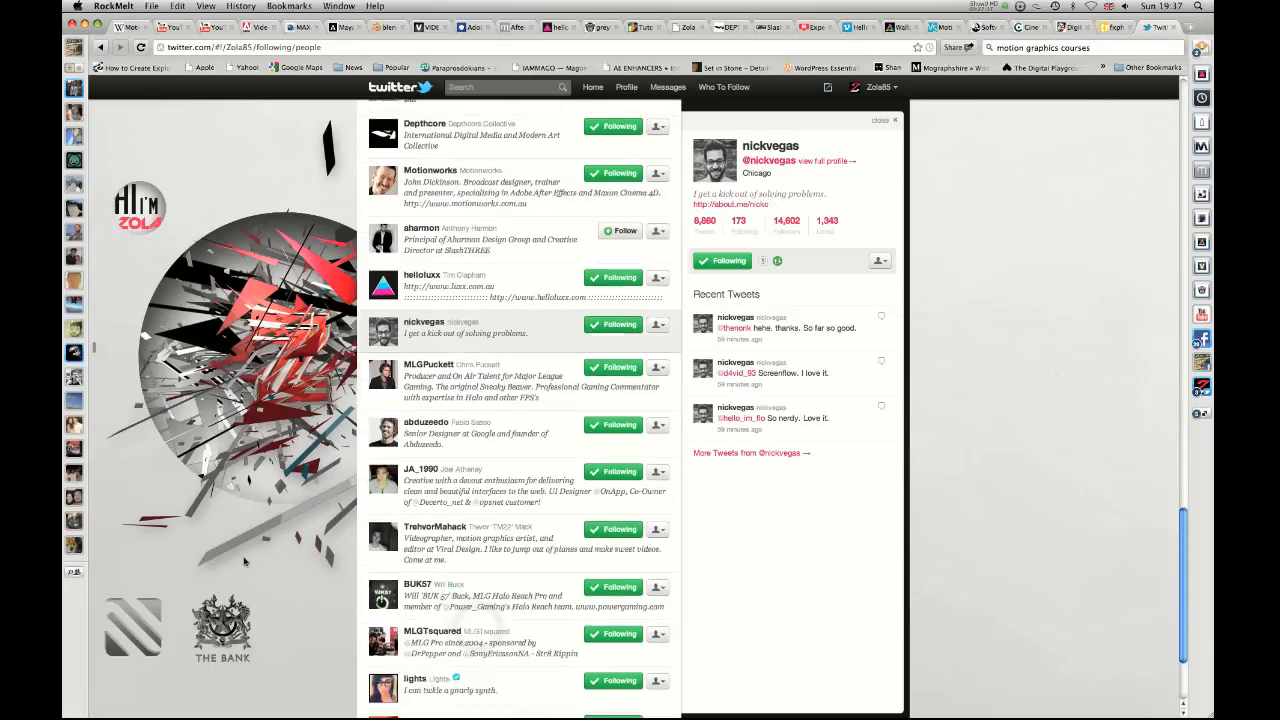
scroll("down", 3)
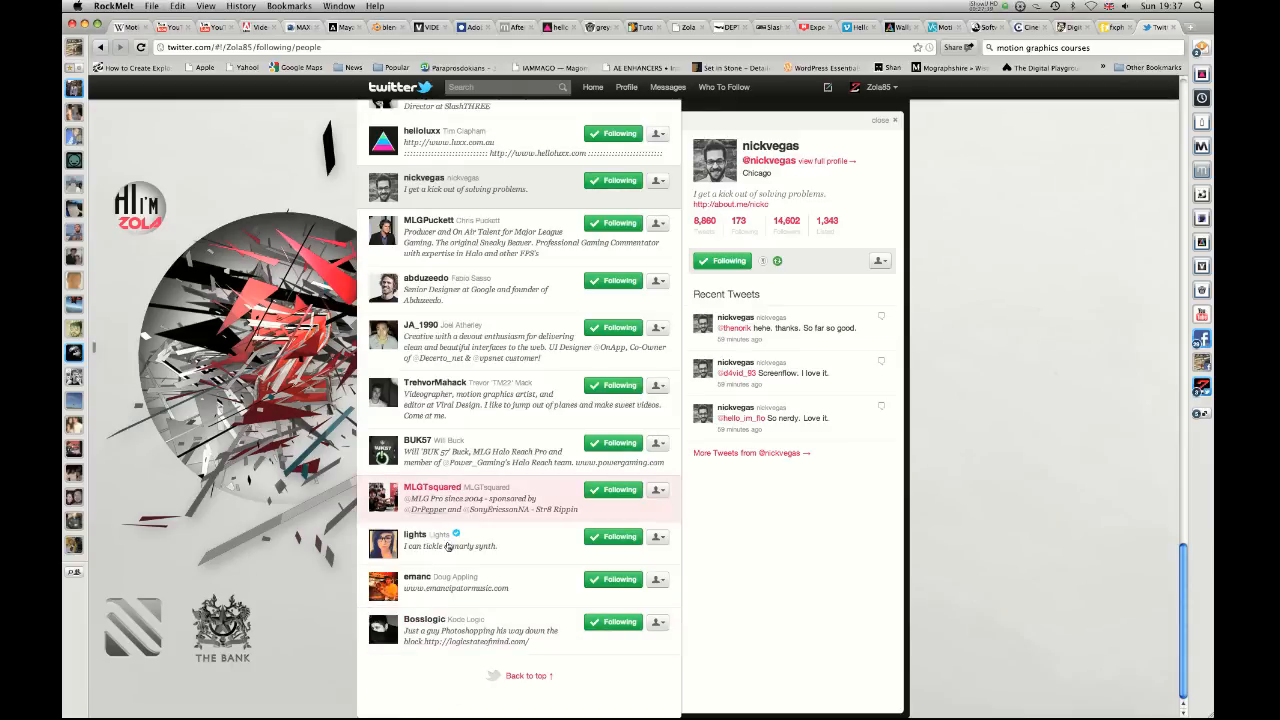
scroll("down", 3)
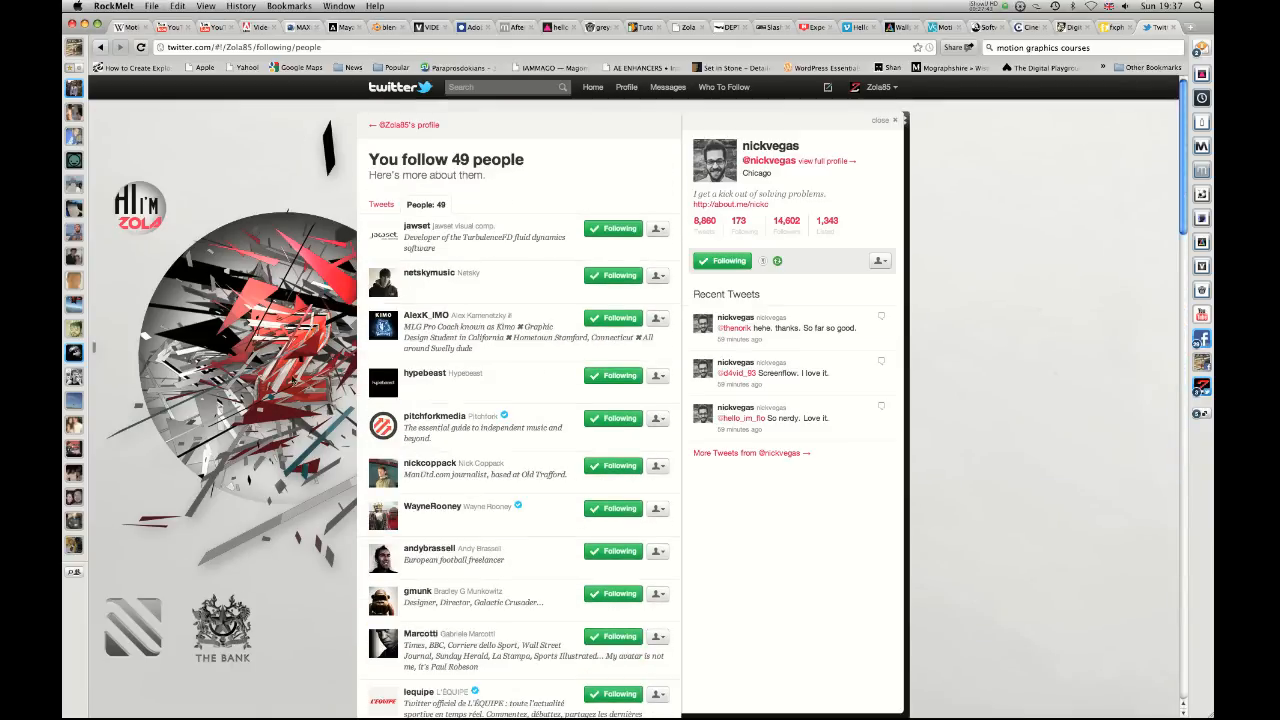
Step: Return to the Twitter home timeline and scroll through the recent tweets
left_click(592, 86)
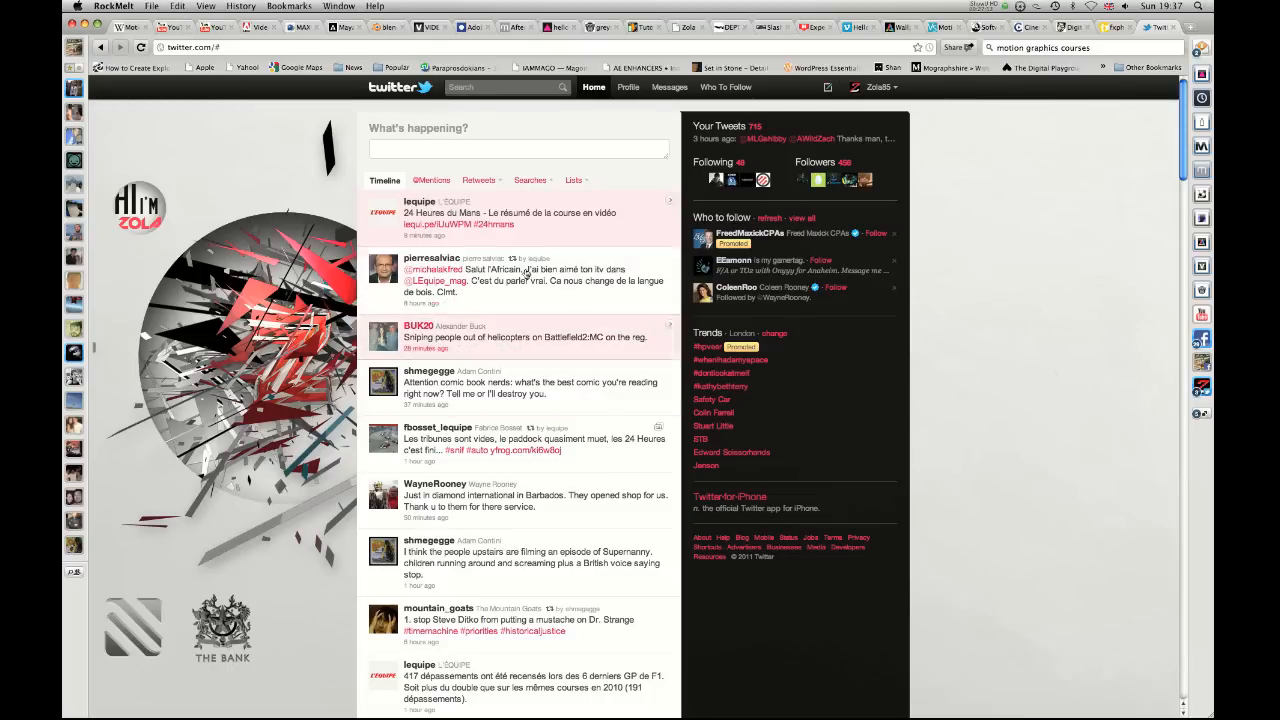
mouse_move(584, 304)
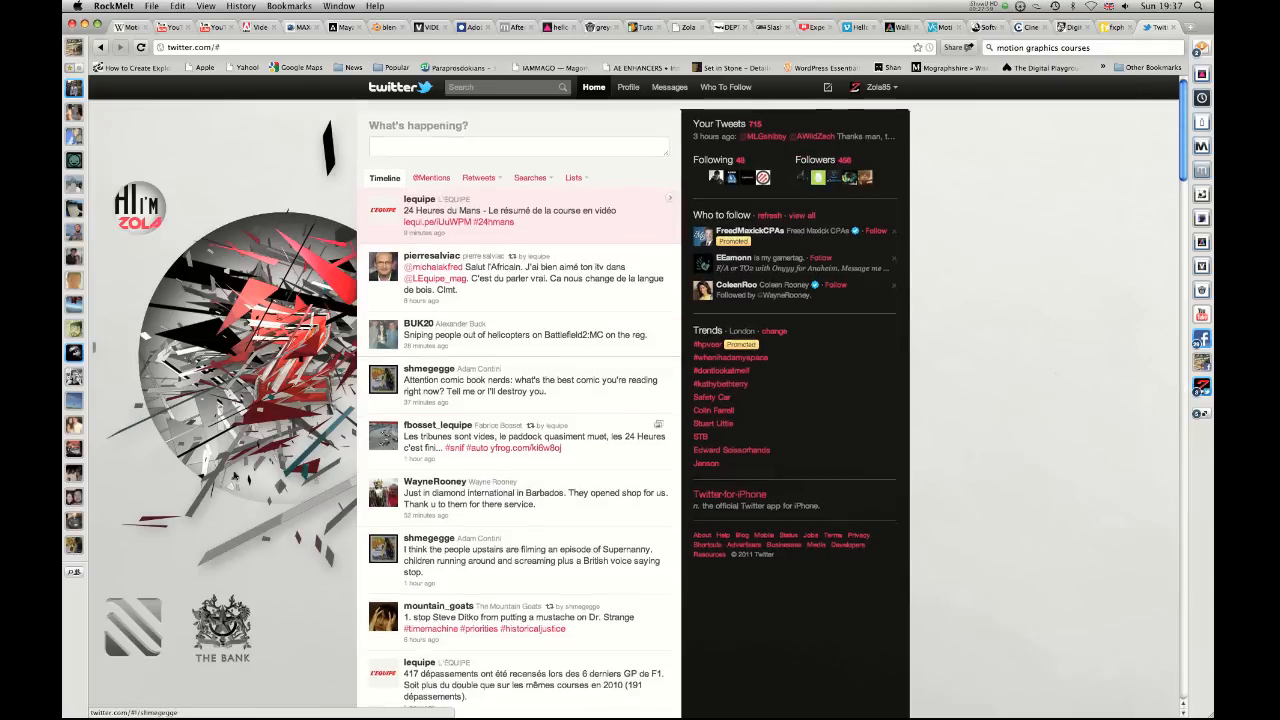
scroll("down", 3)
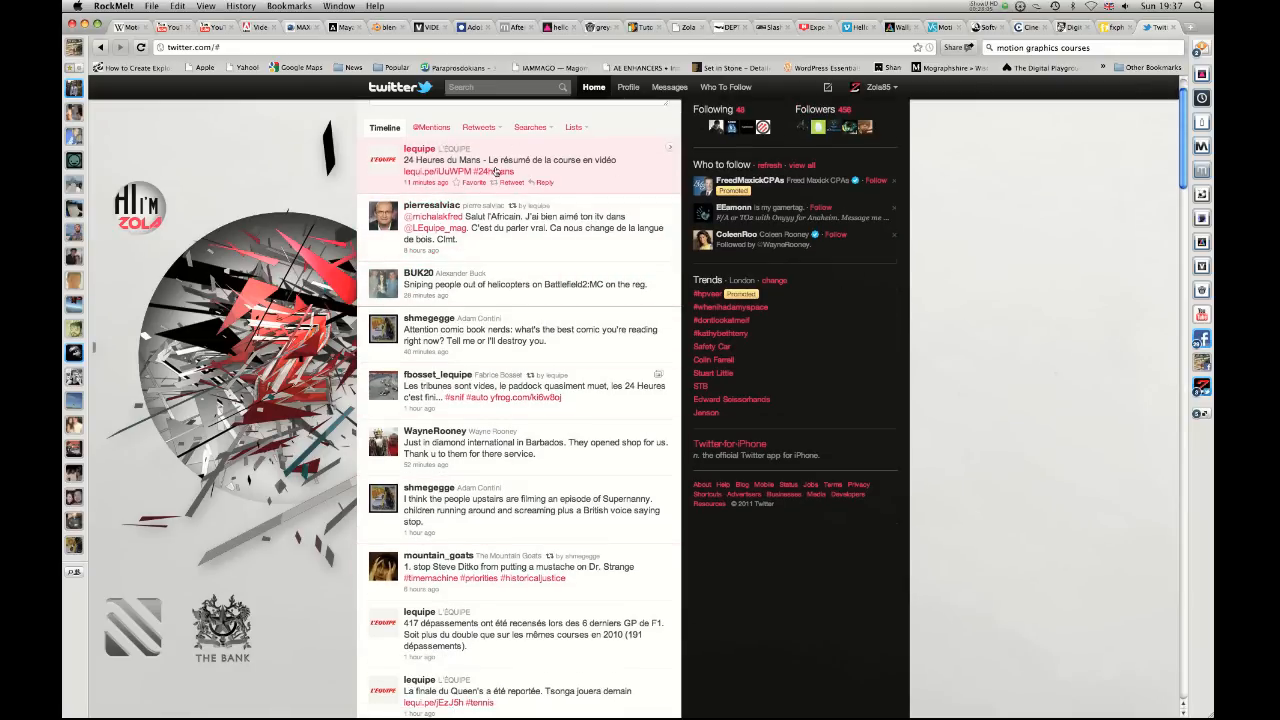
mouse_move(538, 452)
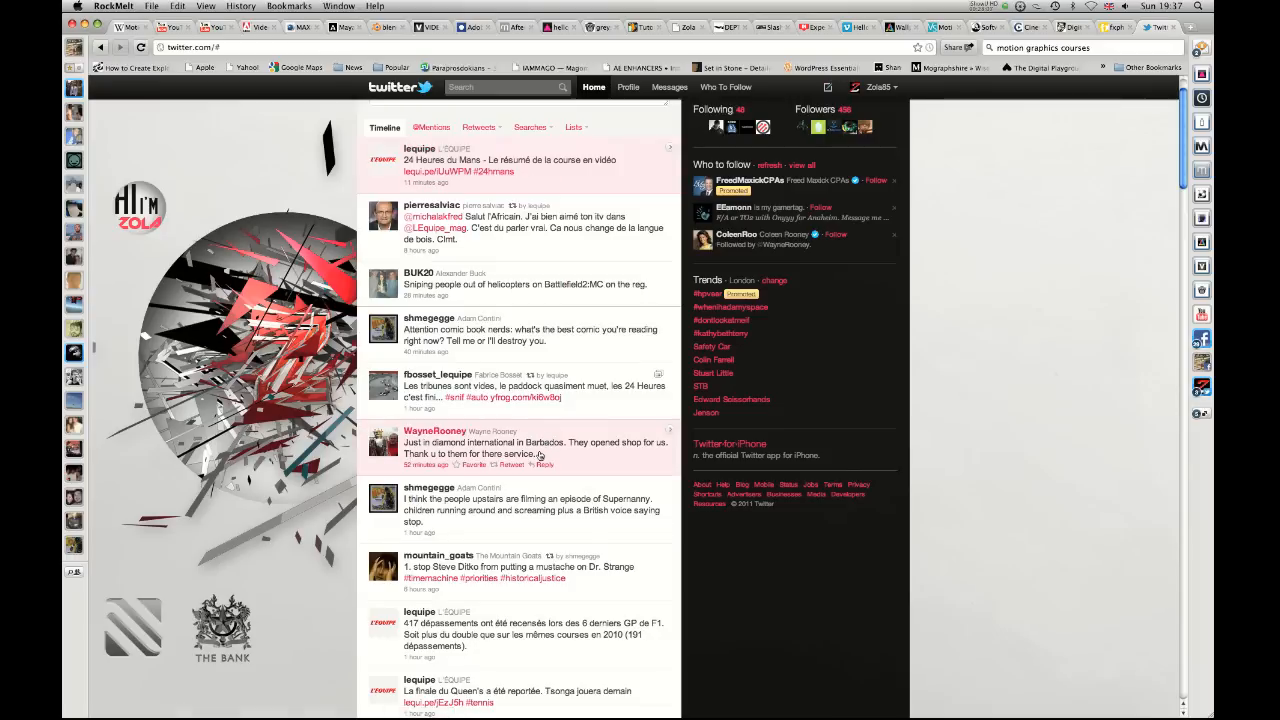
mouse_move(558, 424)
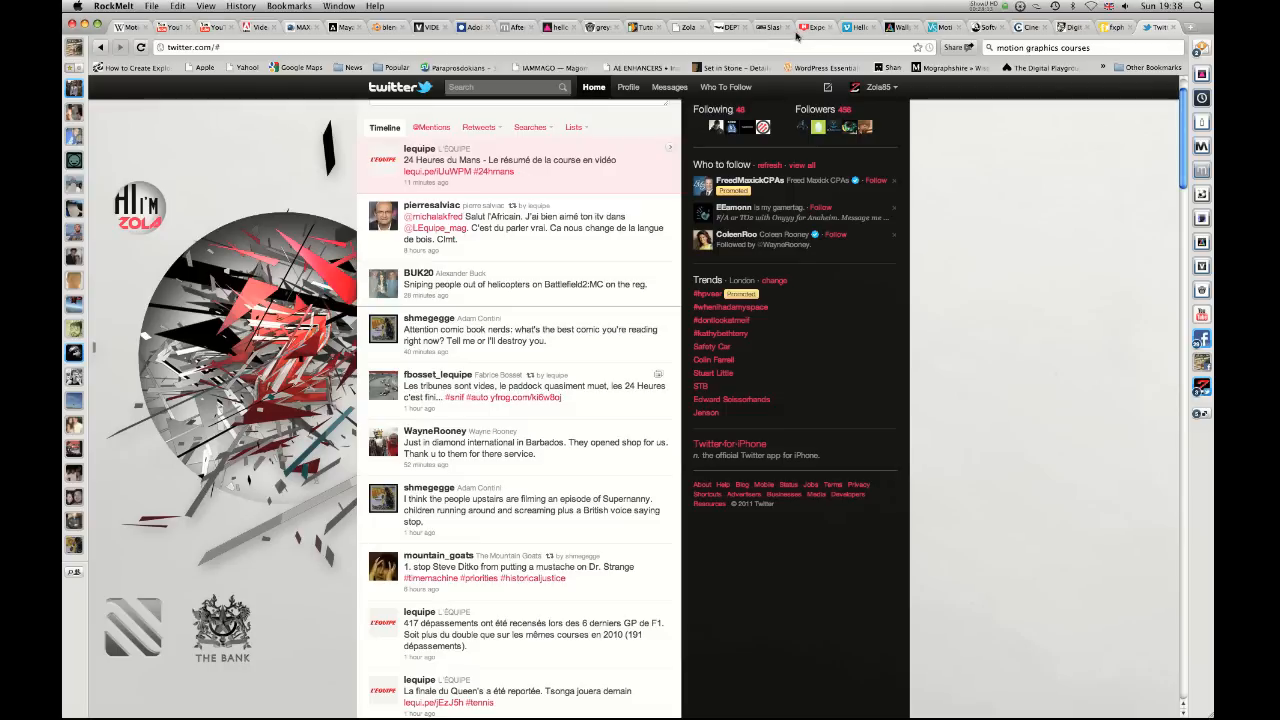
mouse_move(428, 184)
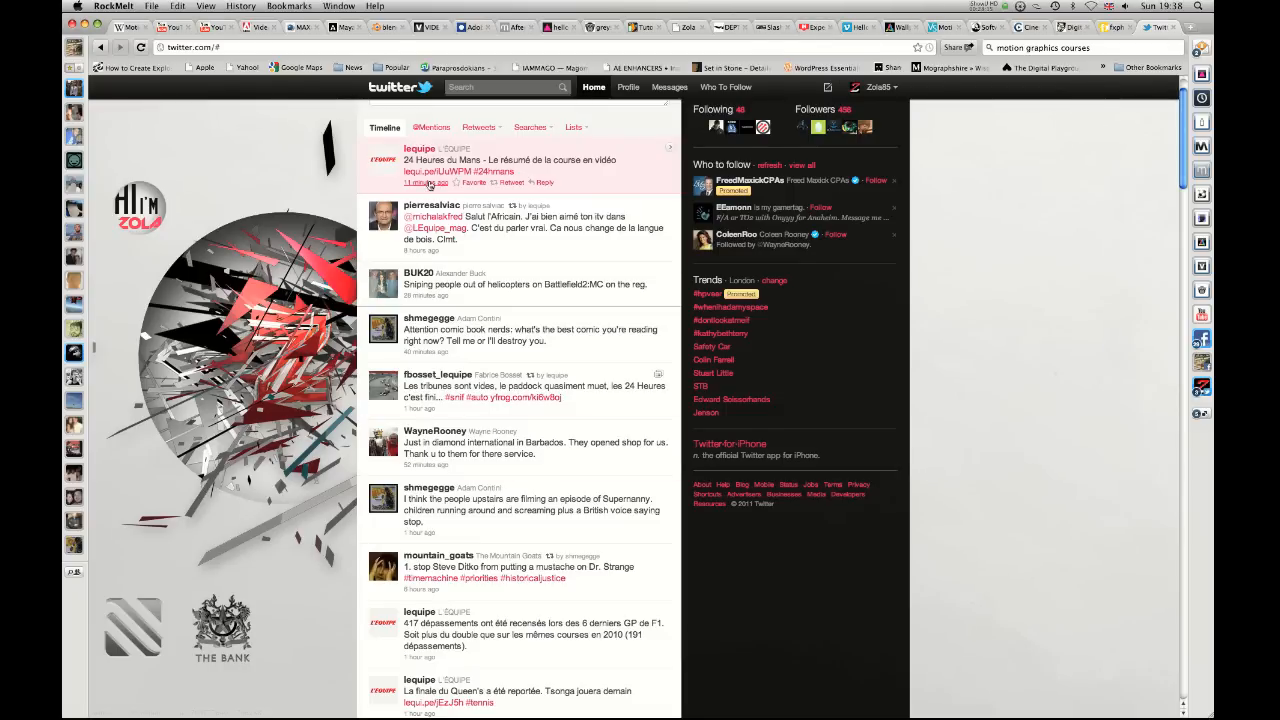
mouse_move(548, 184)
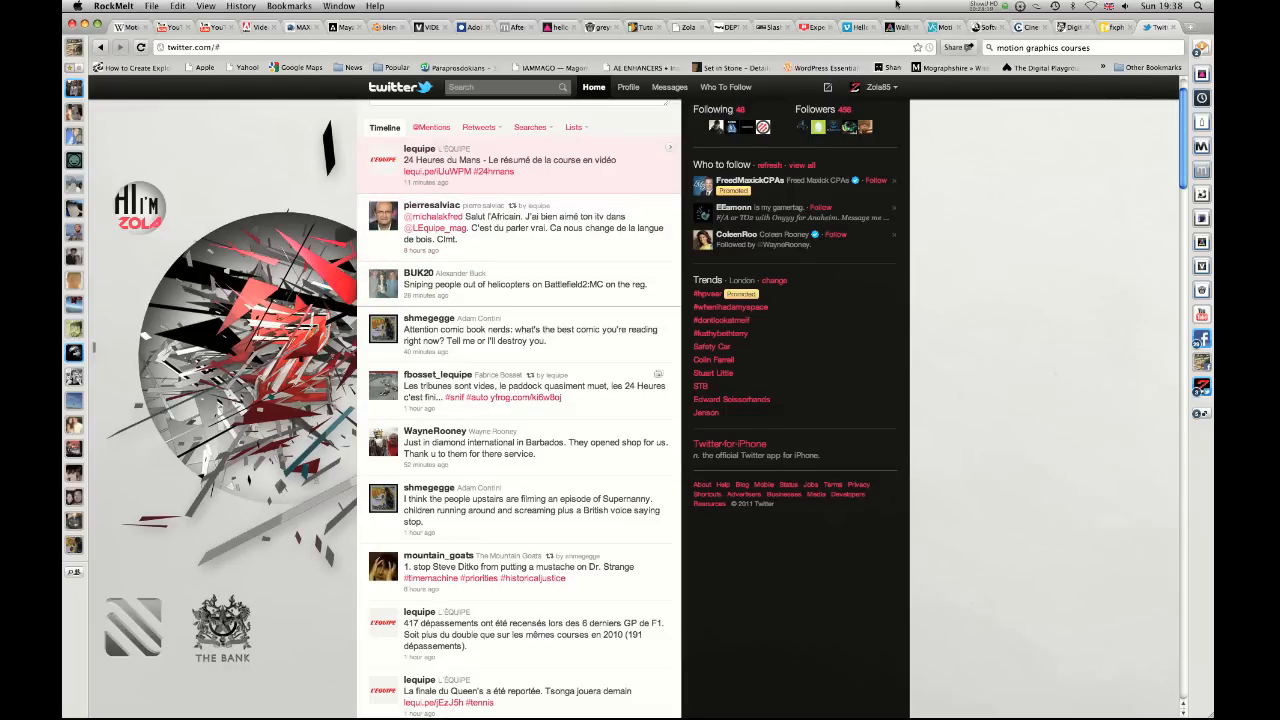
mouse_move(434, 128)
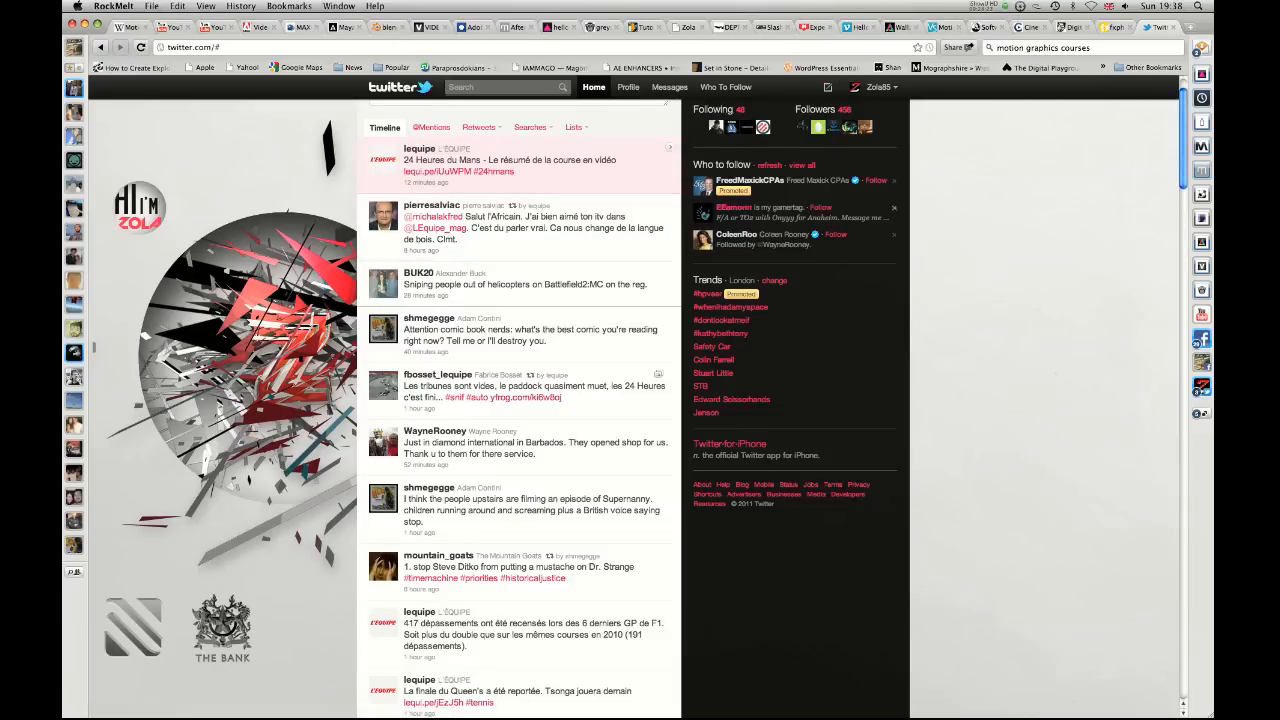
mouse_move(516, 396)
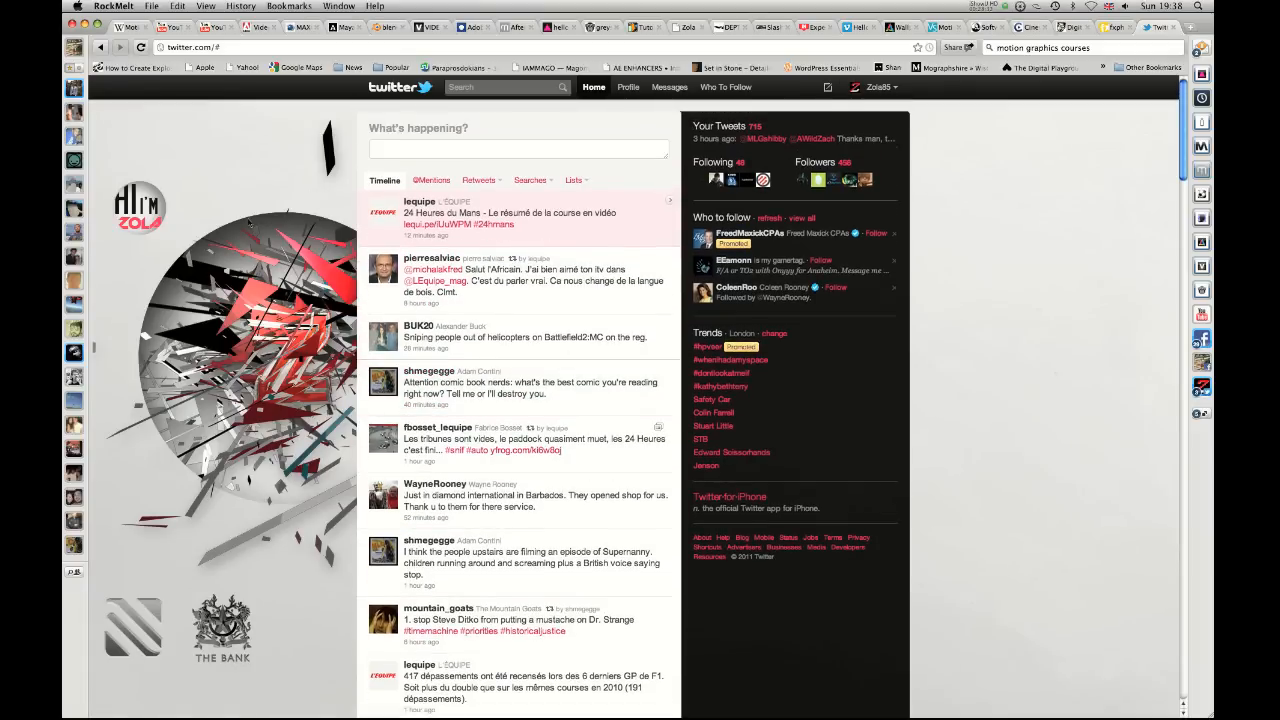
mouse_move(1076, 240)
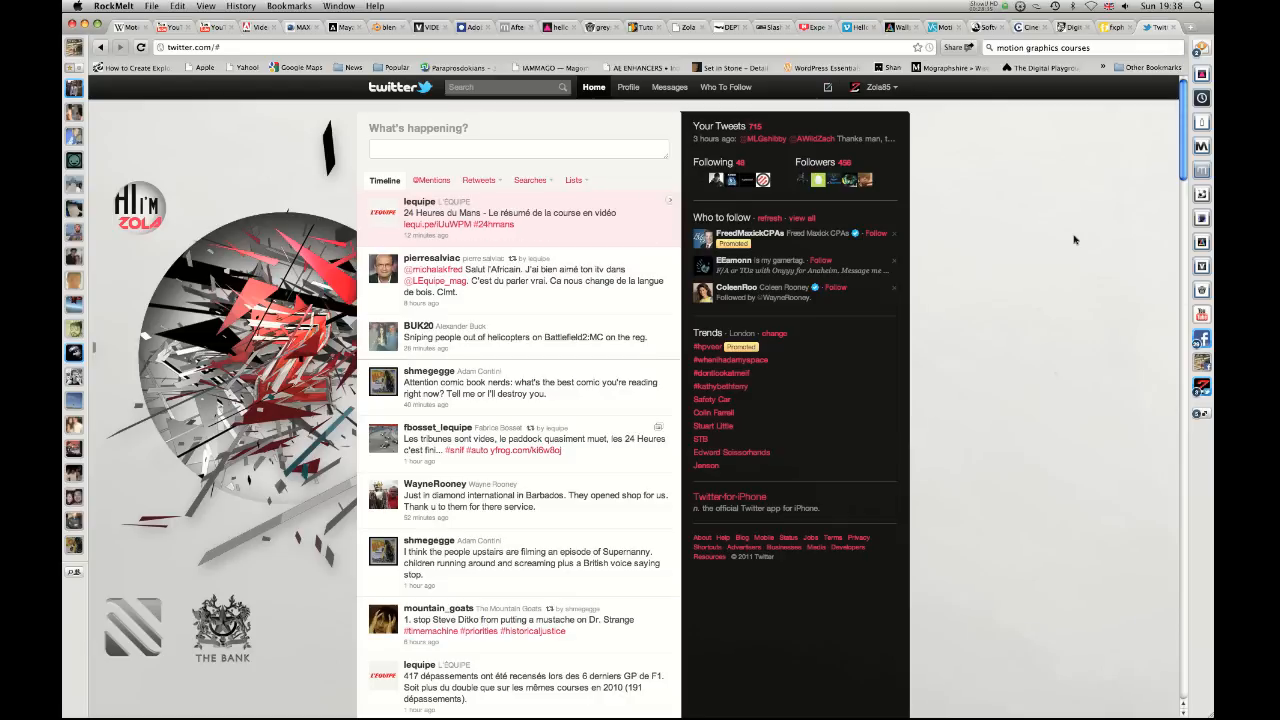
left_click(1200, 340)
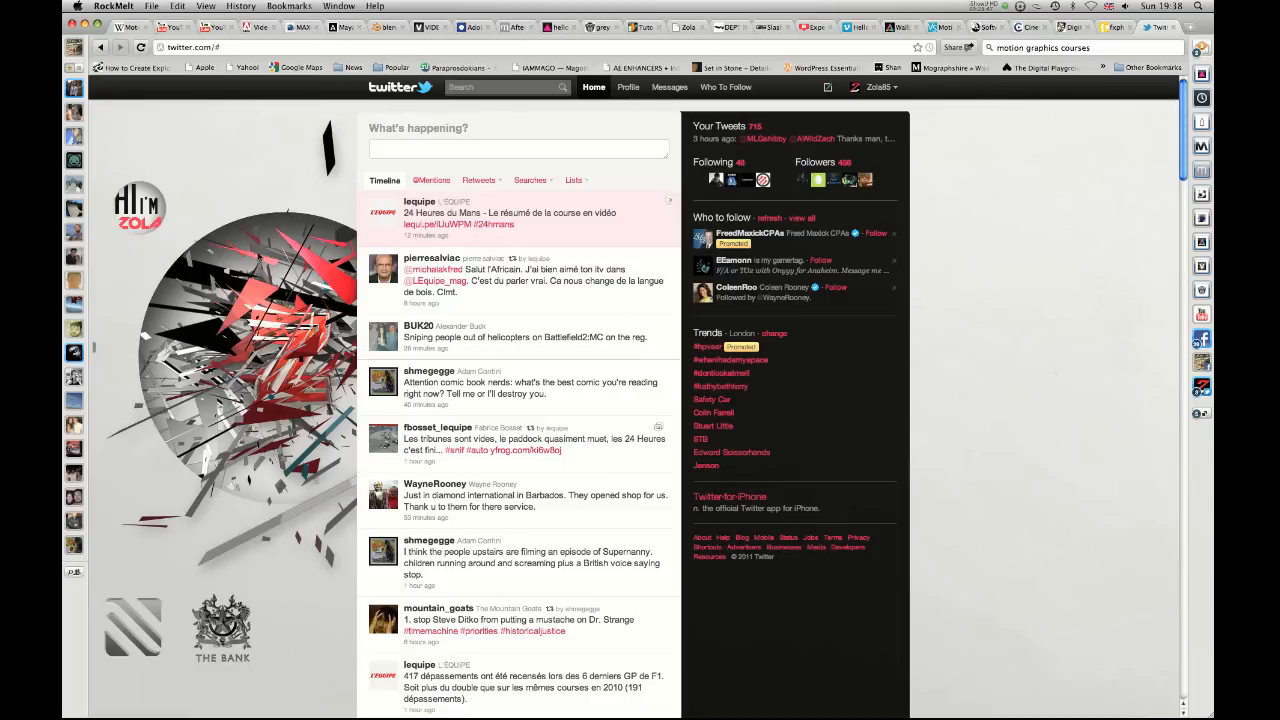
mouse_move(1062, 288)
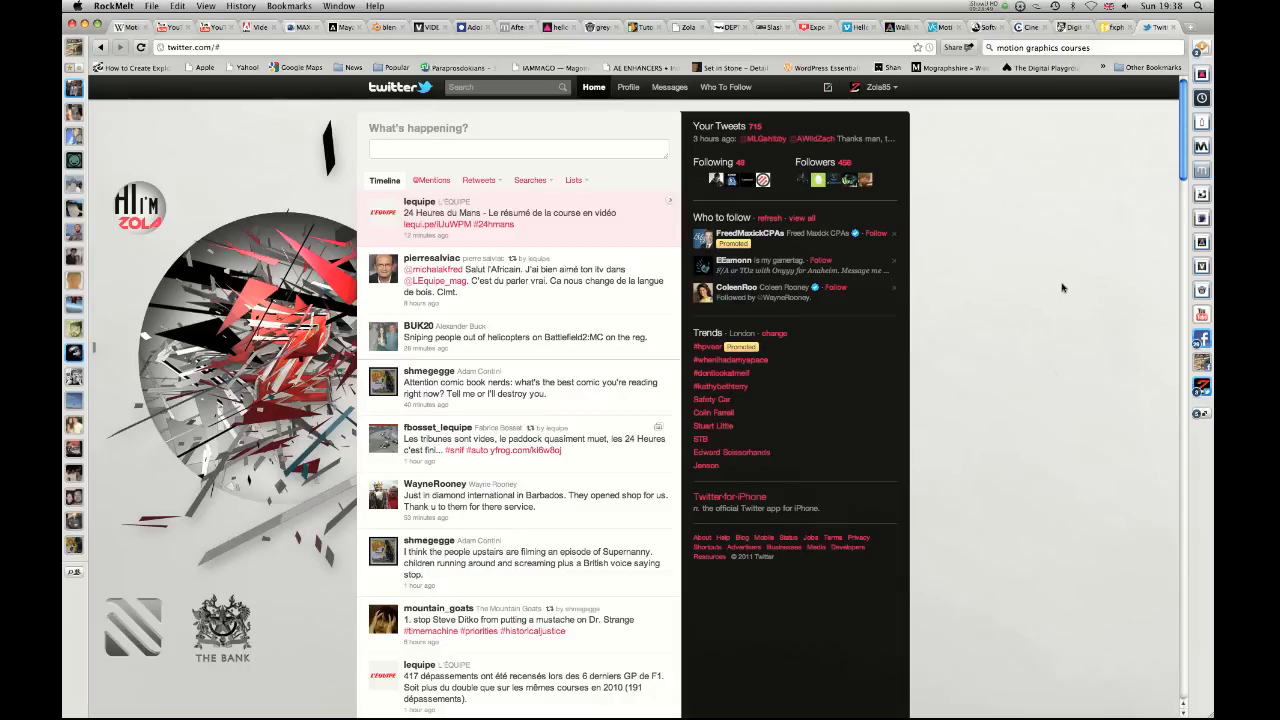
mouse_move(1076, 190)
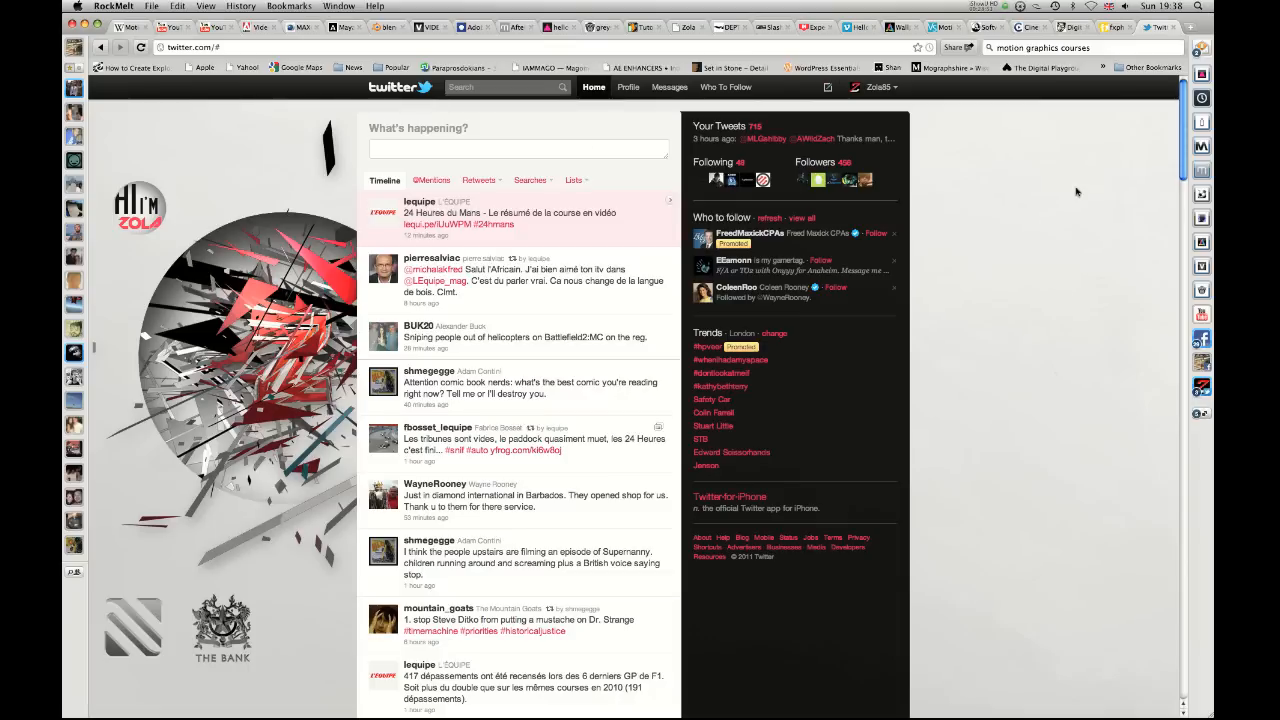
mouse_move(92, 168)
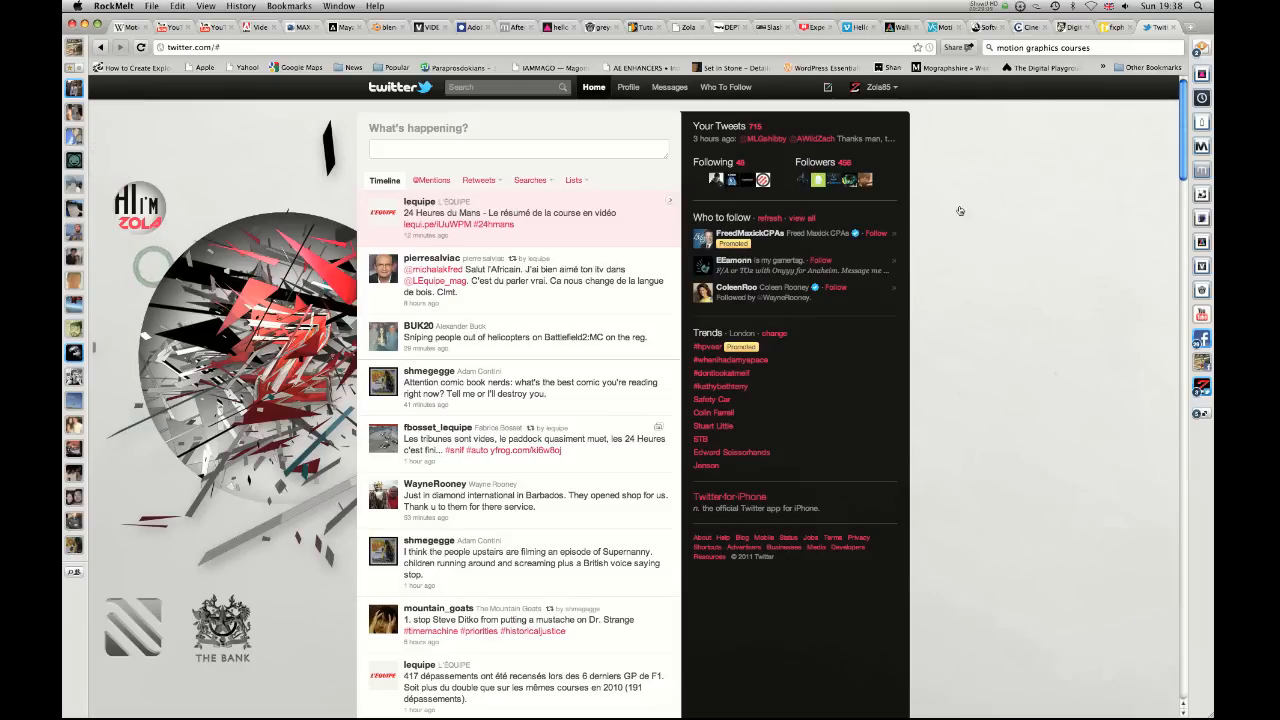
mouse_move(564, 276)
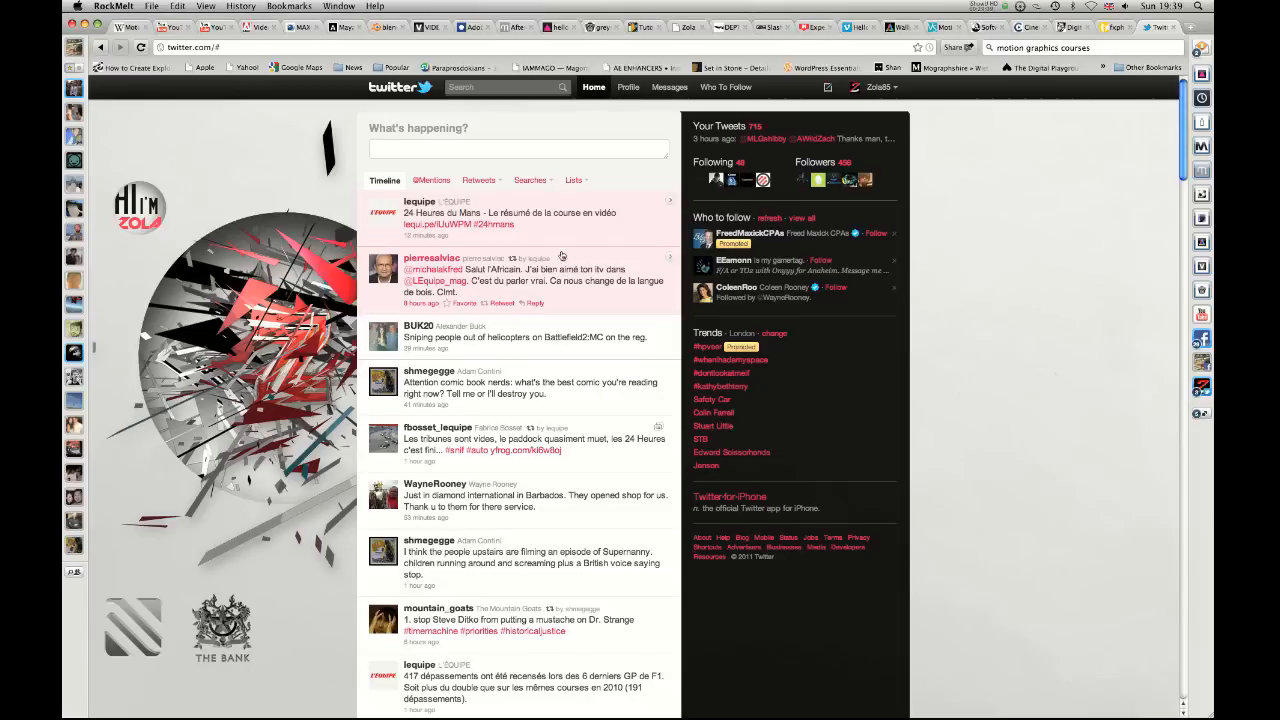
Step: Show details of the second timeline tweet, then lequipe's 24 Heures du Mans video tweet
left_click(544, 276)
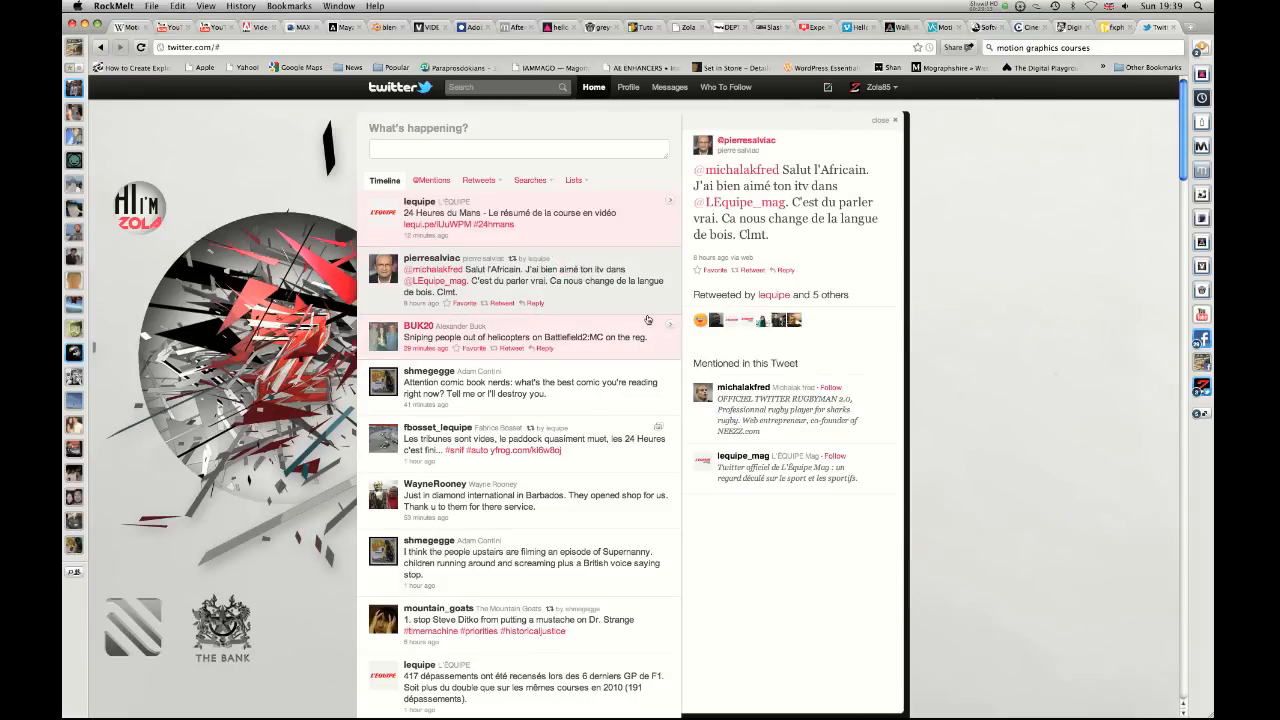
left_click(516, 212)
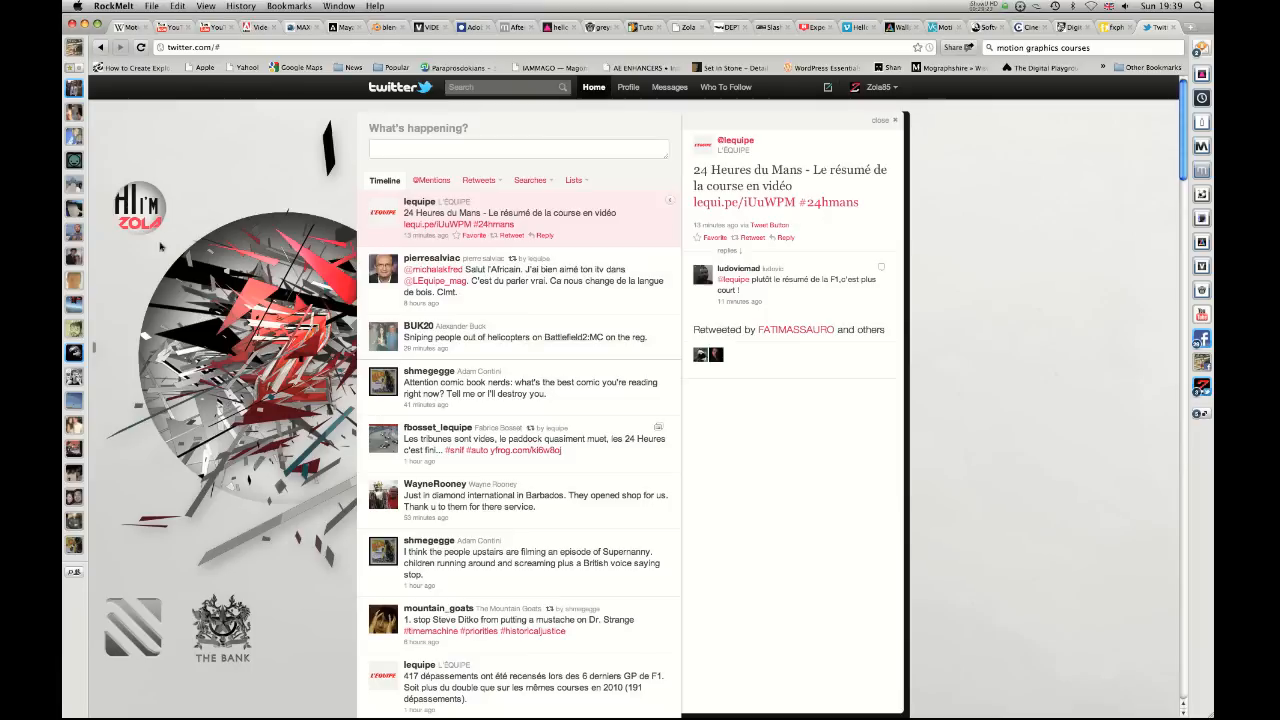
mouse_move(936, 418)
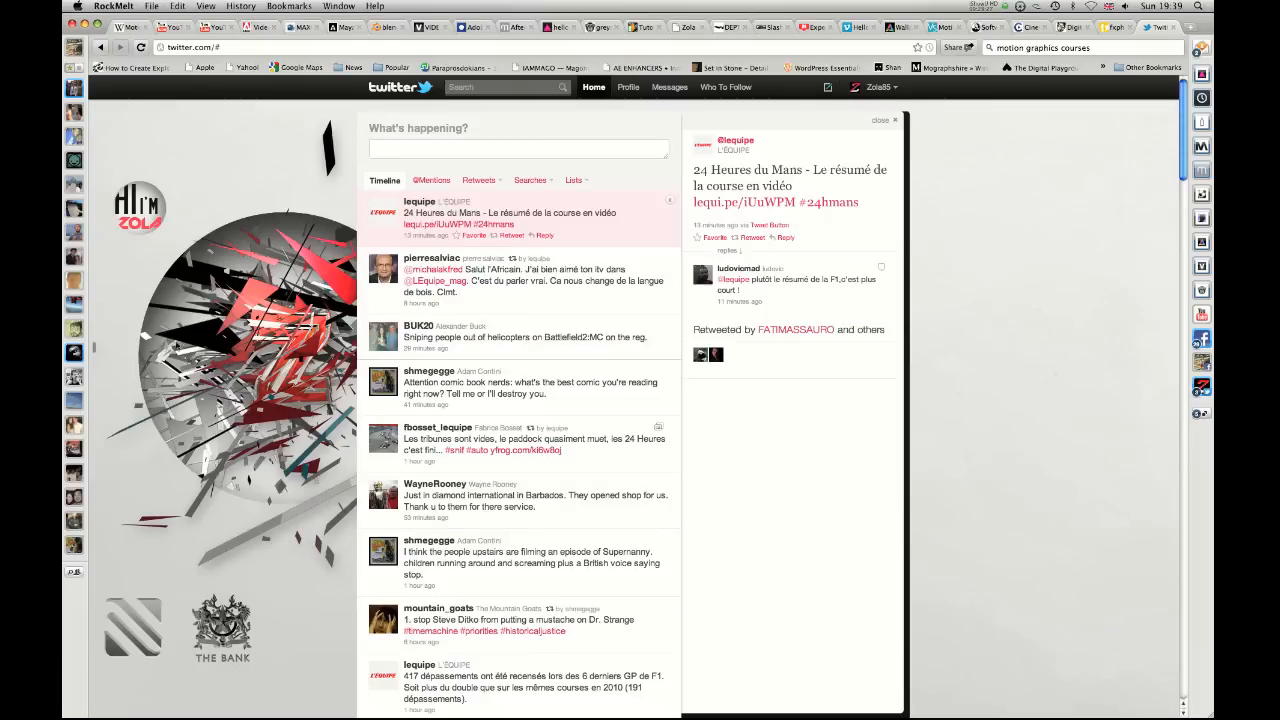
left_click(518, 148)
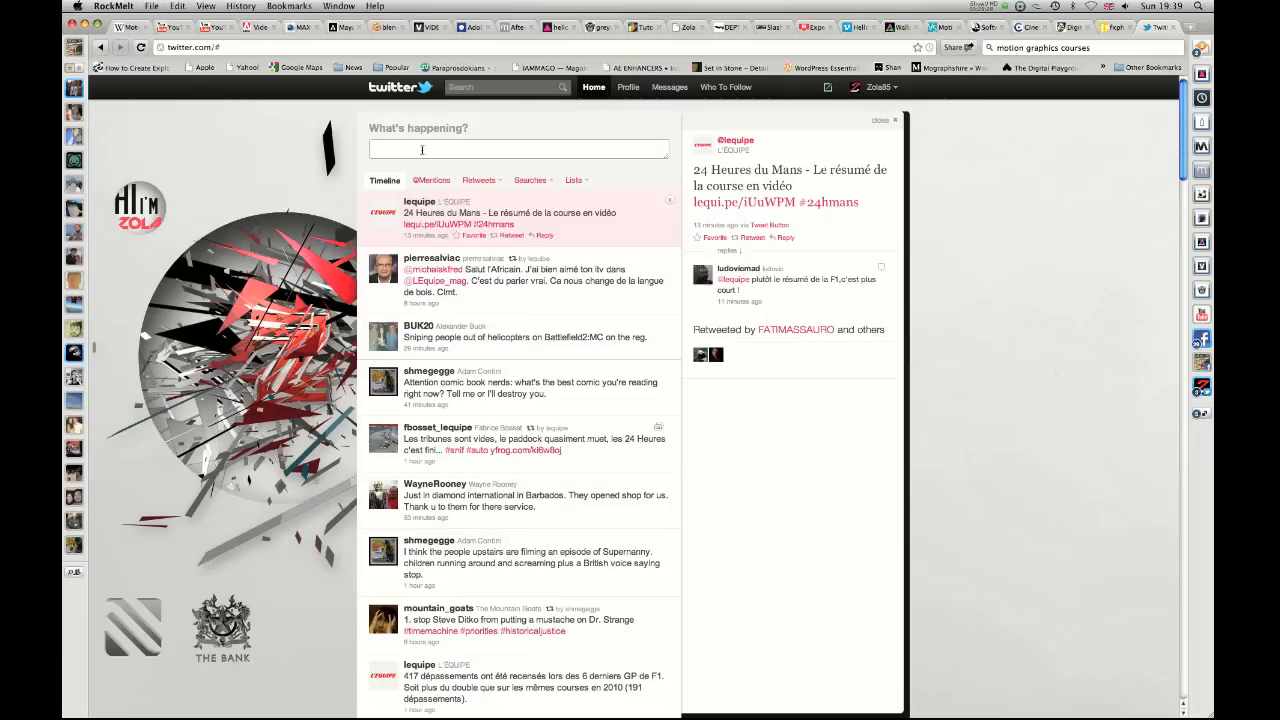
type("e")
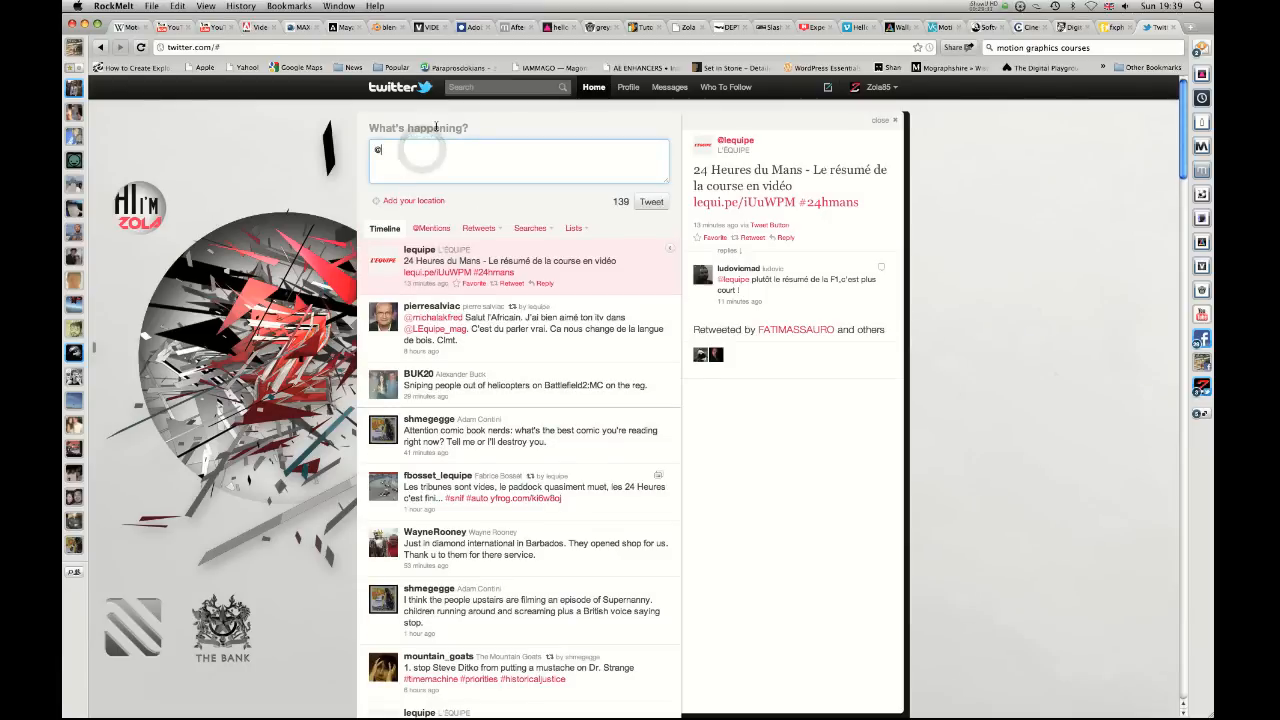
type("cres")
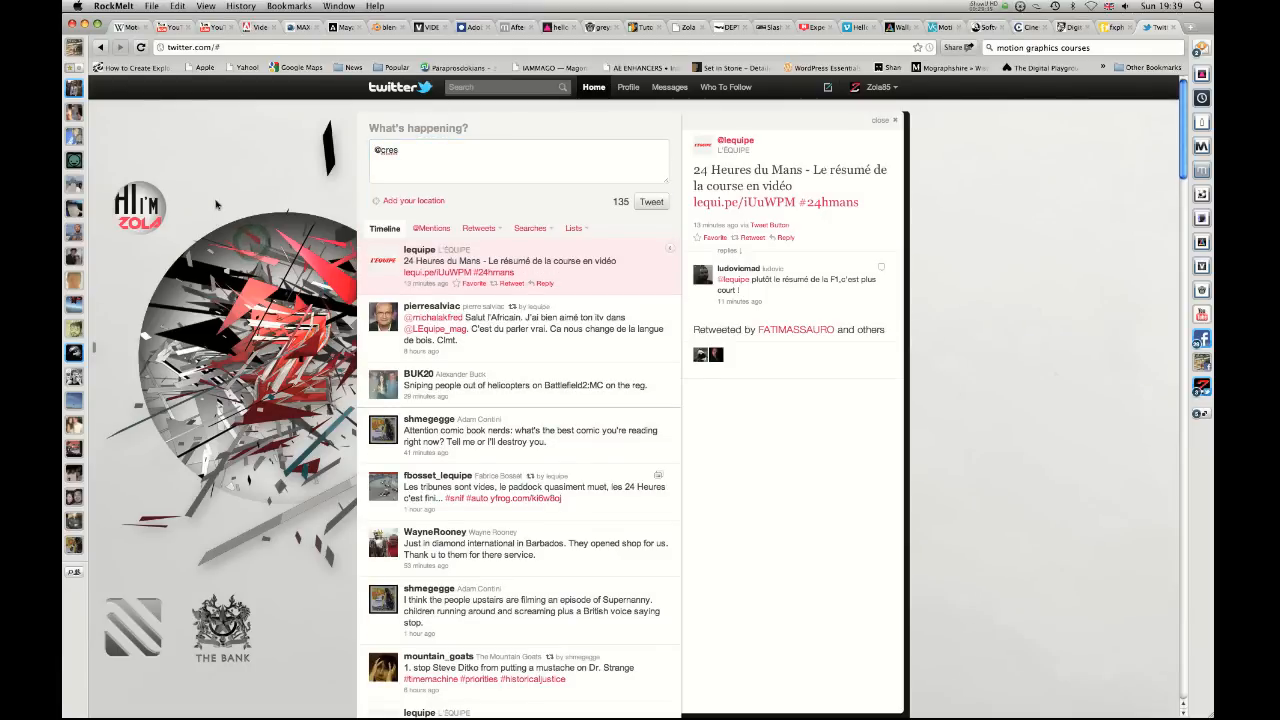
type("@cres")
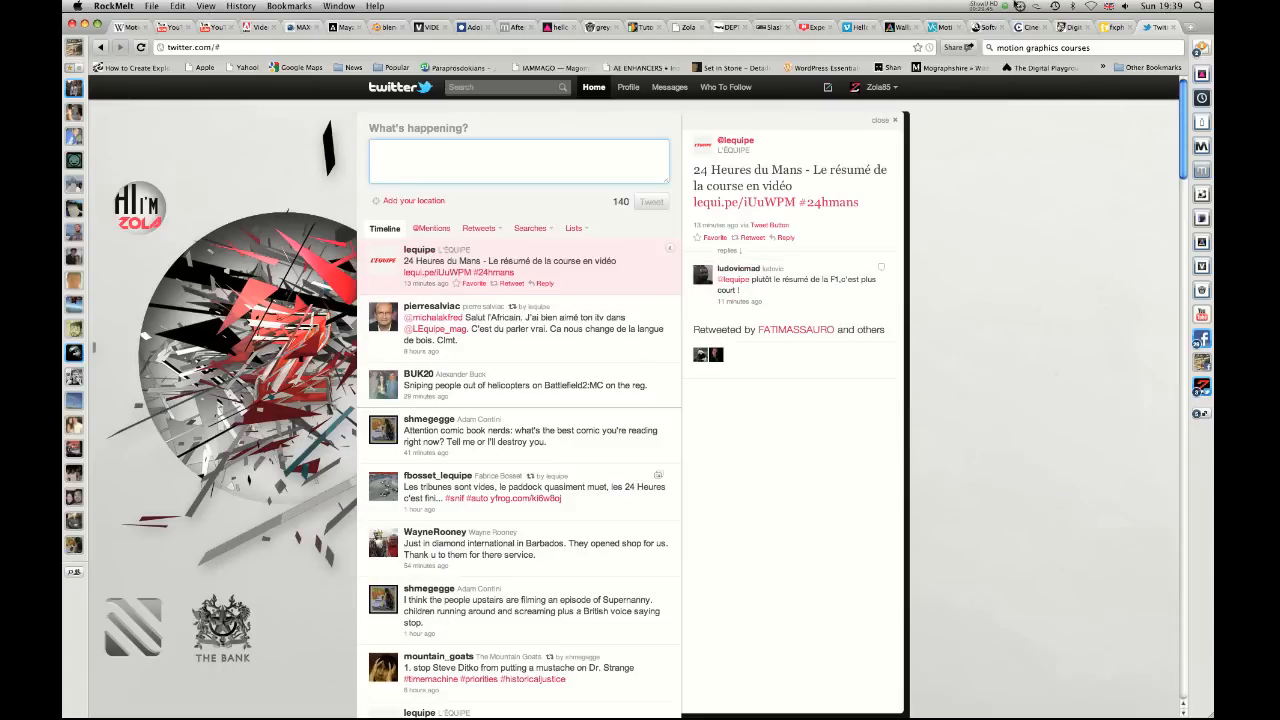
left_click(972, 8)
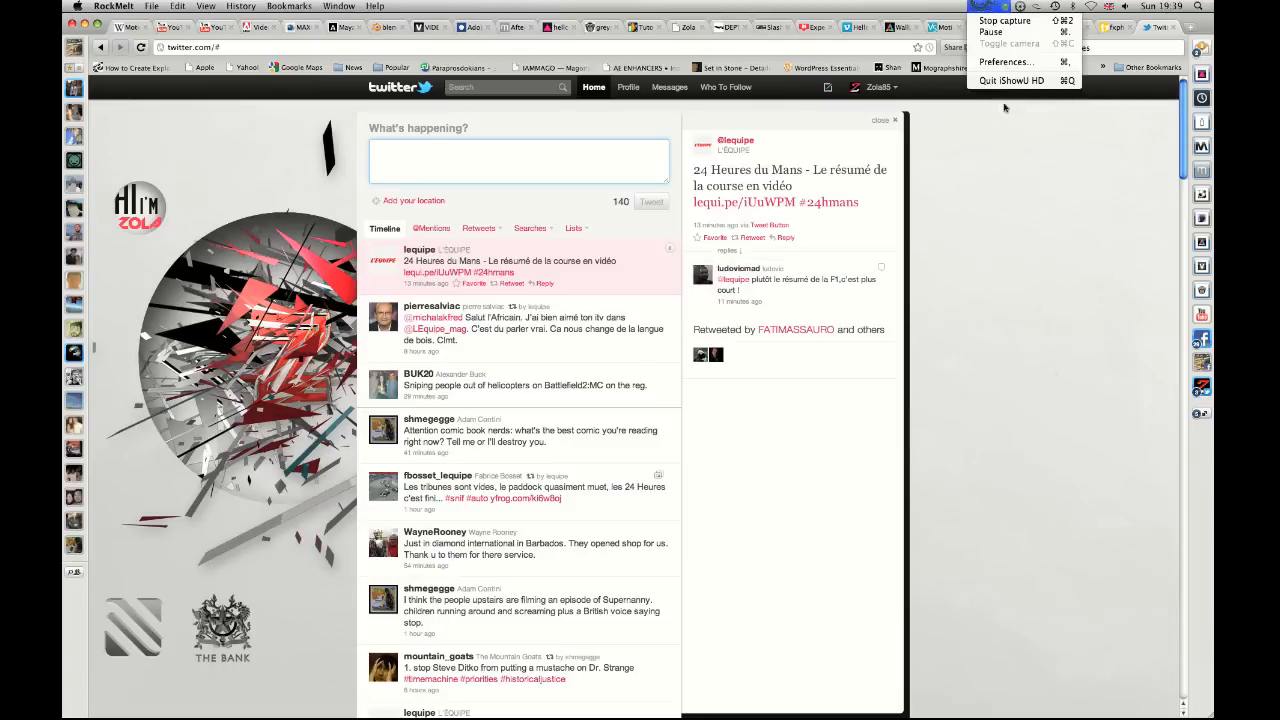
mouse_move(1020, 20)
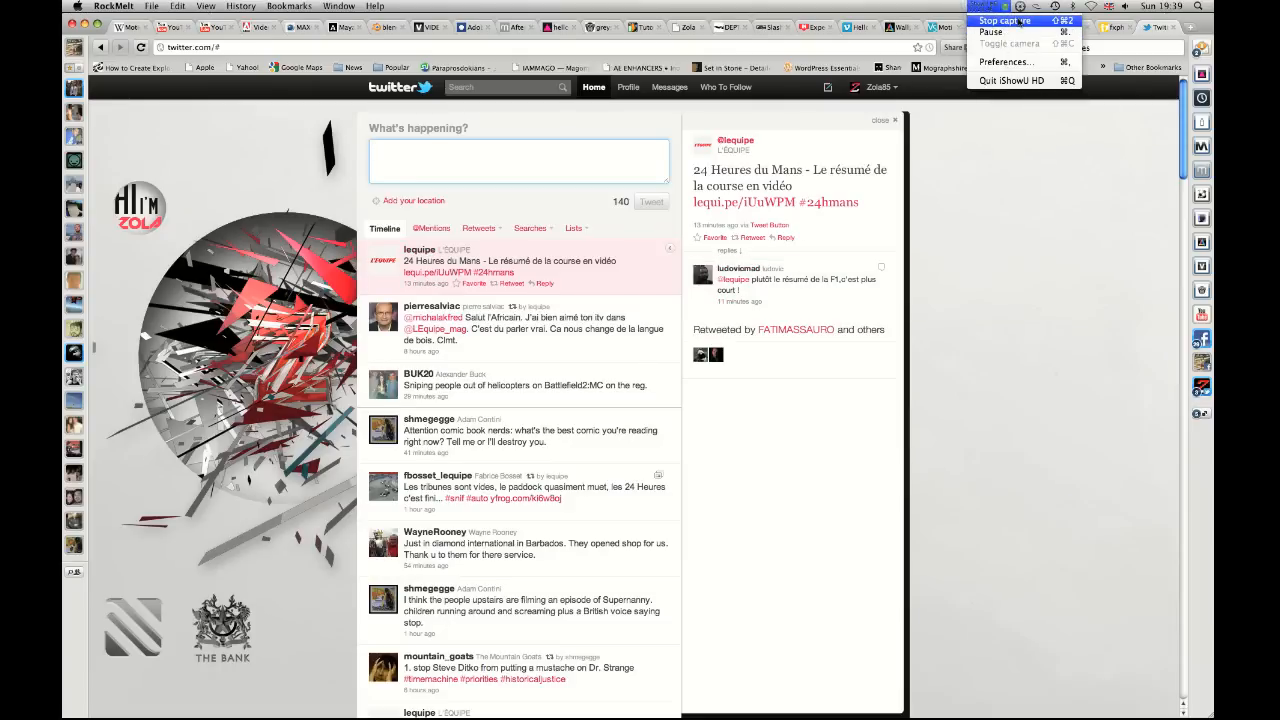